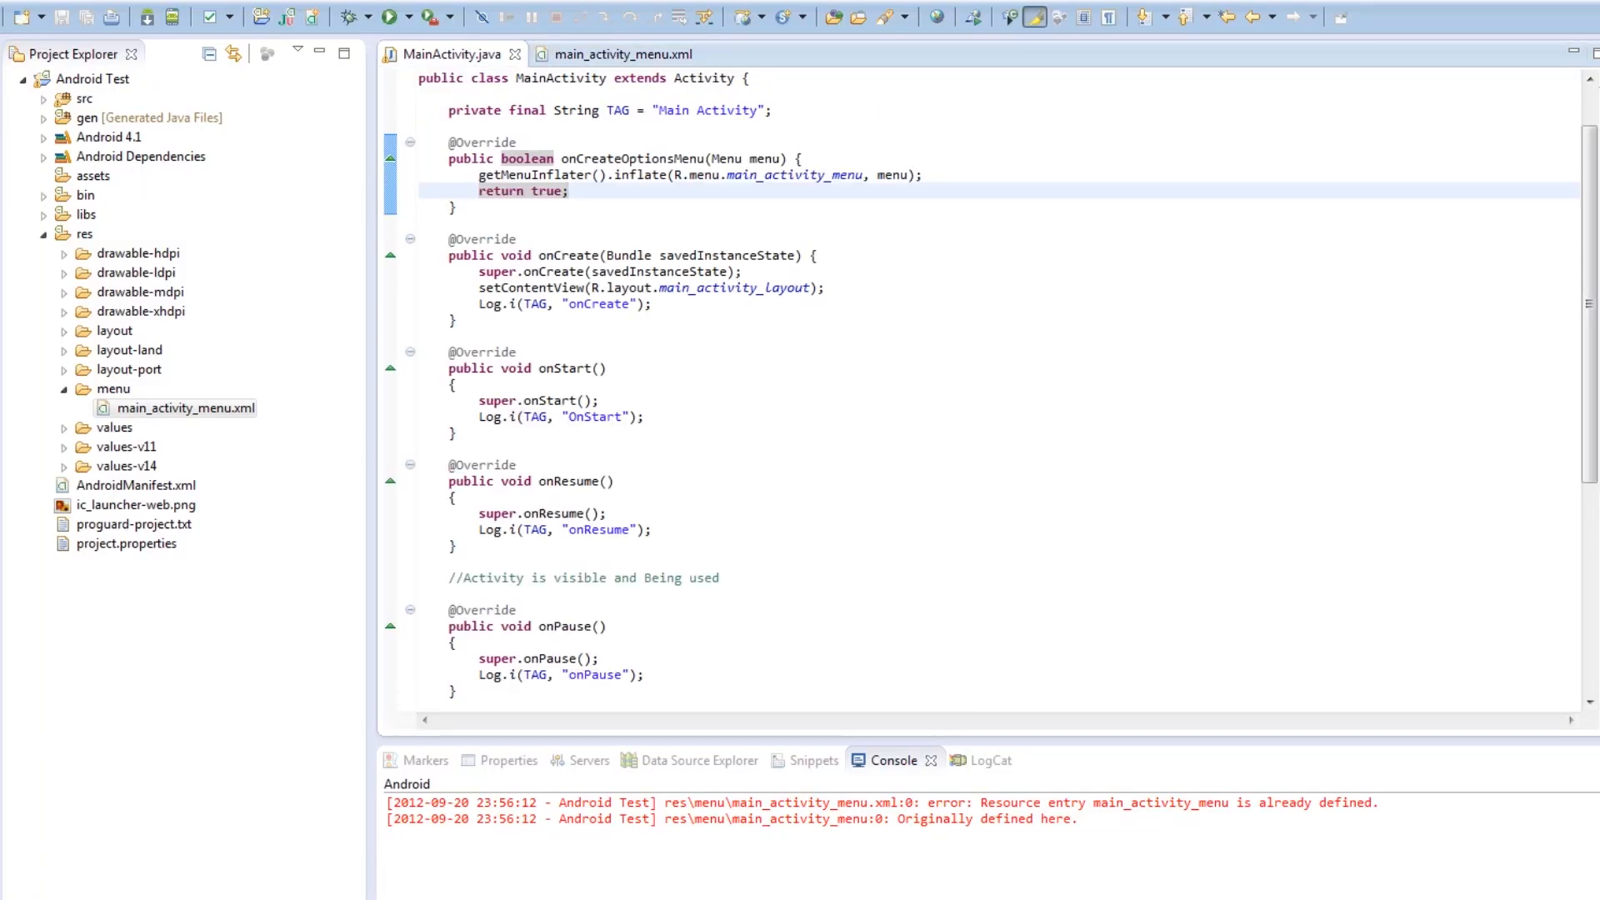
# Launch the Phone_ICS emulator from the Android Virtual Device Manager with default launch options
pyautogui.click(570, 191)
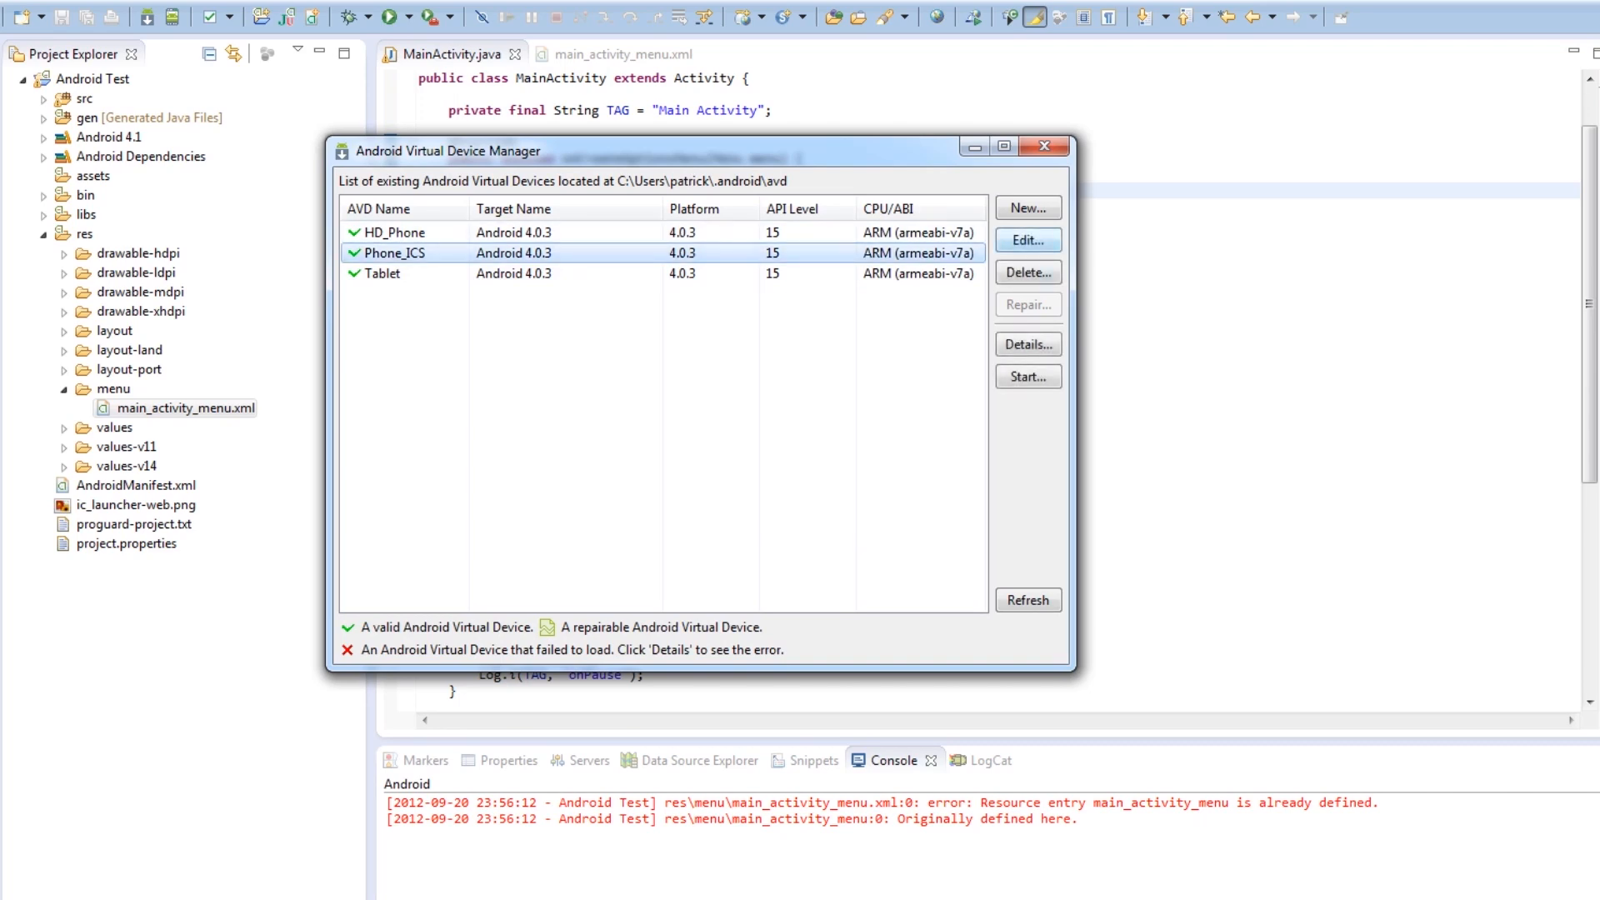
pyautogui.click(1027, 377)
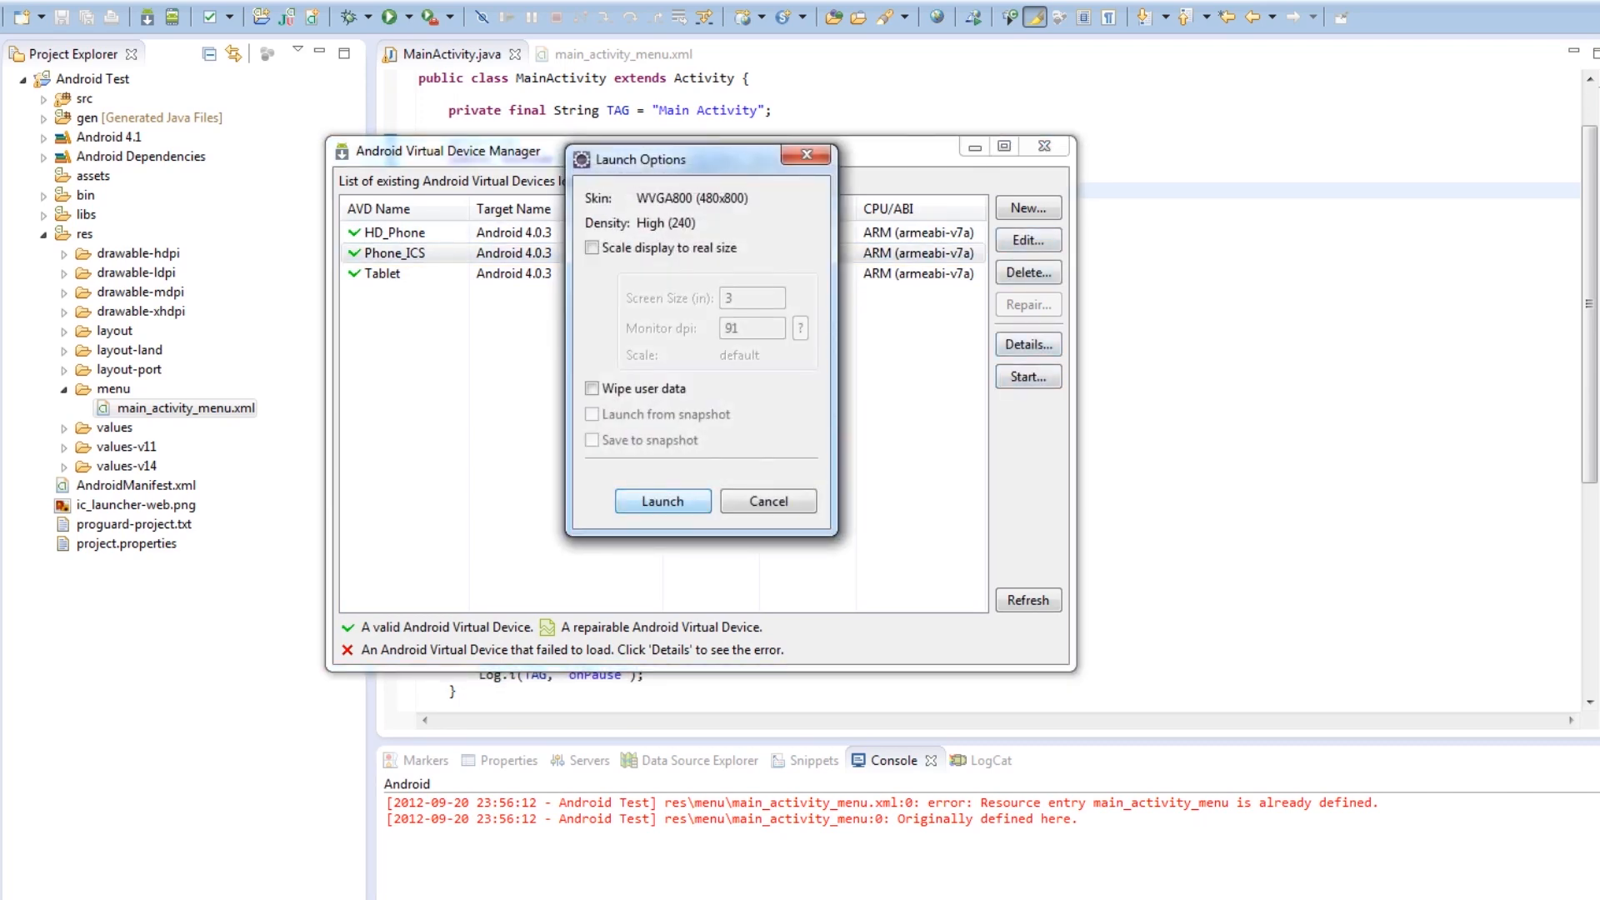
pyautogui.click(768, 501)
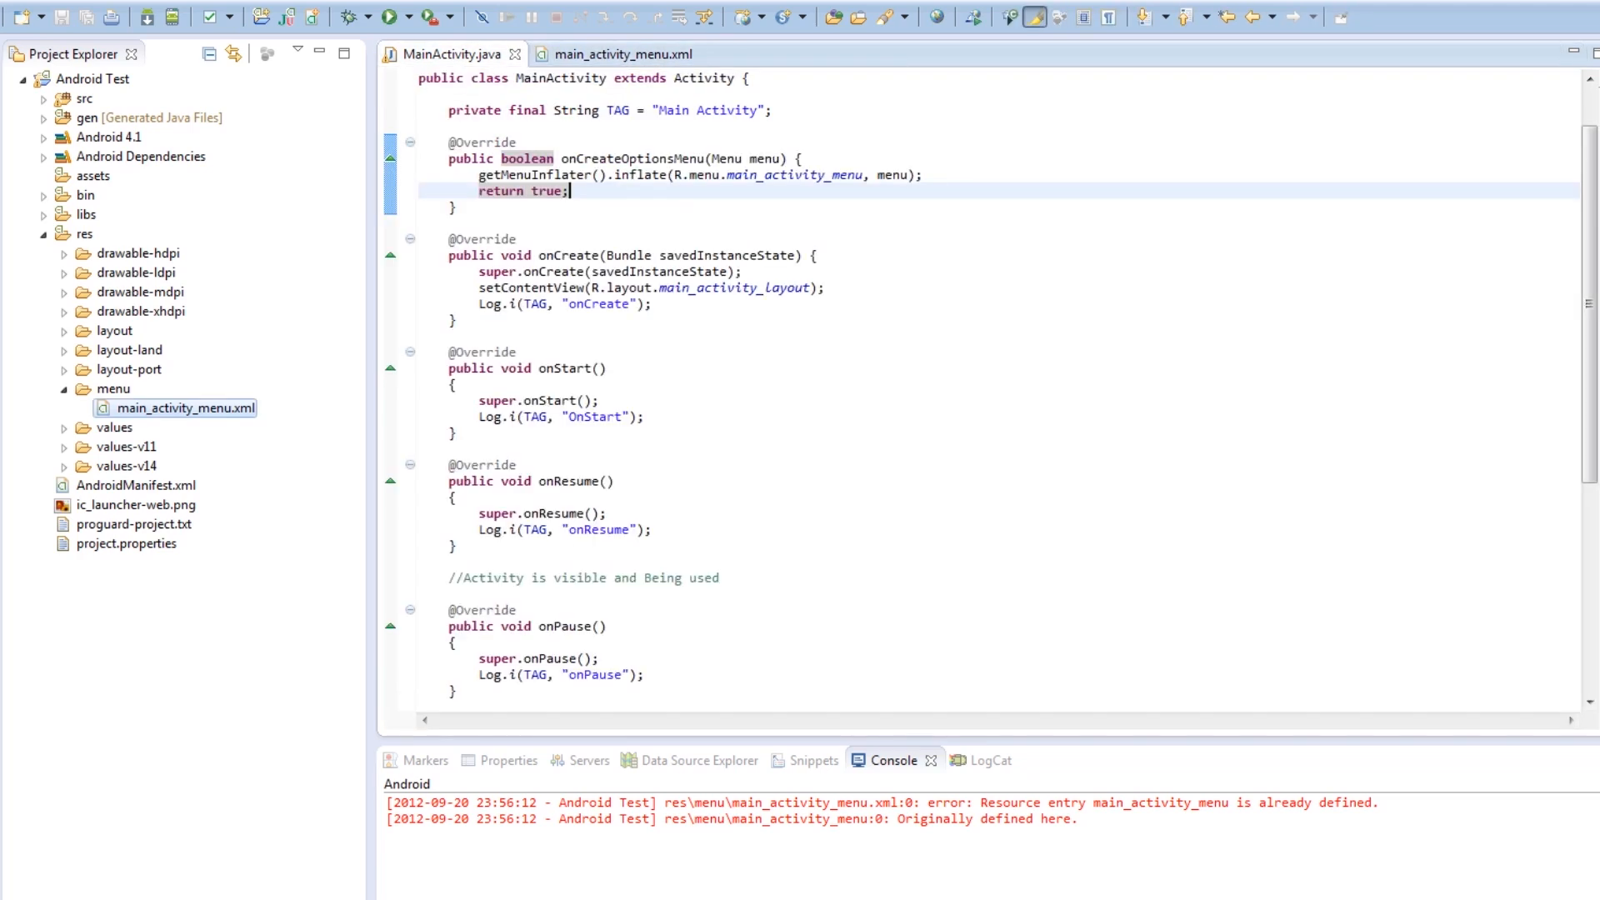
# Switch to the main_activity_menu.xml editor to view the menu's XML source
pyautogui.click(444, 142)
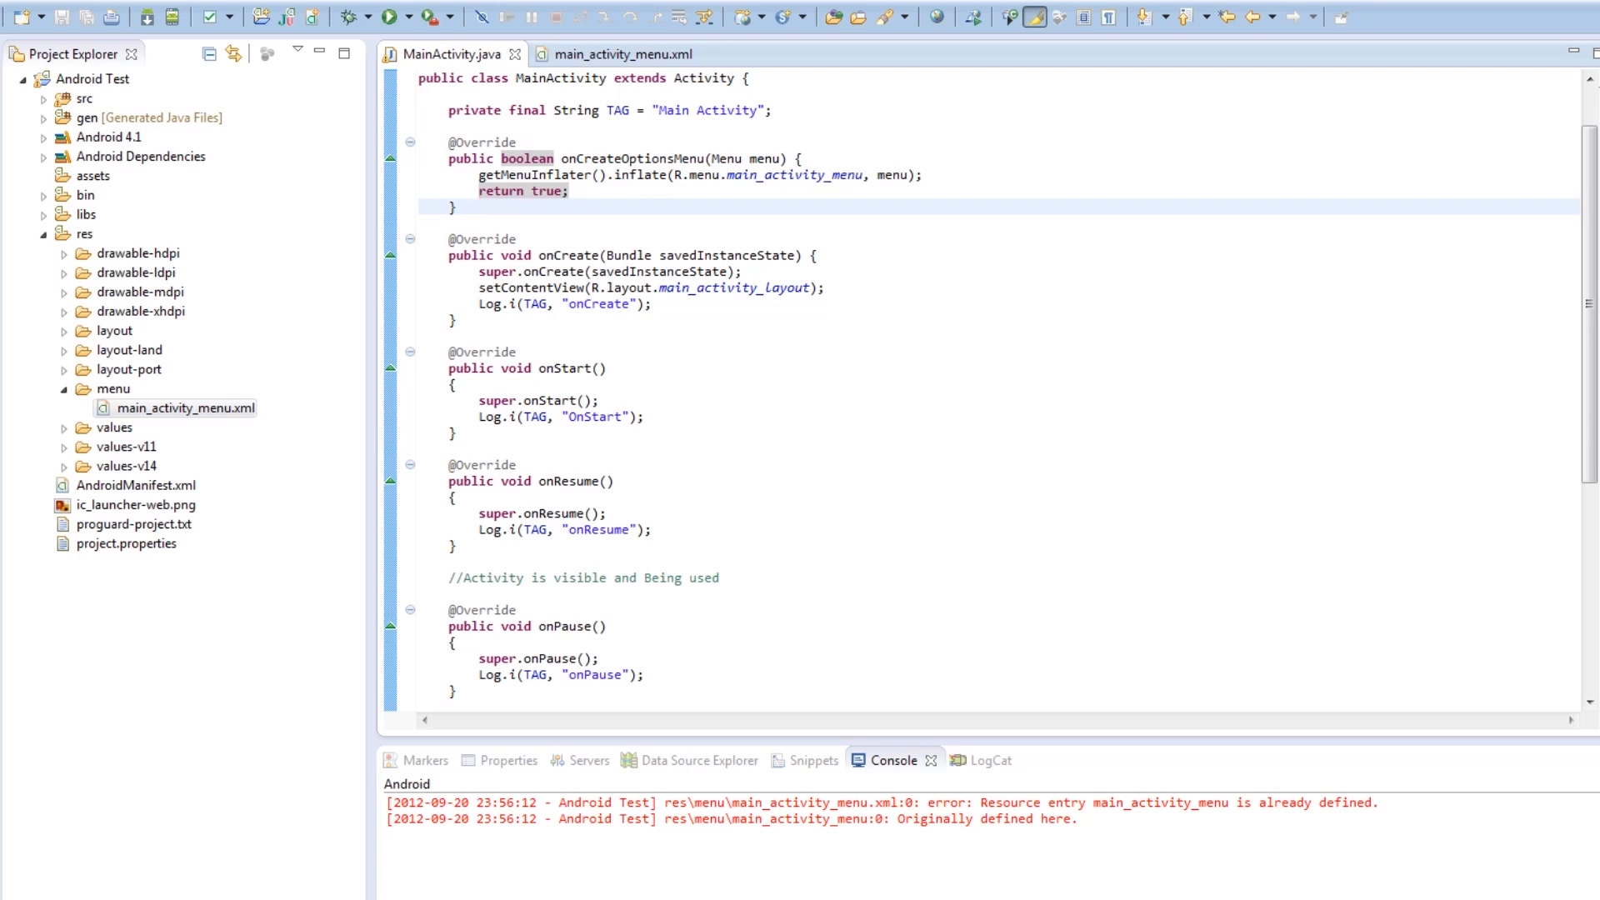
pyautogui.click(473, 206)
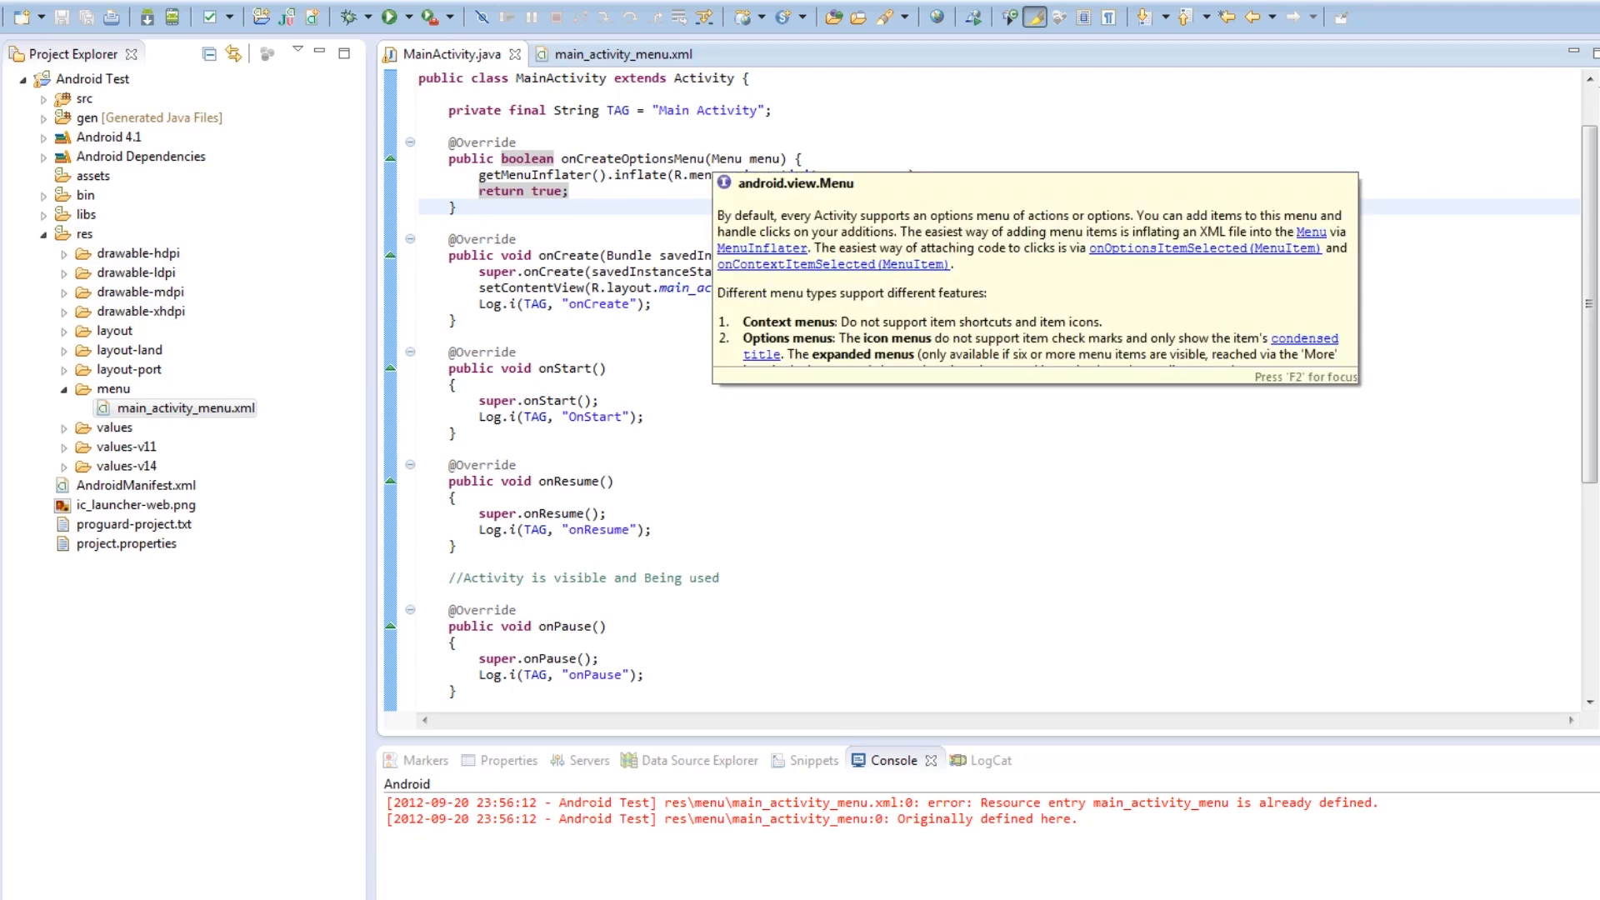
pyautogui.click(618, 54)
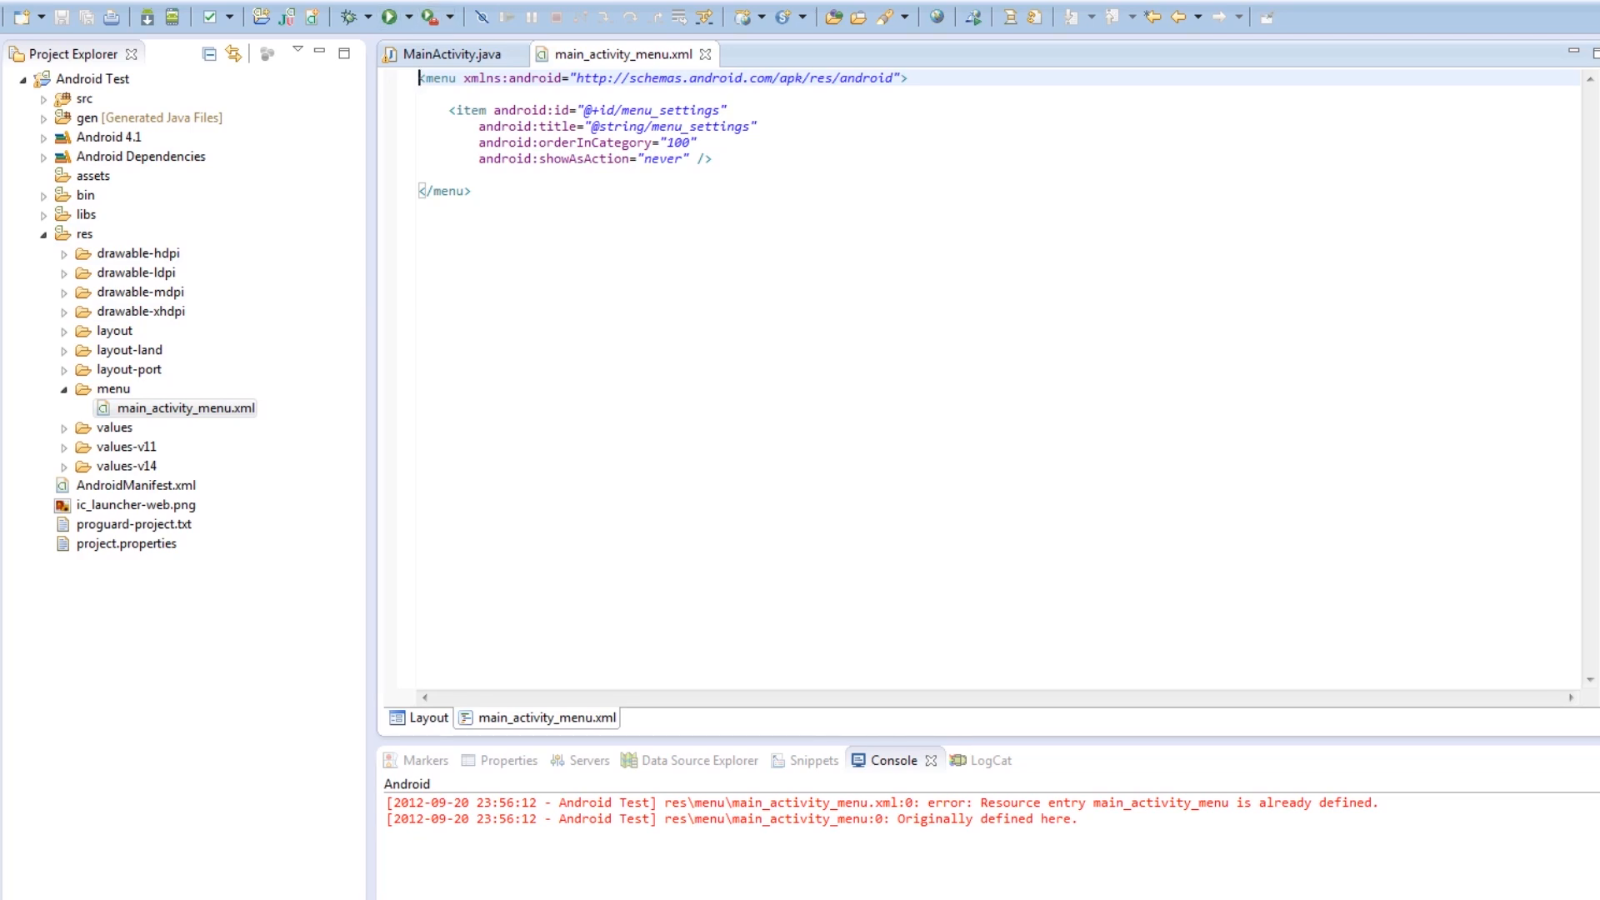
# Delete the space before the settings item's '/>' and switch to the Layout menu editor
pyautogui.click(697, 158)
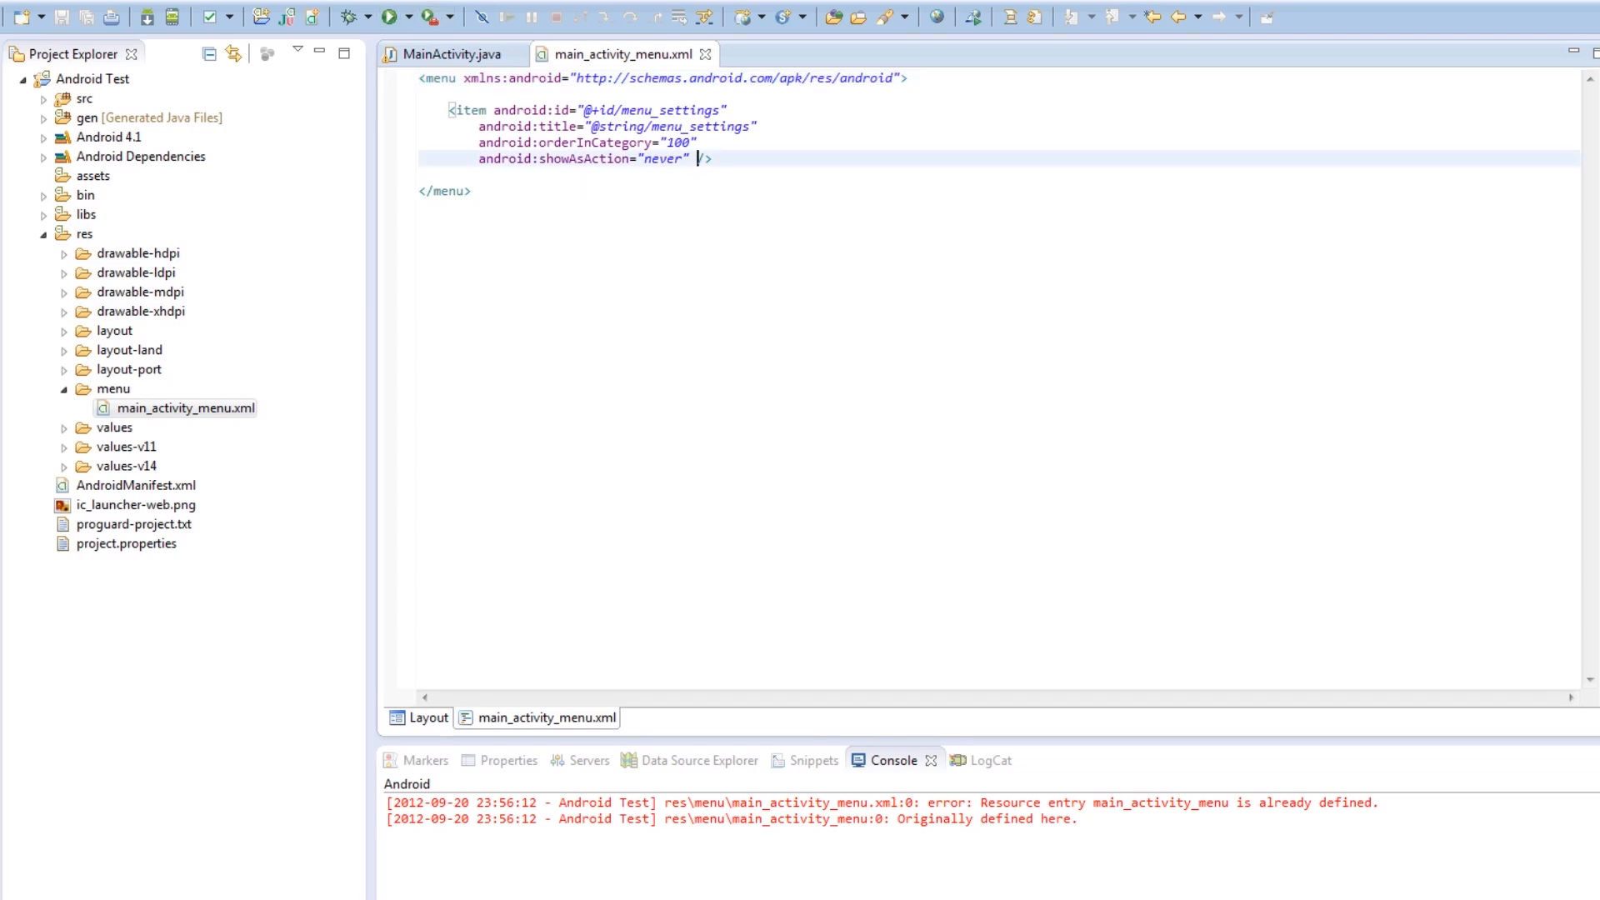
pyautogui.press('Backspace')
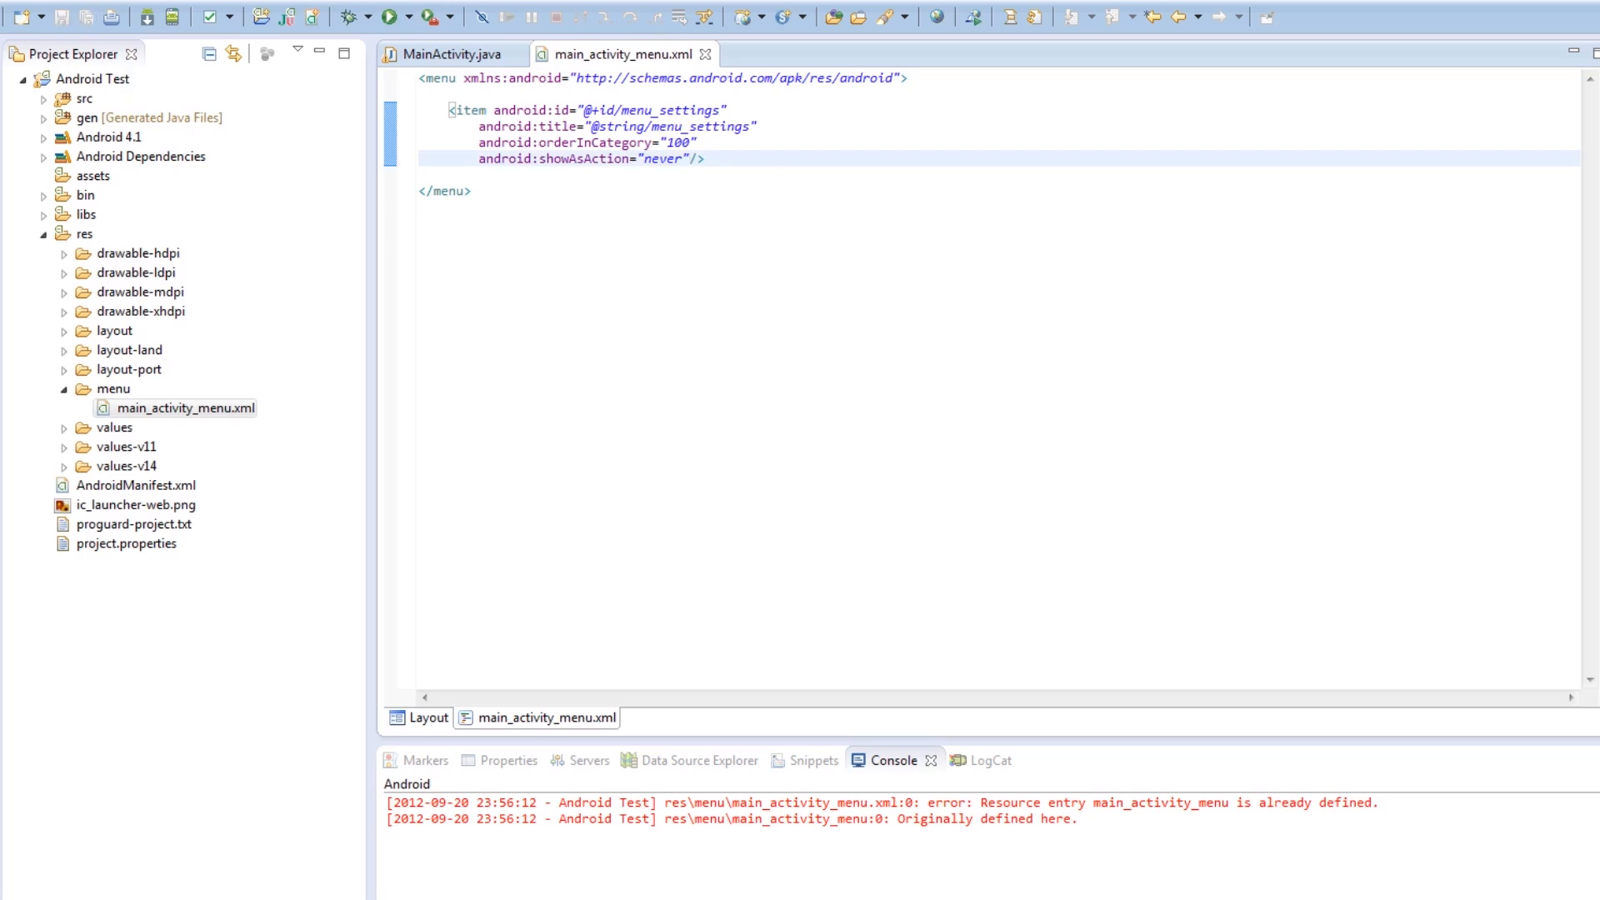
pyautogui.click(424, 717)
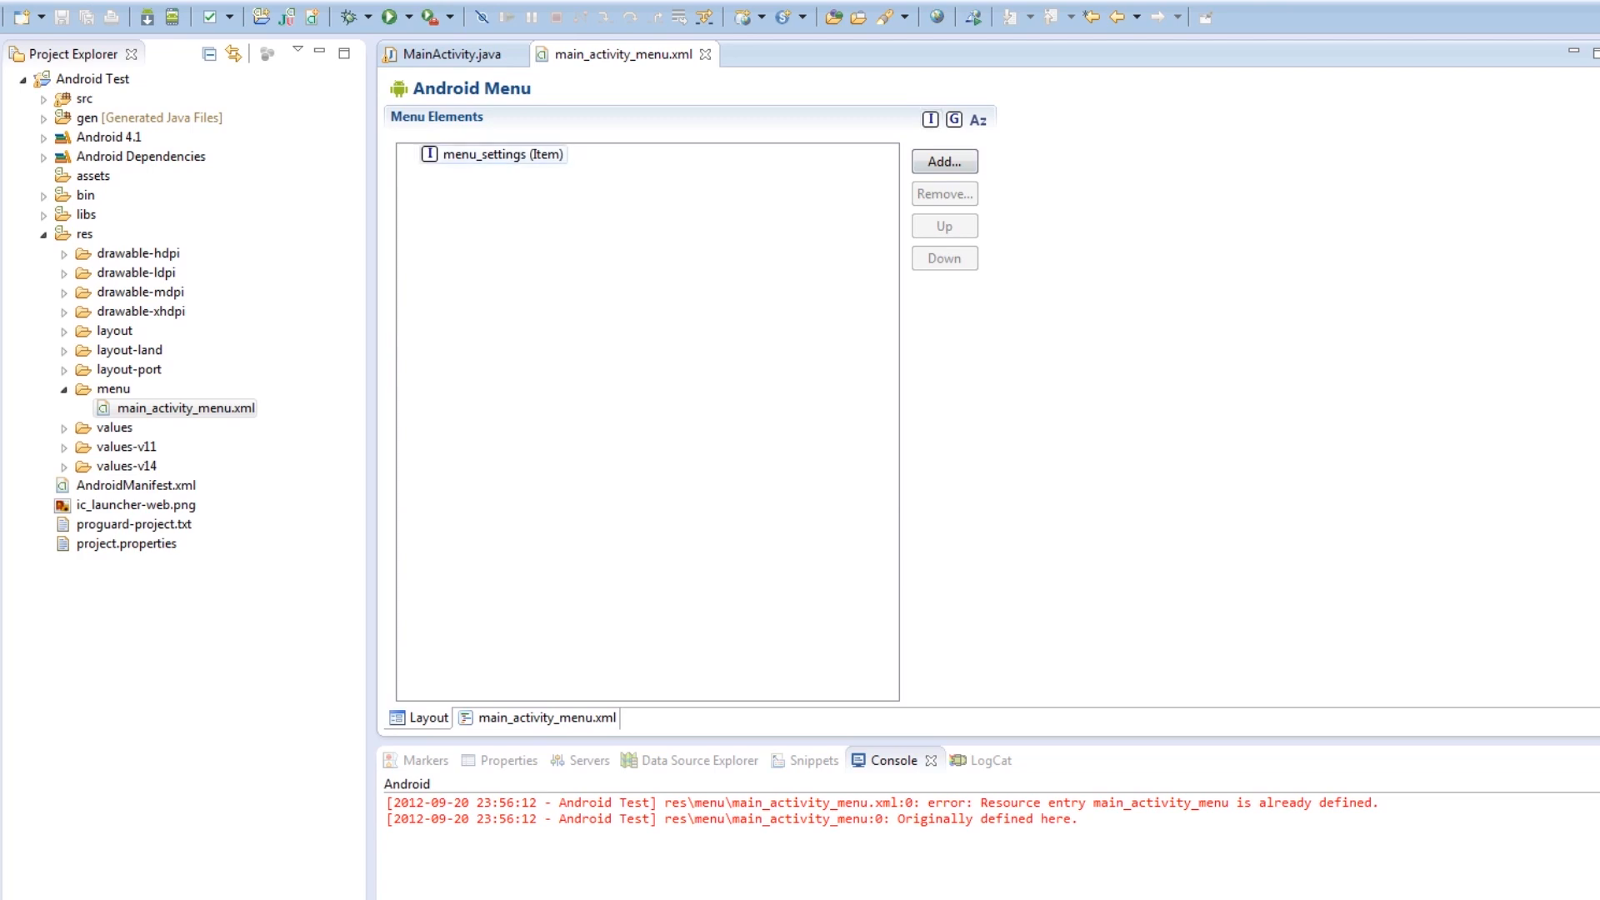
# Add a top-level menu Item below menu_settings and change its id to @+id/twitter
pyautogui.click(501, 154)
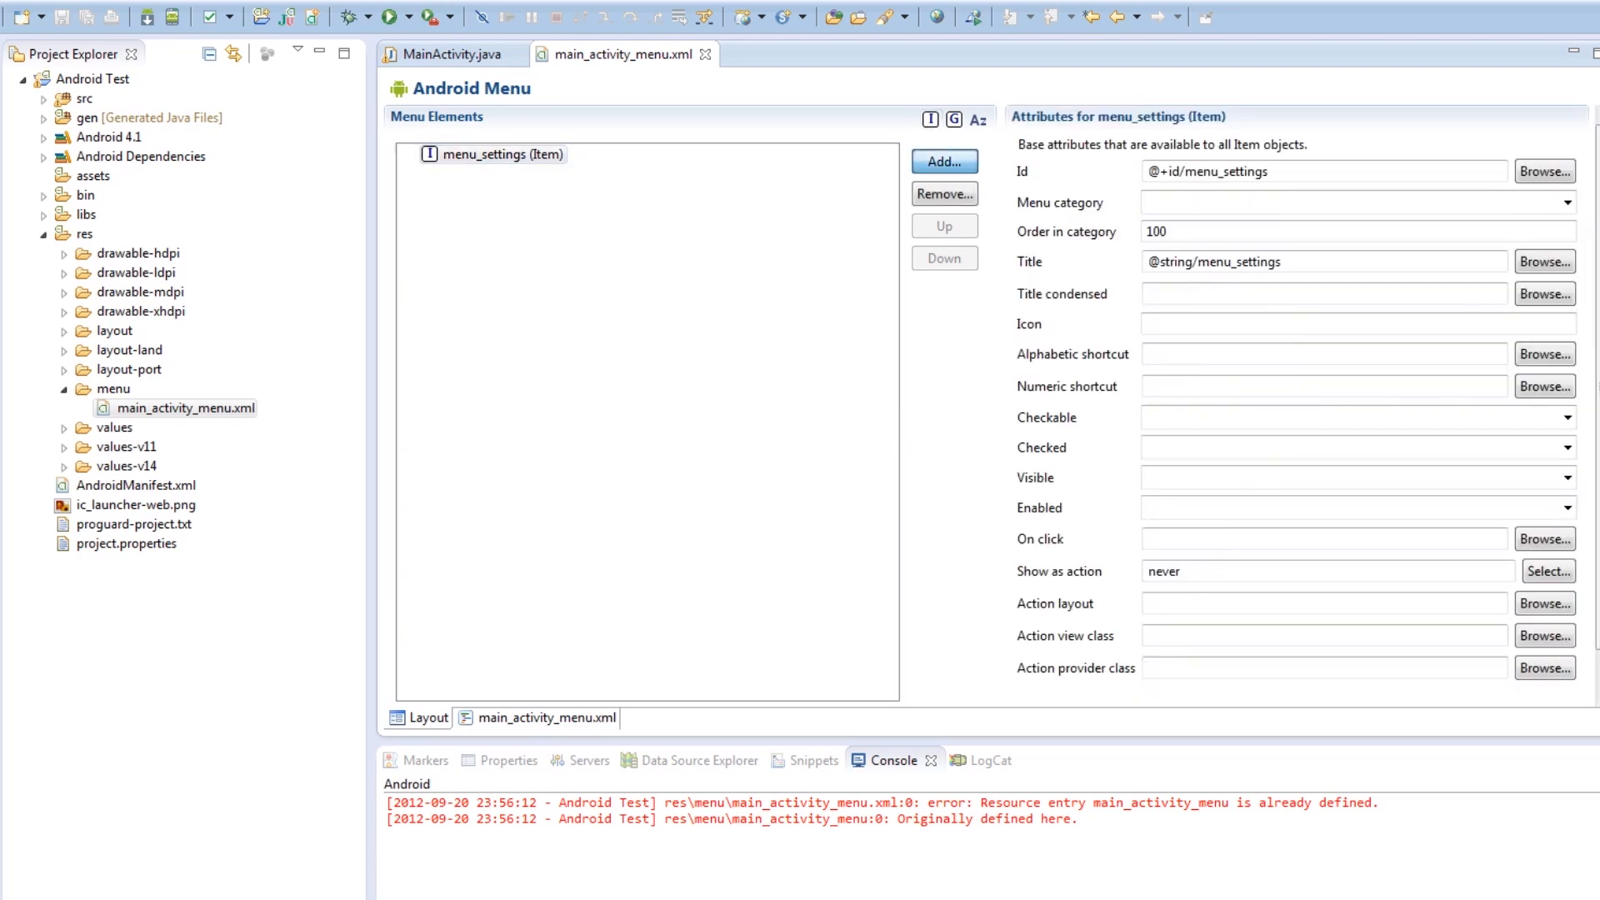
pyautogui.click(941, 161)
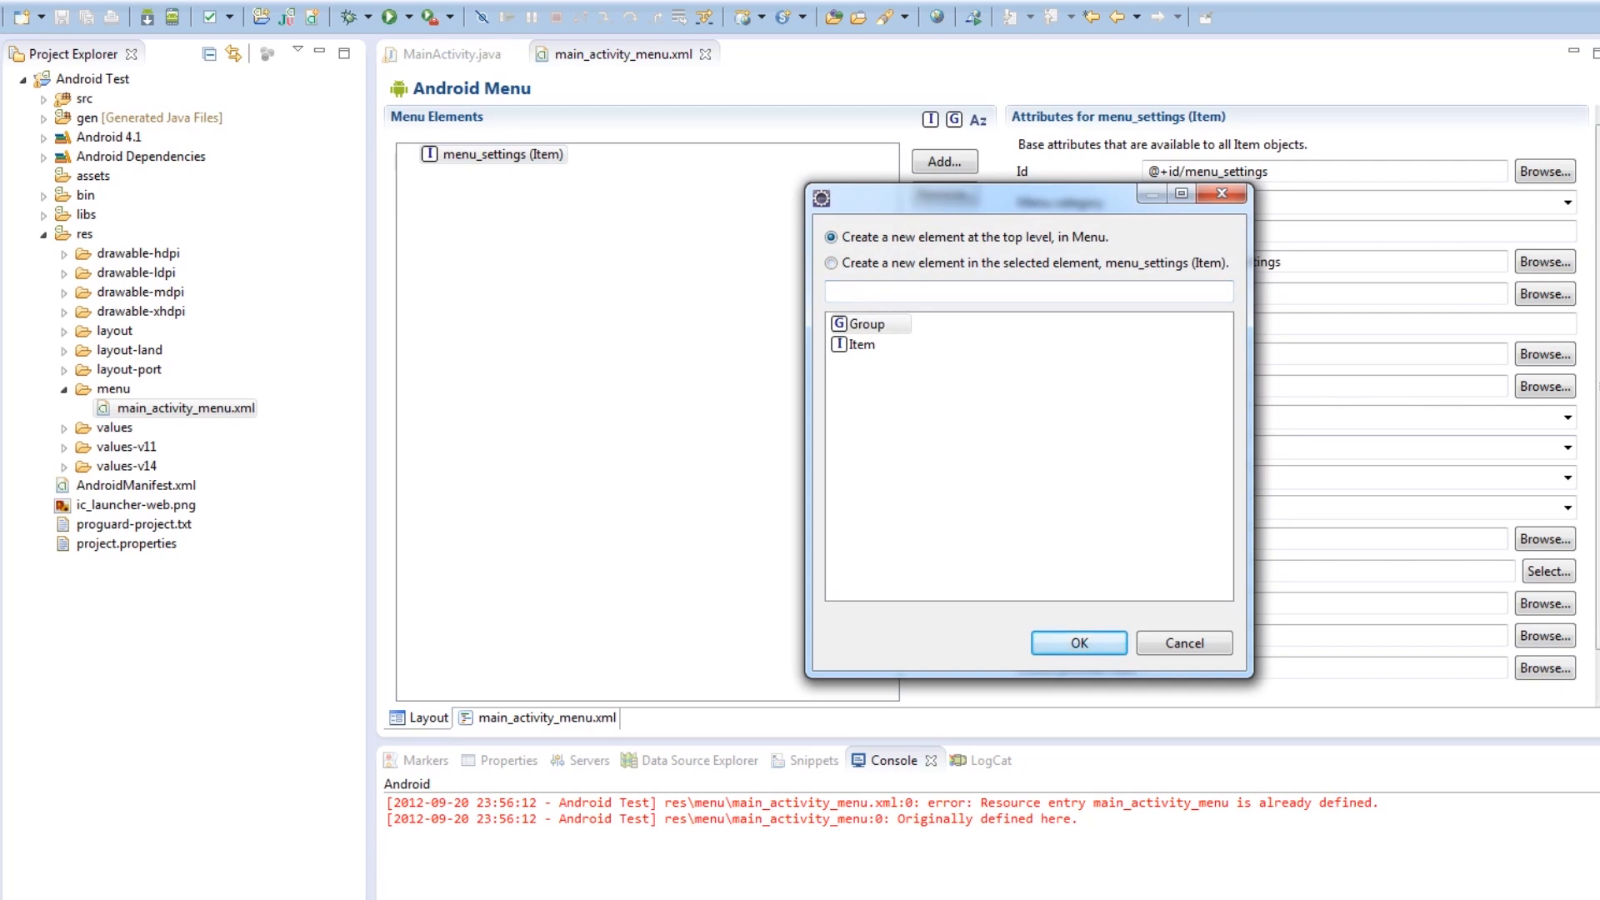
pyautogui.click(1077, 642)
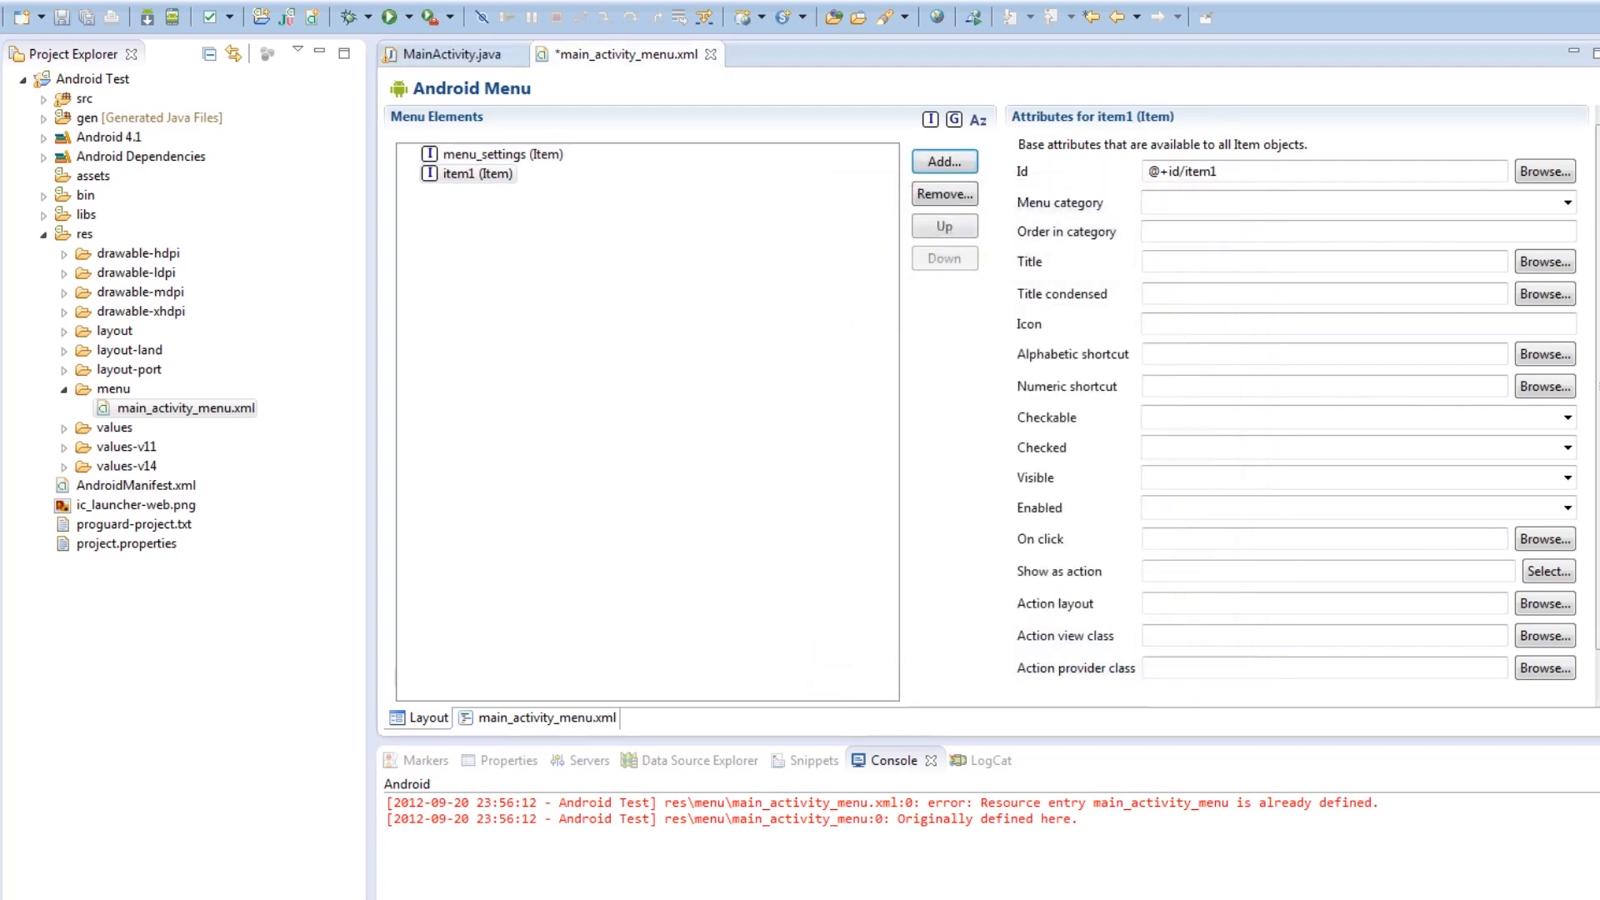
pyautogui.doubleClick(1200, 170)
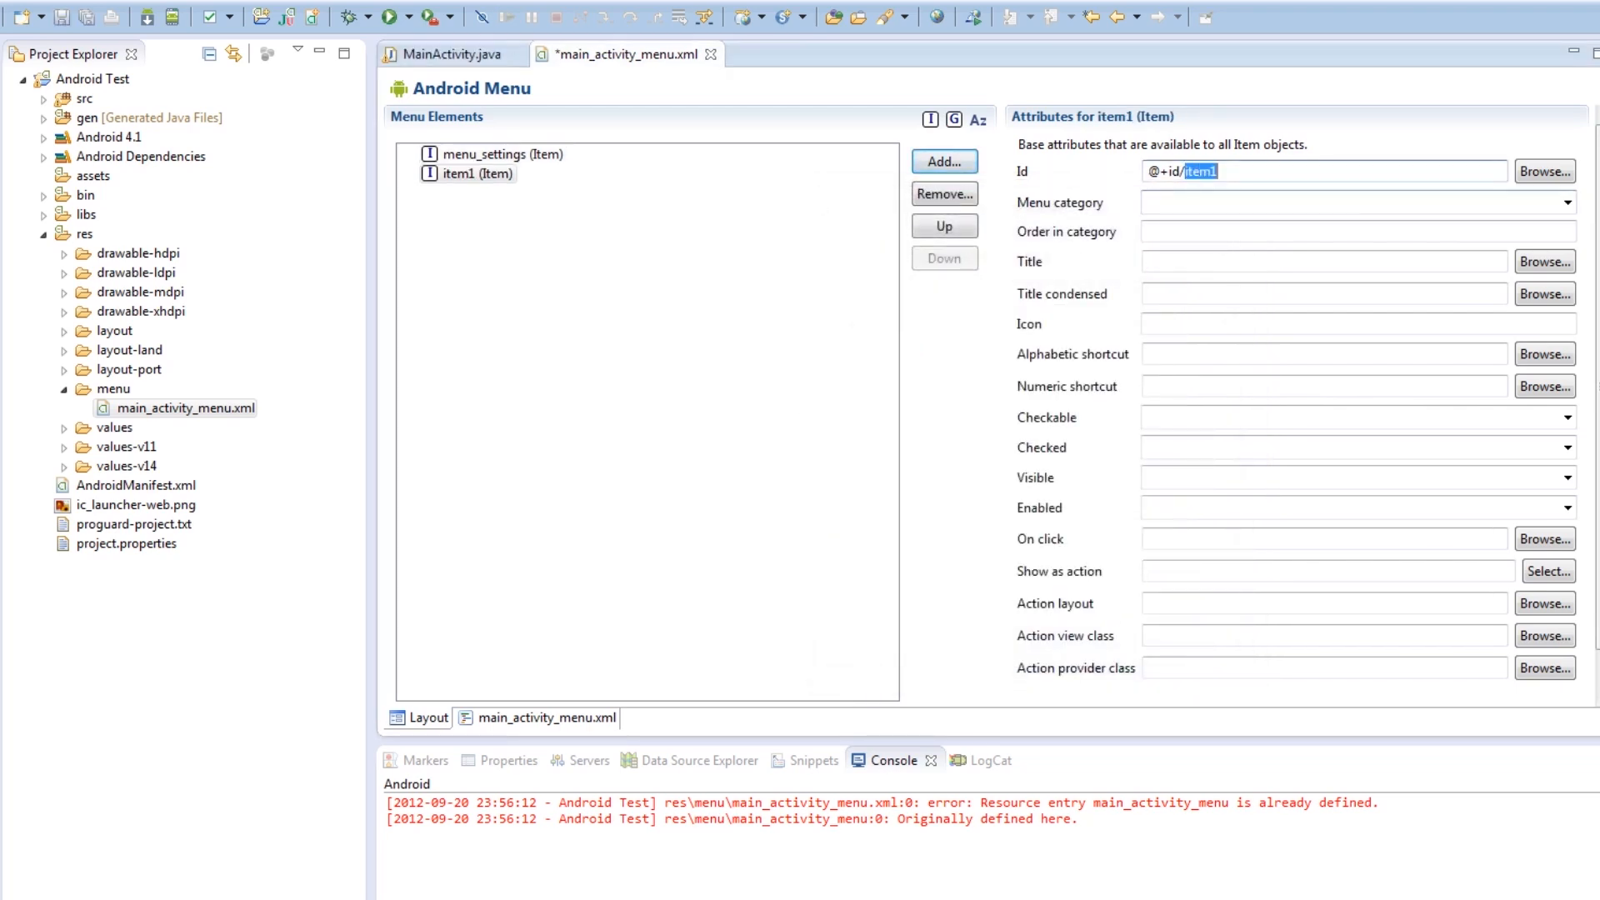
pyautogui.press('Delete')
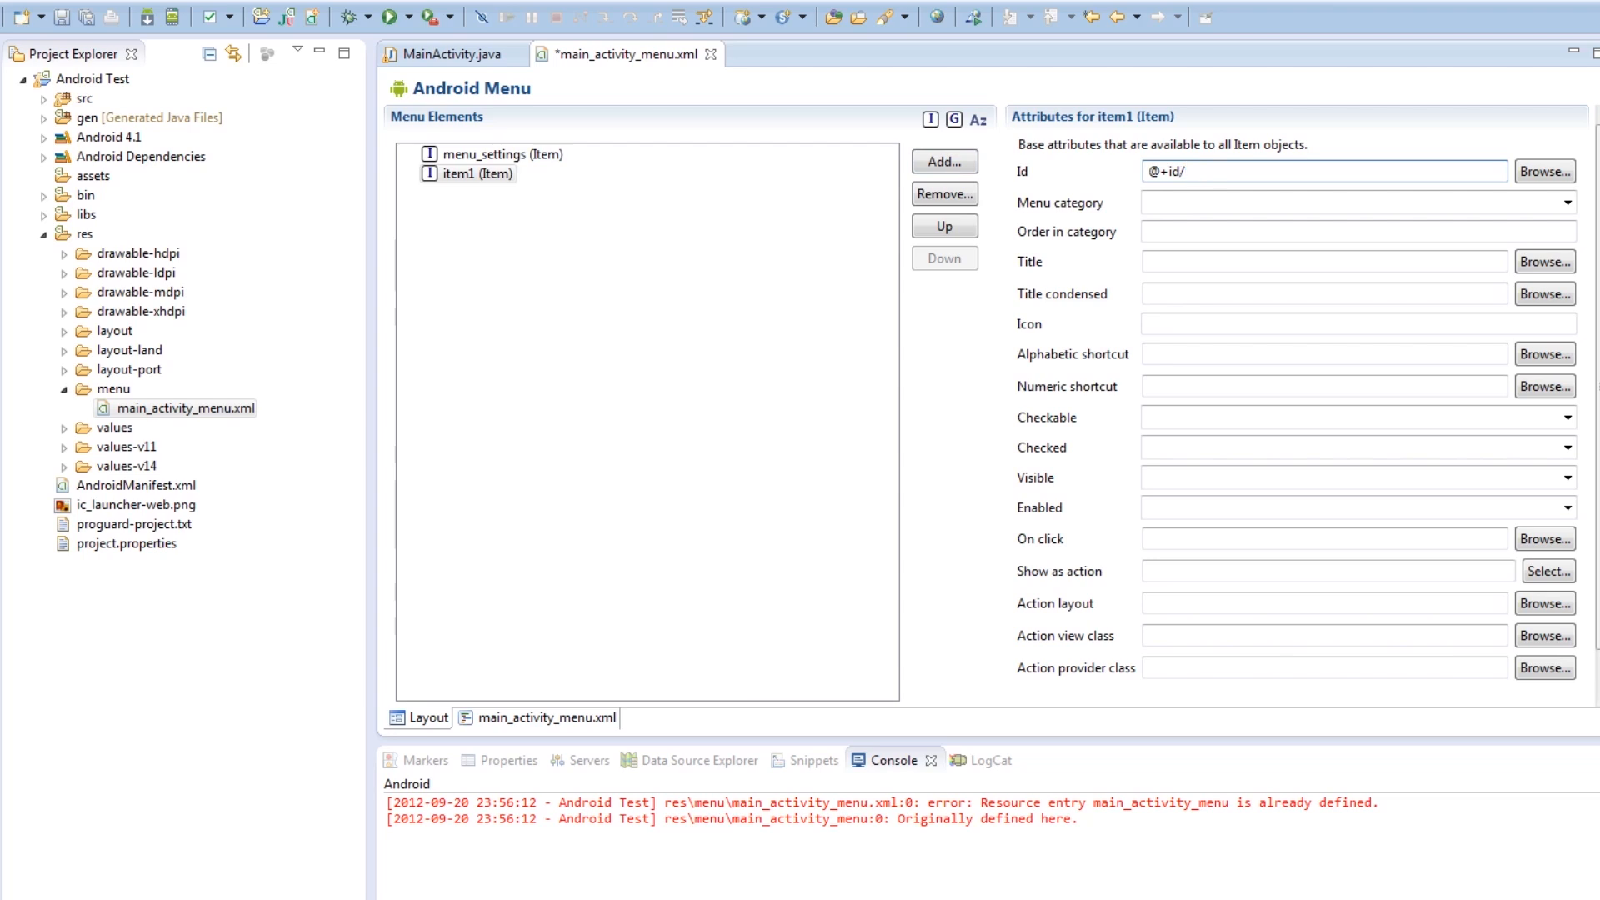
pyautogui.write('tw')
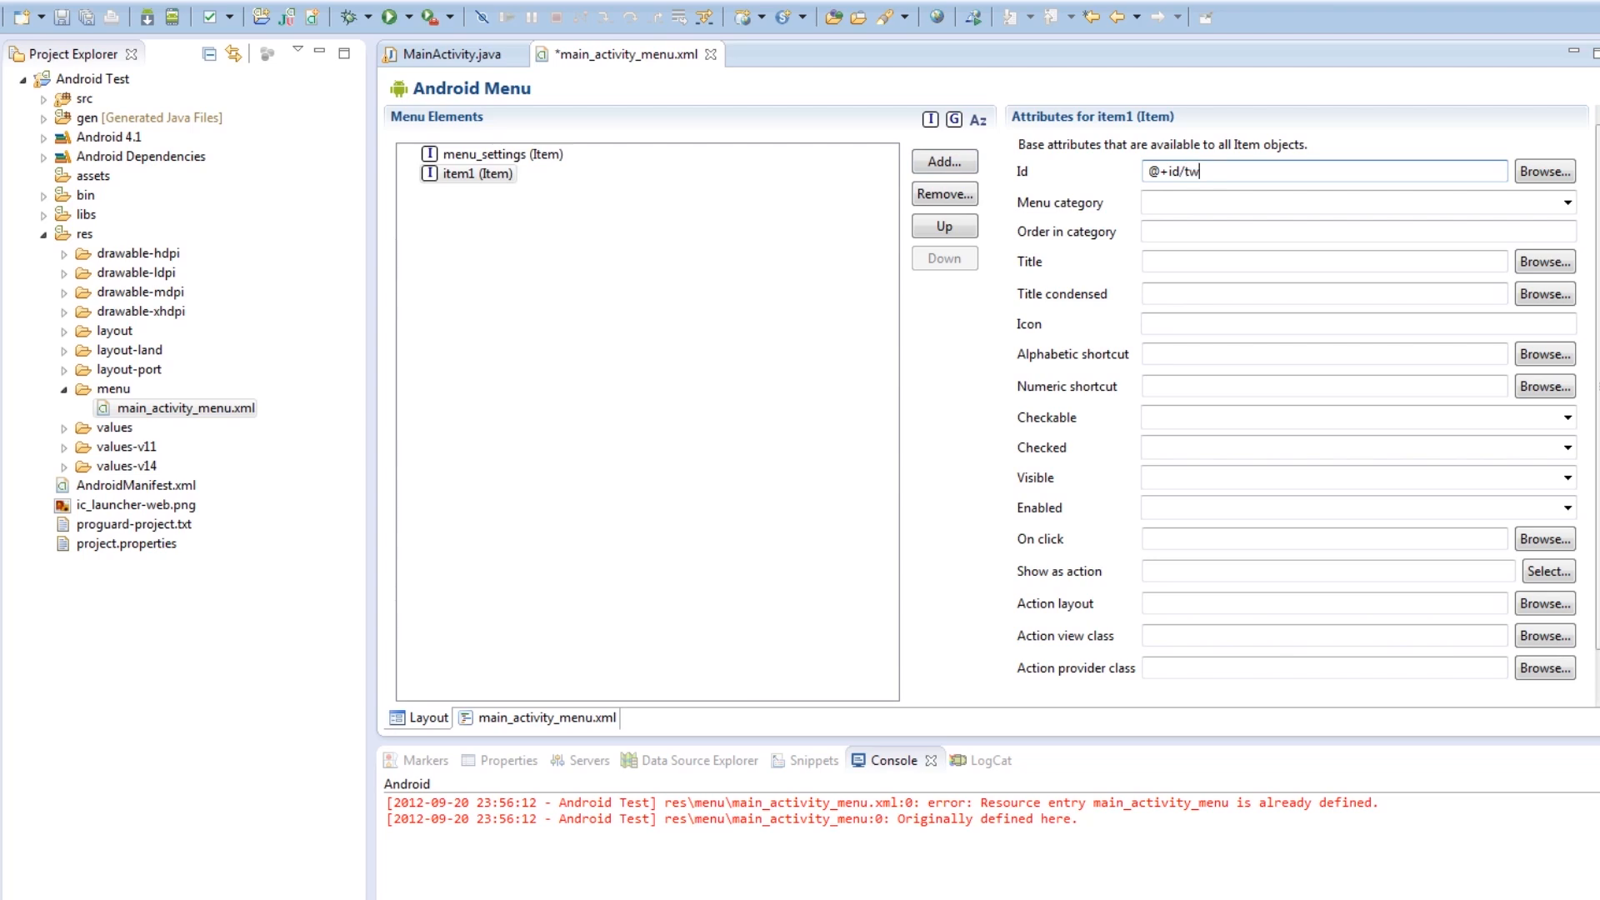
pyautogui.write('itter')
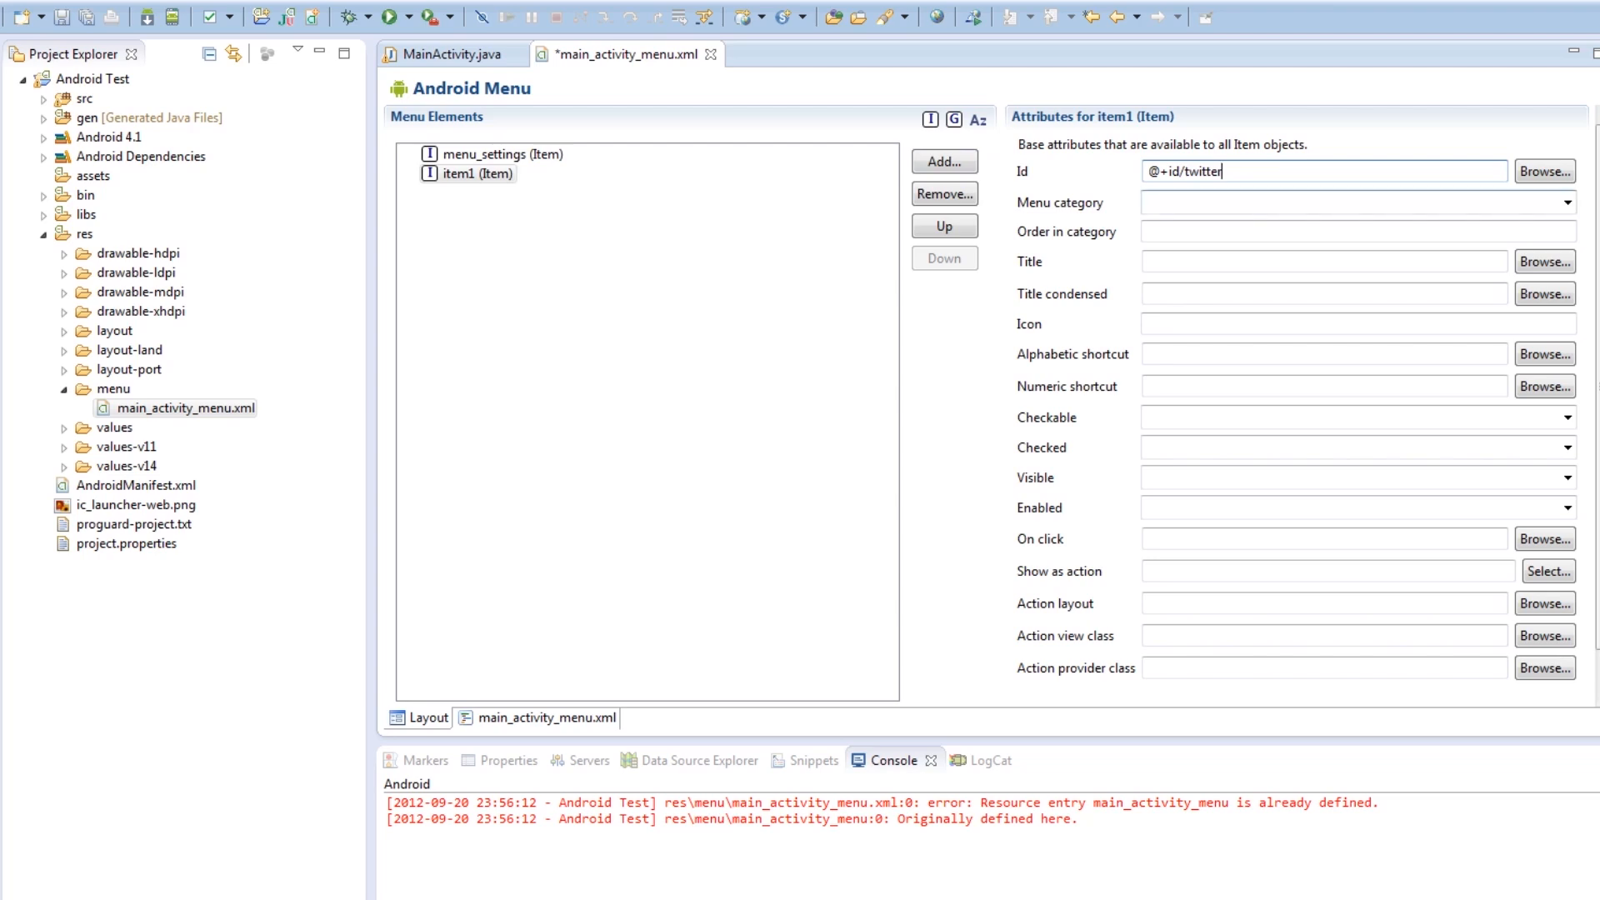
pyautogui.click(1347, 202)
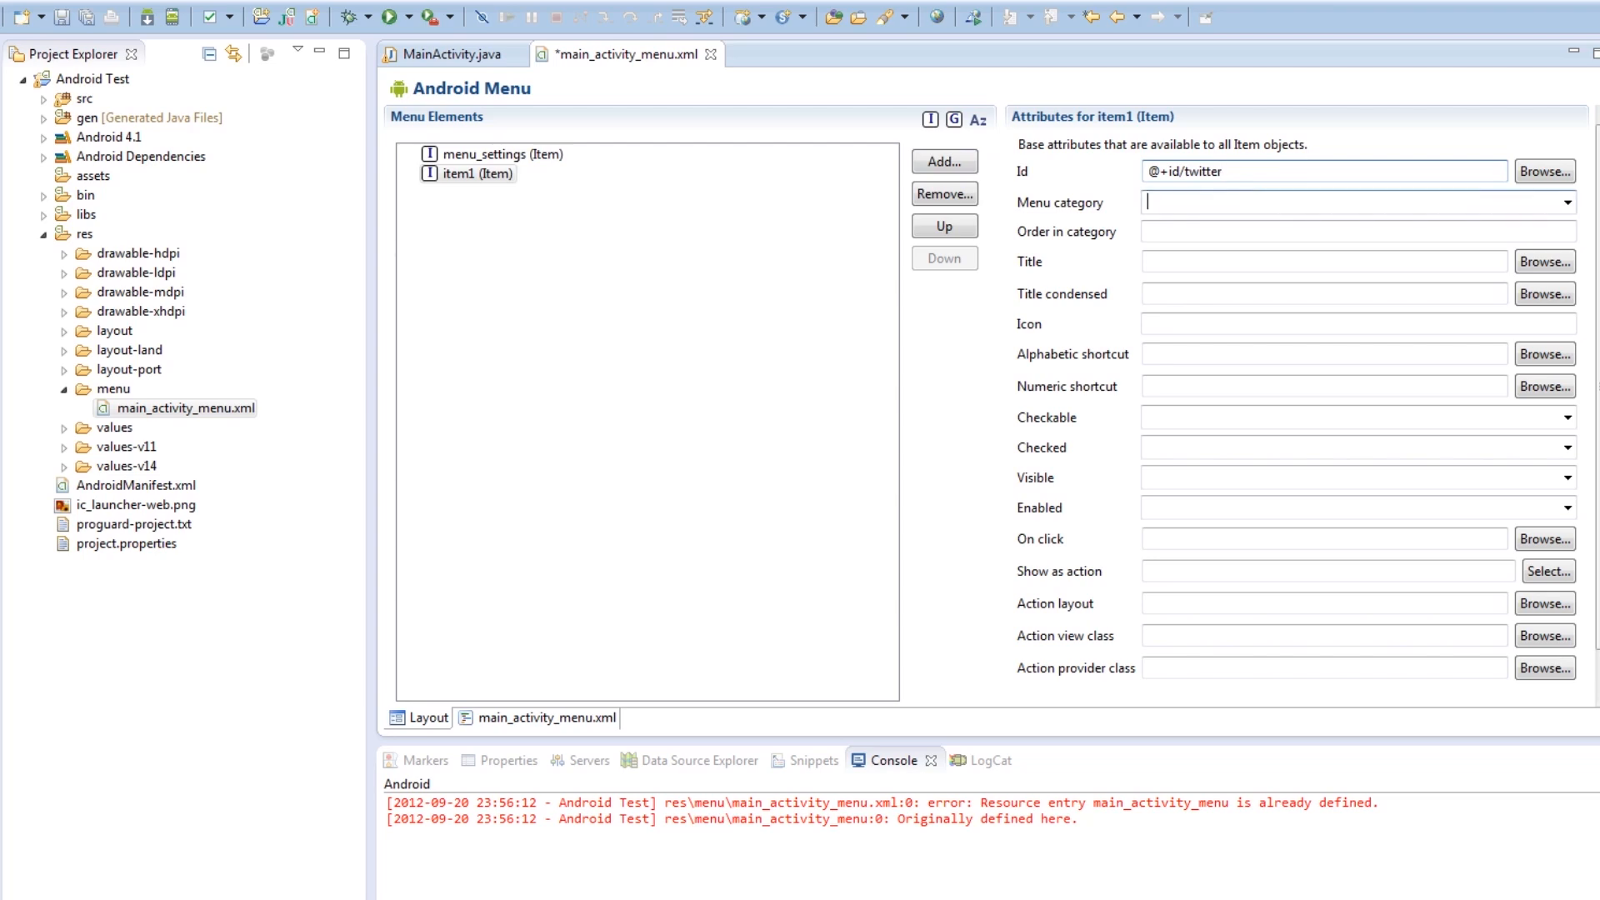
pyautogui.click(1569, 201)
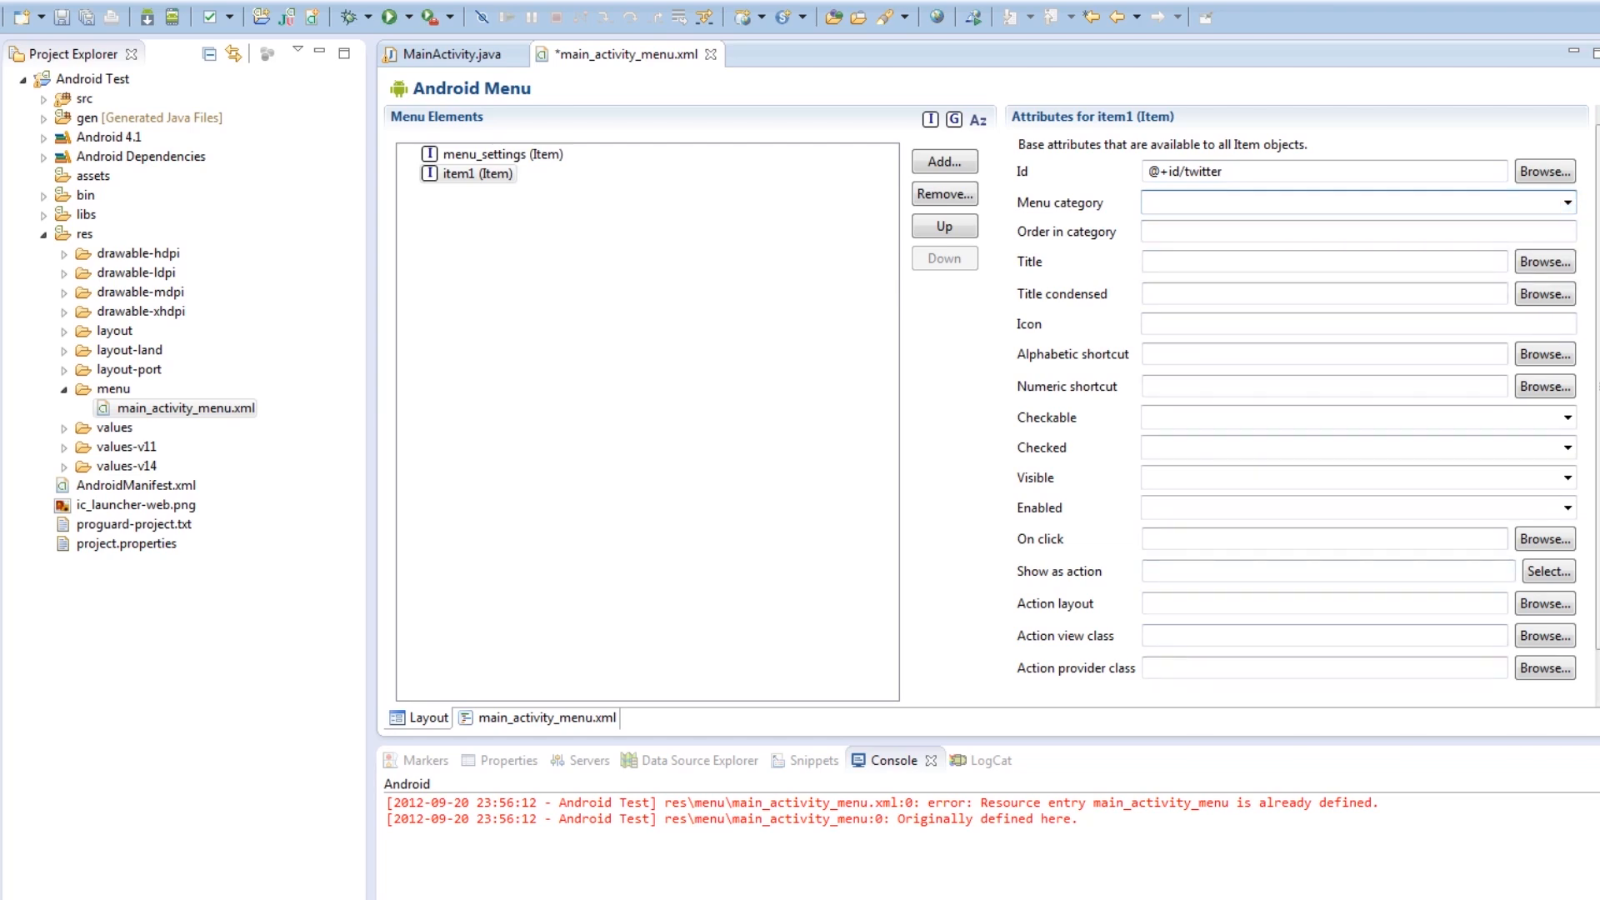
# In the XML, make the twitter item self-closing with android:title="Twitter" and an orderInCategory attribute
pyautogui.click(546, 717)
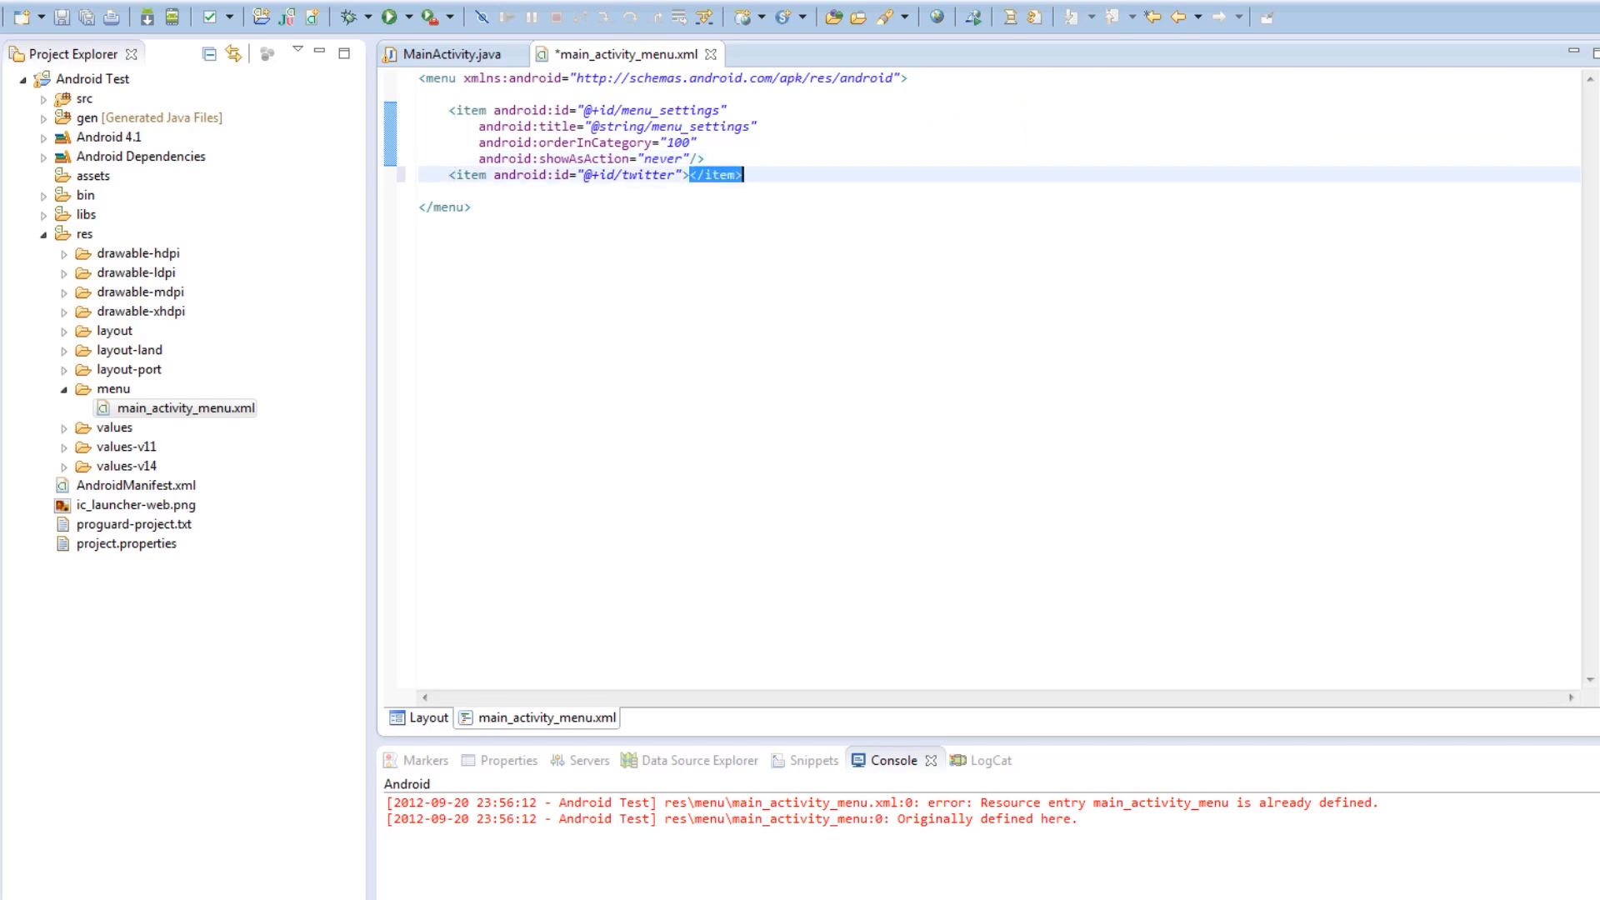
pyautogui.write('/')
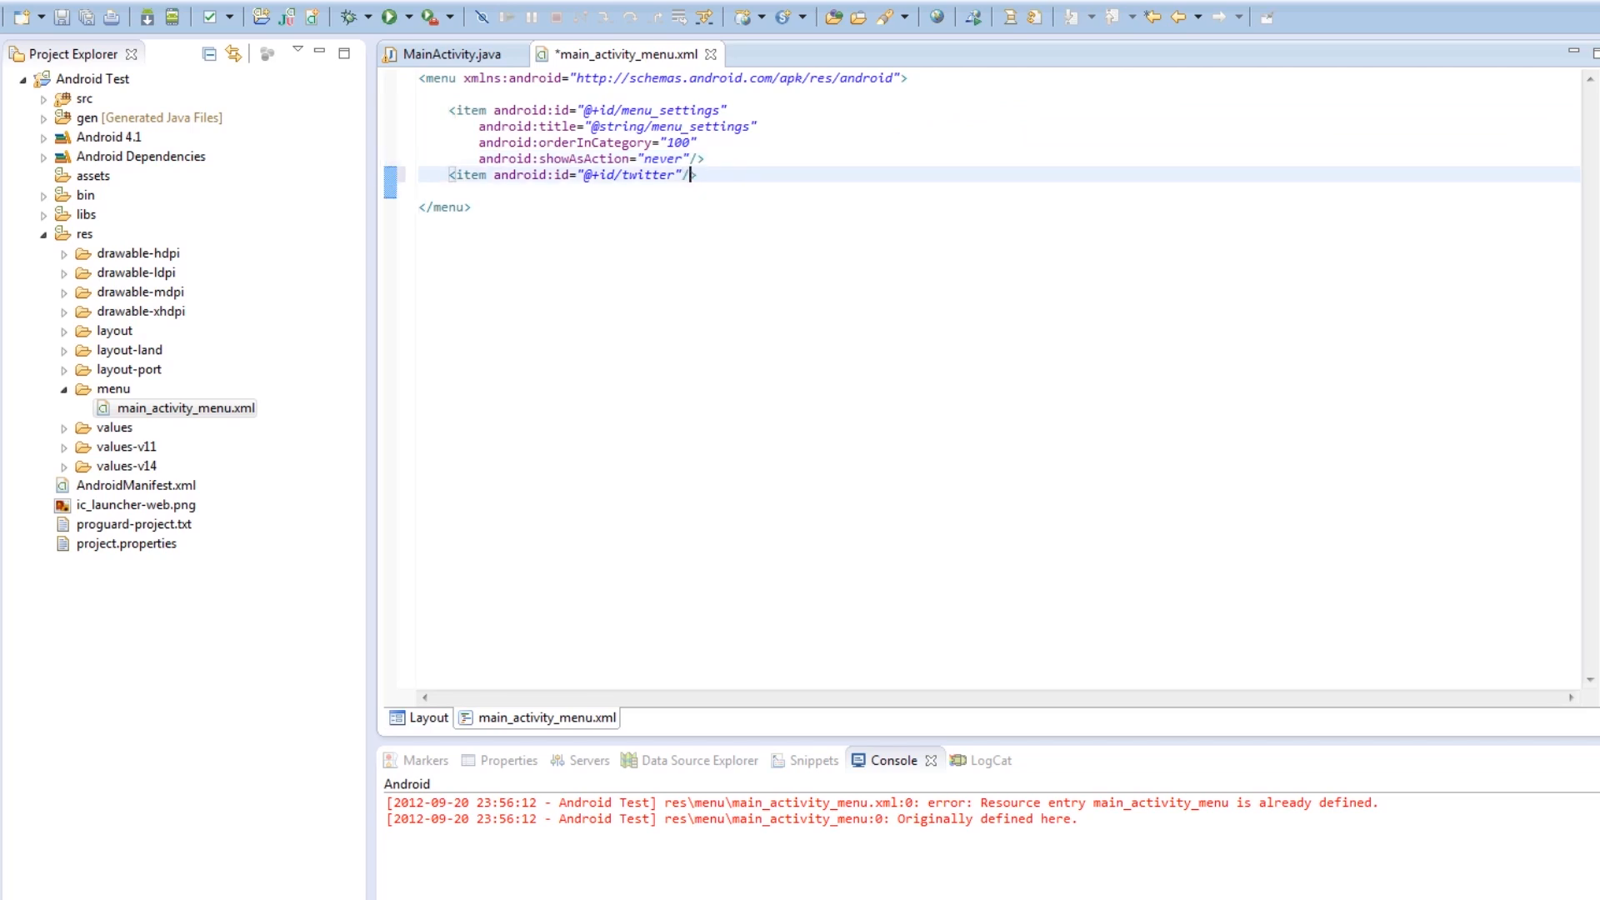
pyautogui.press('Enter')
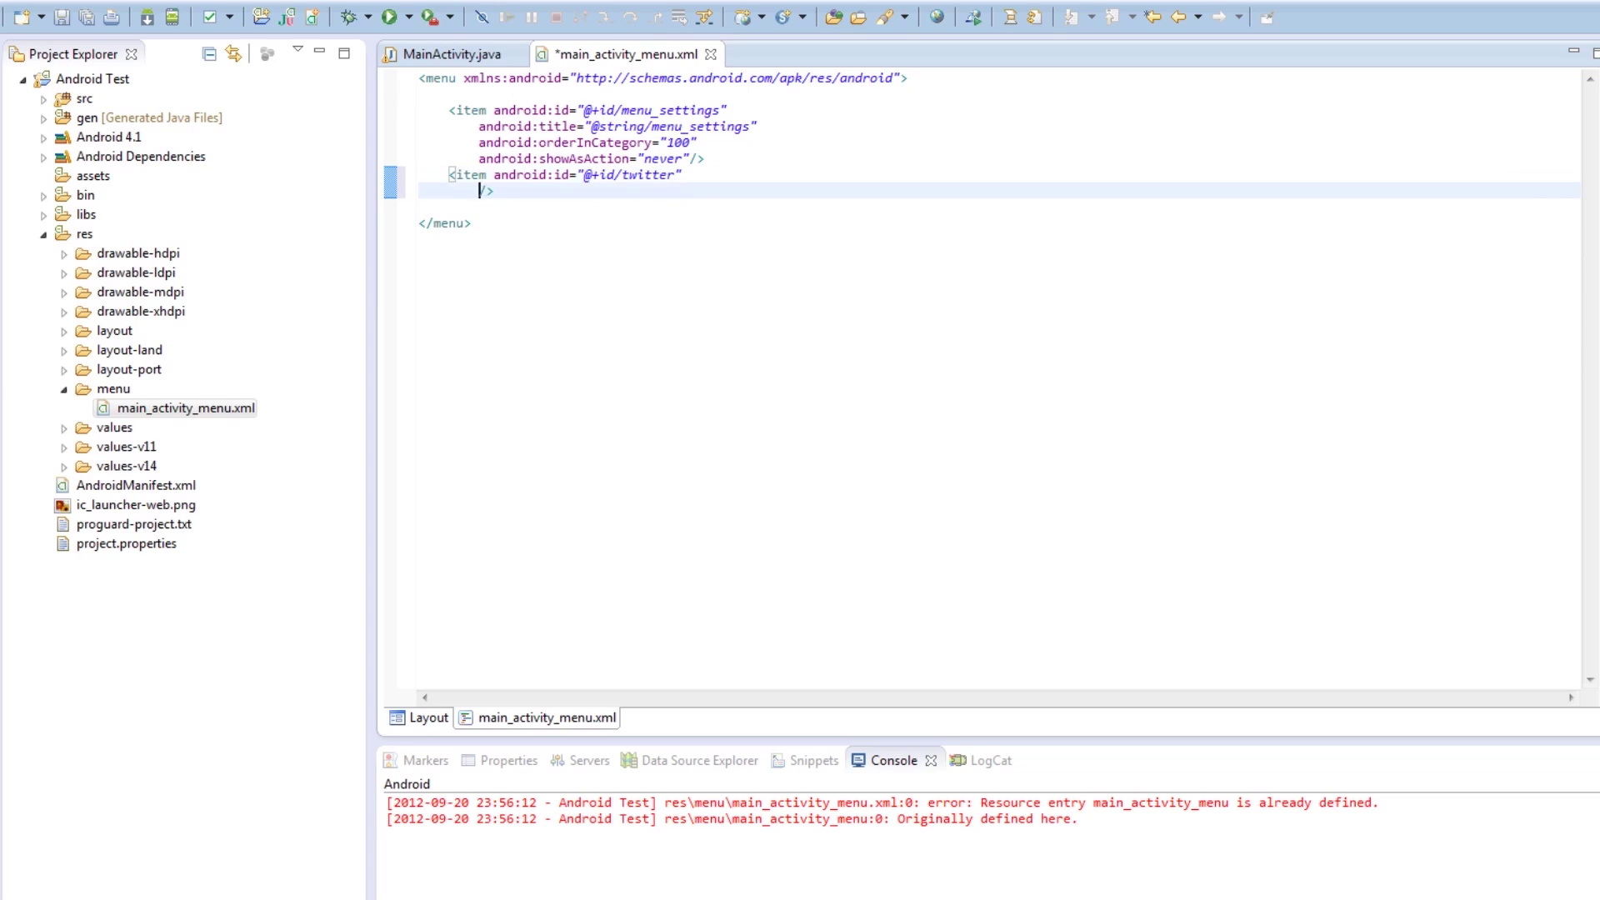
pyautogui.write('android:title="')
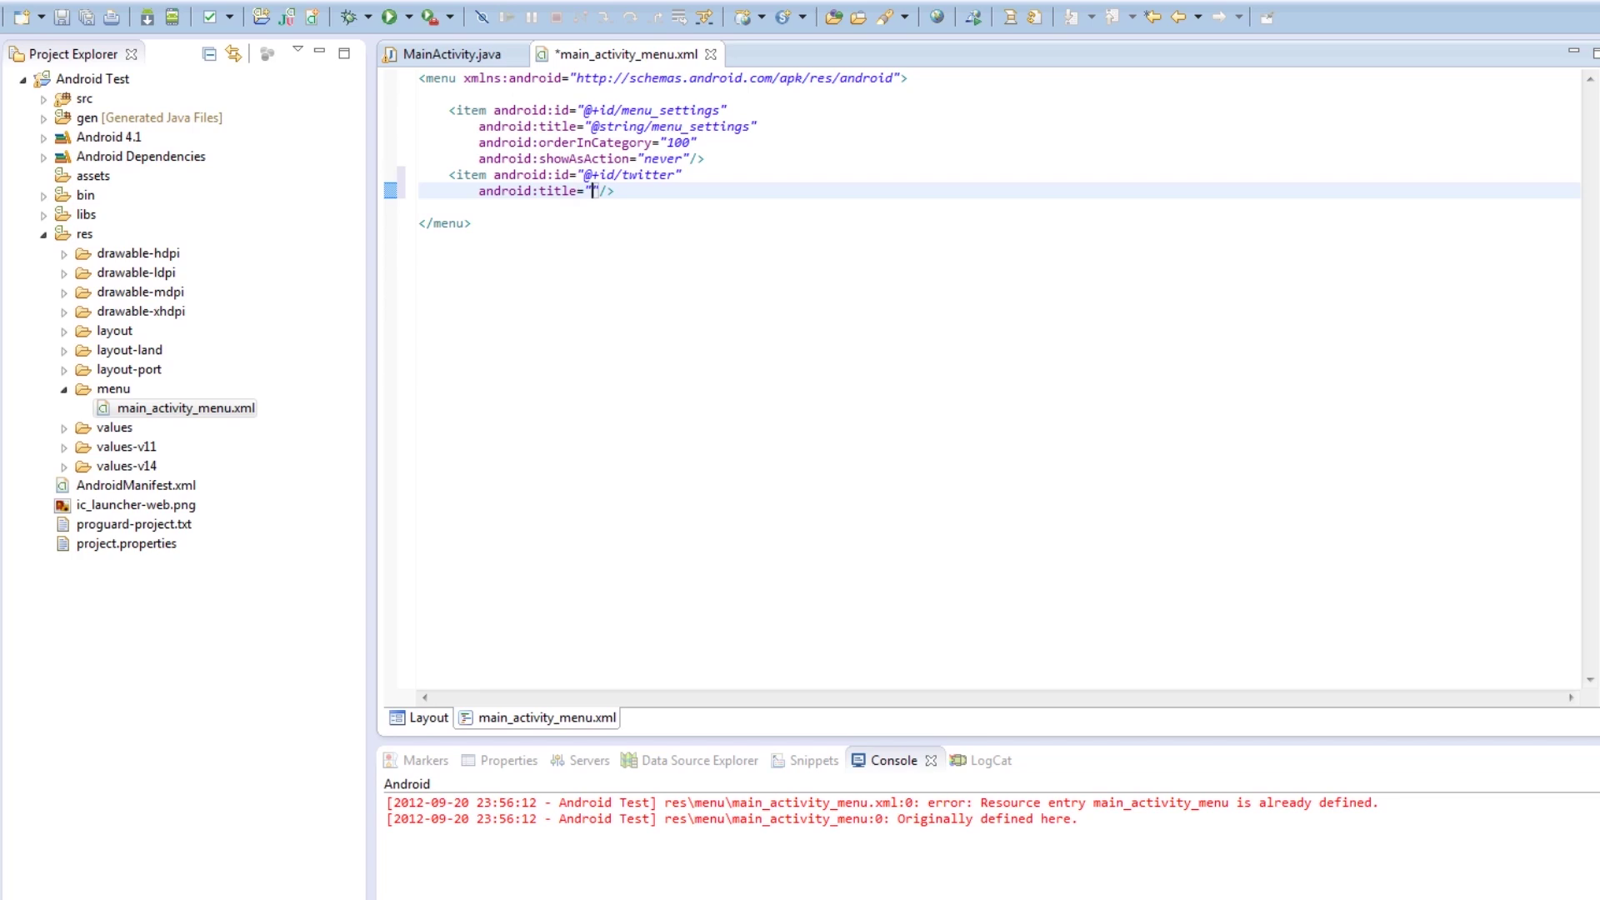
pyautogui.write('Twitter')
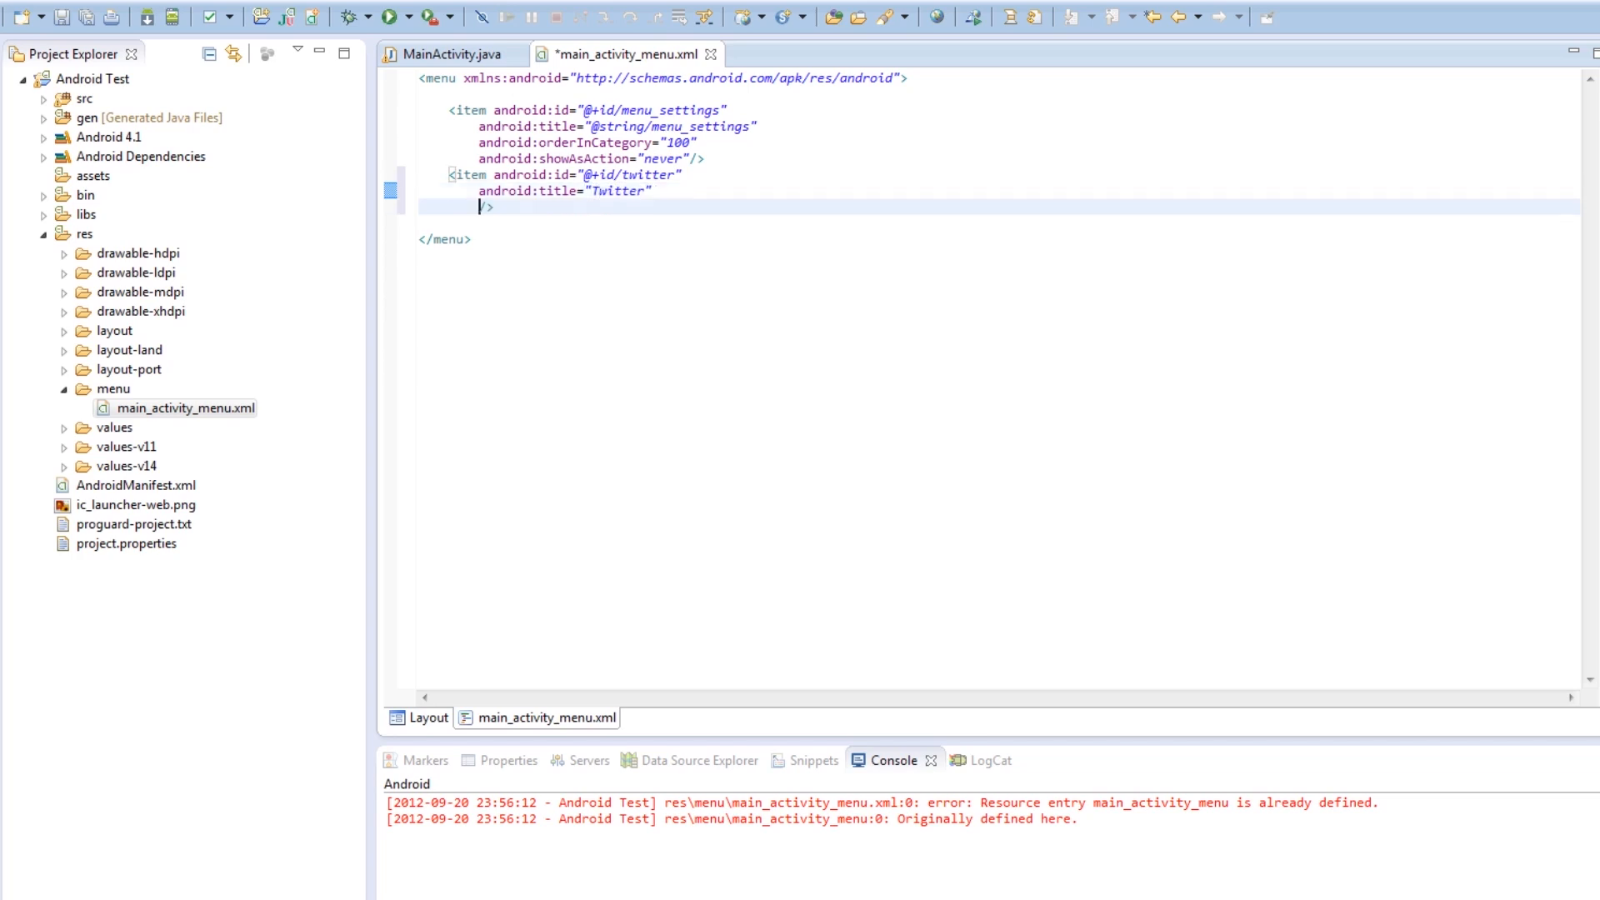
pyautogui.write('android:orderInCategory="')
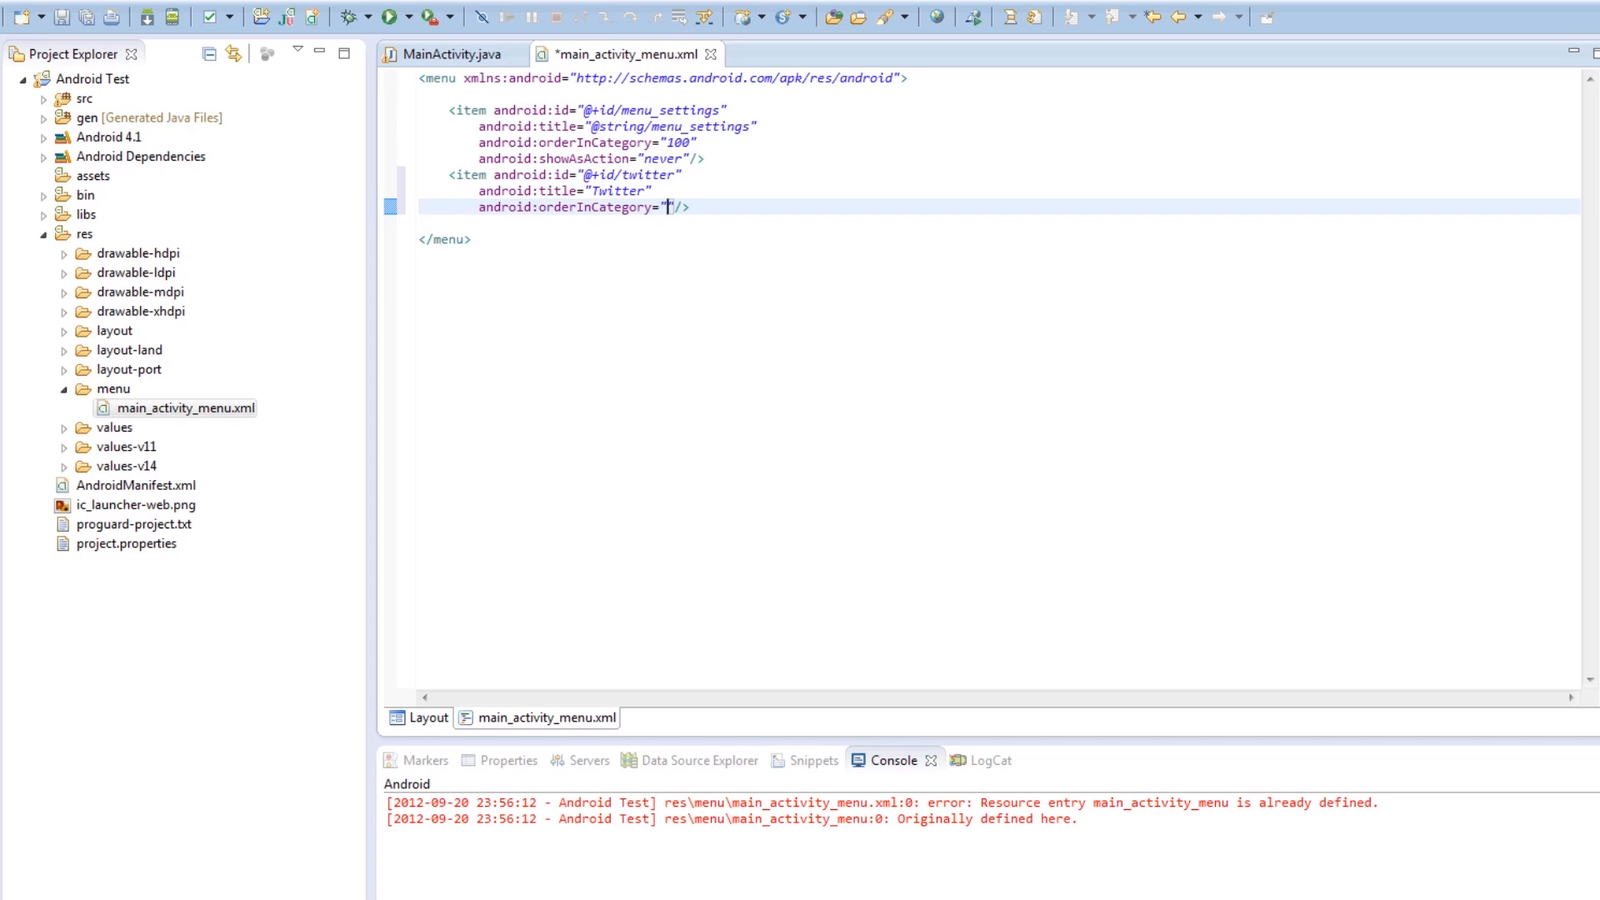
pyautogui.click(387, 17)
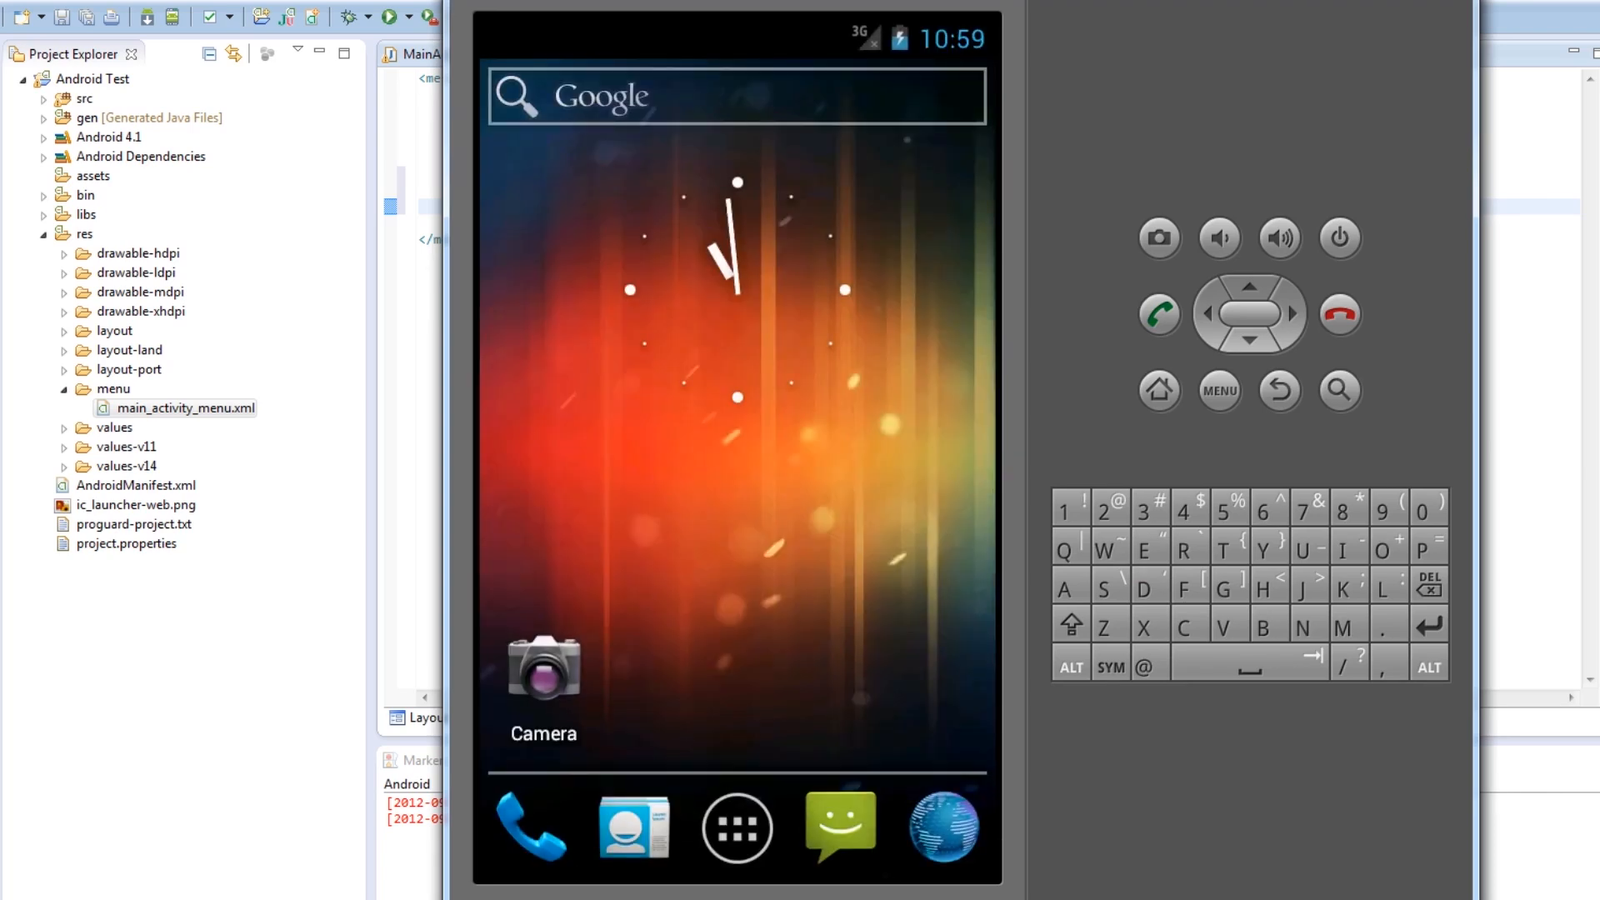
# Launch the MainActivity test app from the emulator's app drawer to check its bottom bar
pyautogui.click(736, 826)
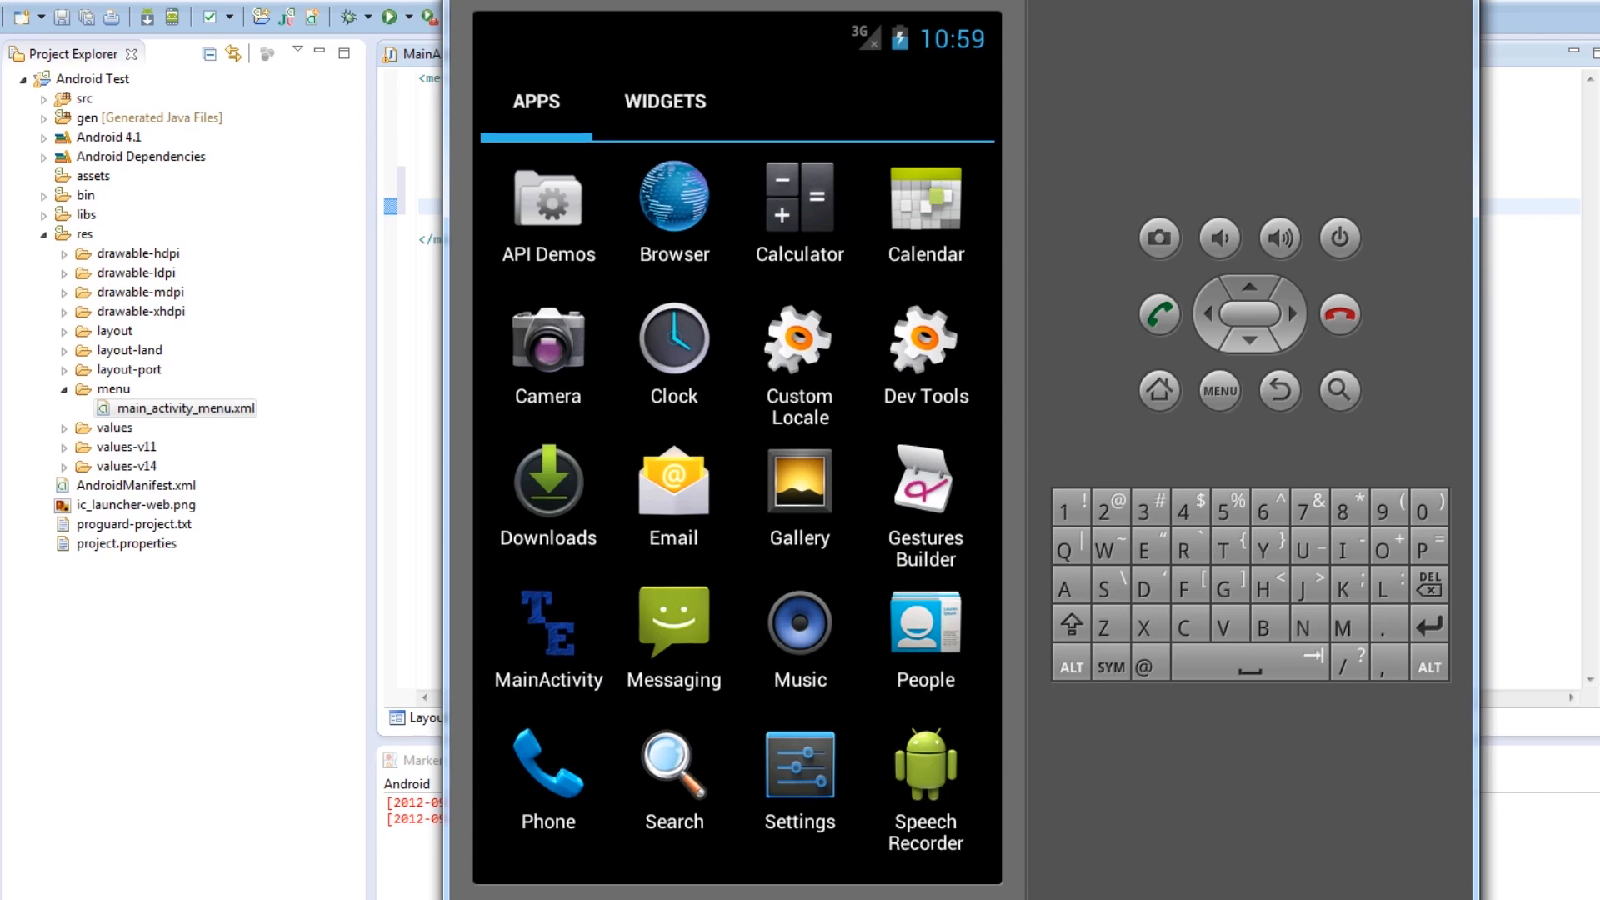
pyautogui.click(549, 623)
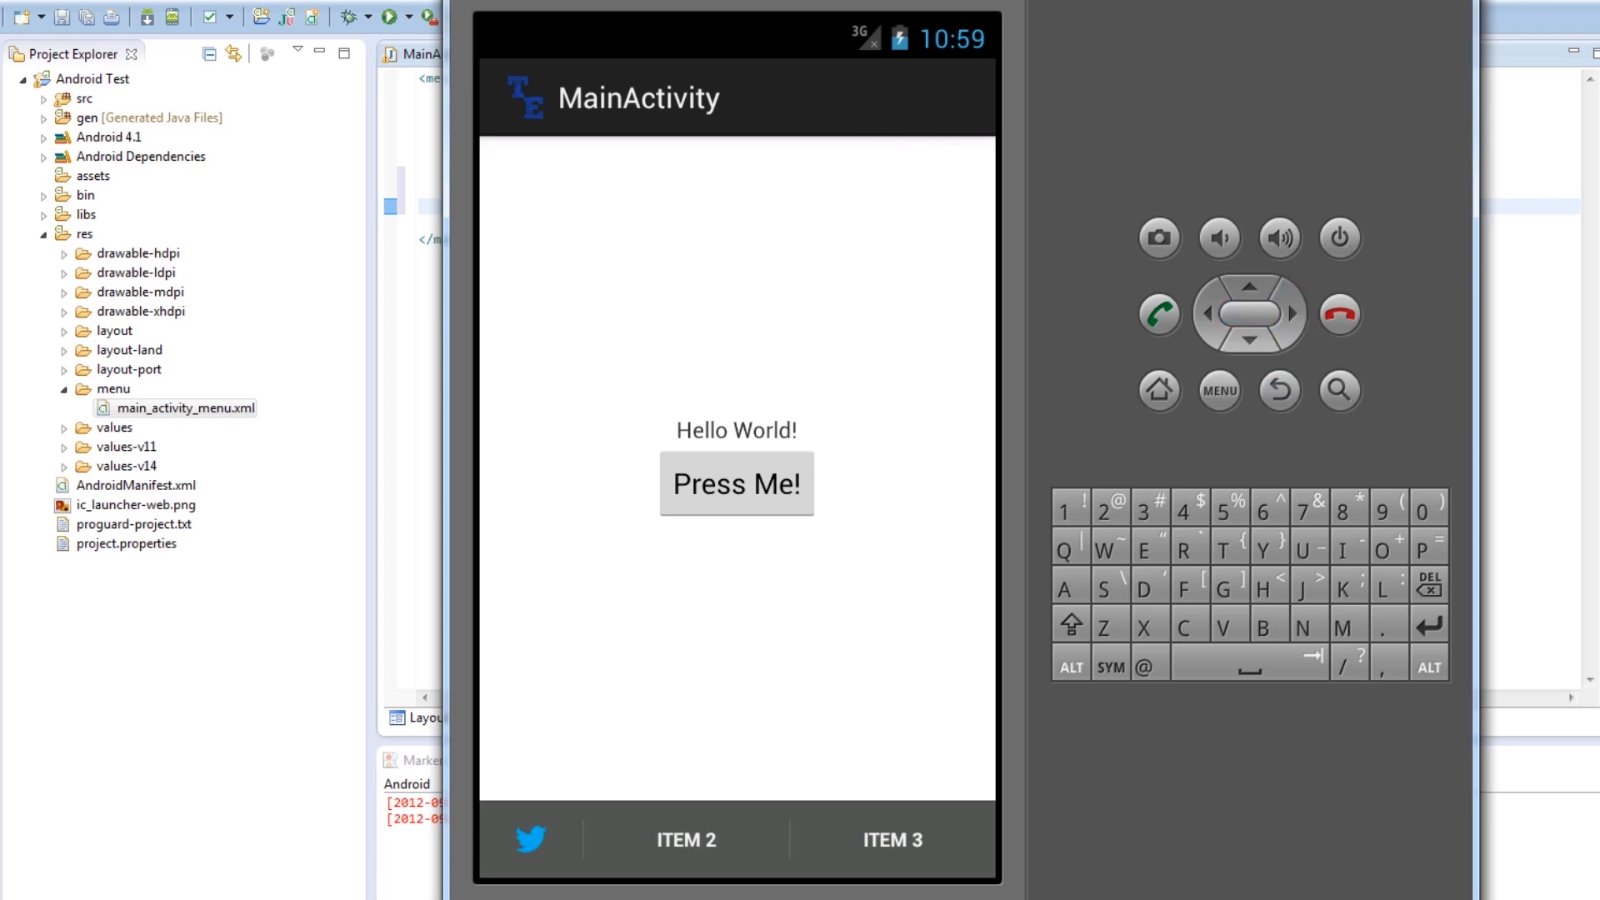
pyautogui.click(1159, 391)
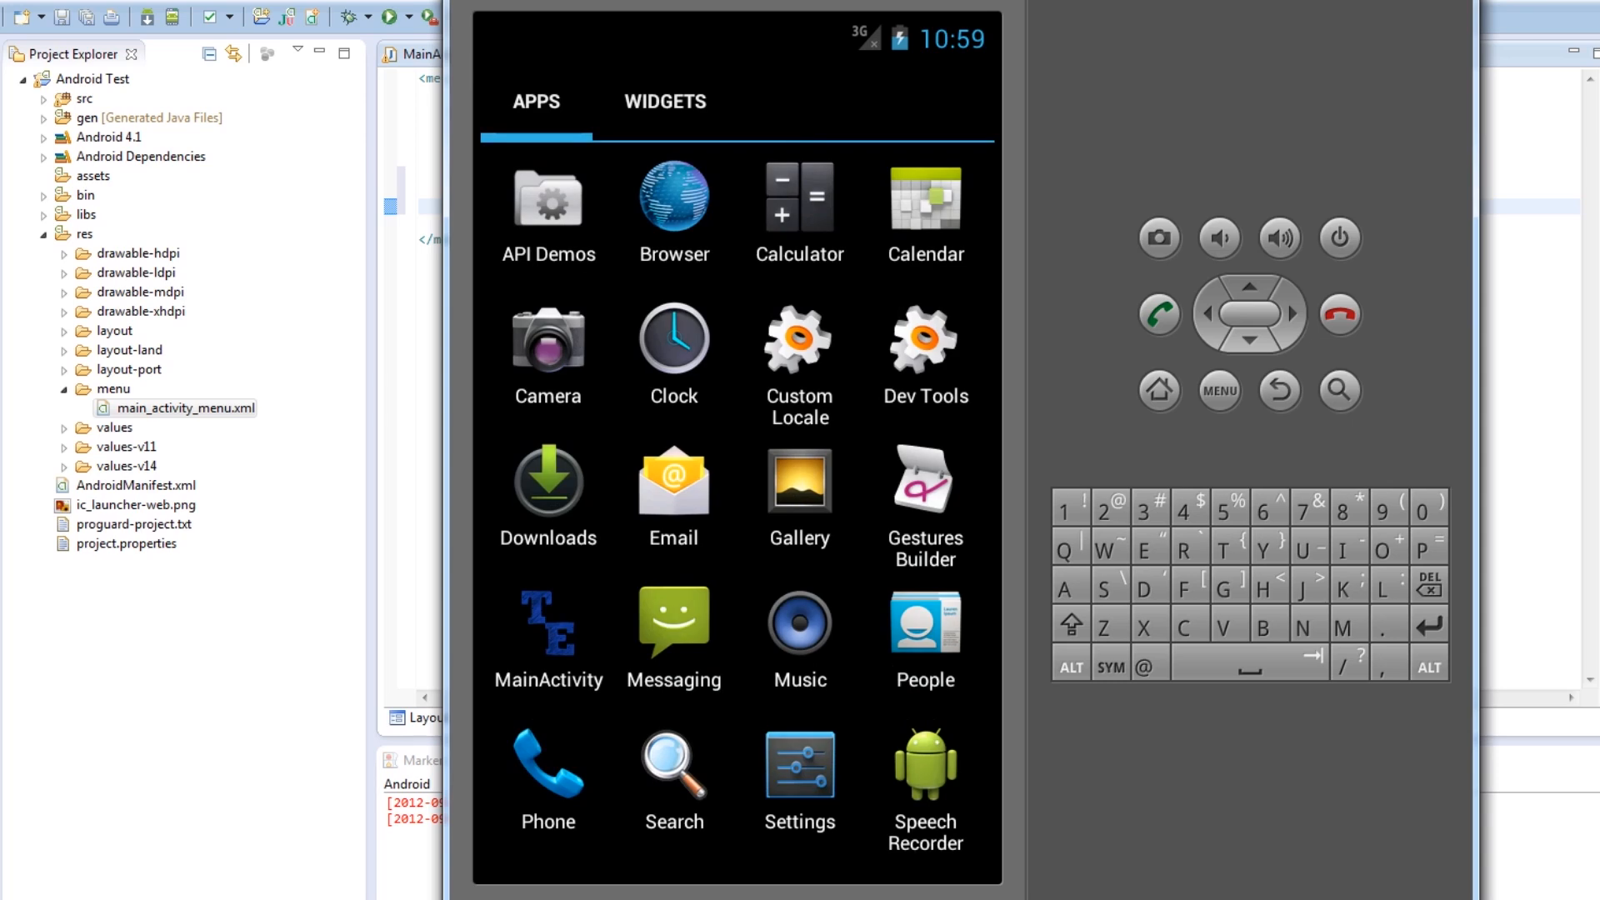
pyautogui.click(548, 204)
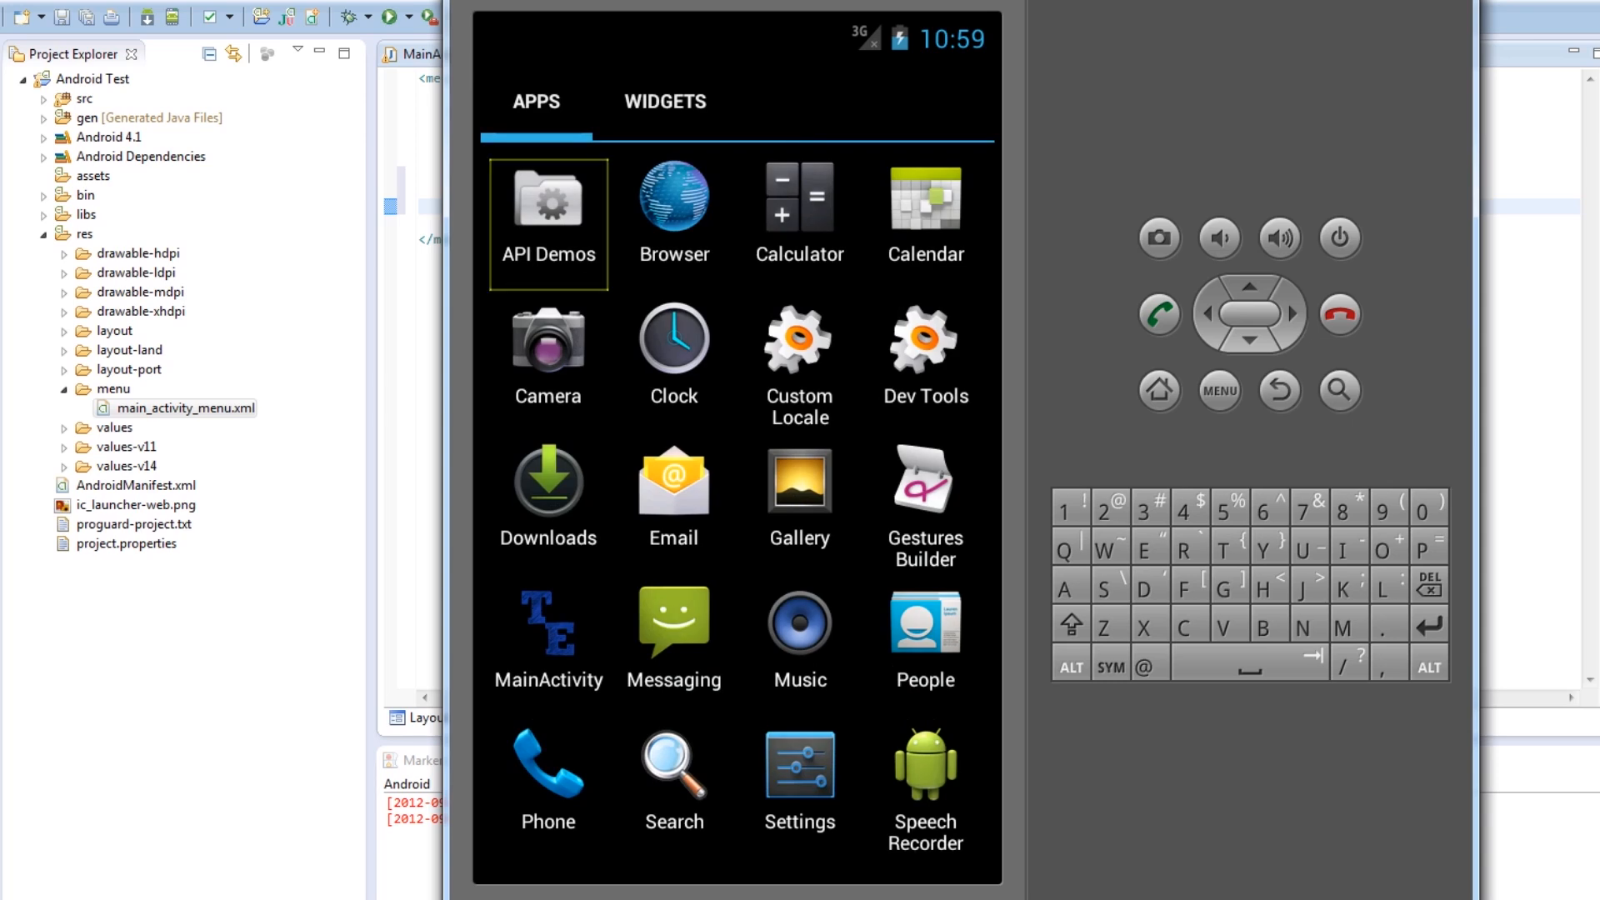
# Try the Email and Clock apps with their alarms list, then return to Eclipse
pyautogui.click(674, 485)
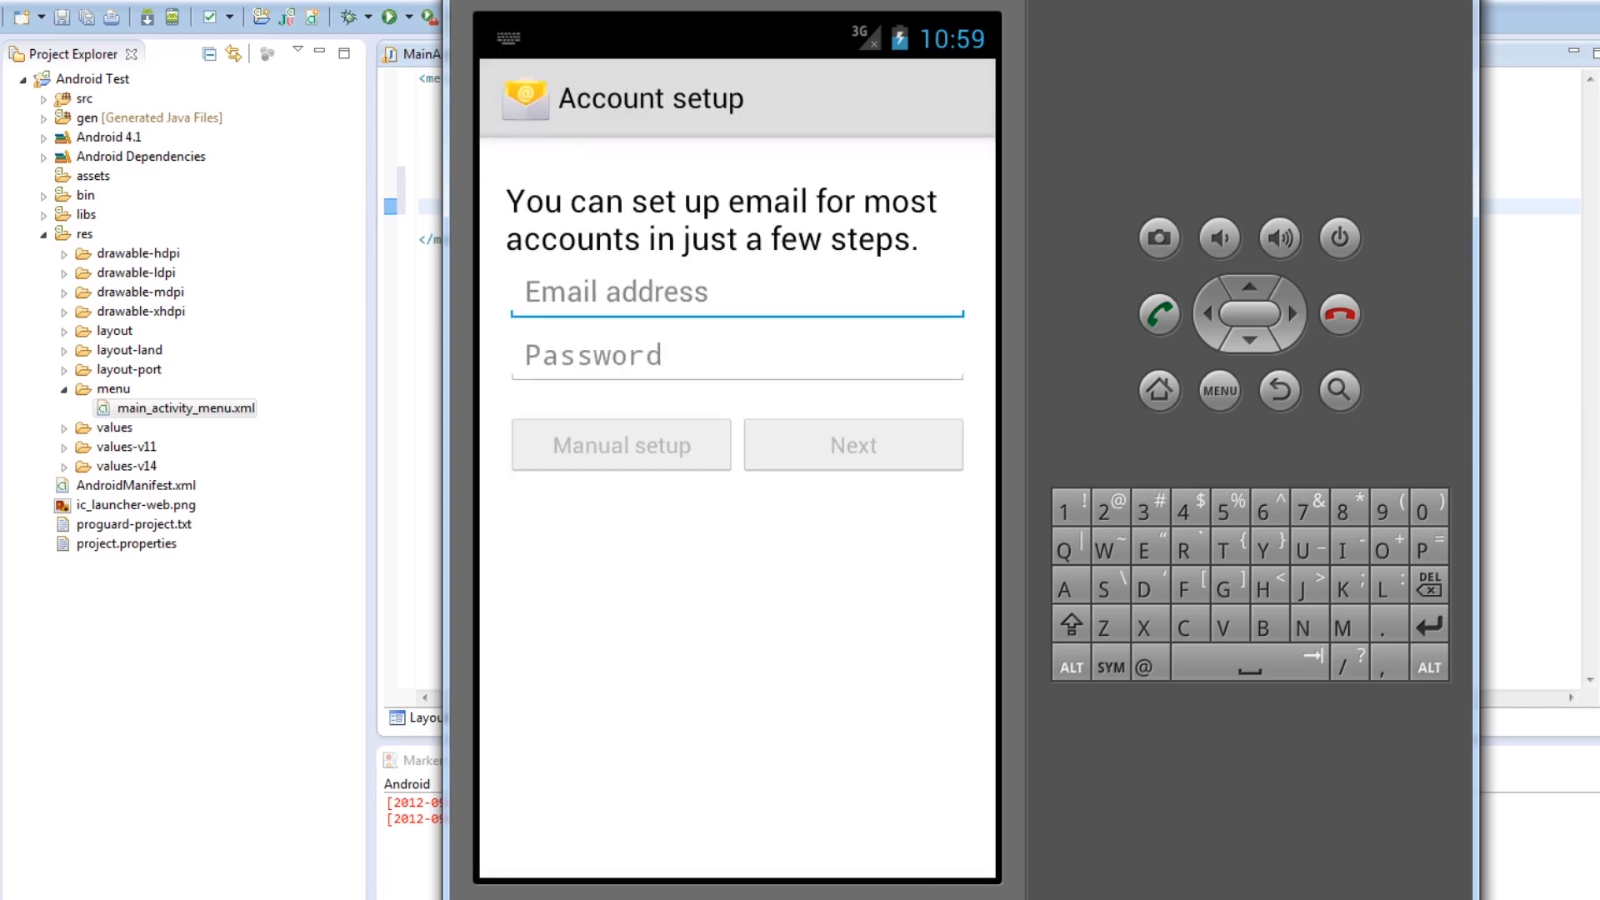
pyautogui.click(735, 293)
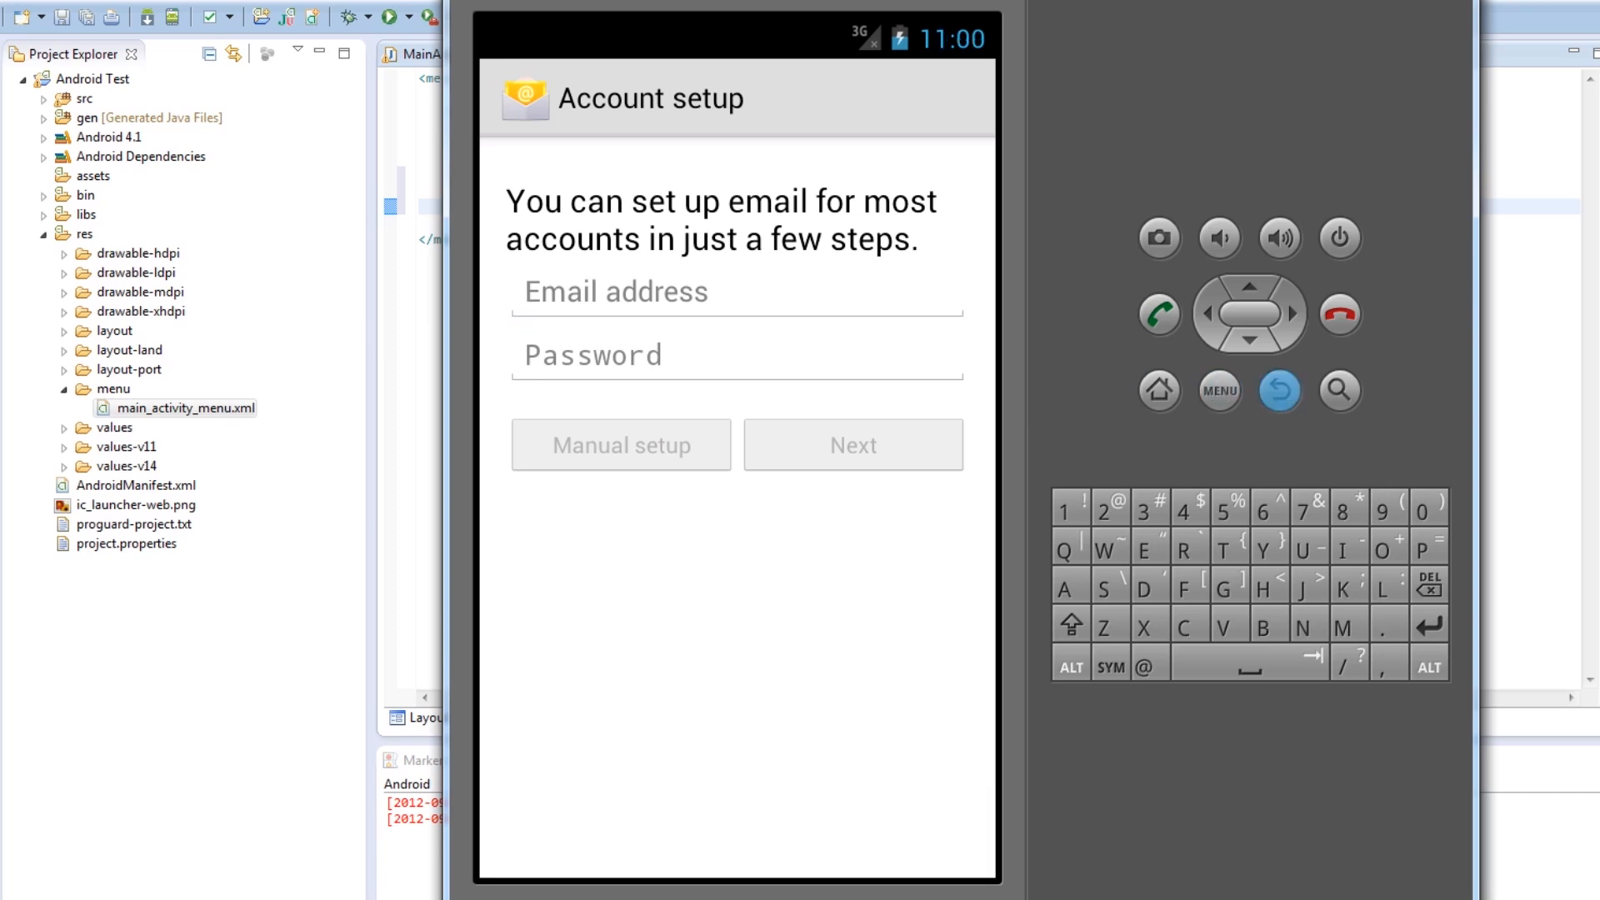
pyautogui.click(1280, 391)
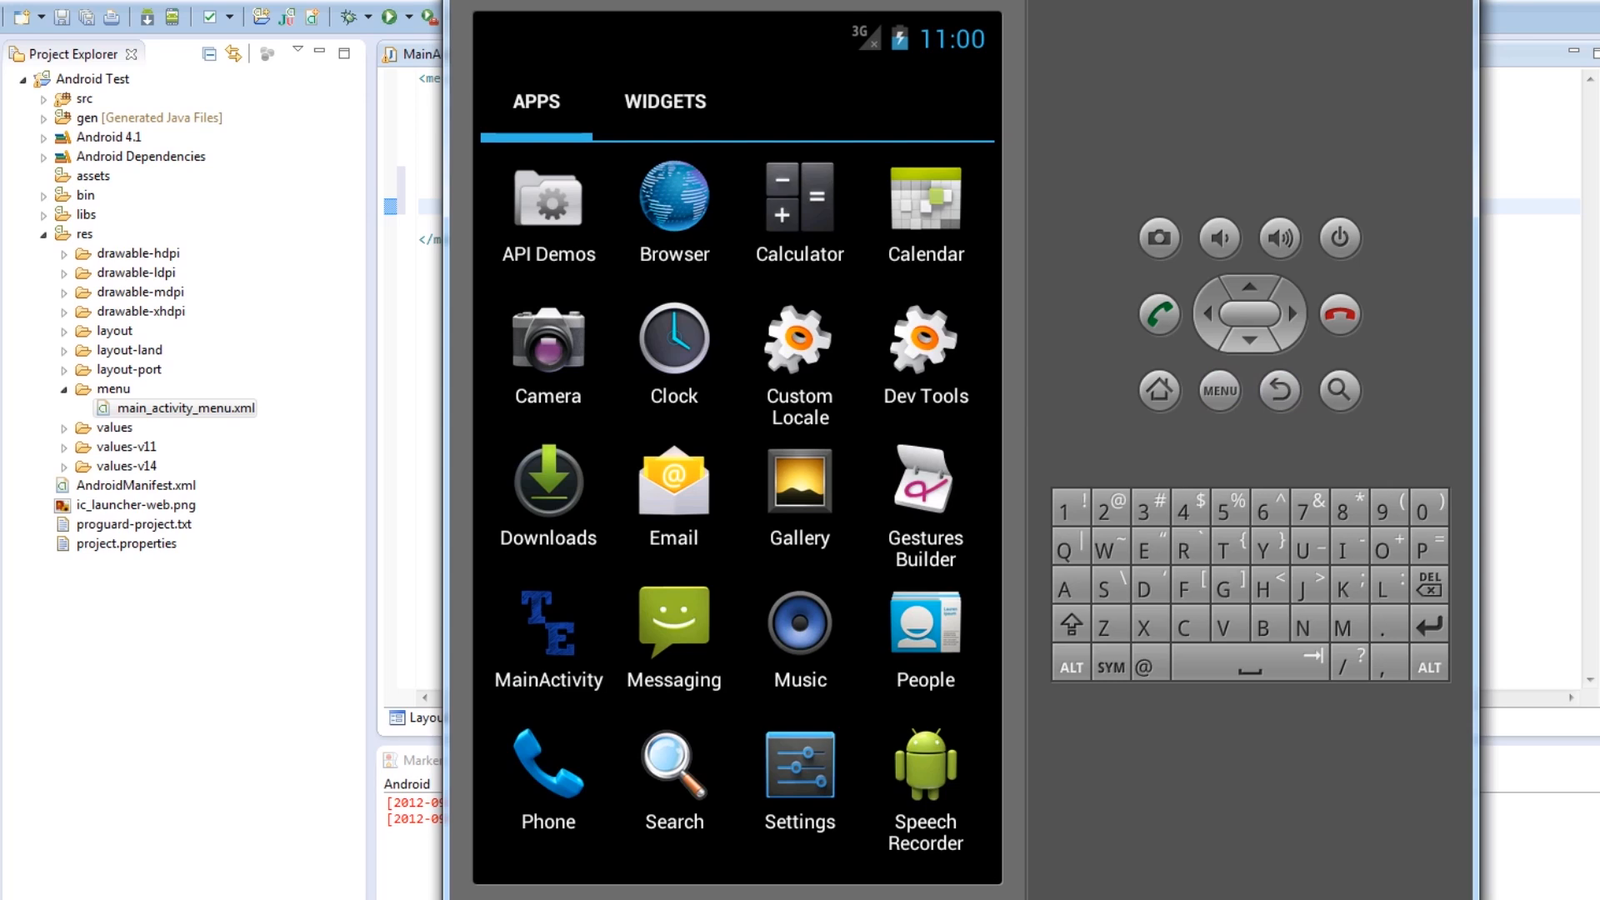
pyautogui.click(549, 622)
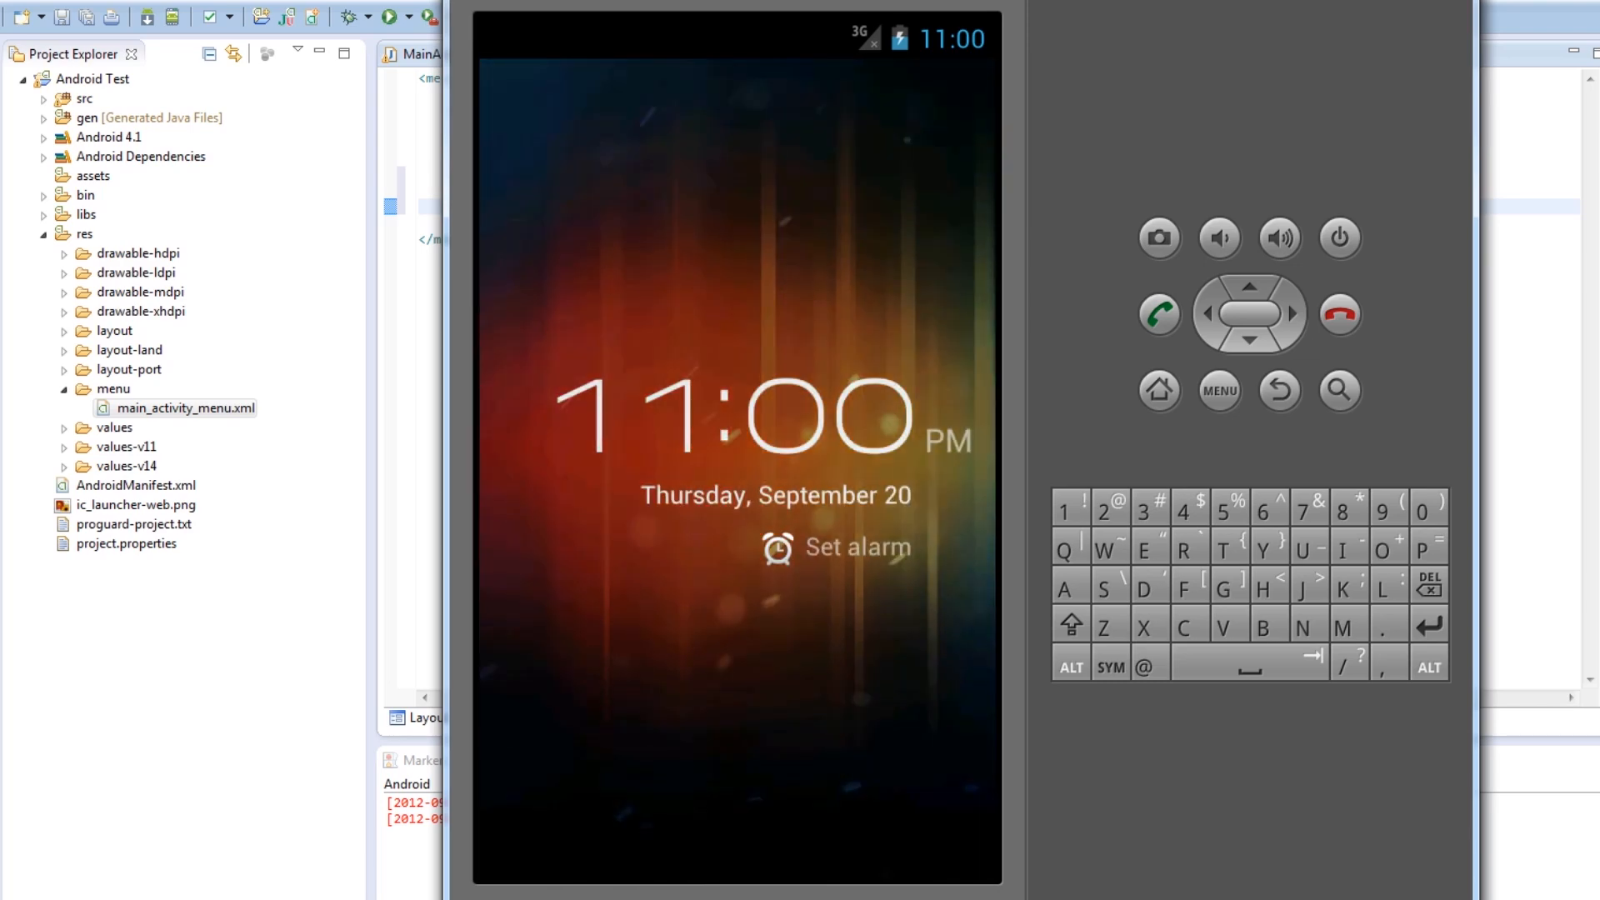
pyautogui.click(859, 549)
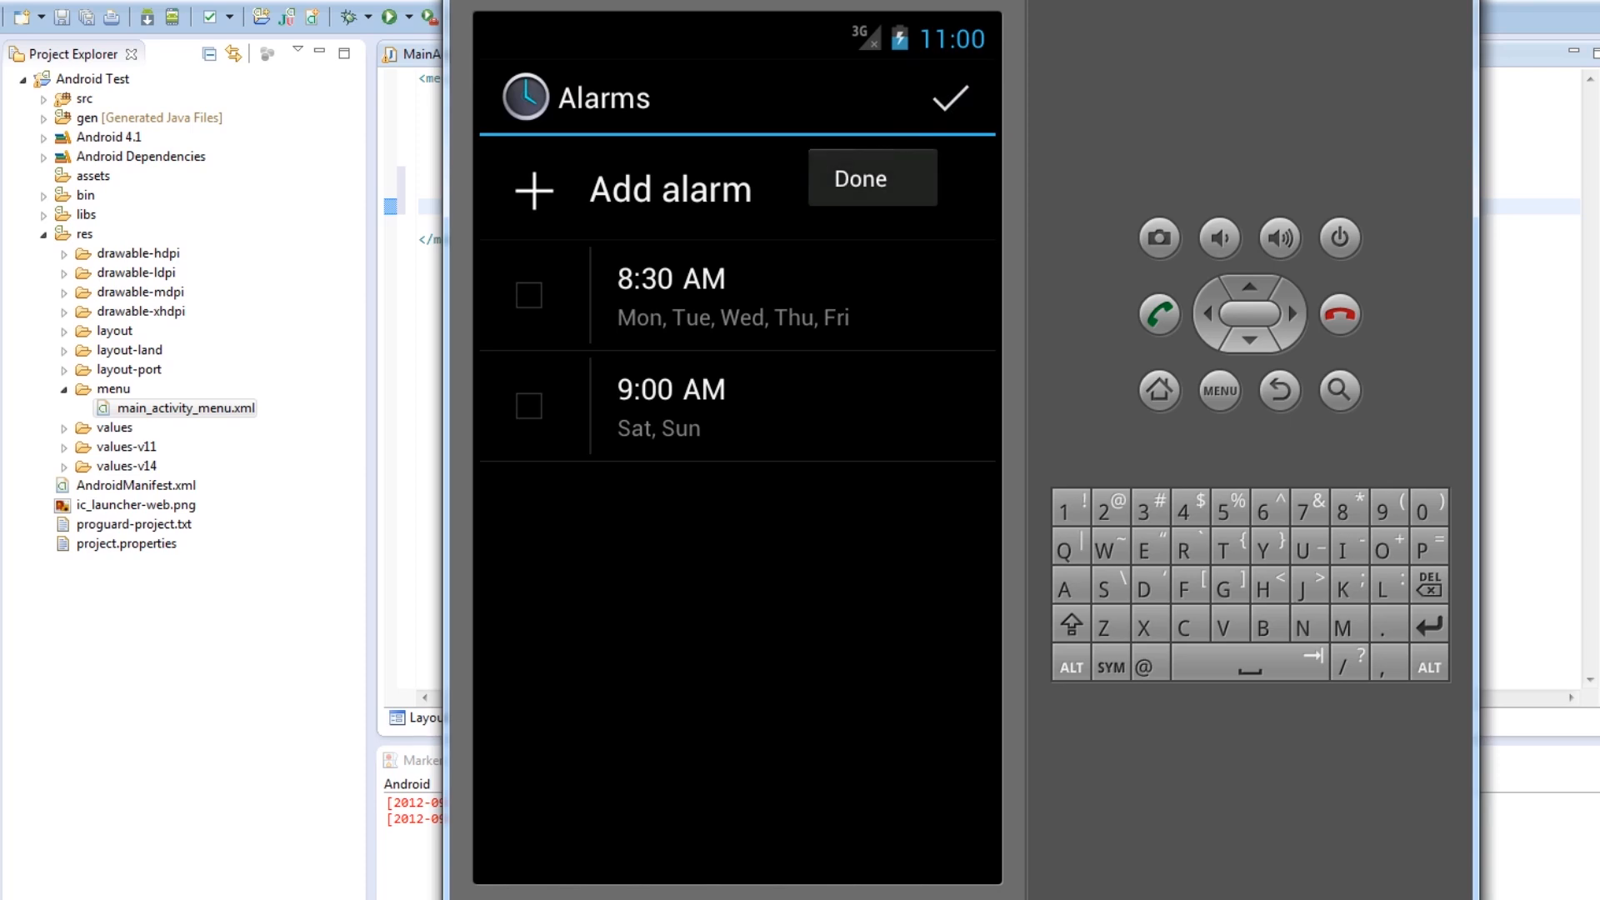
pyautogui.click(870, 178)
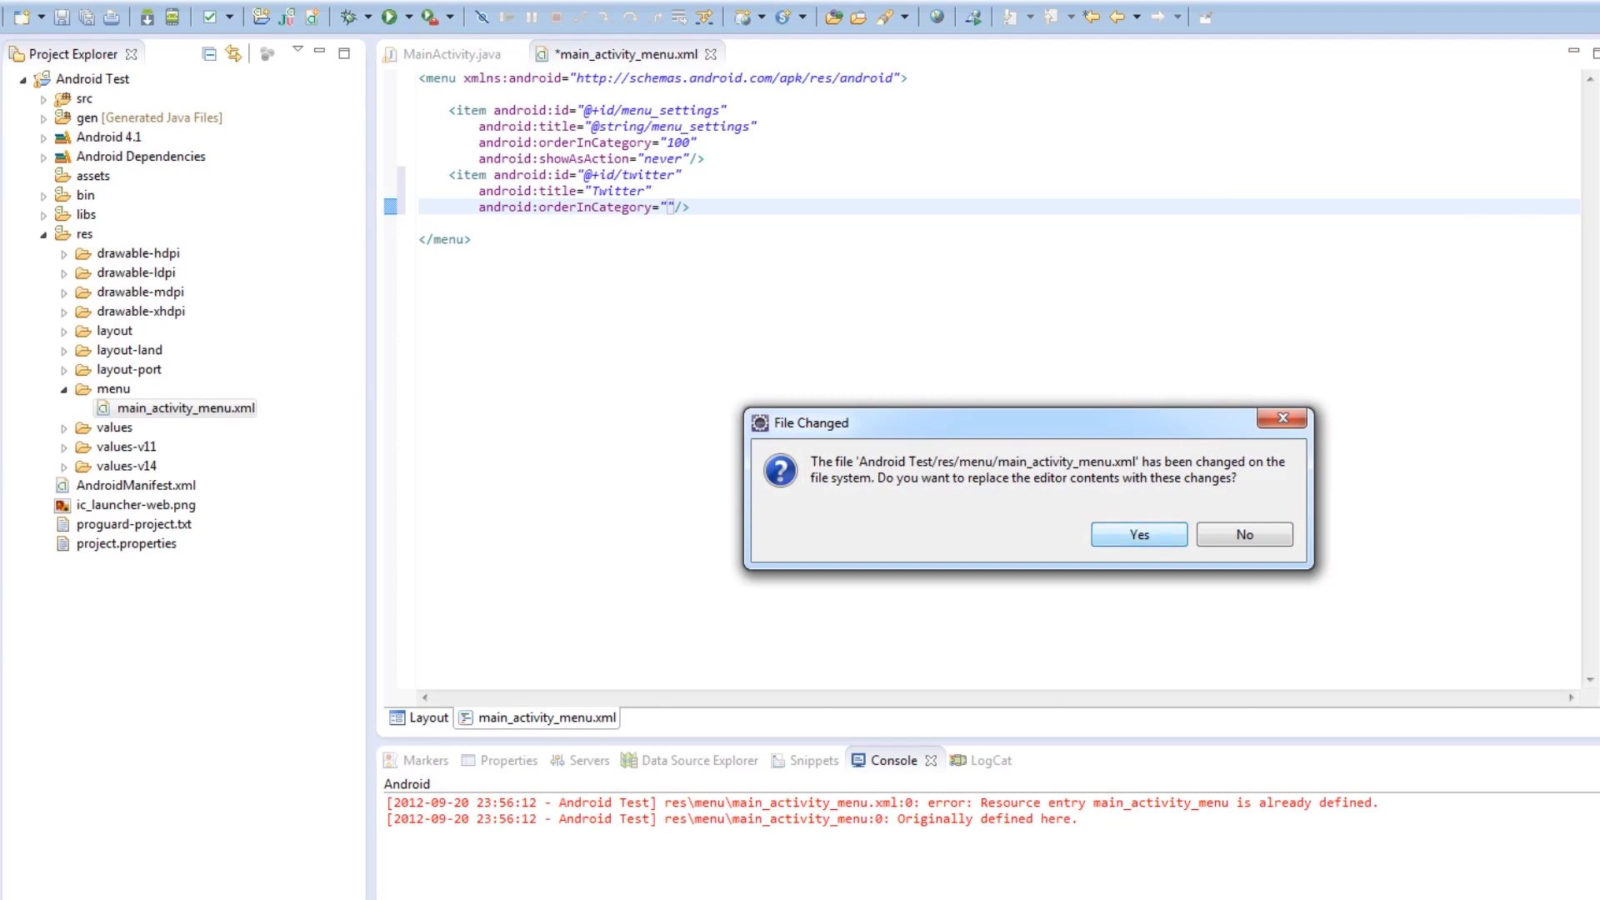
# Keep the editor's version of the menu file in the File Changed prompt
pyautogui.click(1138, 535)
pyautogui.write('1')
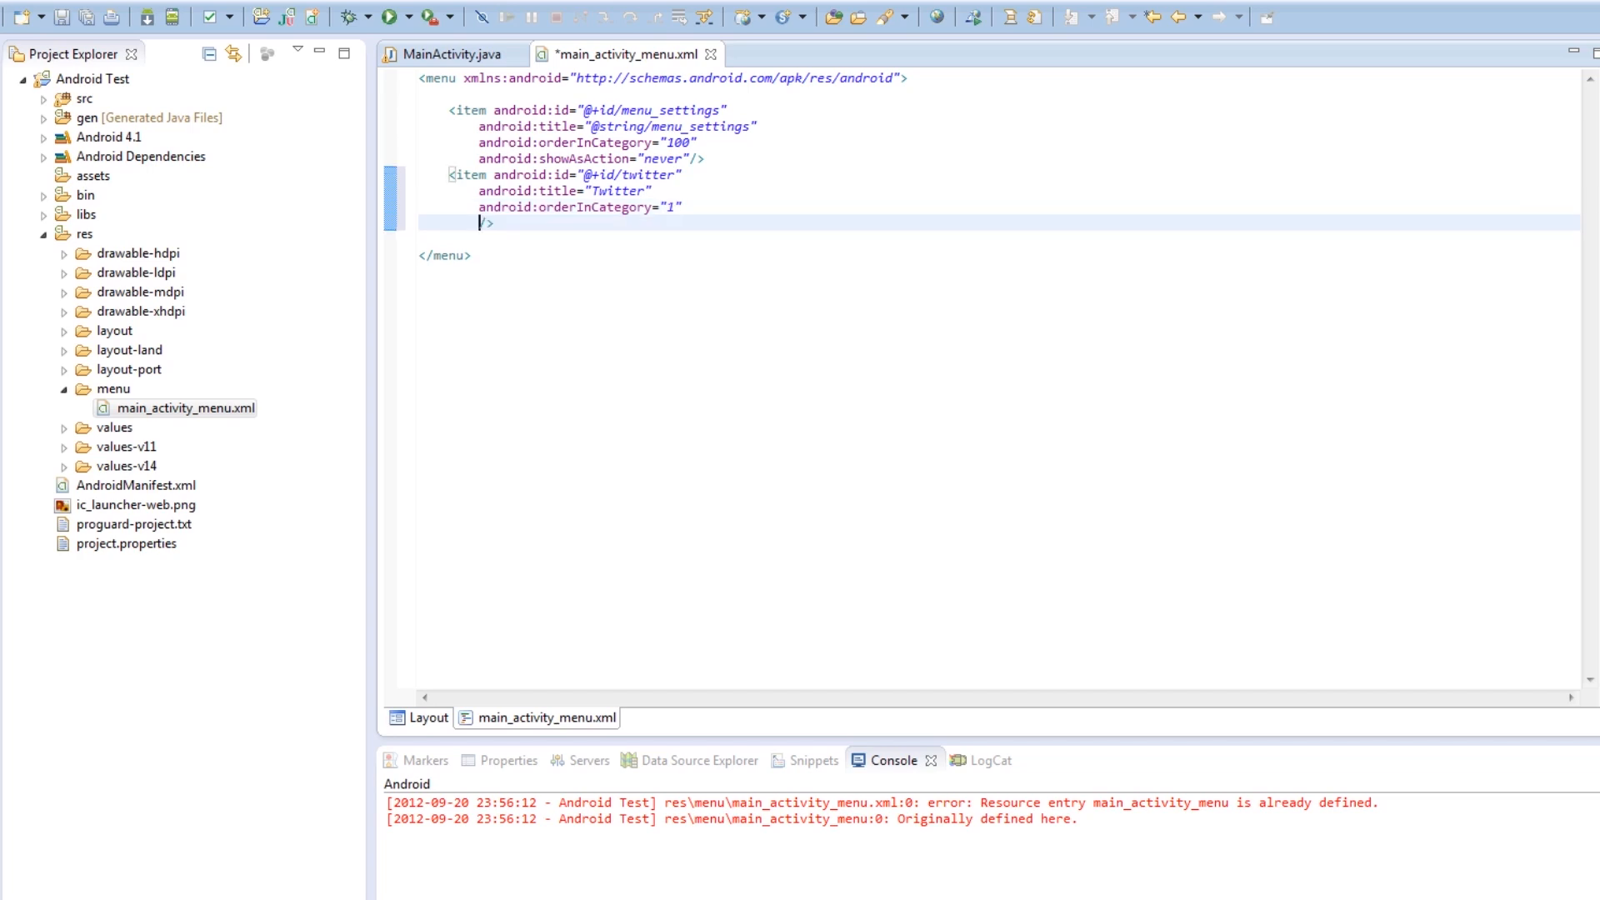
# Add android:showAsAction to the twitter item and bring up its value suggestions
pyautogui.write('android:')
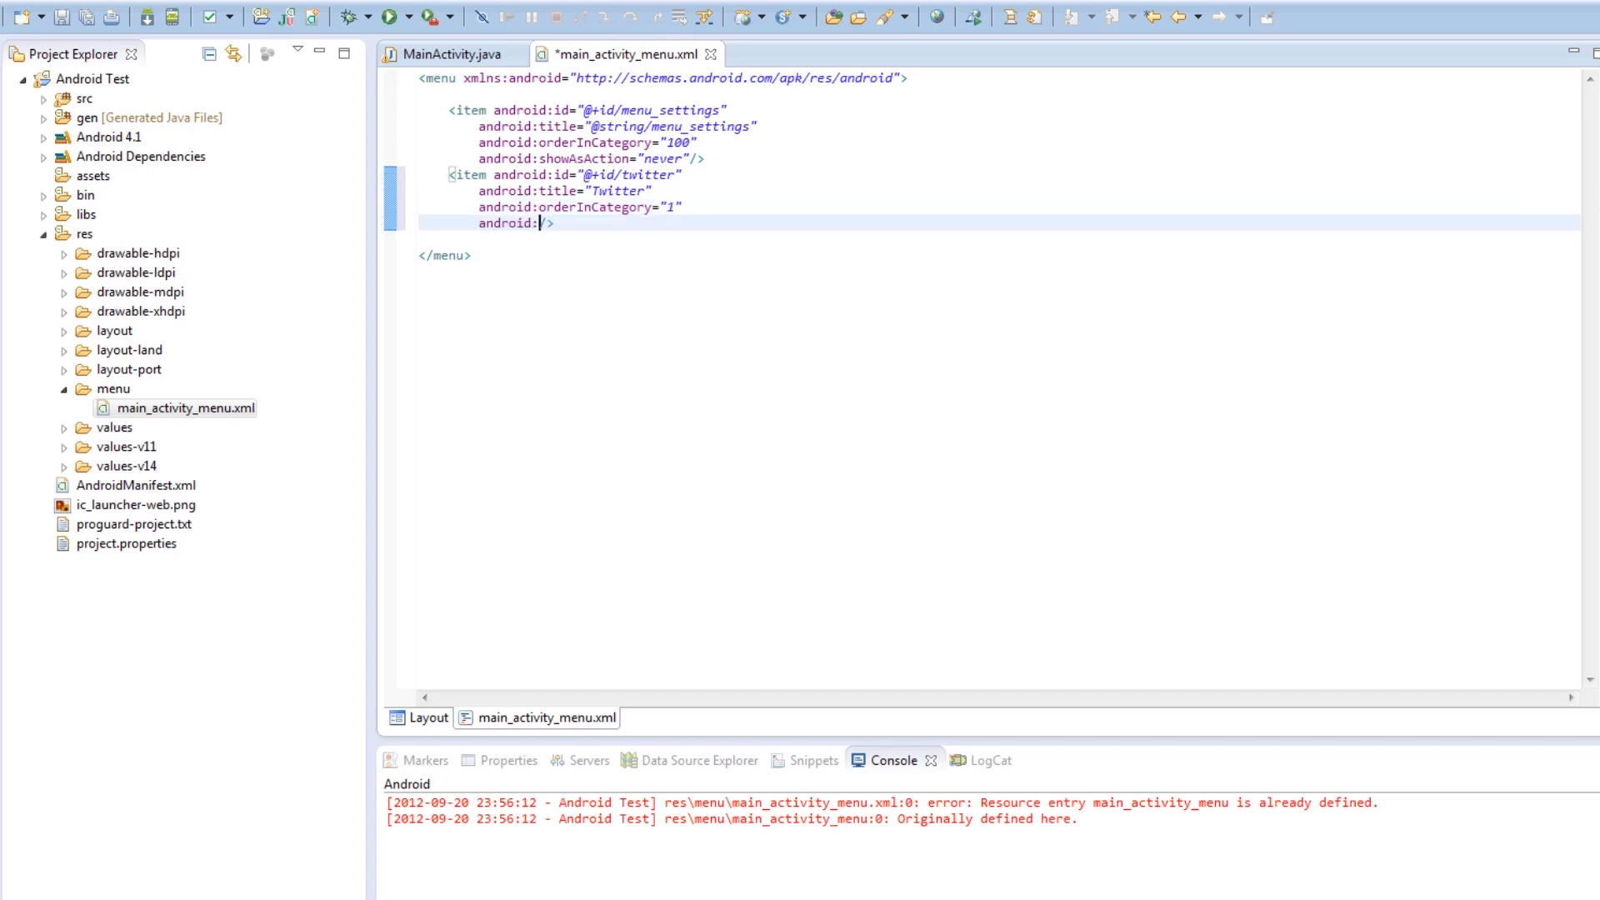
pyautogui.write('s')
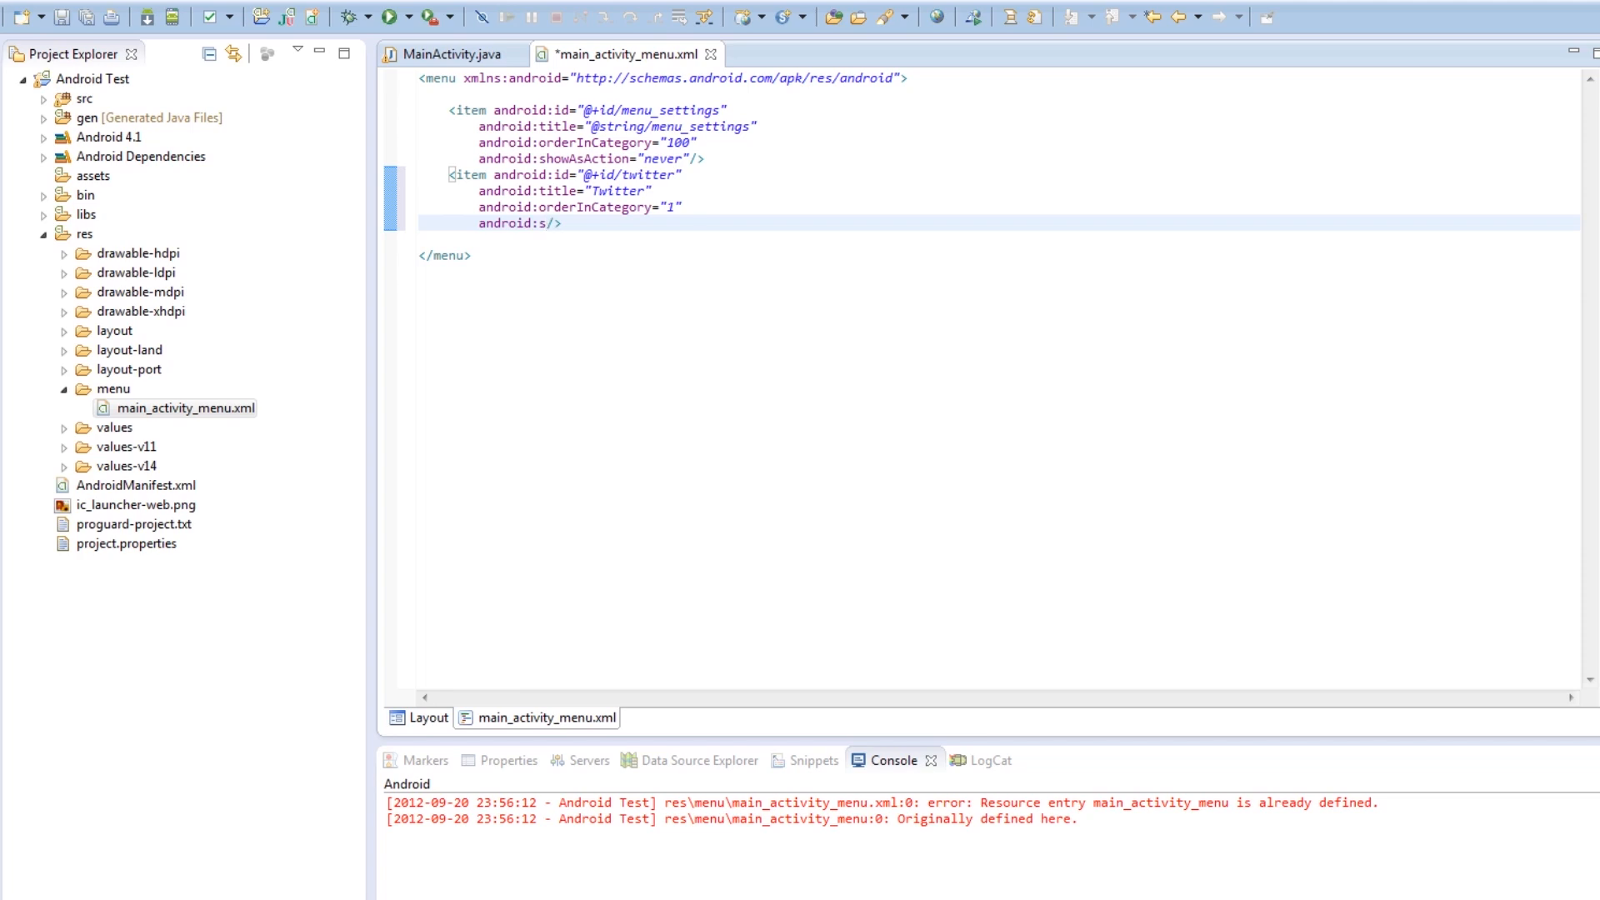
pyautogui.write('howAsAction="')
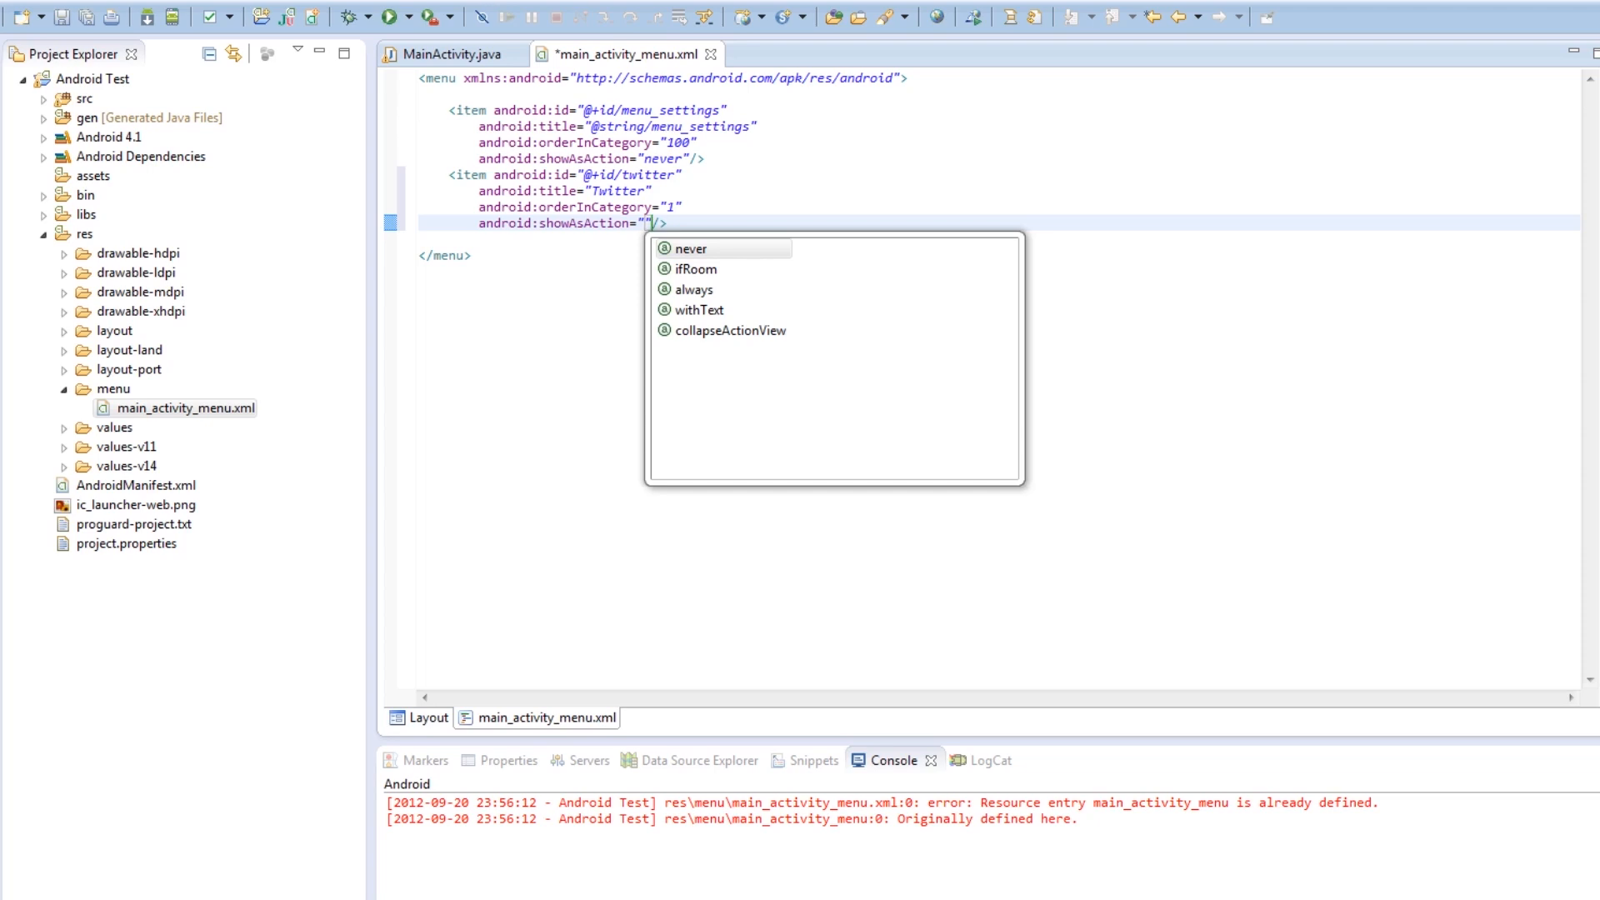
pyautogui.moveTo(700, 289)
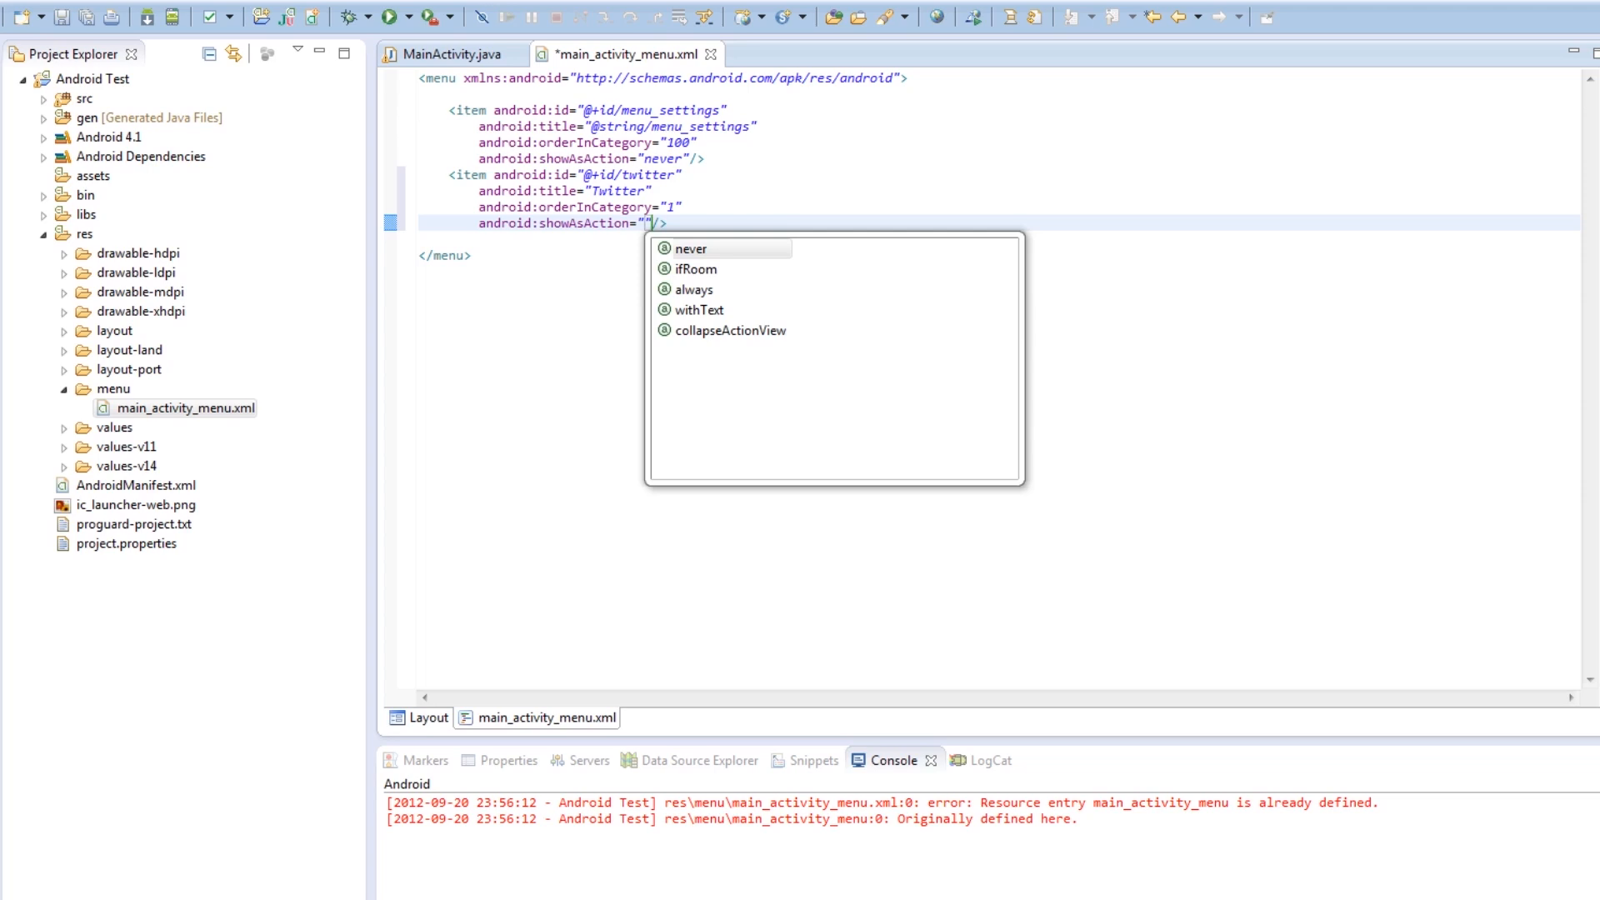
pyautogui.moveTo(699, 309)
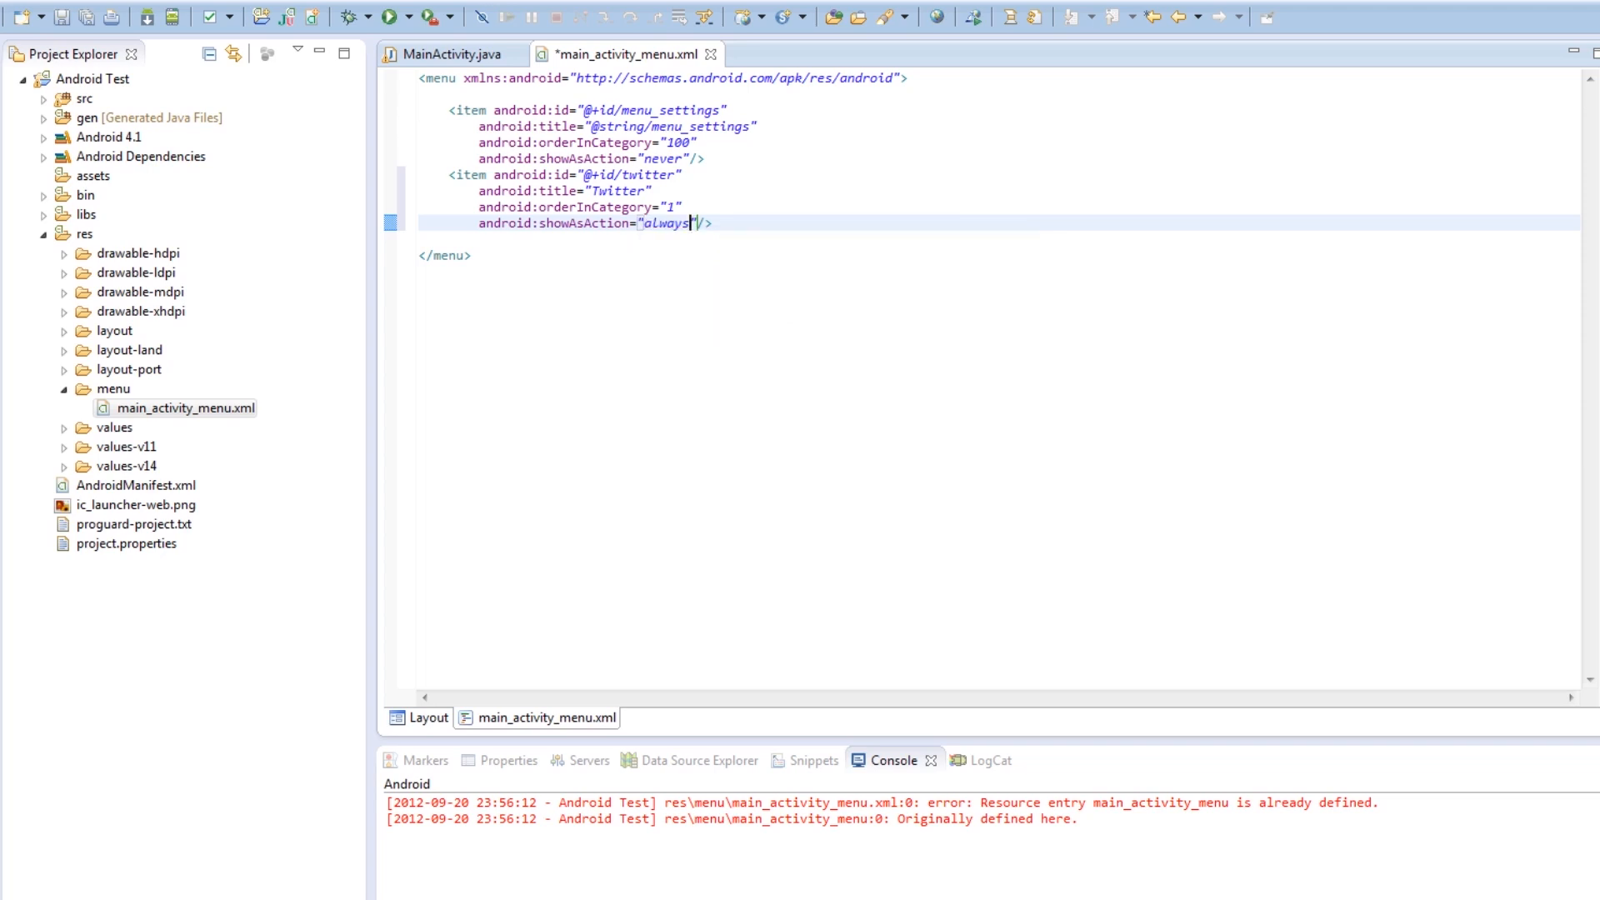
# Duplicate the Twitter menu item and retitle the second copy Facebook
pyautogui.moveTo(449, 174); pyautogui.dragTo(651, 191)
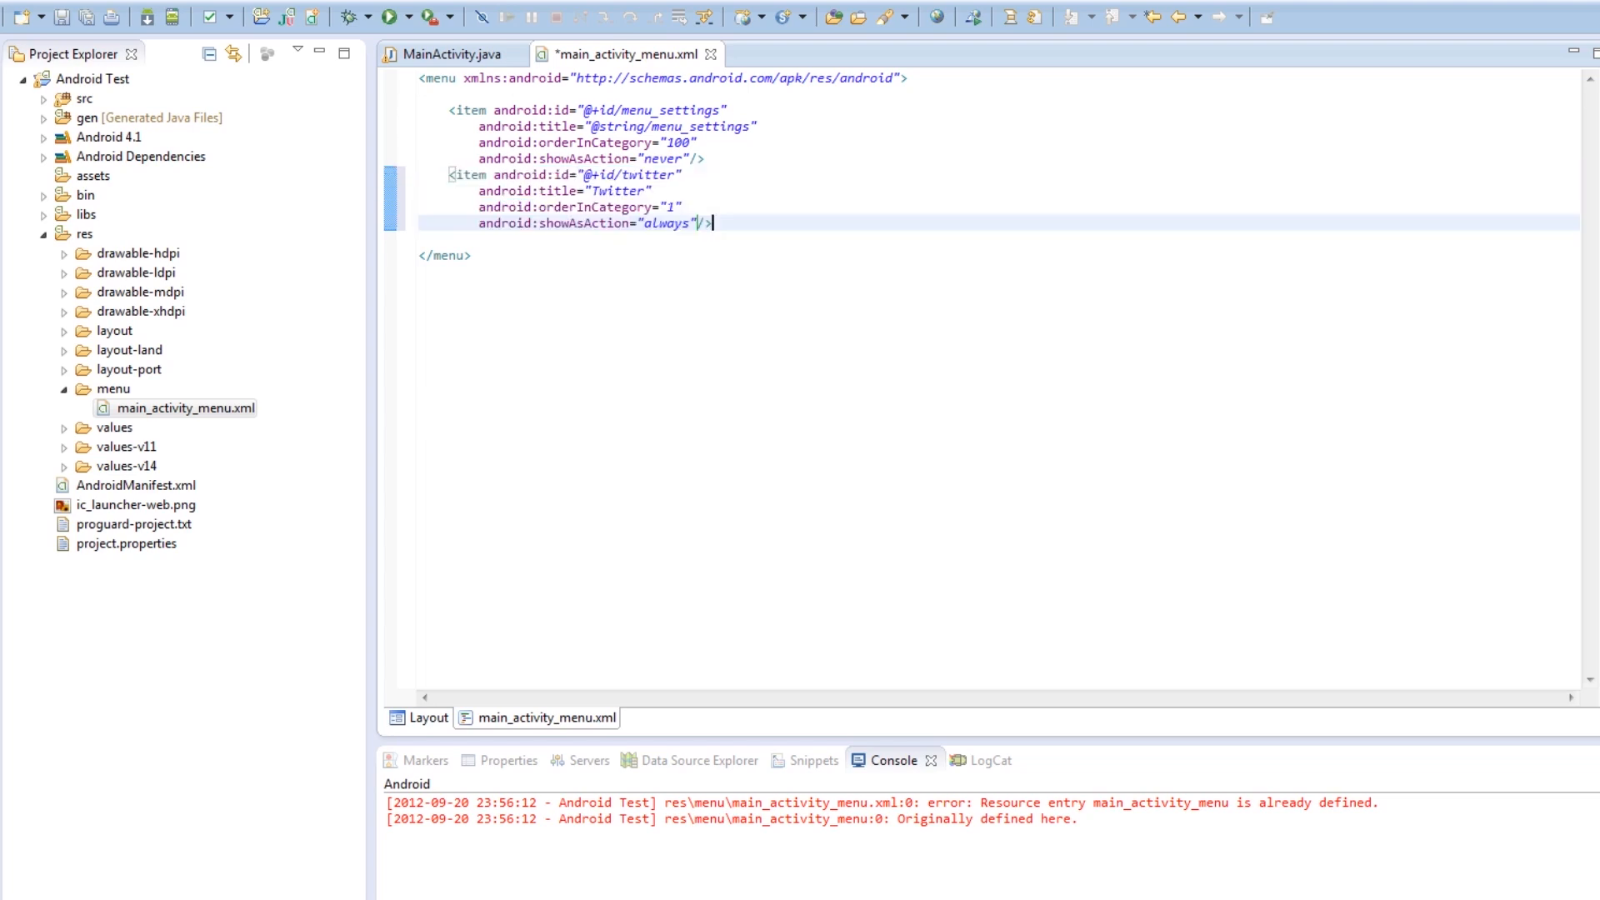
pyautogui.press('ctrl+v')
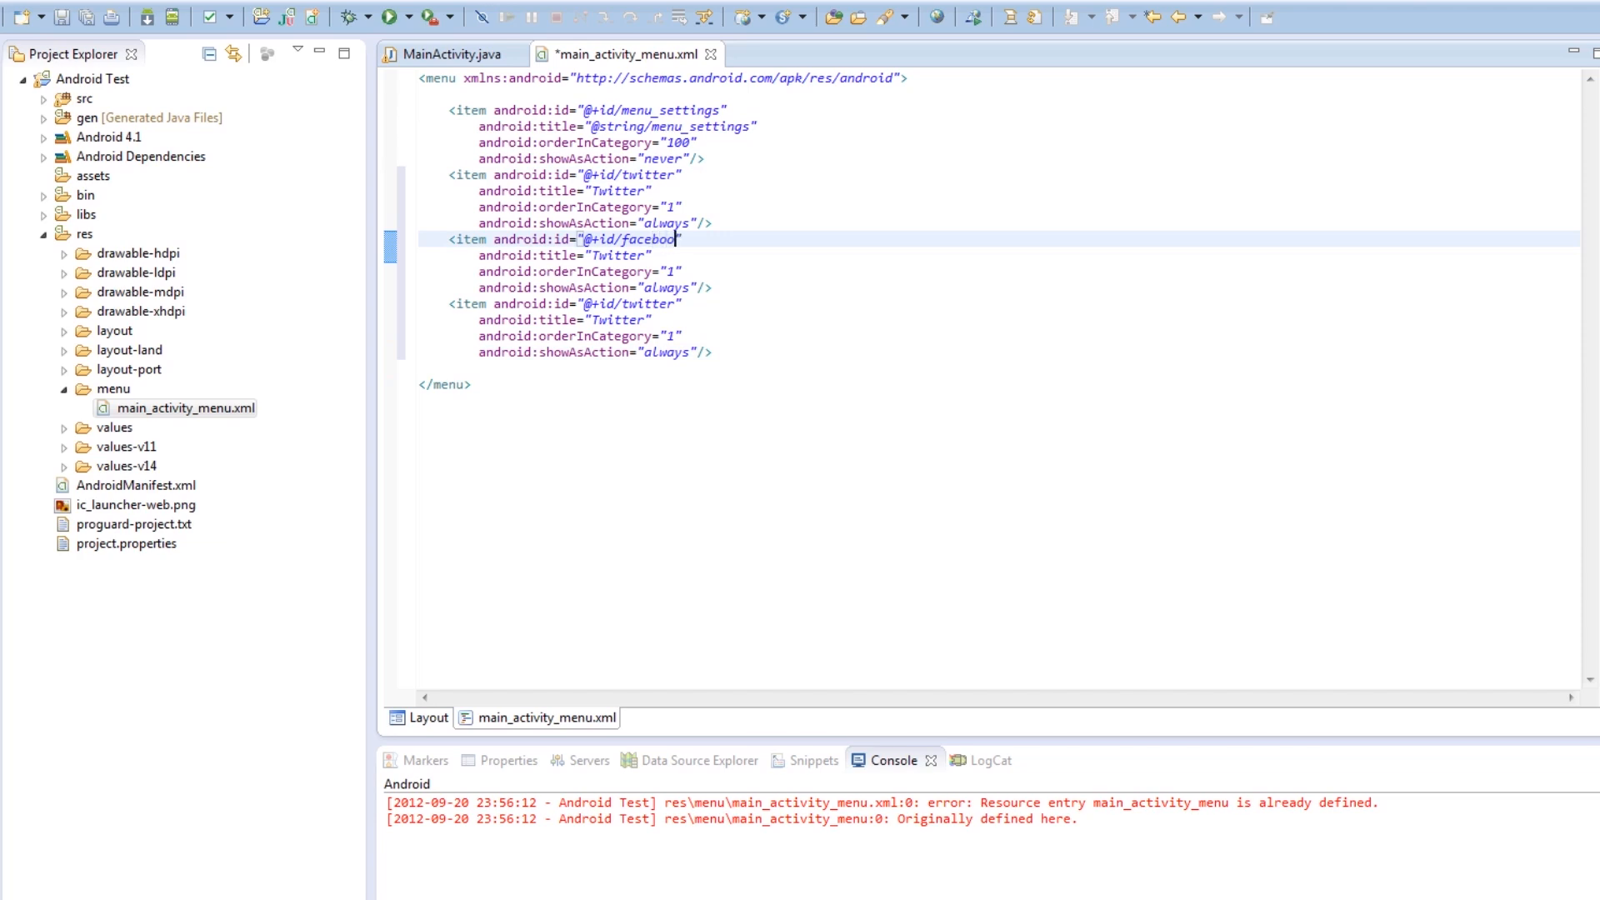
pyautogui.doubleClick(617, 255)
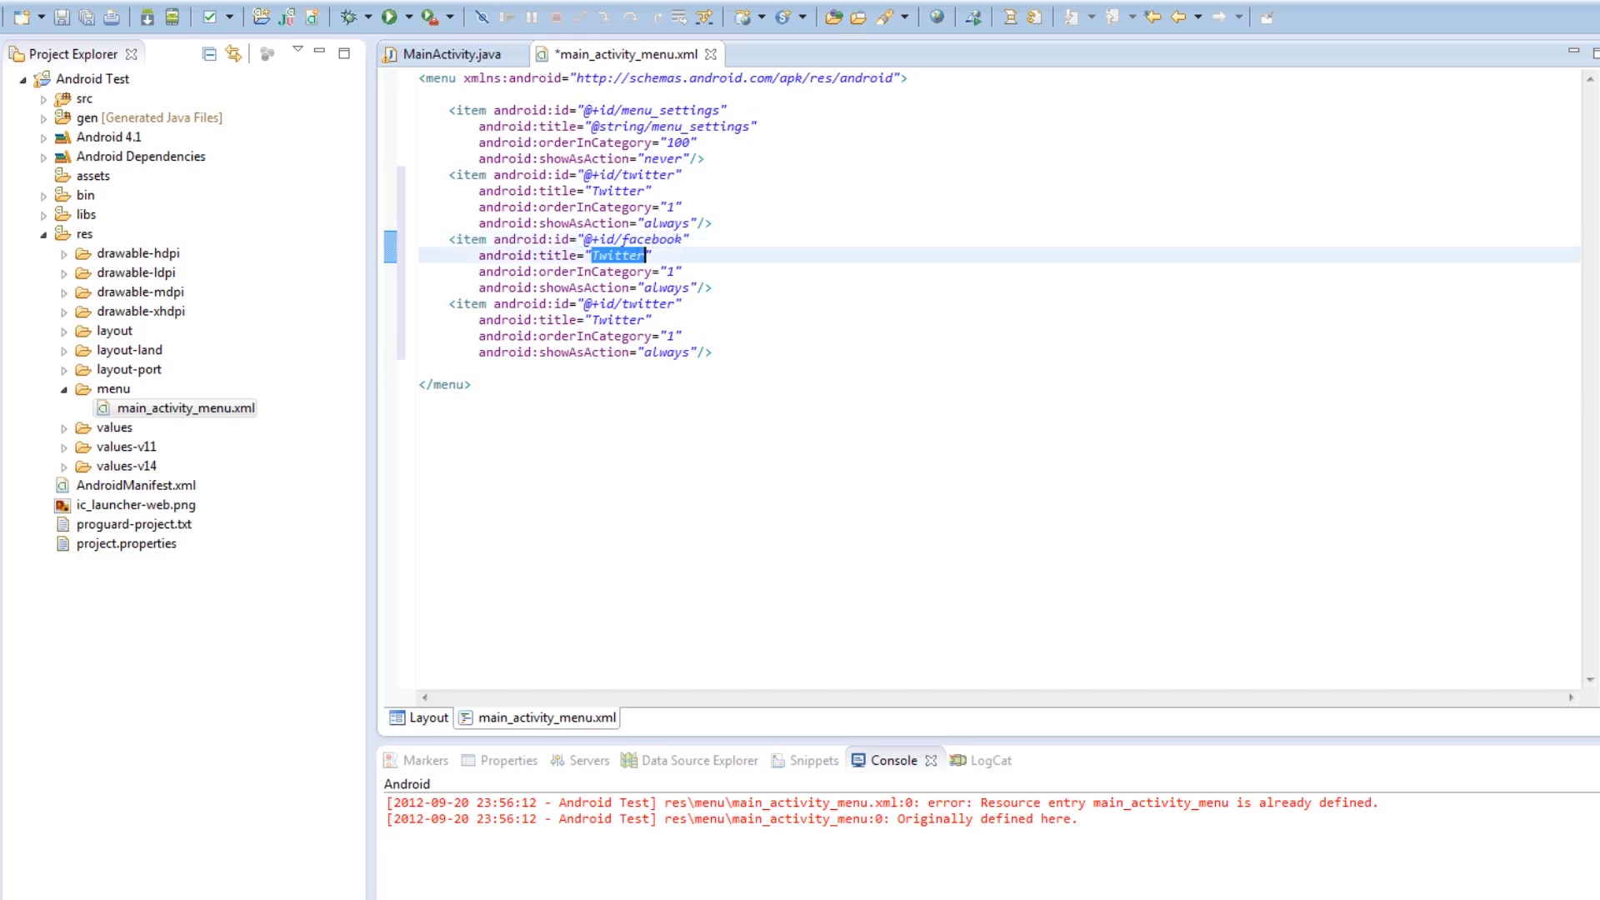
pyautogui.write('fa')
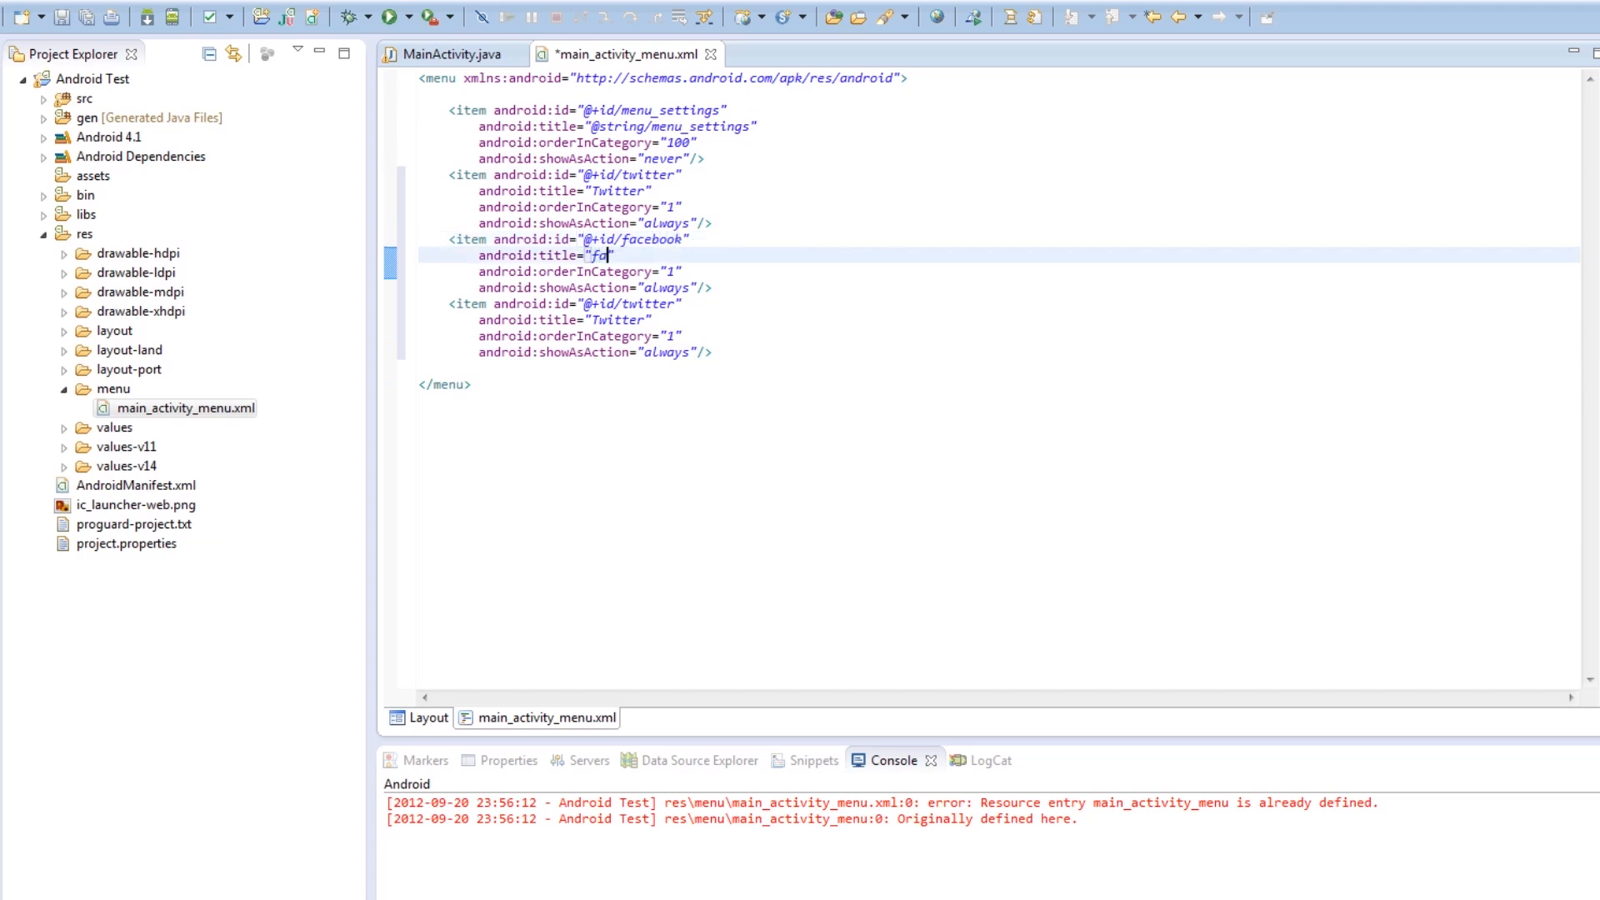
pyautogui.write('ceboot')
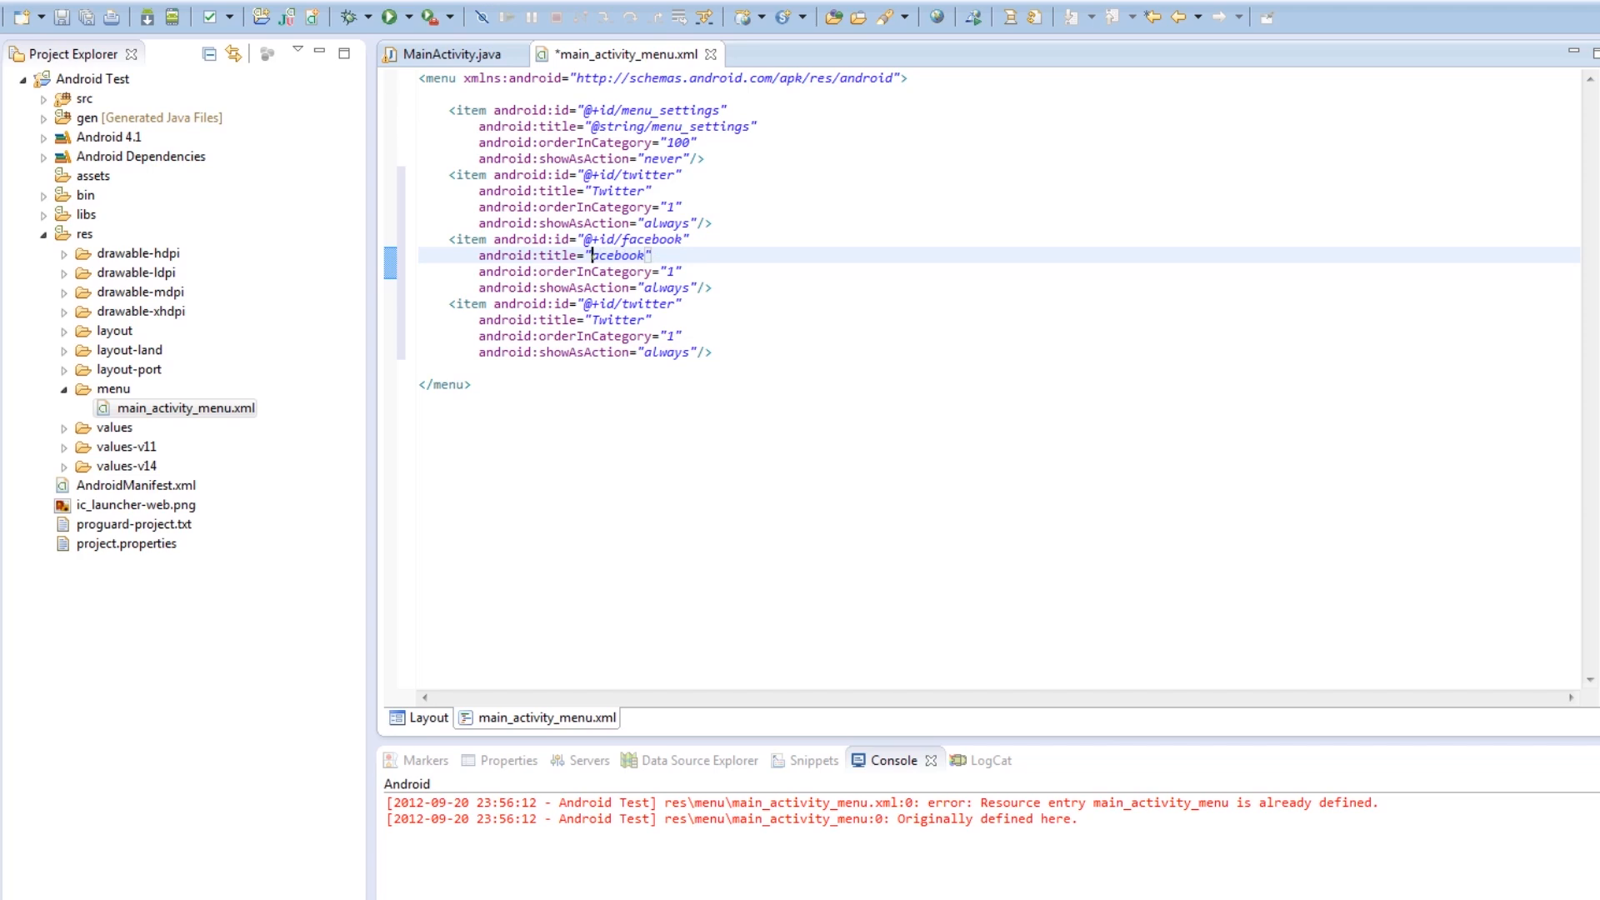
# Give the third item the id refresh and title Refresh, then save the menu file
pyautogui.doubleClick(630, 304)
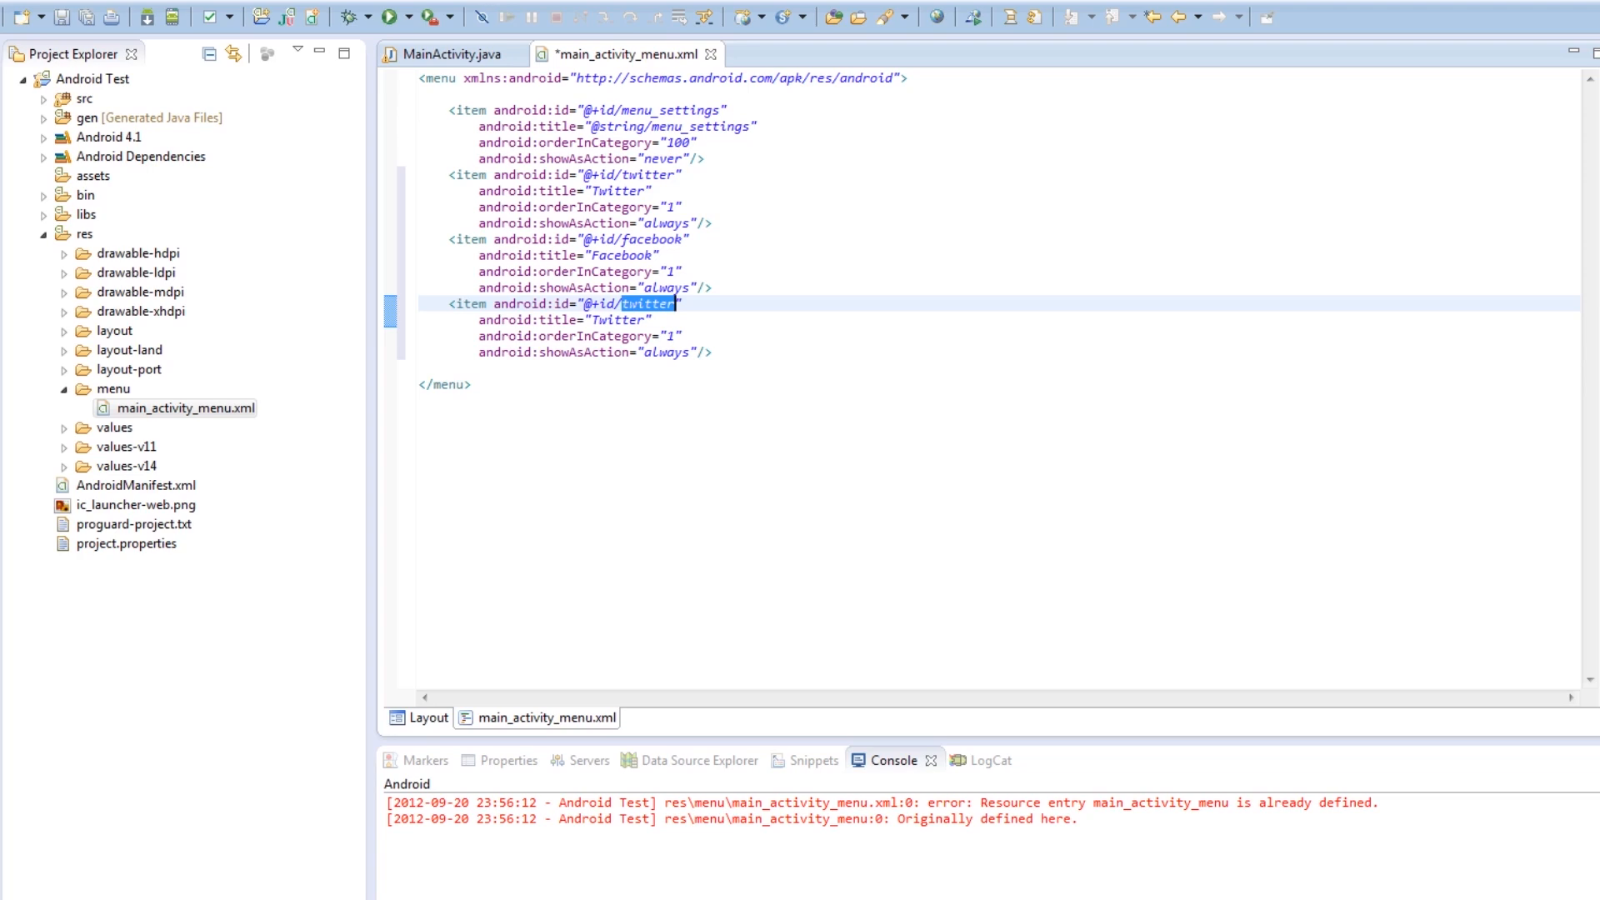
pyautogui.write('ref')
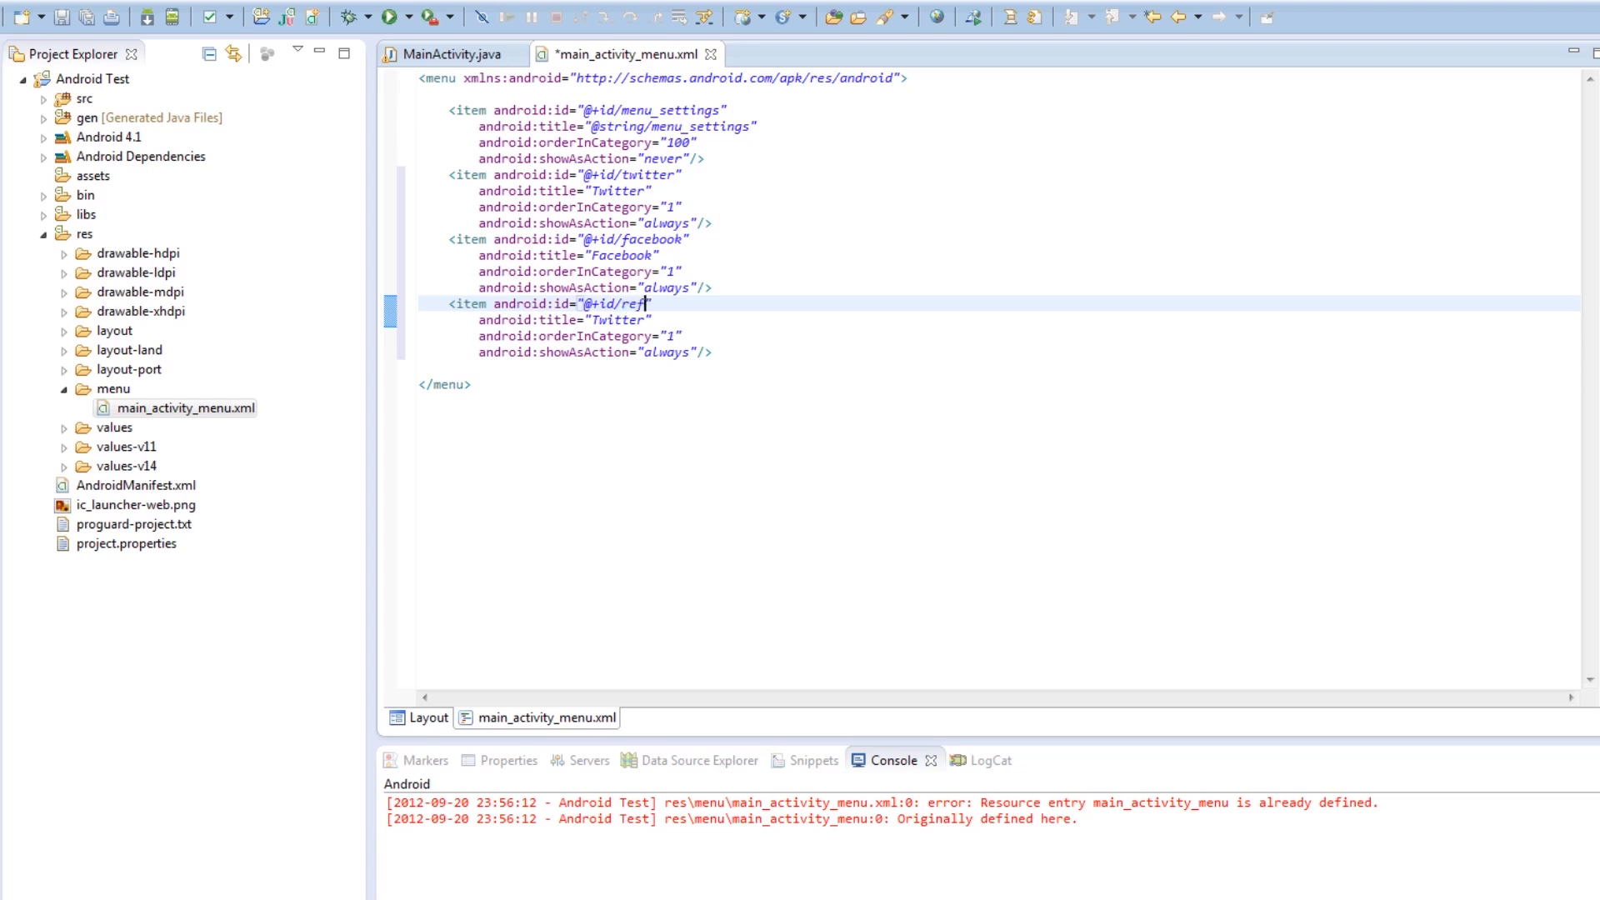
pyautogui.write('esh')
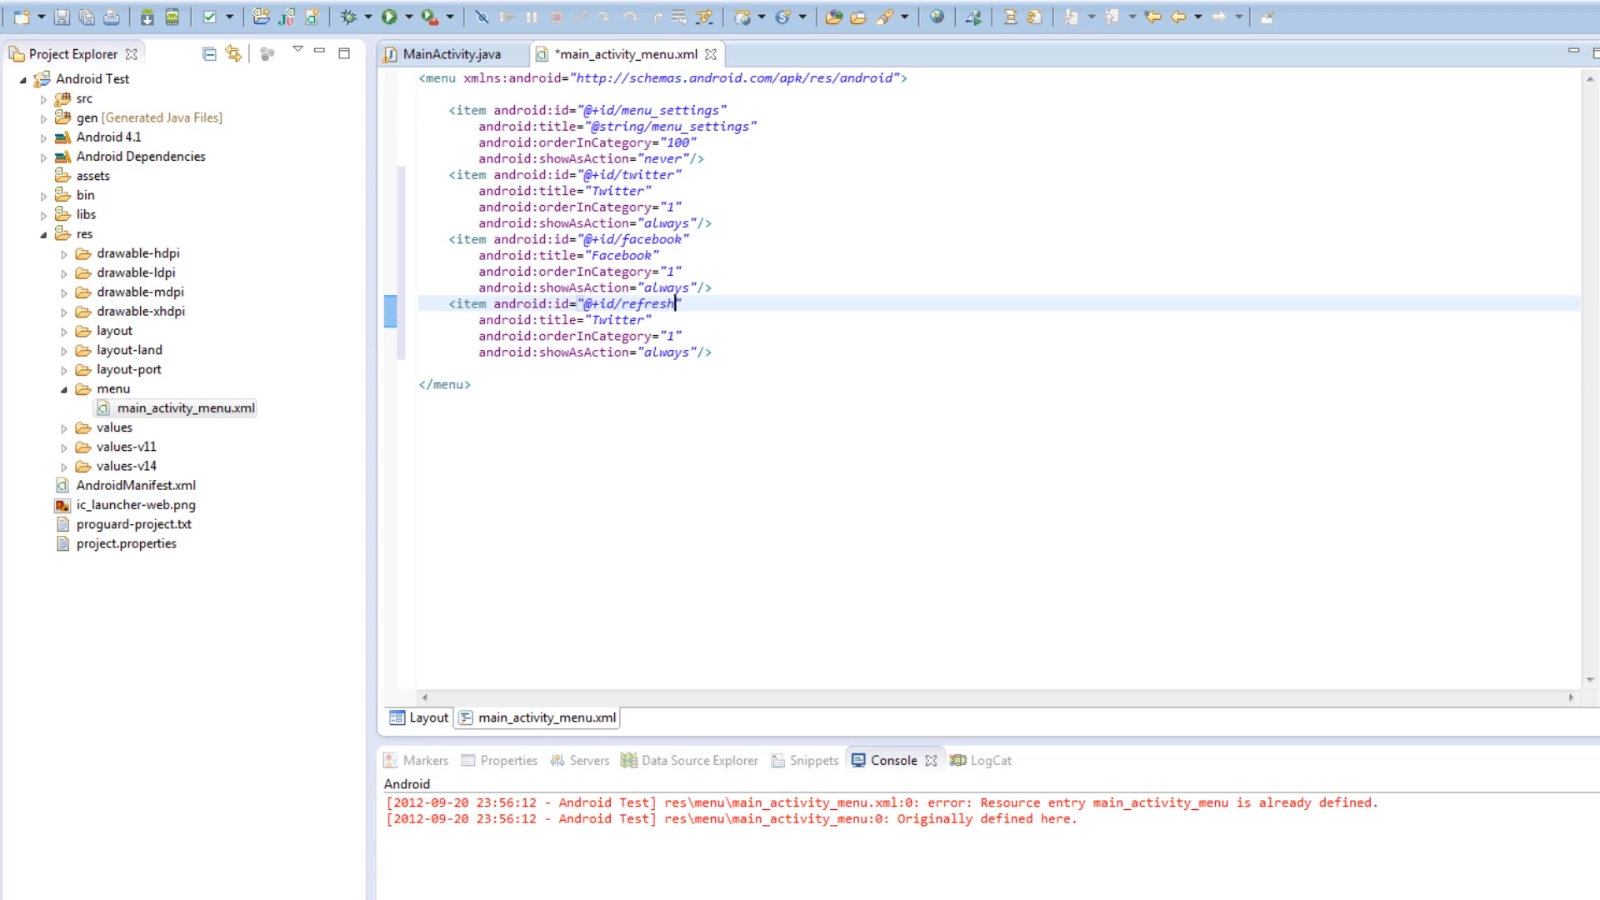
pyautogui.write('Ref')
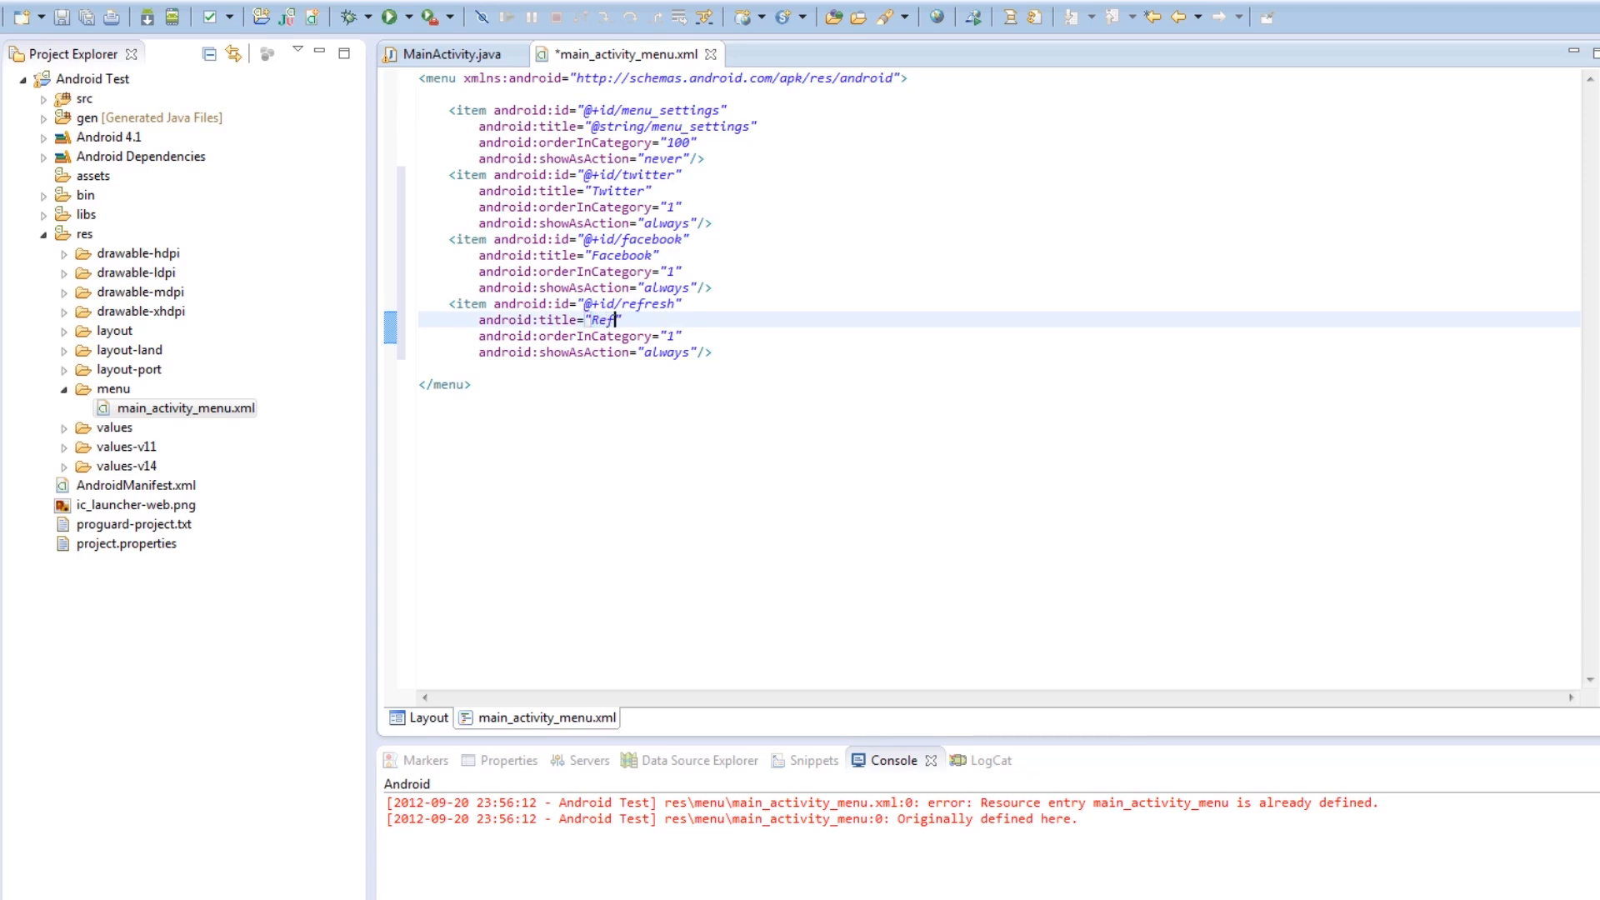
pyautogui.write('resh')
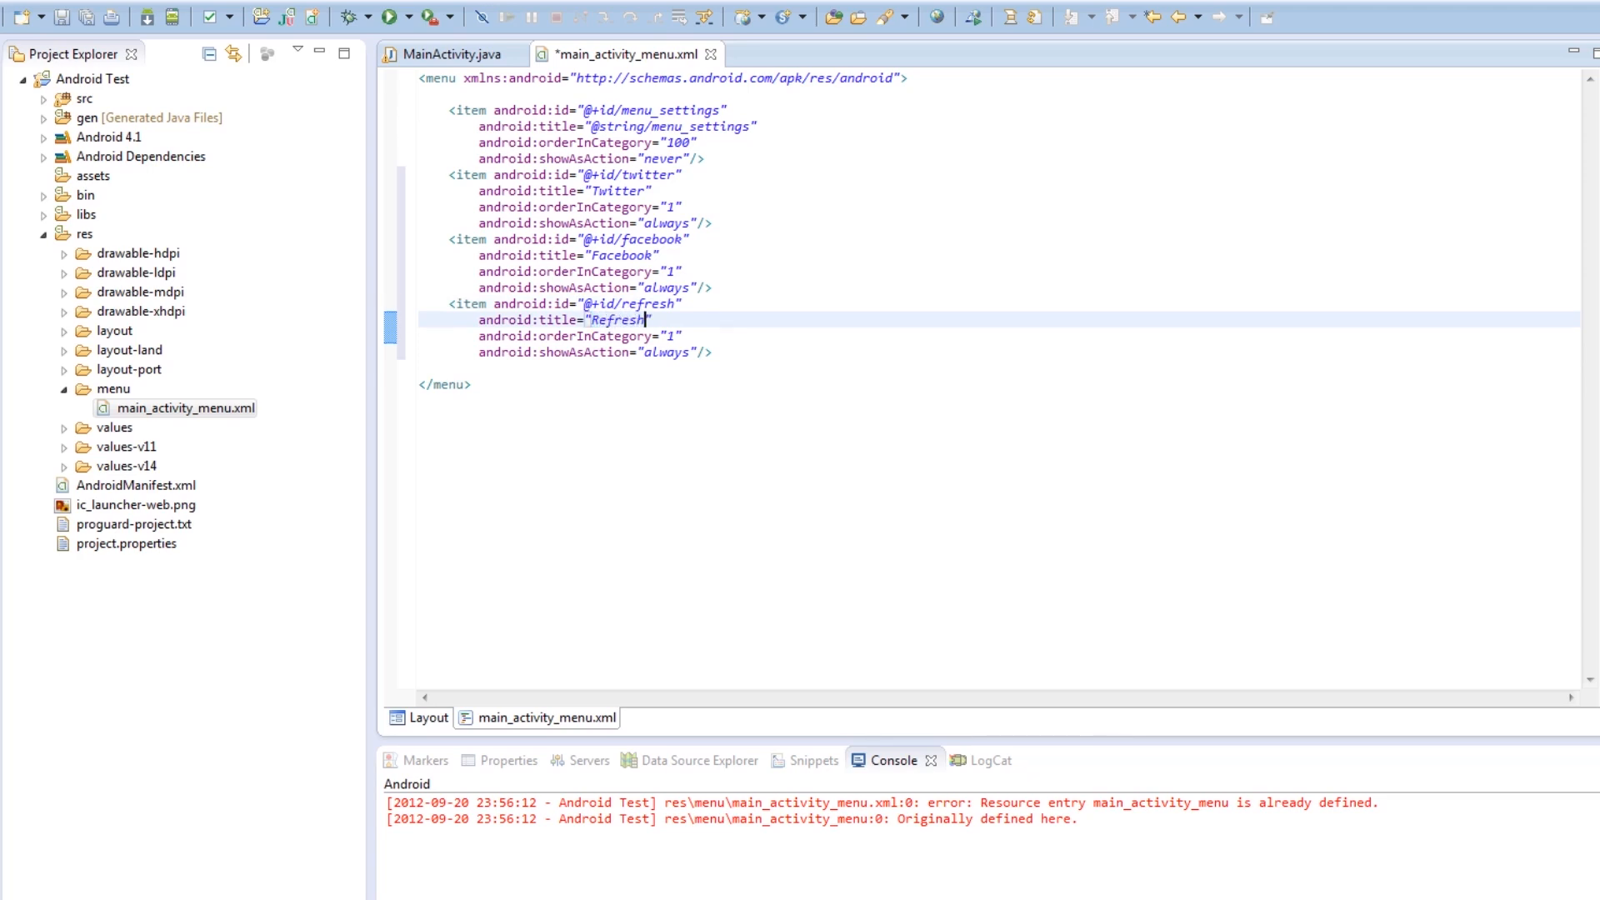
pyautogui.press('ctrl+s')
pyautogui.write('3')
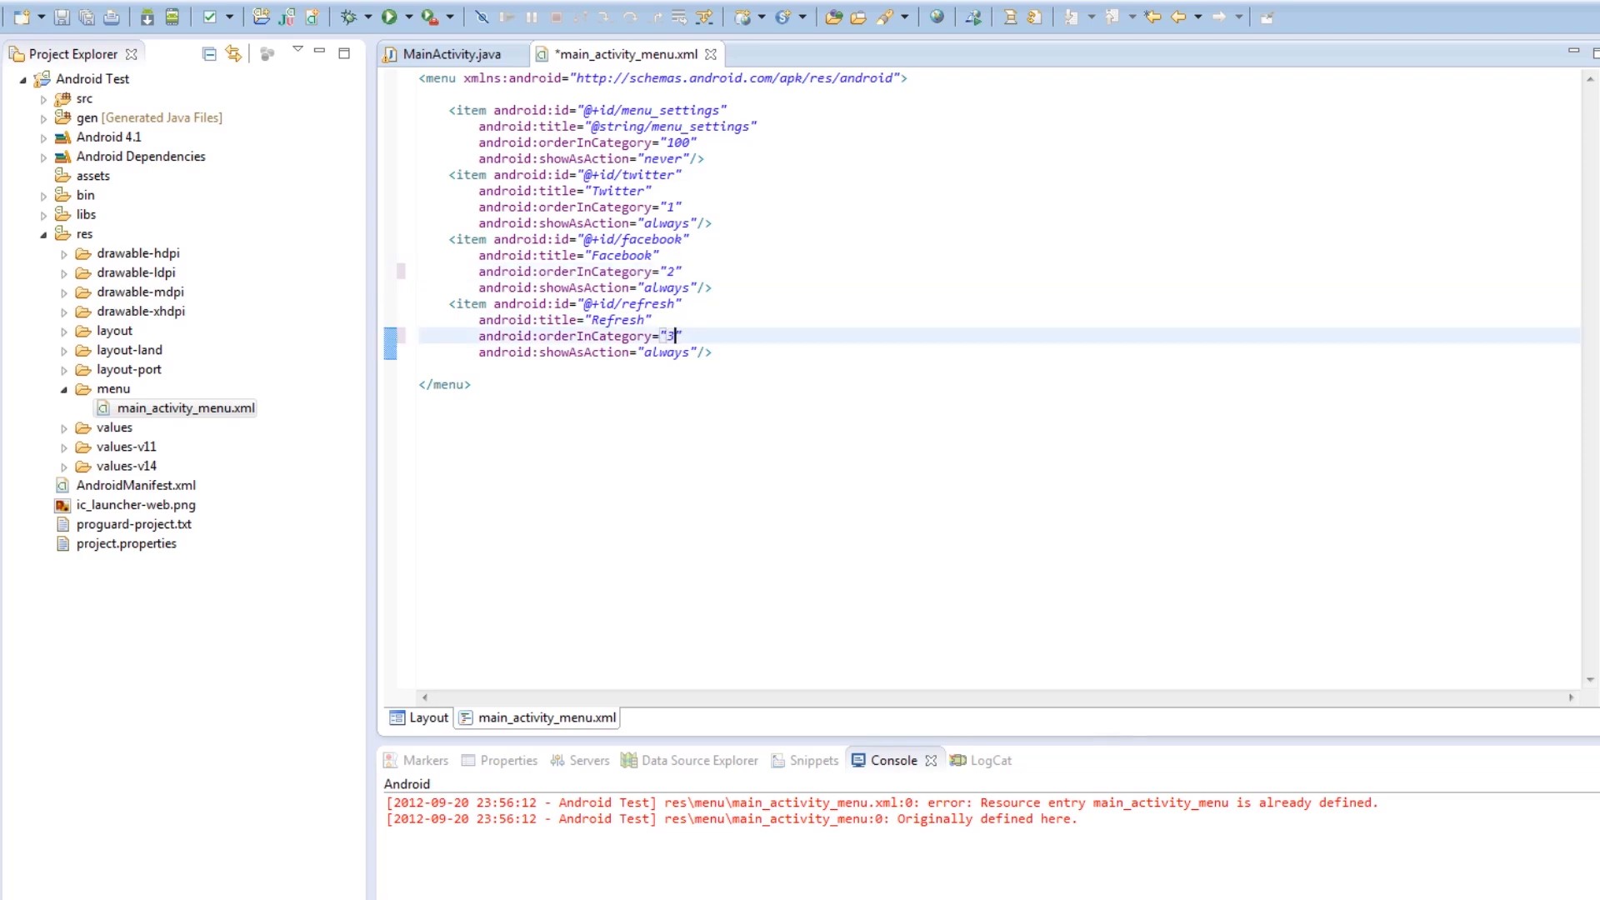
pyautogui.press('ctrl+s')
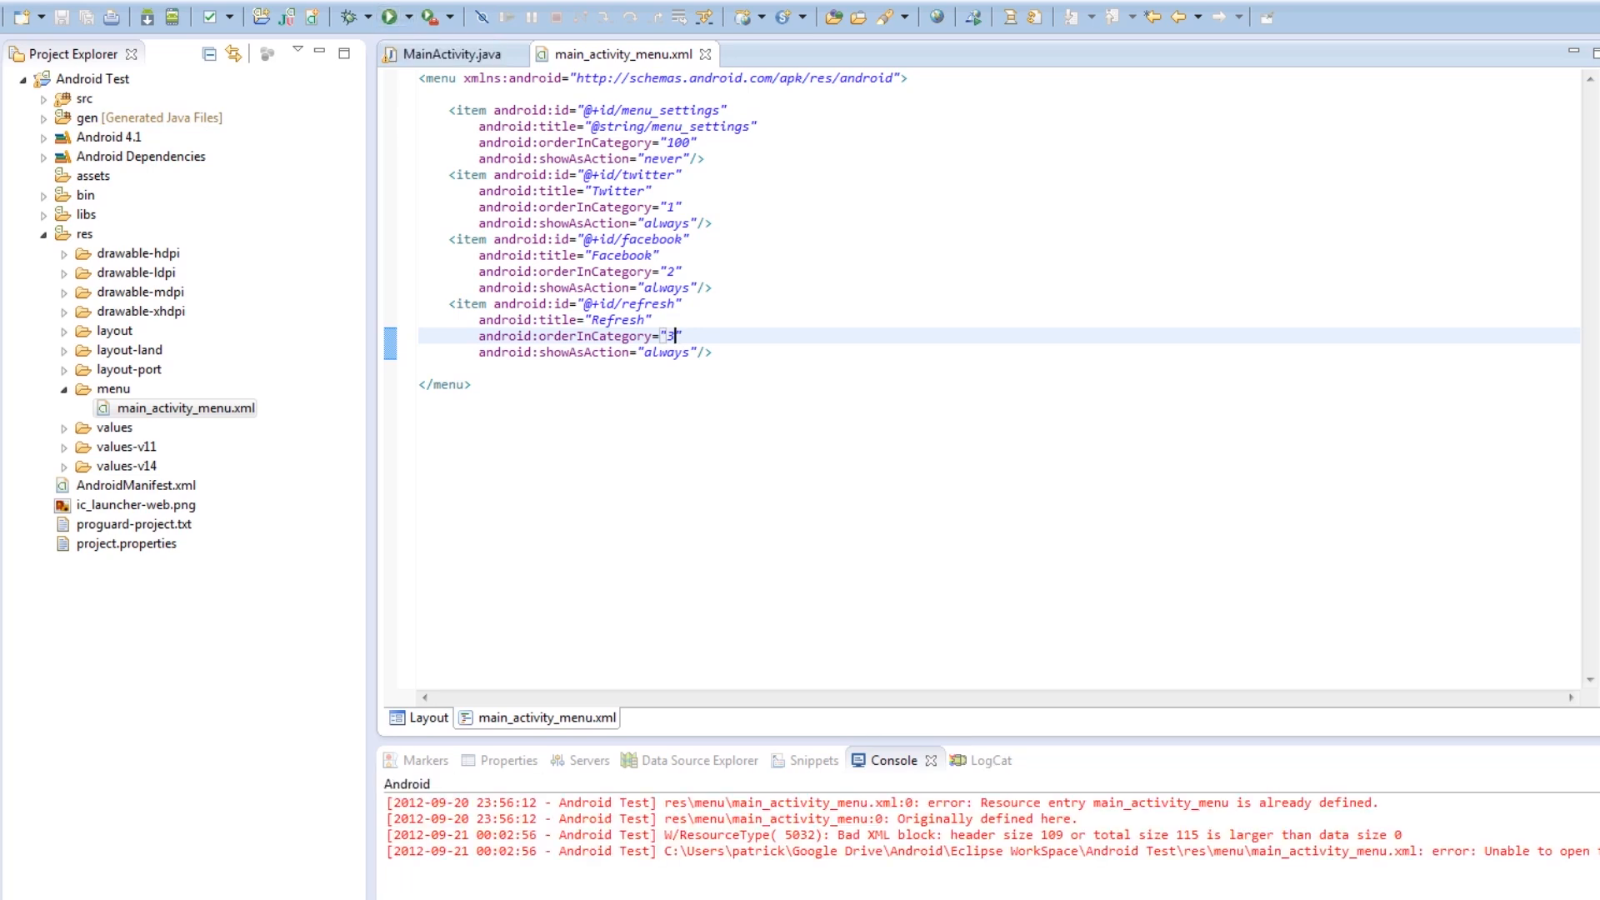
# Run the project, dismiss the errors dialog, open main_menu.xml and run the app again
pyautogui.click(380, 17)
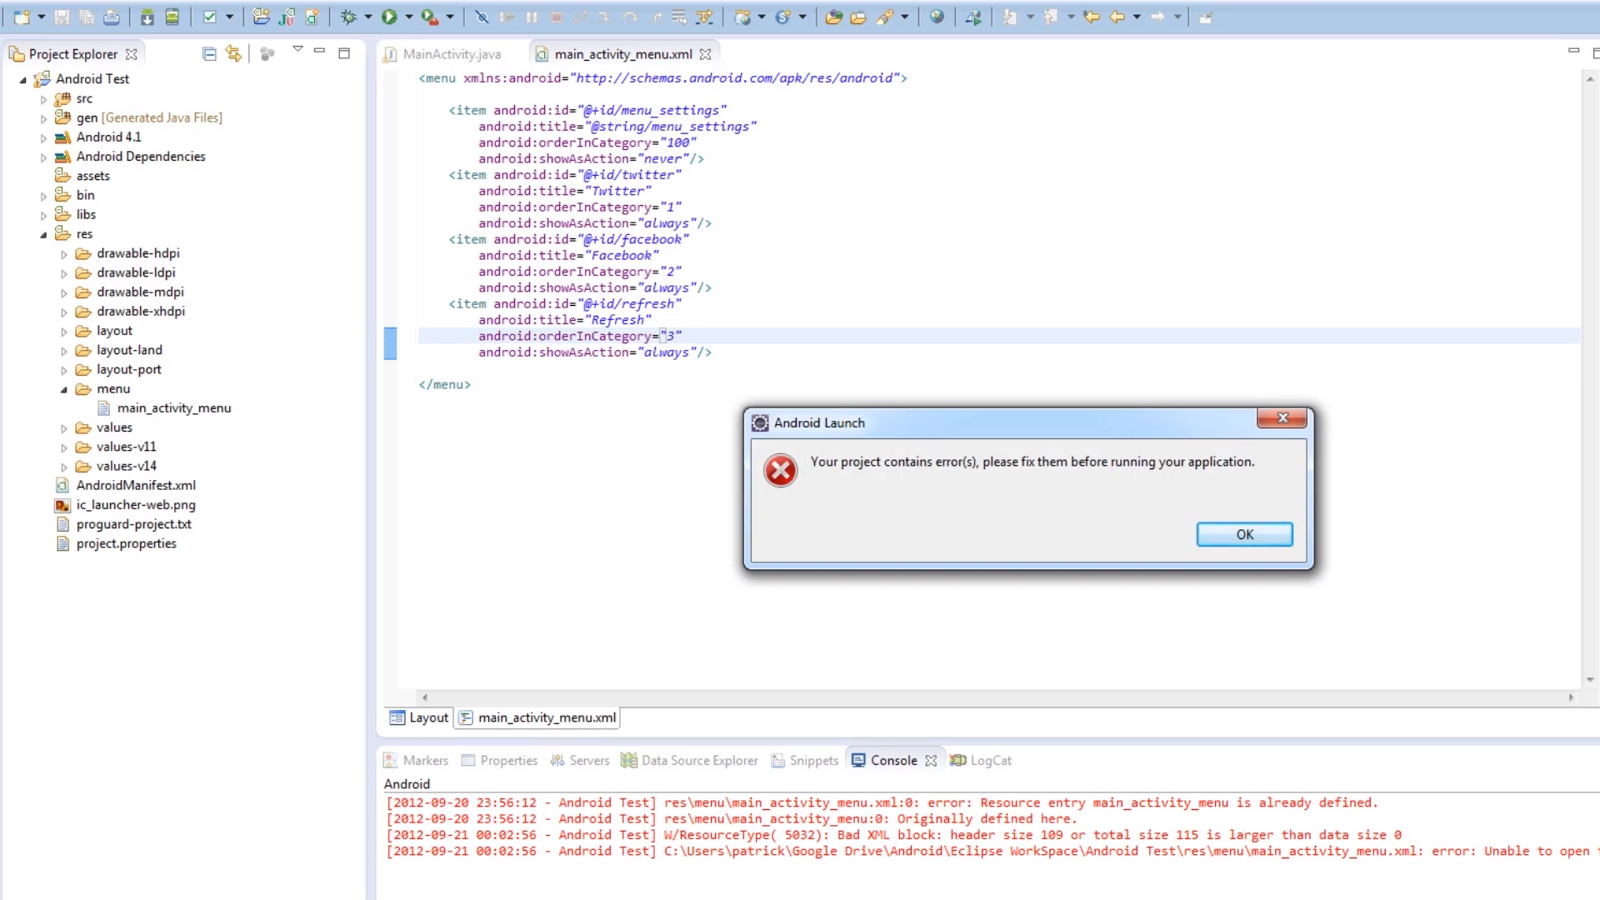
pyautogui.click(1243, 534)
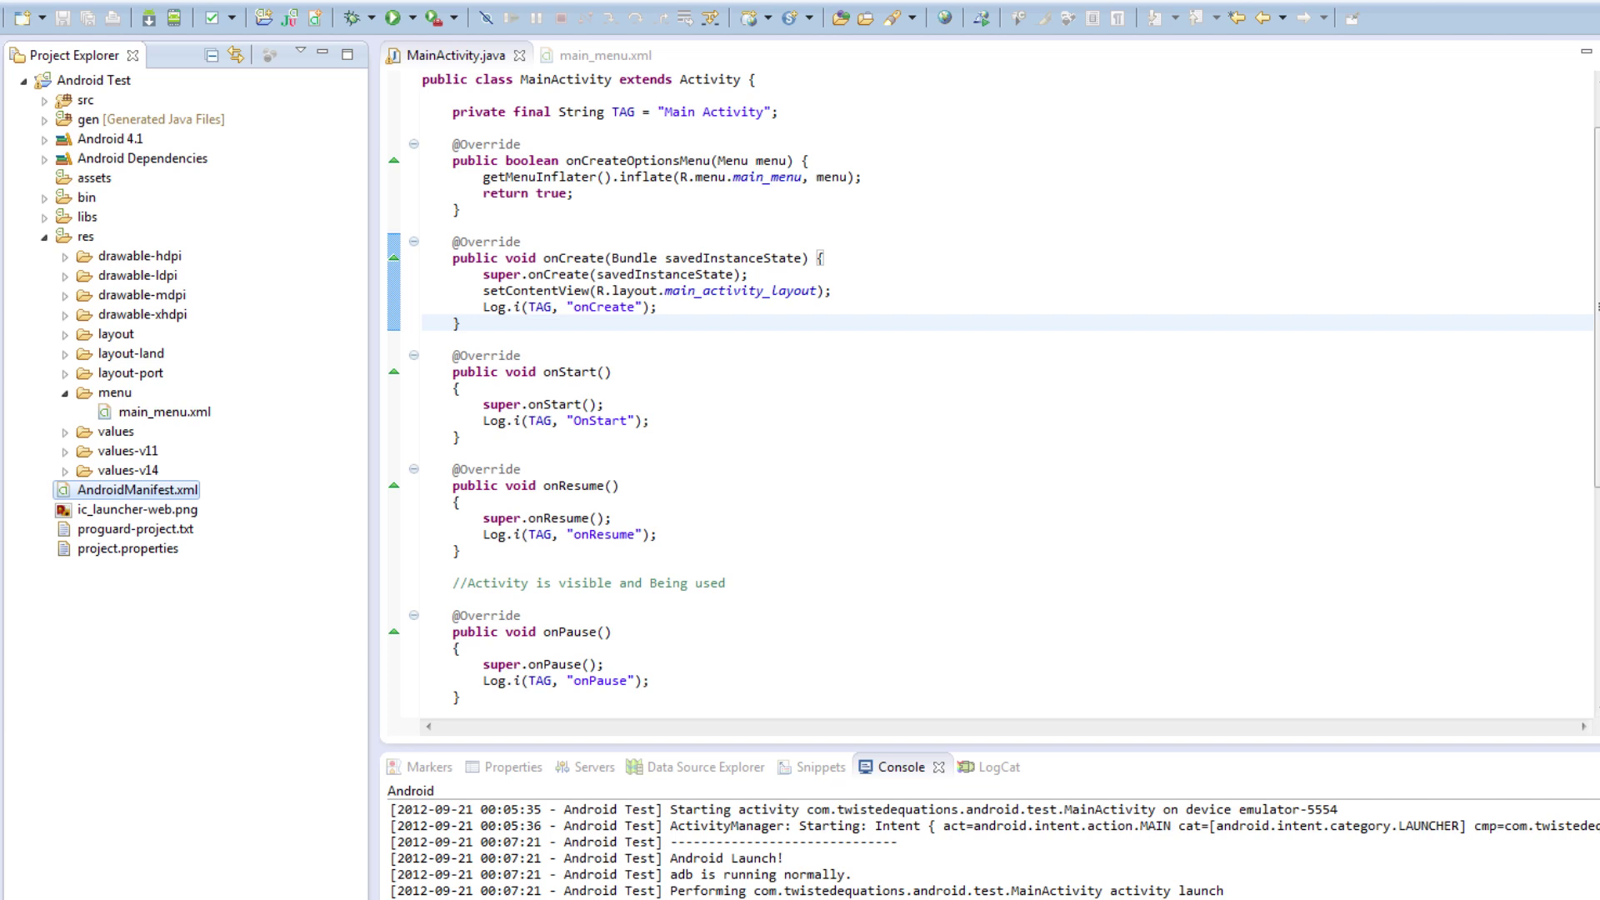
pyautogui.click(600, 55)
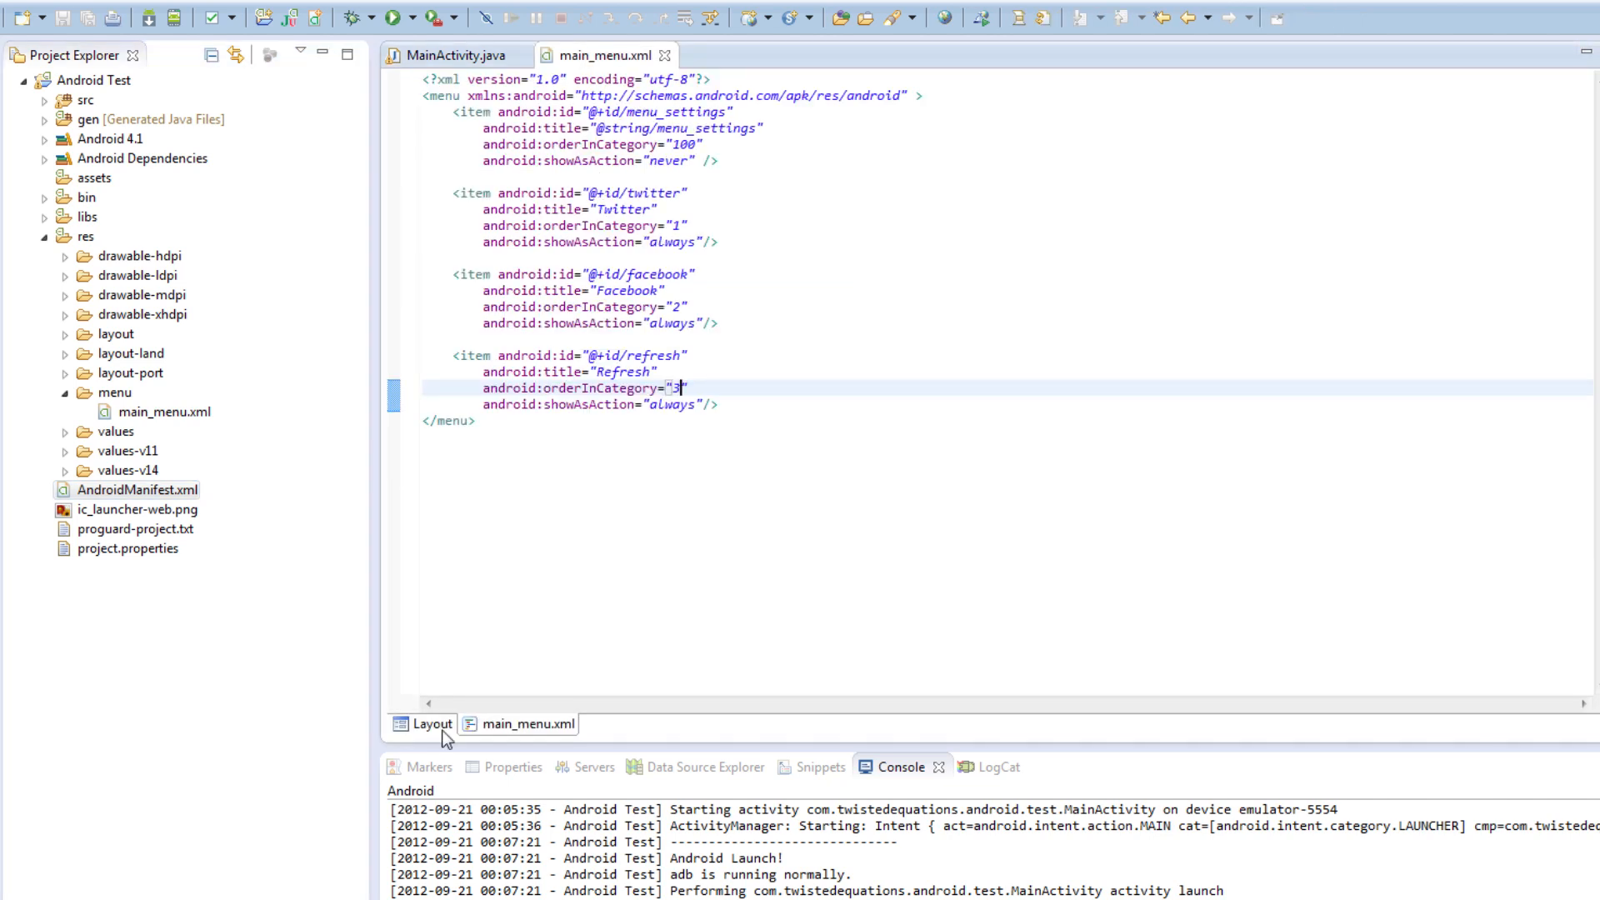
pyautogui.click(373, 18)
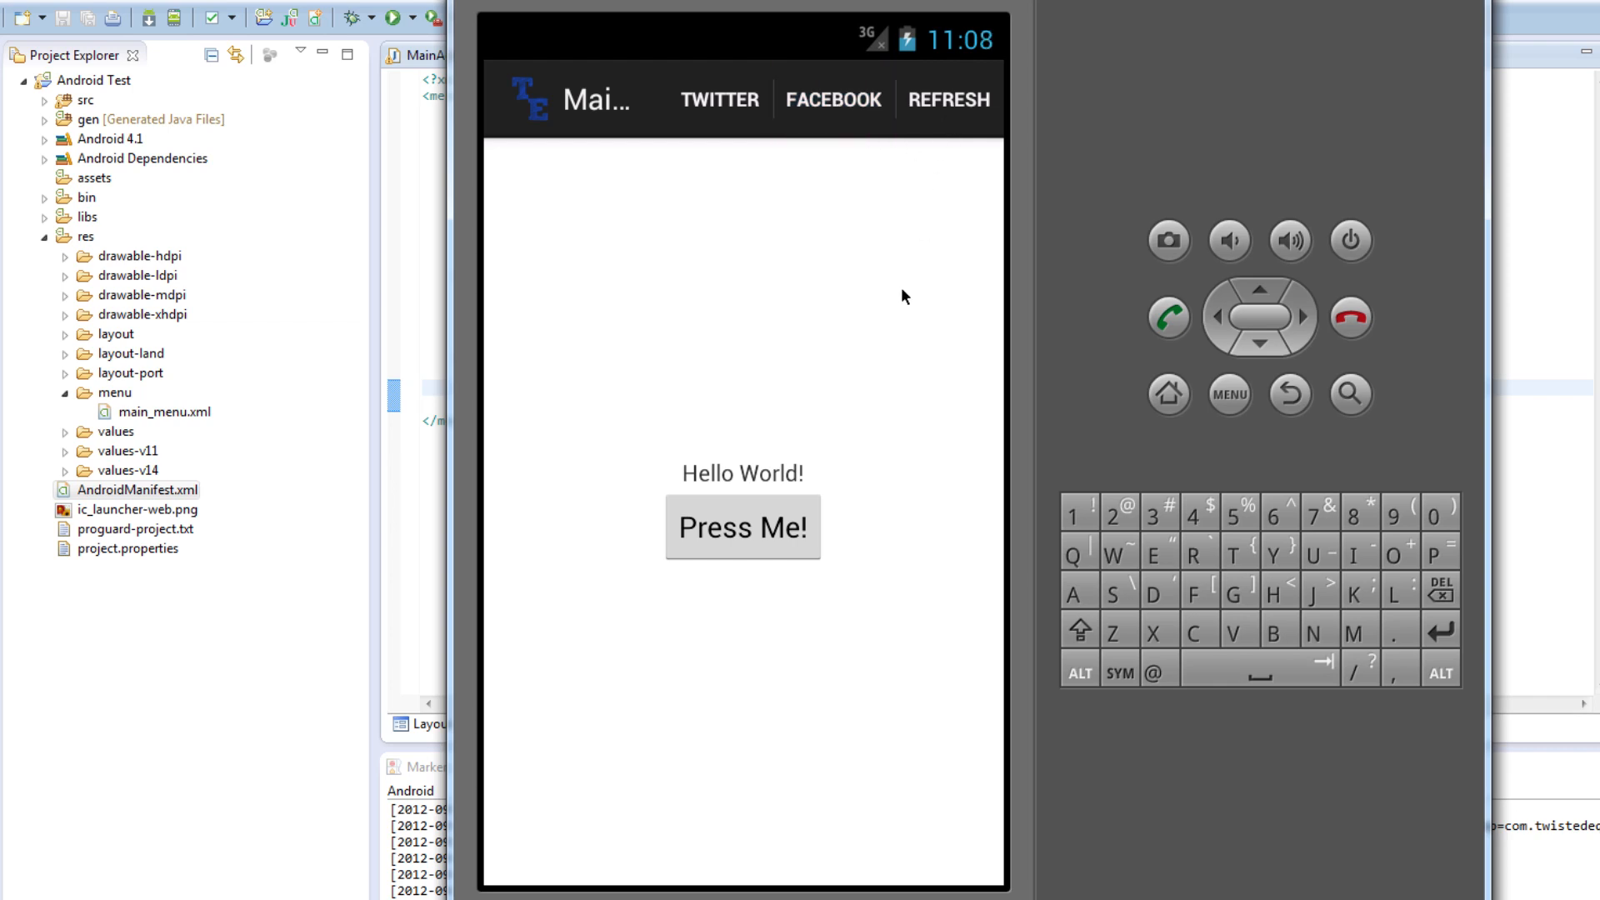
pyautogui.moveTo(941, 336)
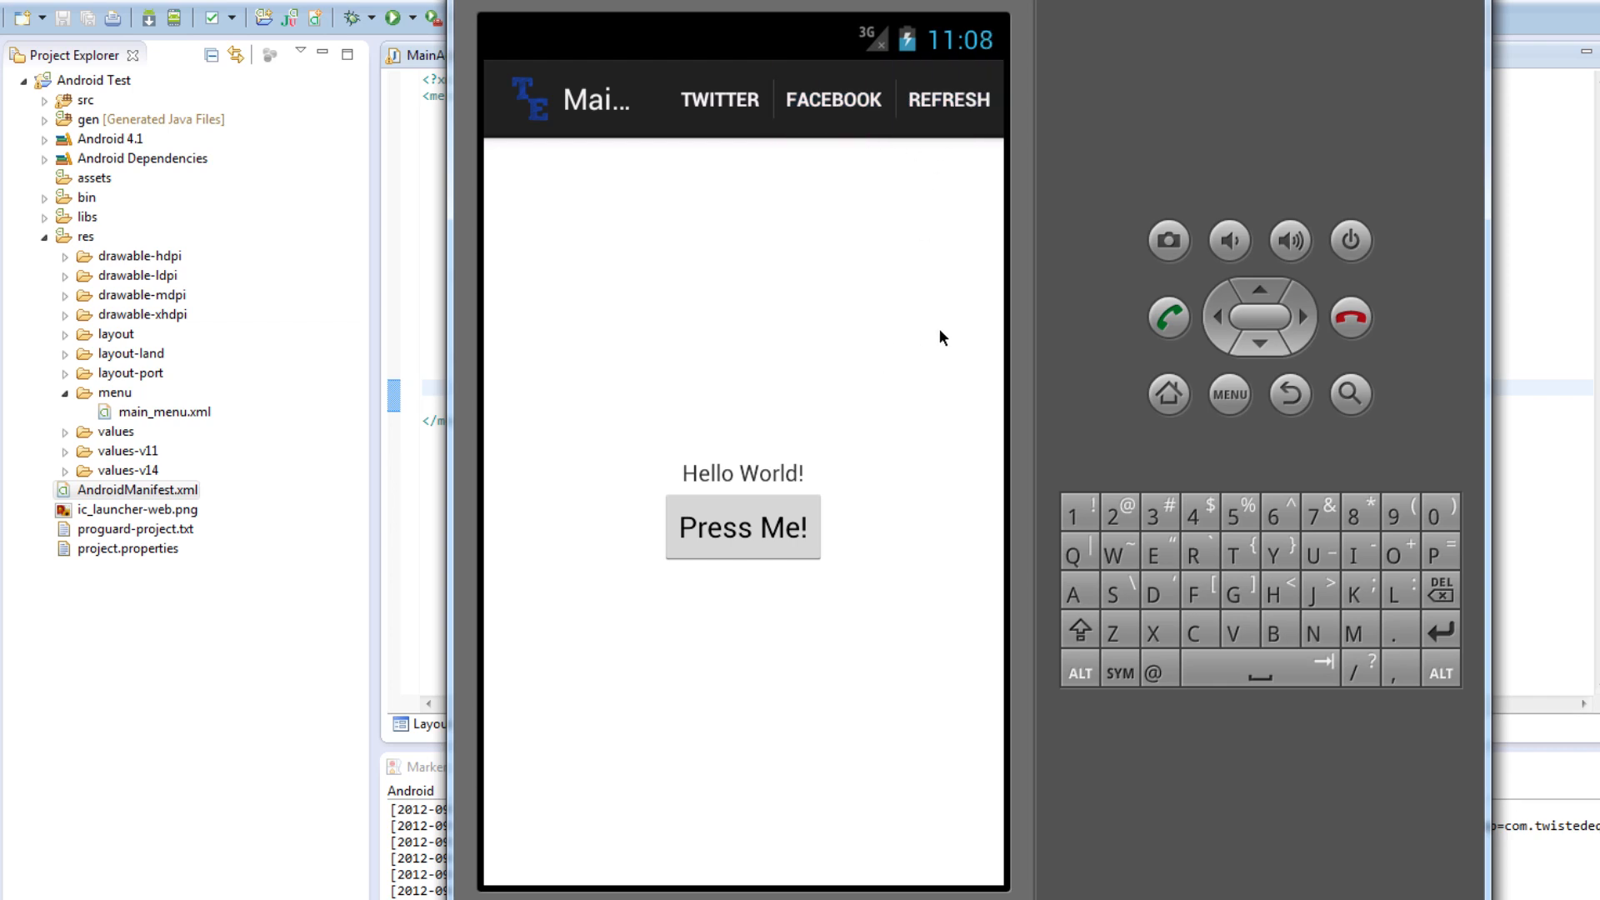
pyautogui.moveTo(855, 310)
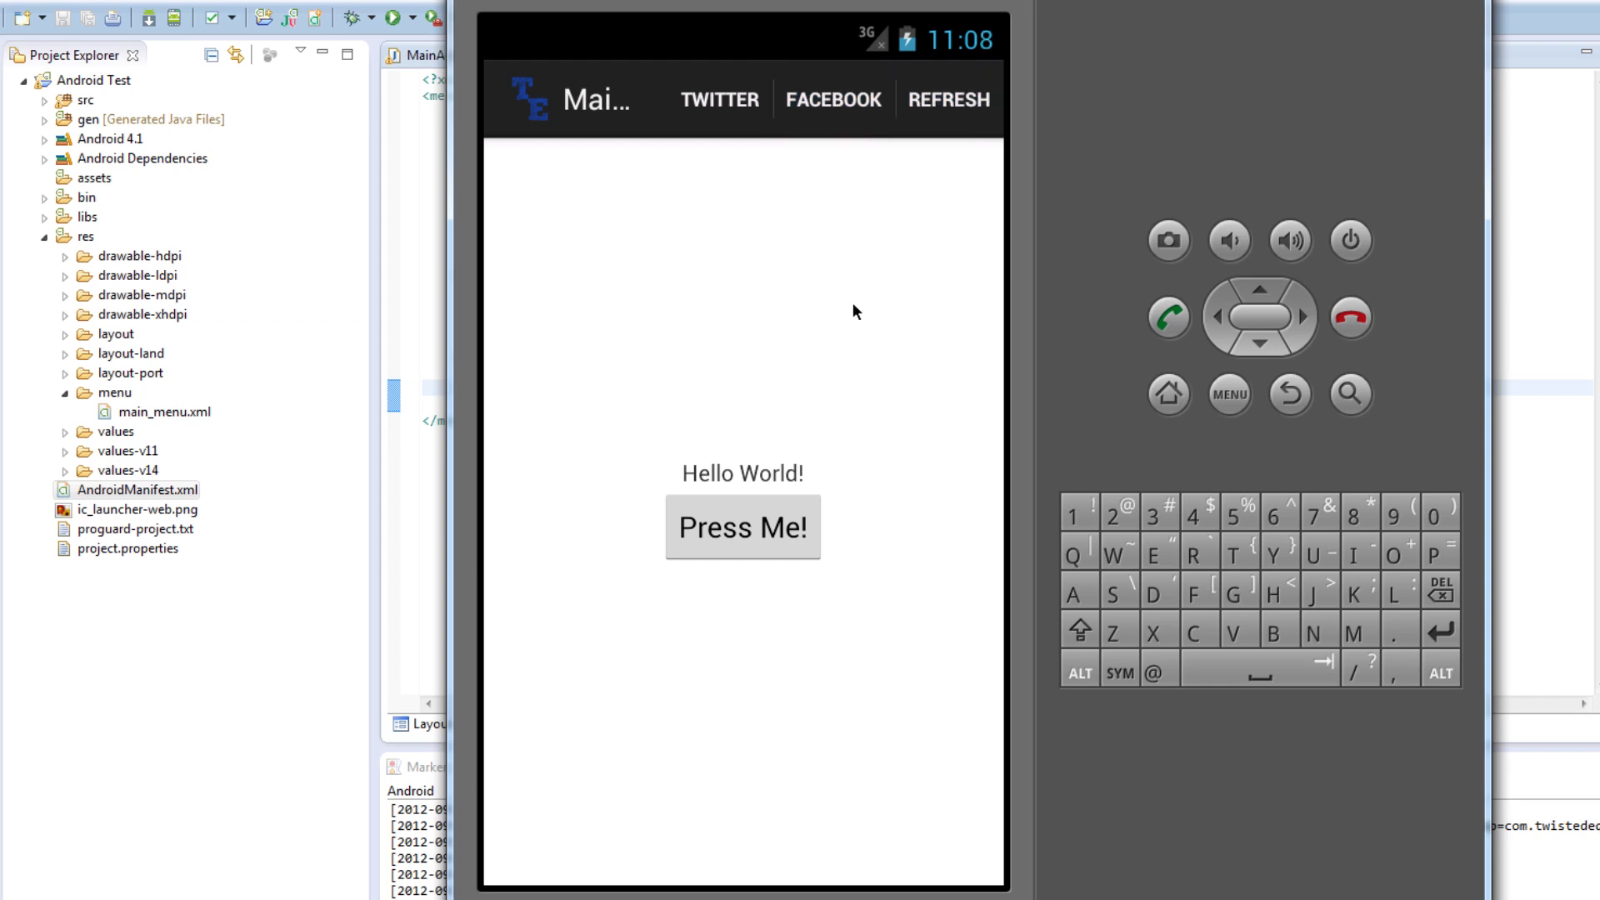
# Open and close the app's Settings options menu in the emulator, then reopen main_menu.xml
pyautogui.click(1229, 395)
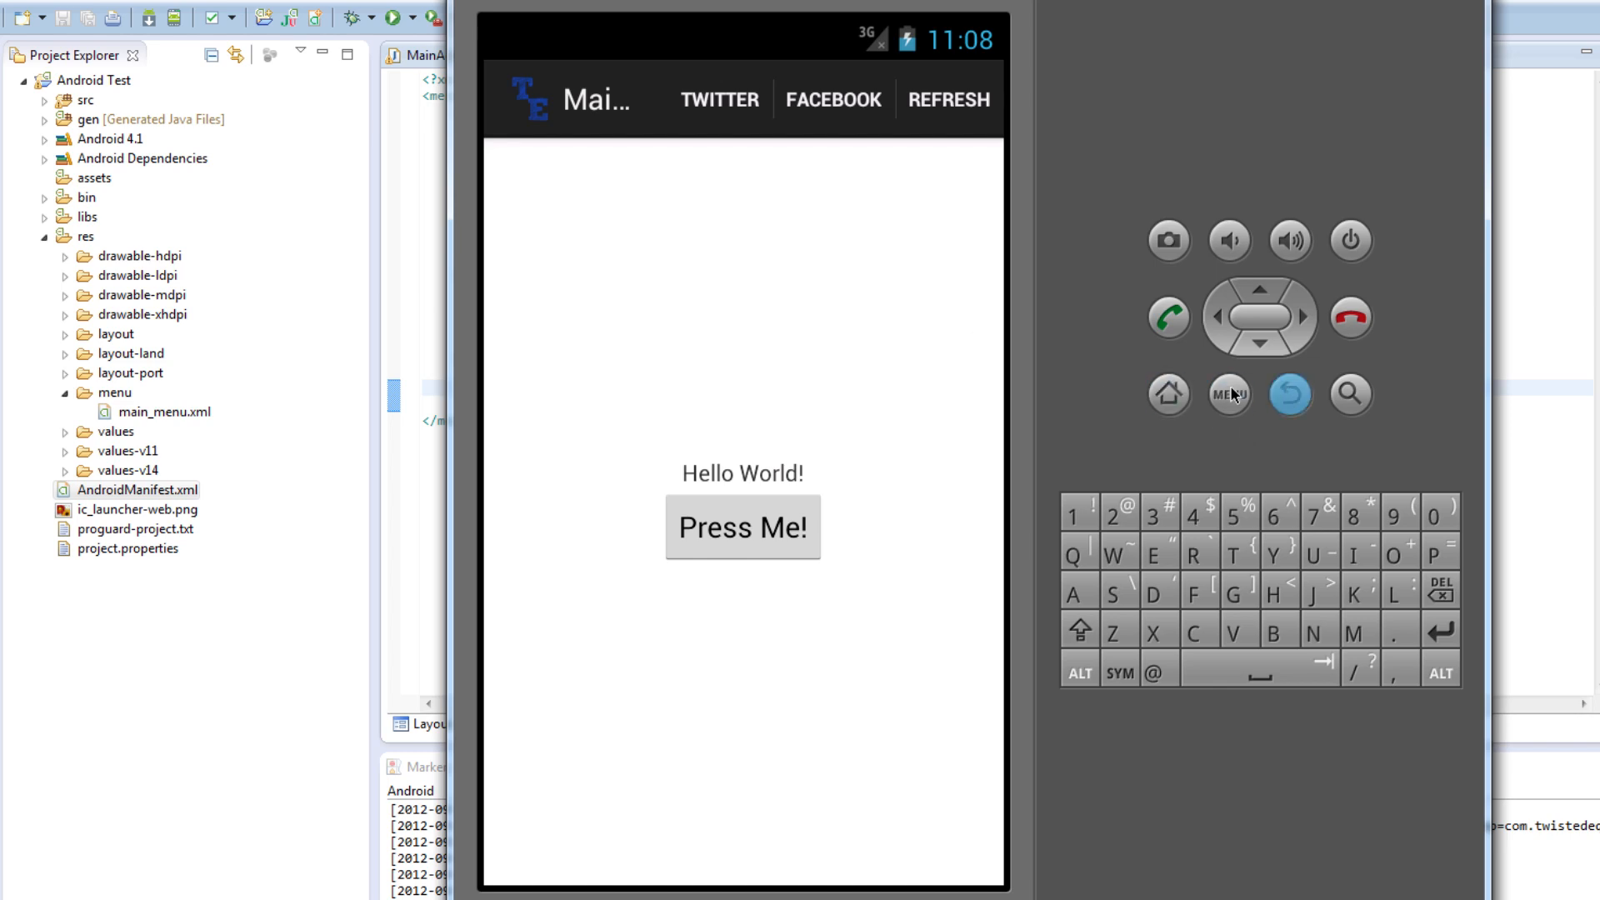
pyautogui.click(1229, 395)
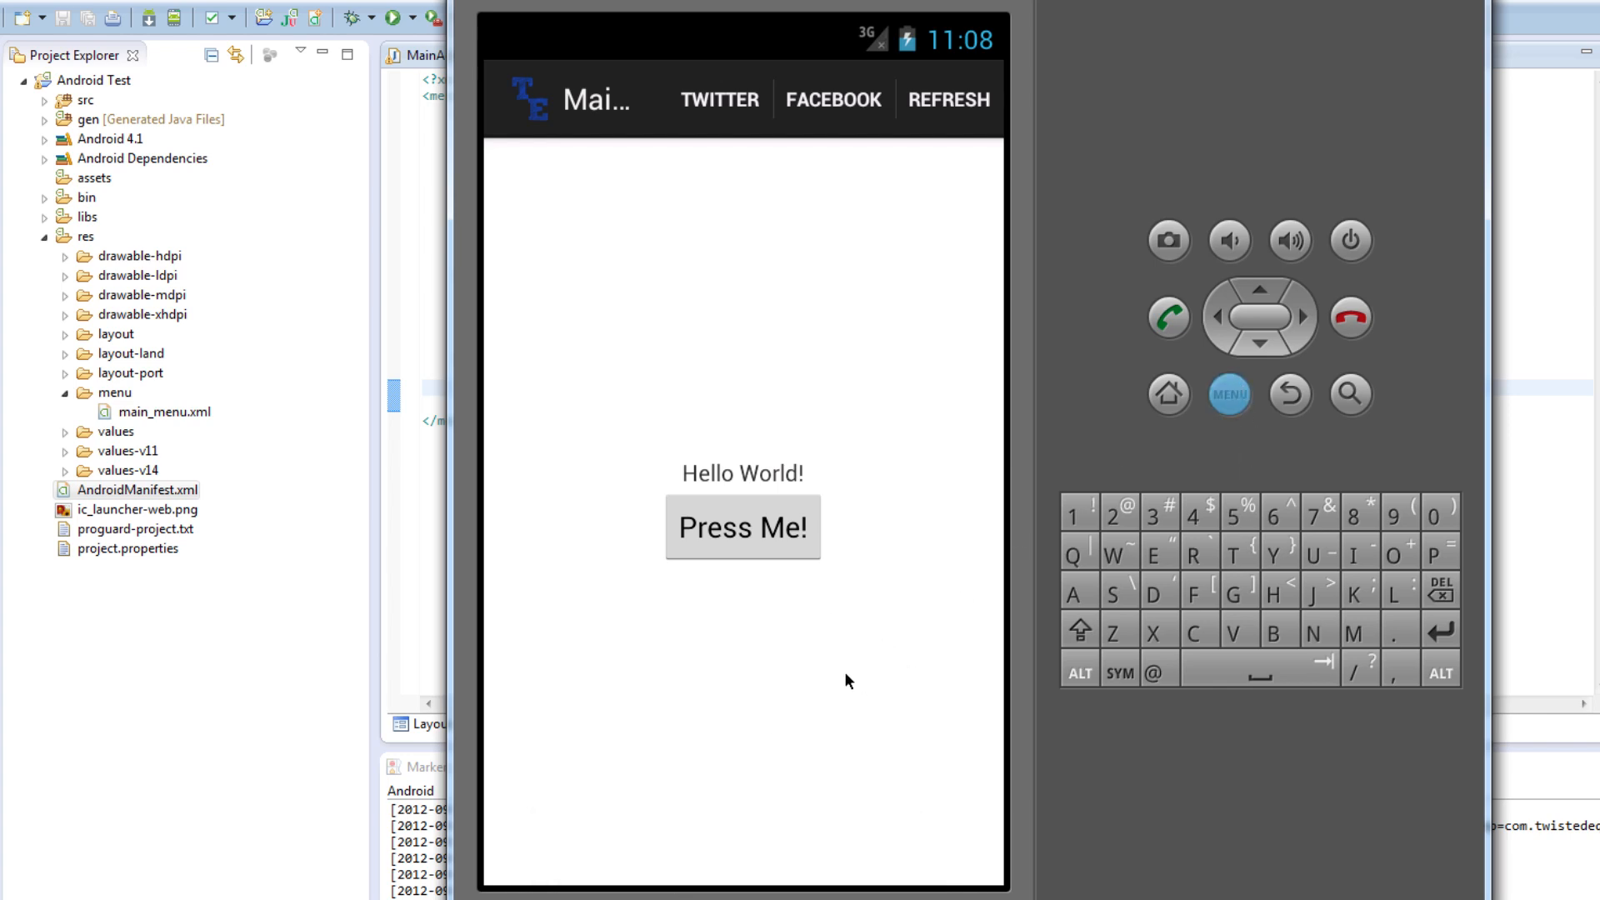
pyautogui.click(1228, 394)
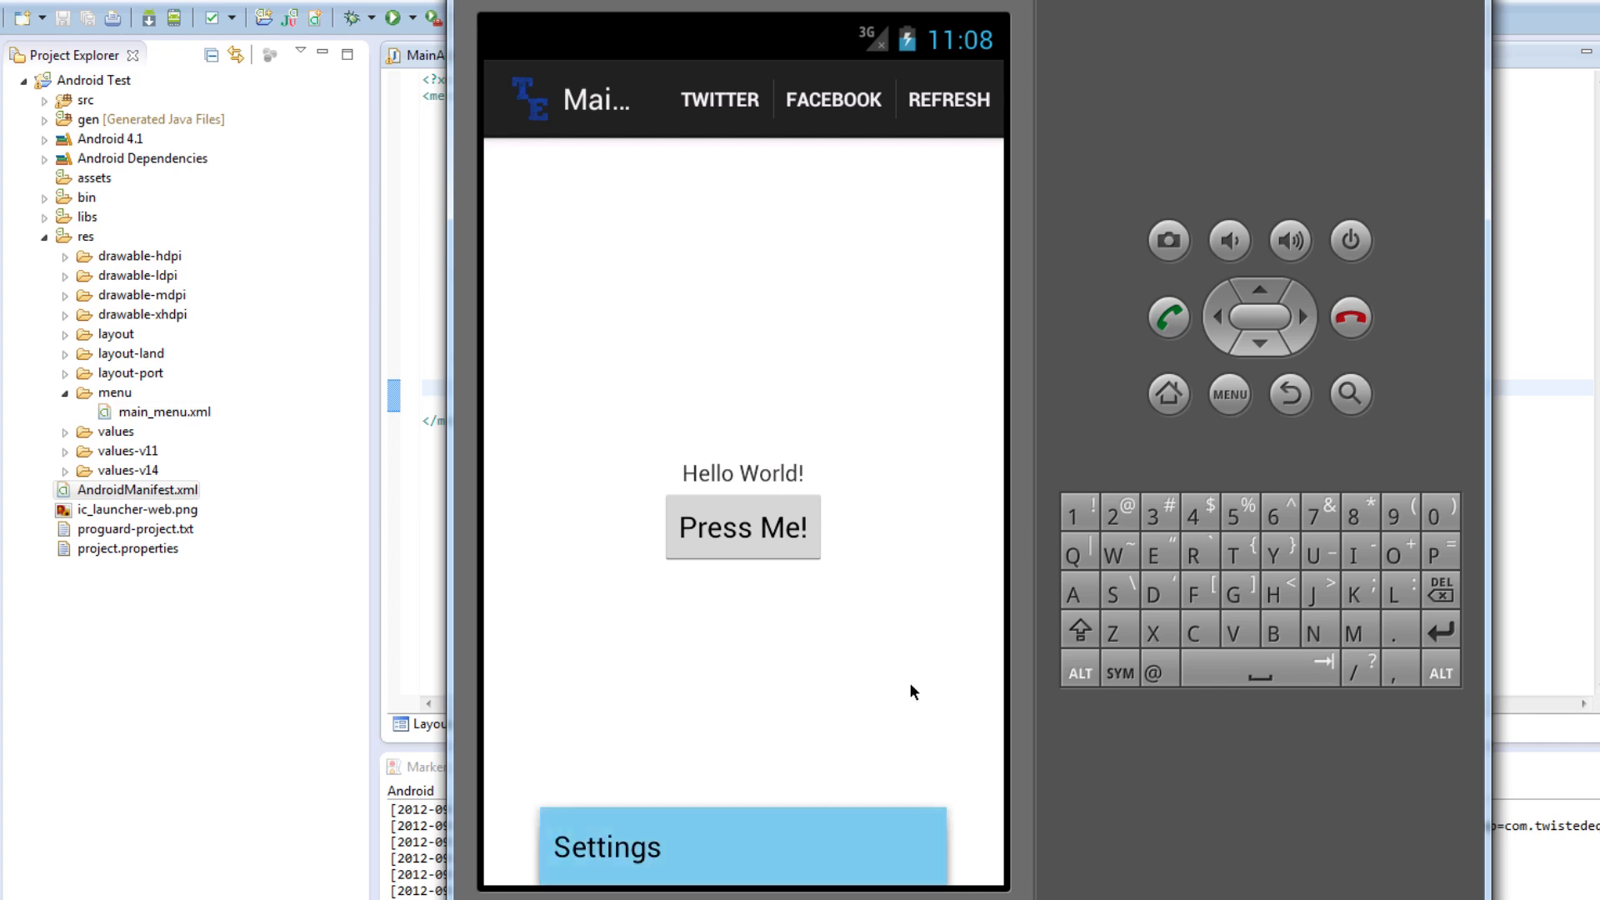
pyautogui.click(1350, 317)
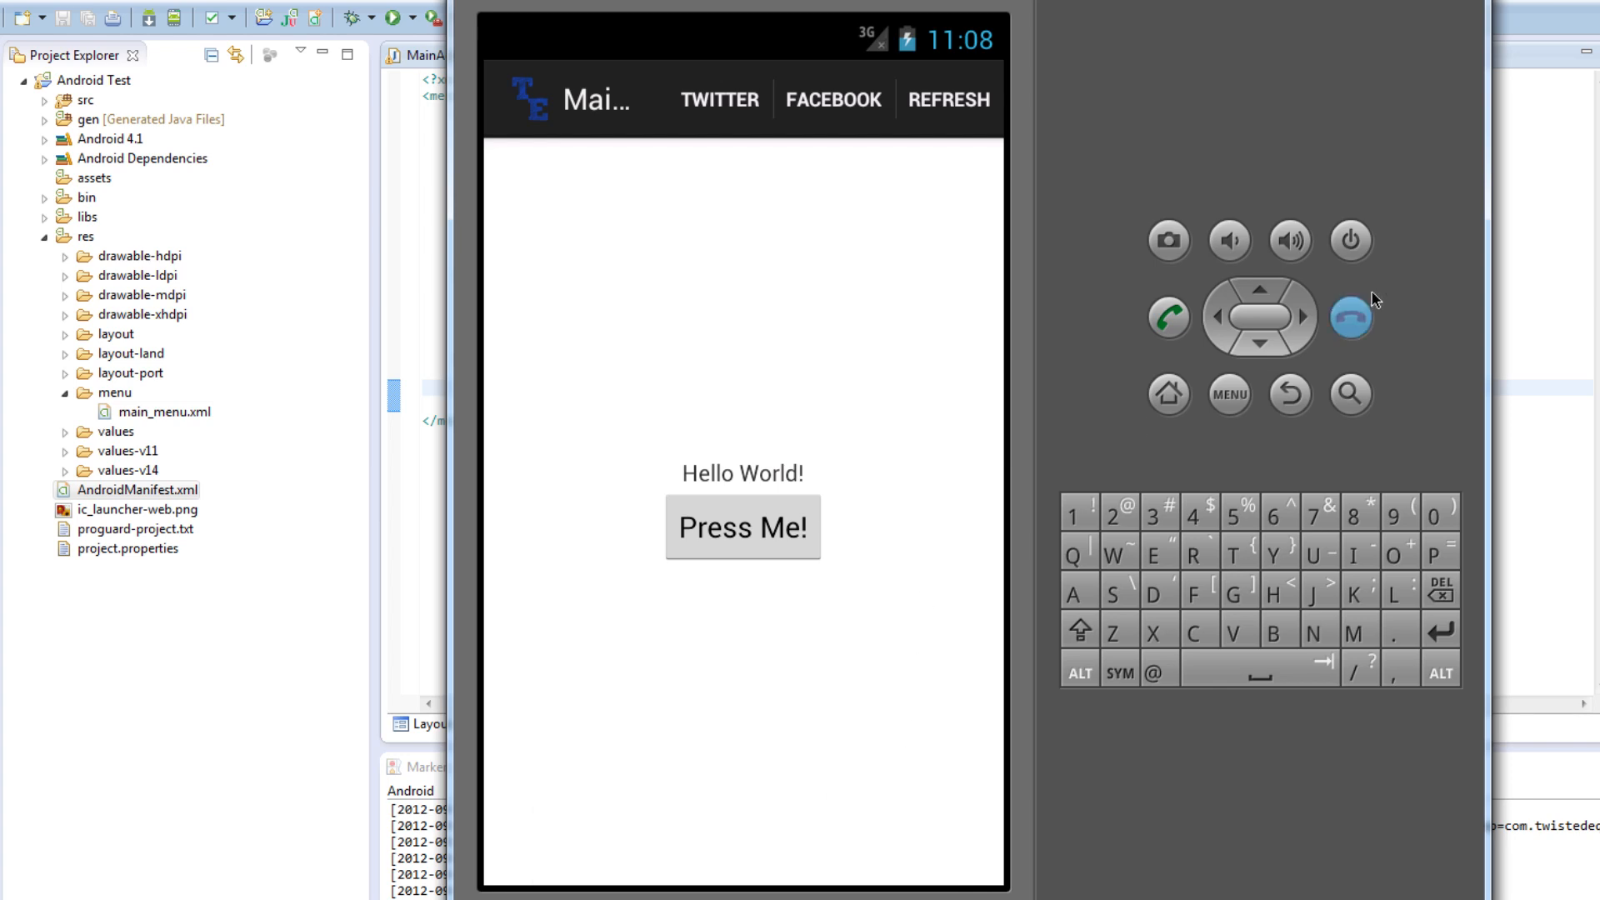
pyautogui.moveTo(1000, 84)
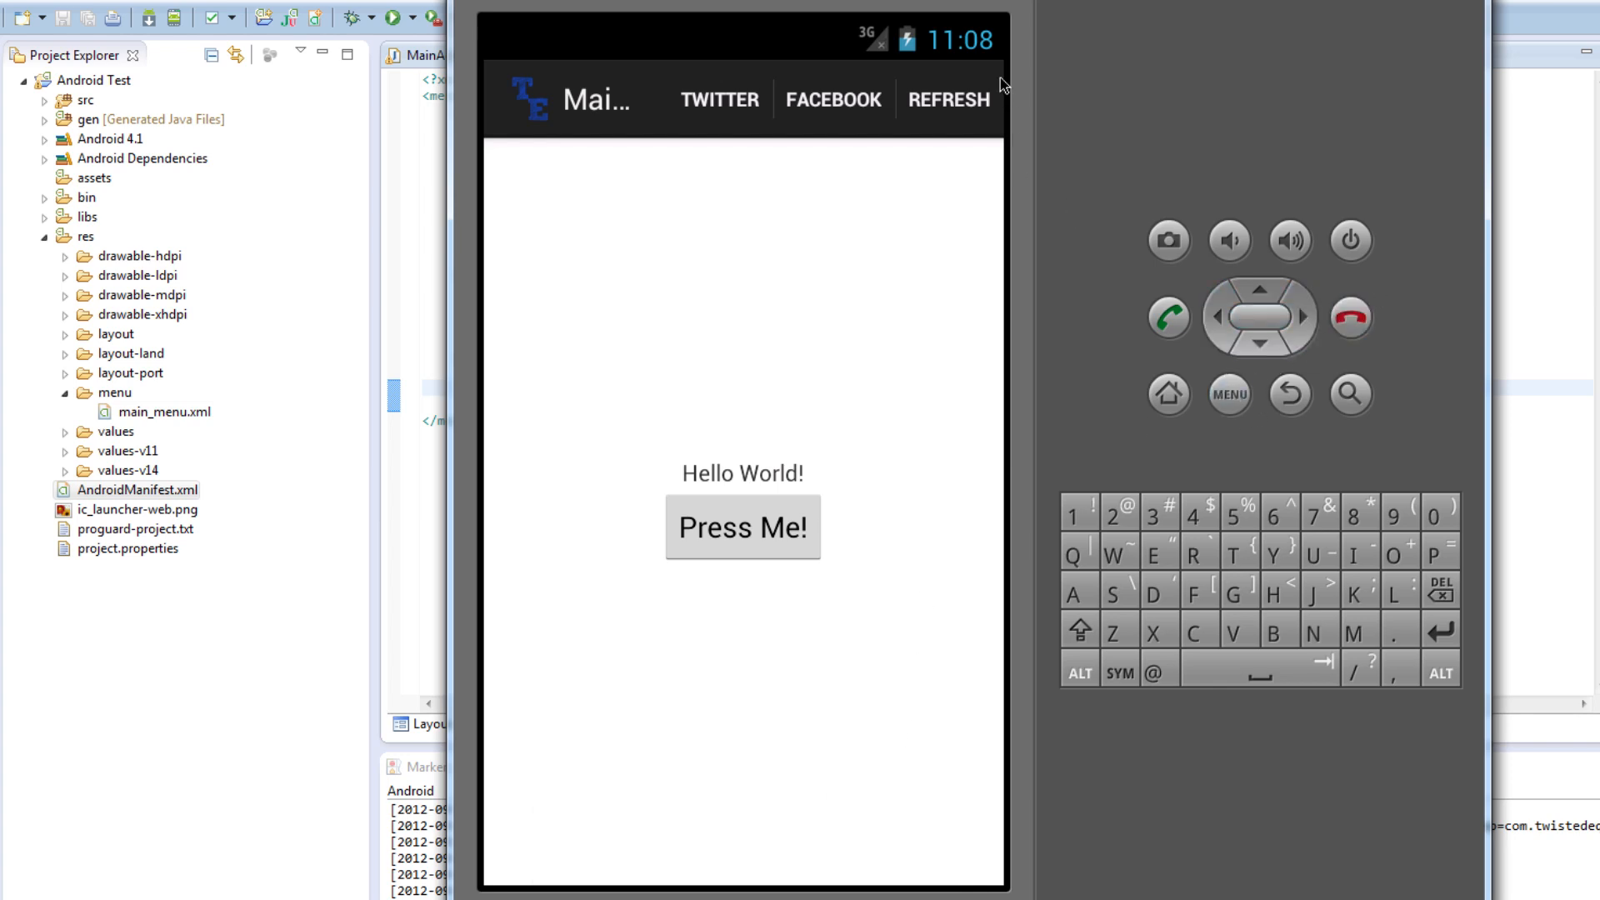
pyautogui.moveTo(978, 113)
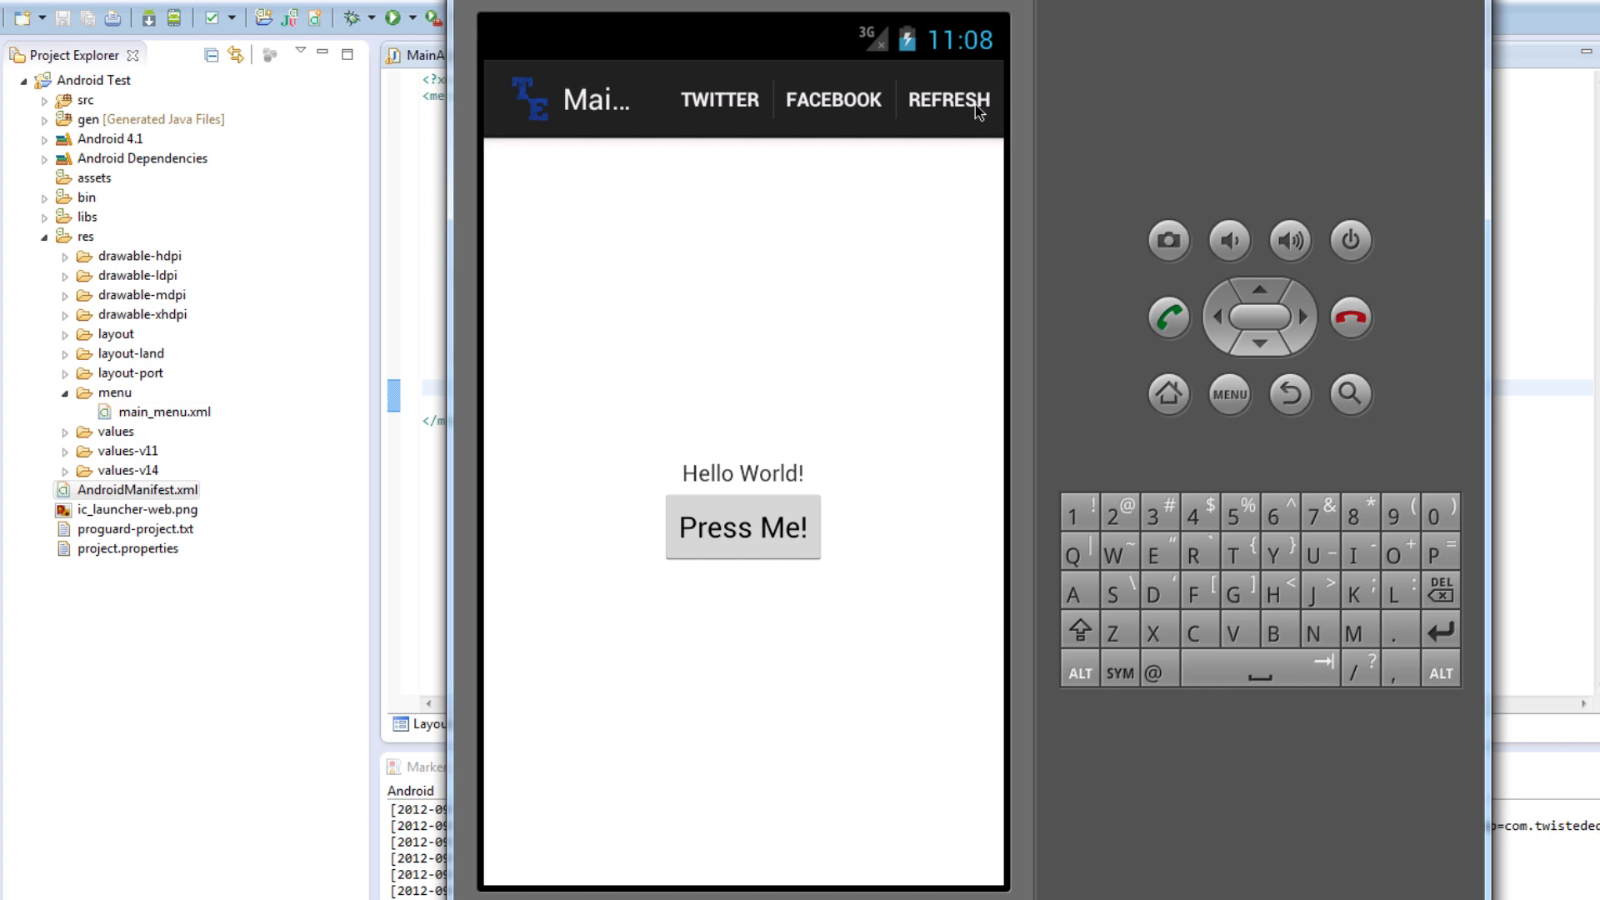
pyautogui.moveTo(964, 133)
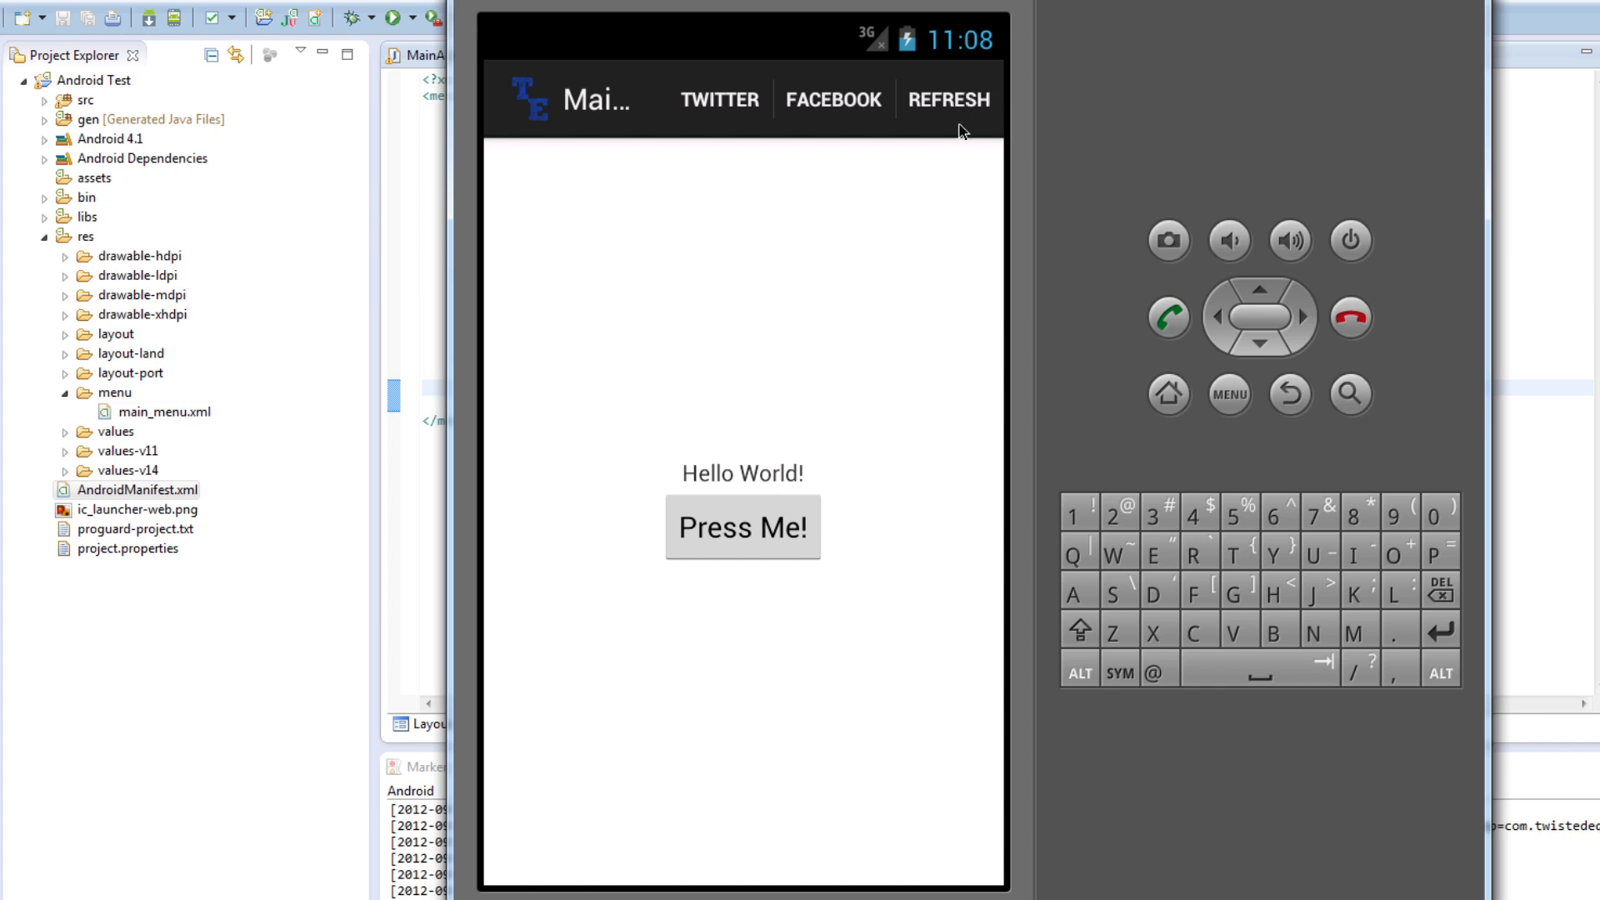
pyautogui.moveTo(855, 128)
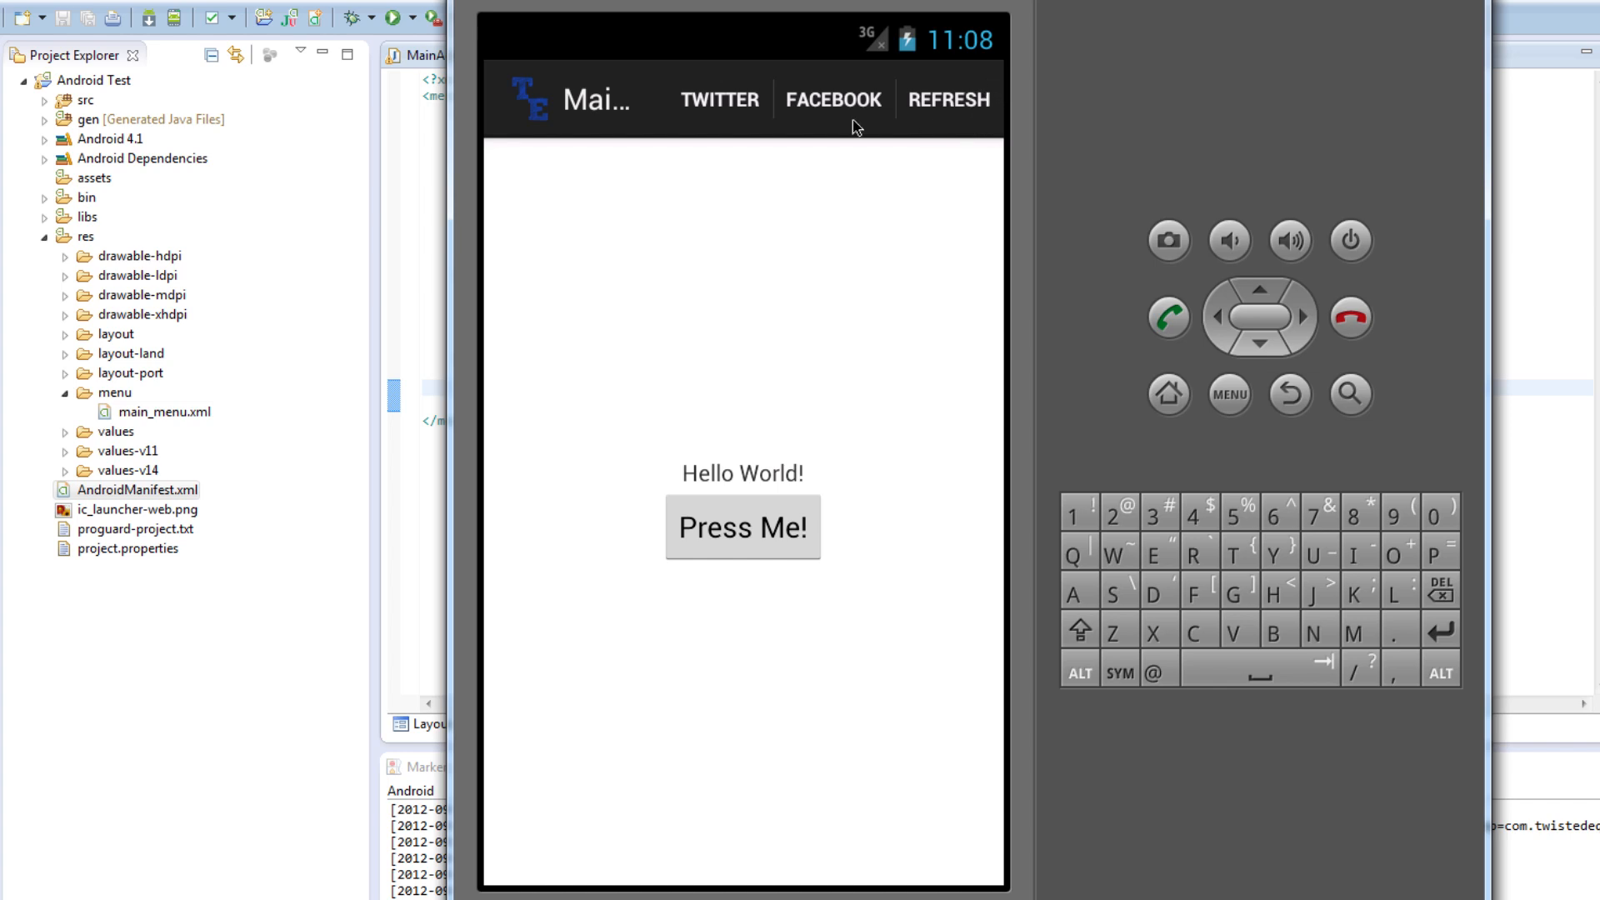
pyautogui.moveTo(731, 179)
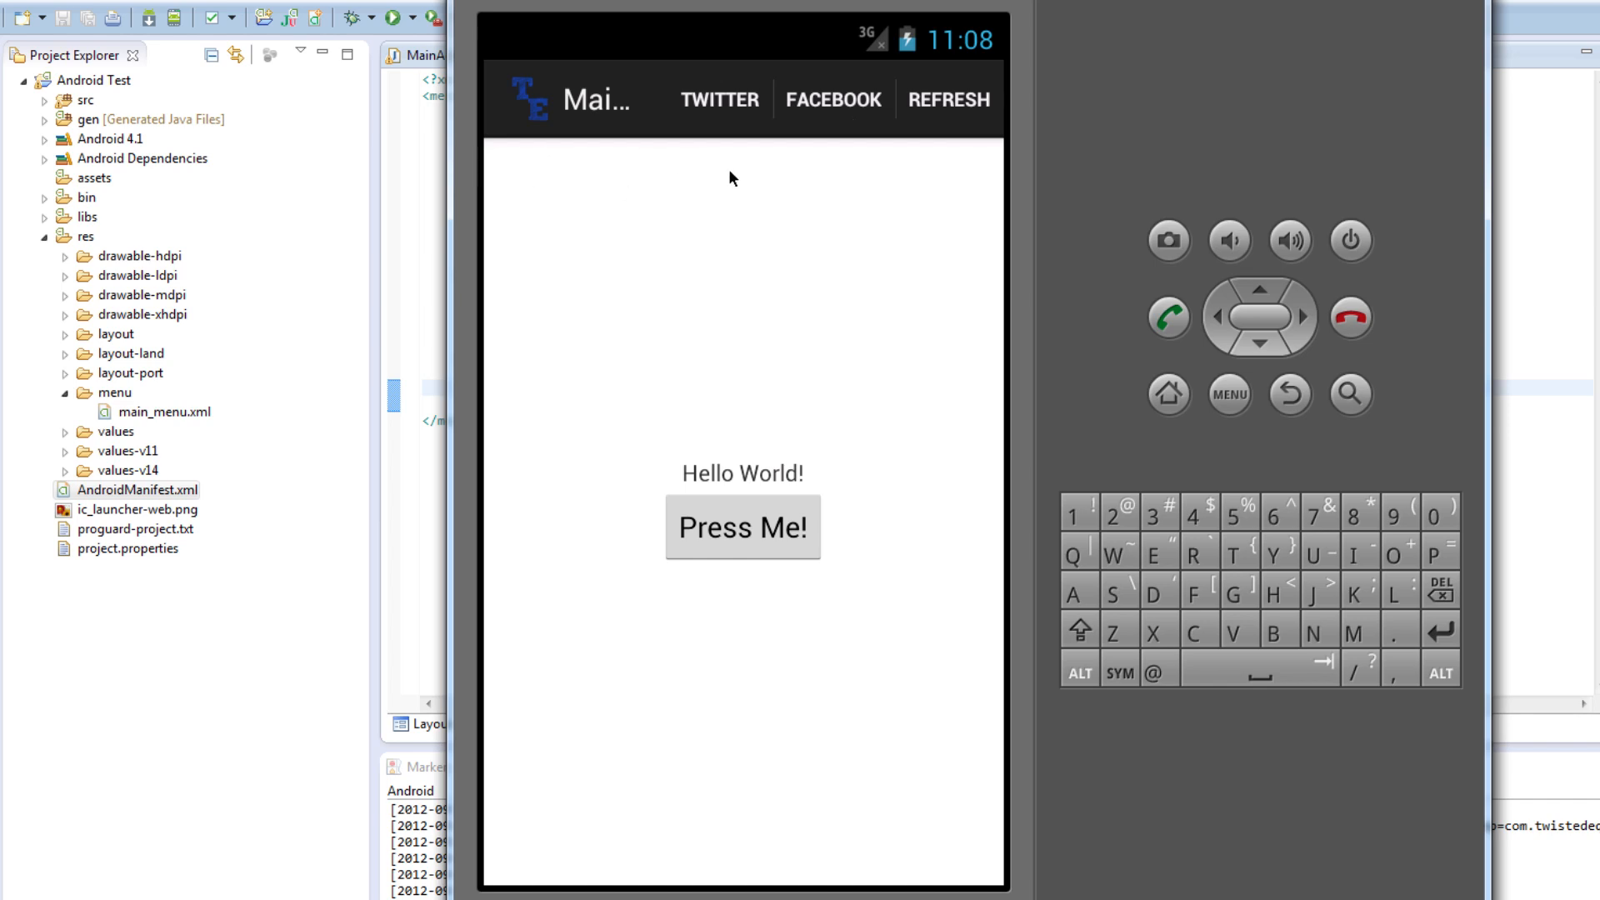
pyautogui.moveTo(568, 112)
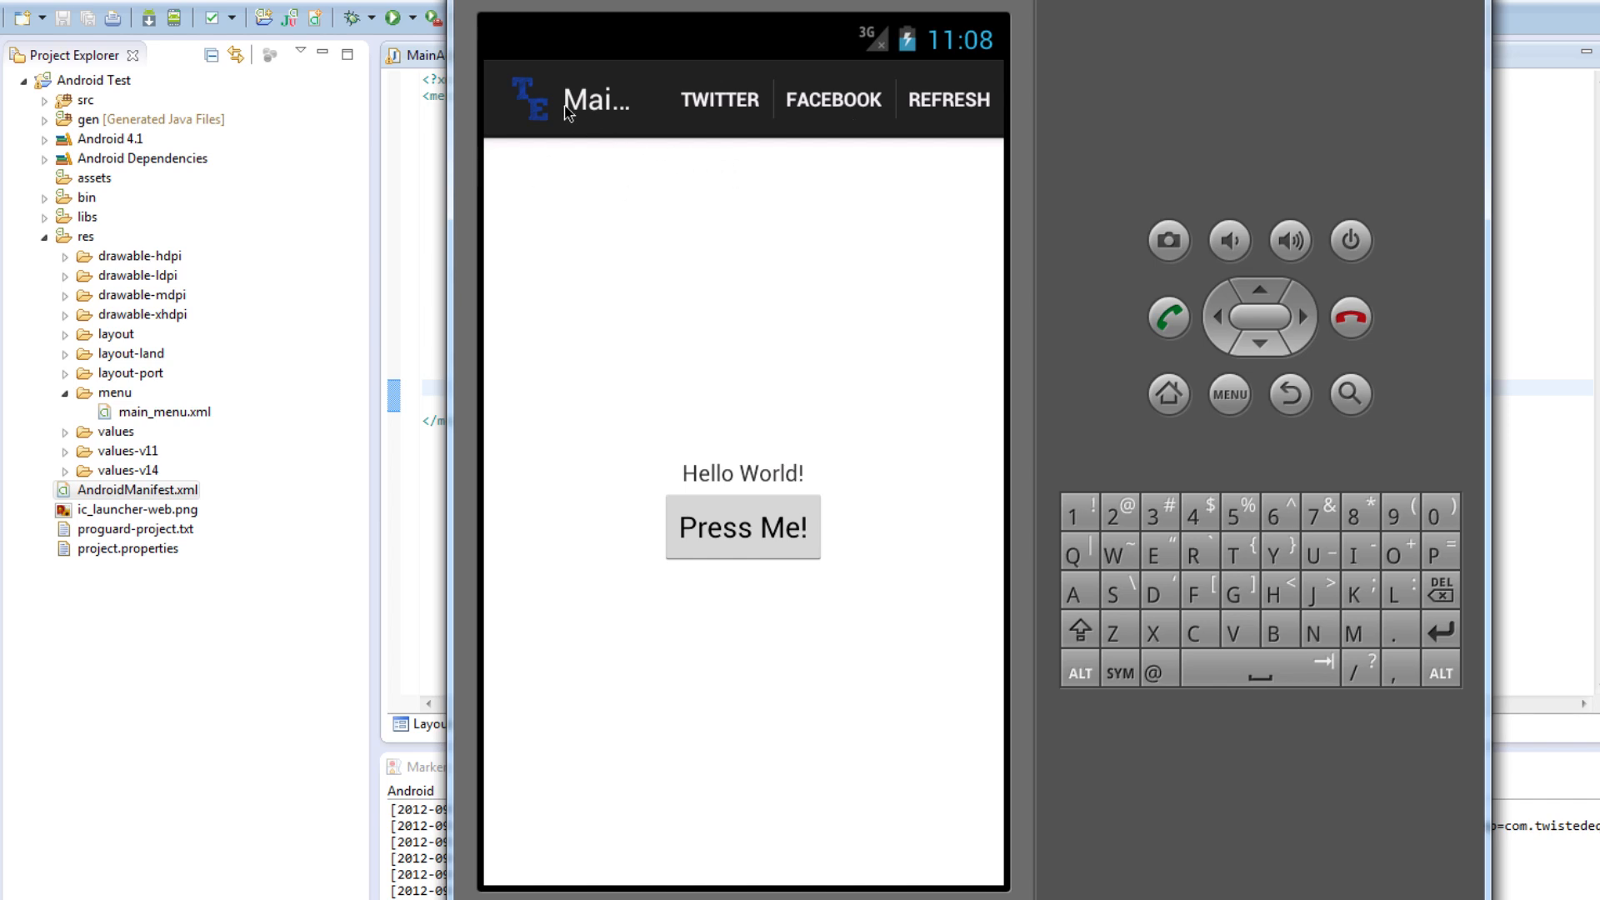
pyautogui.moveTo(604, 99)
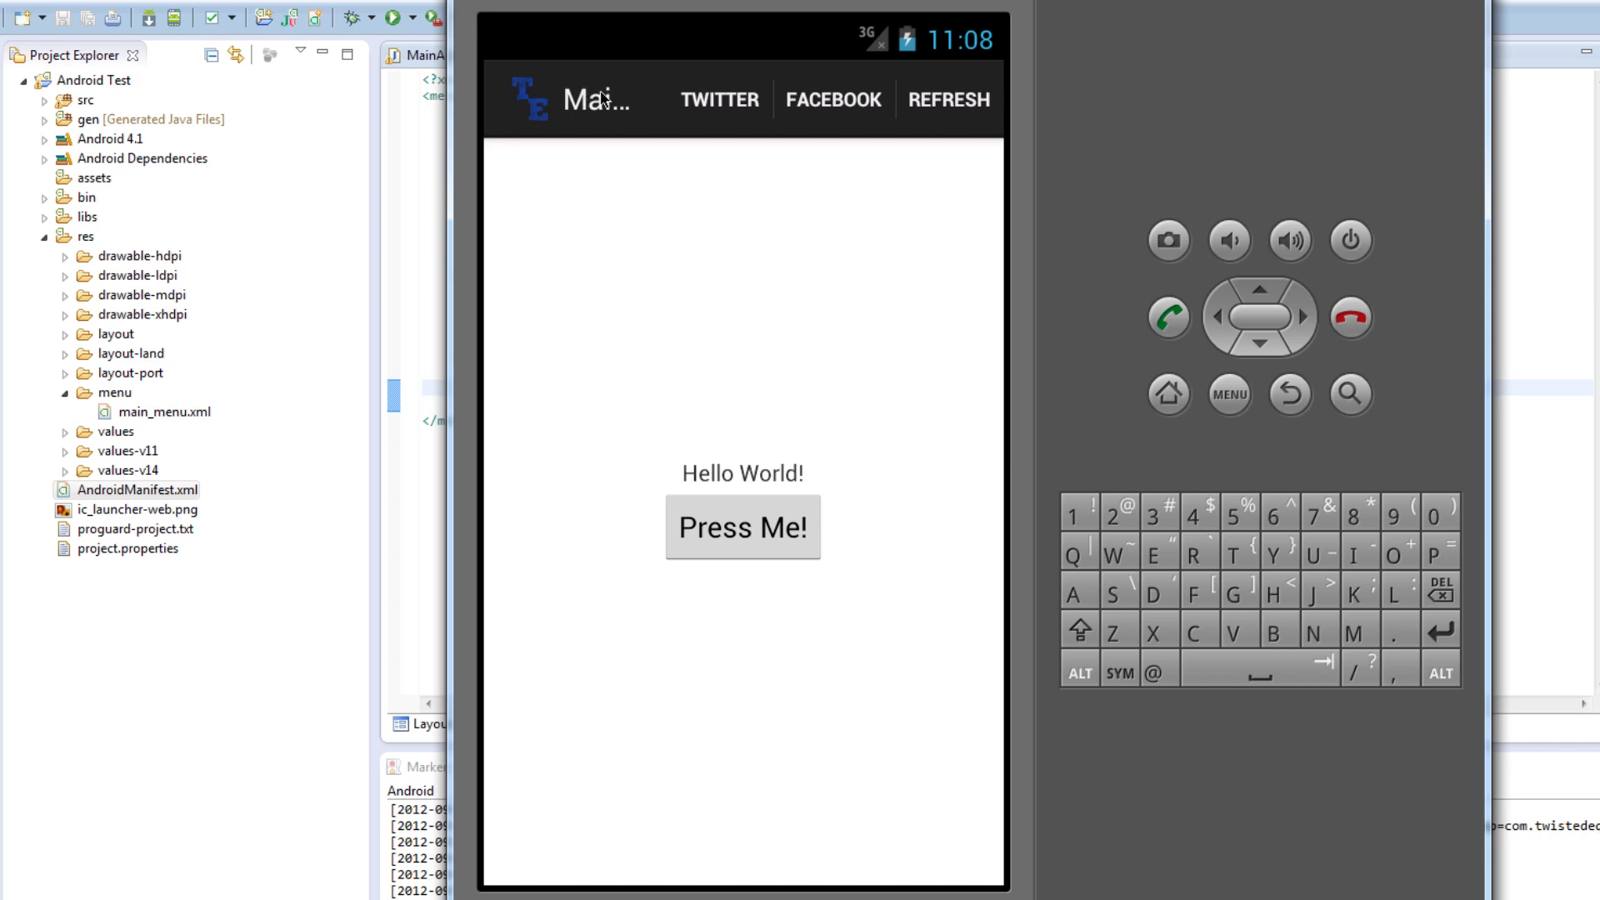
pyautogui.moveTo(770, 133)
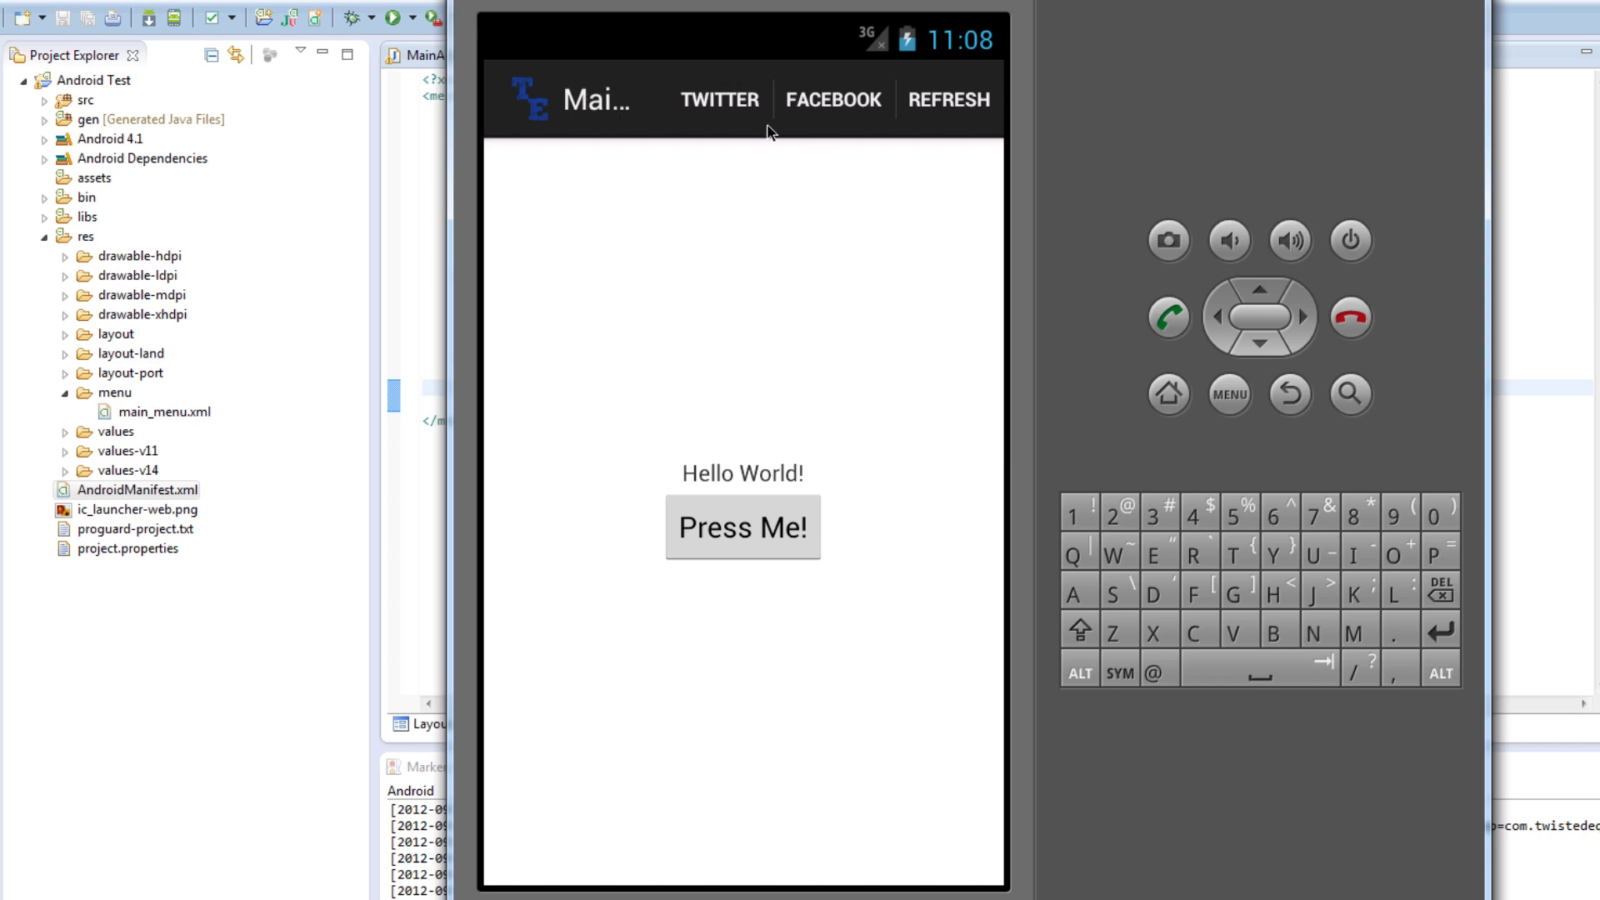
pyautogui.moveTo(742, 131)
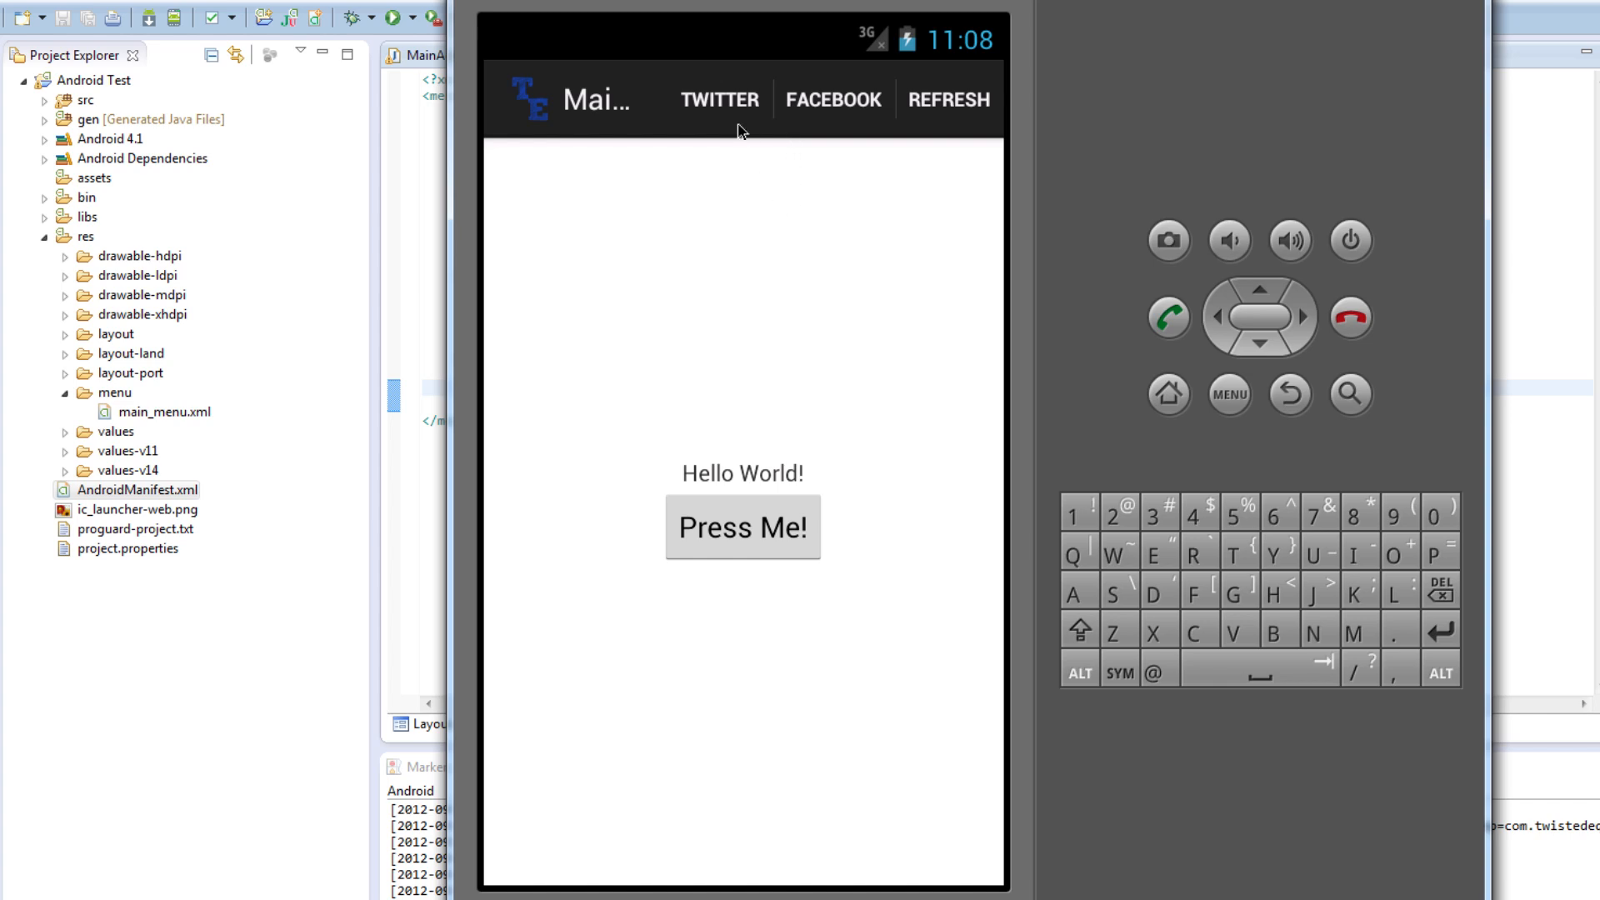
pyautogui.moveTo(915, 94)
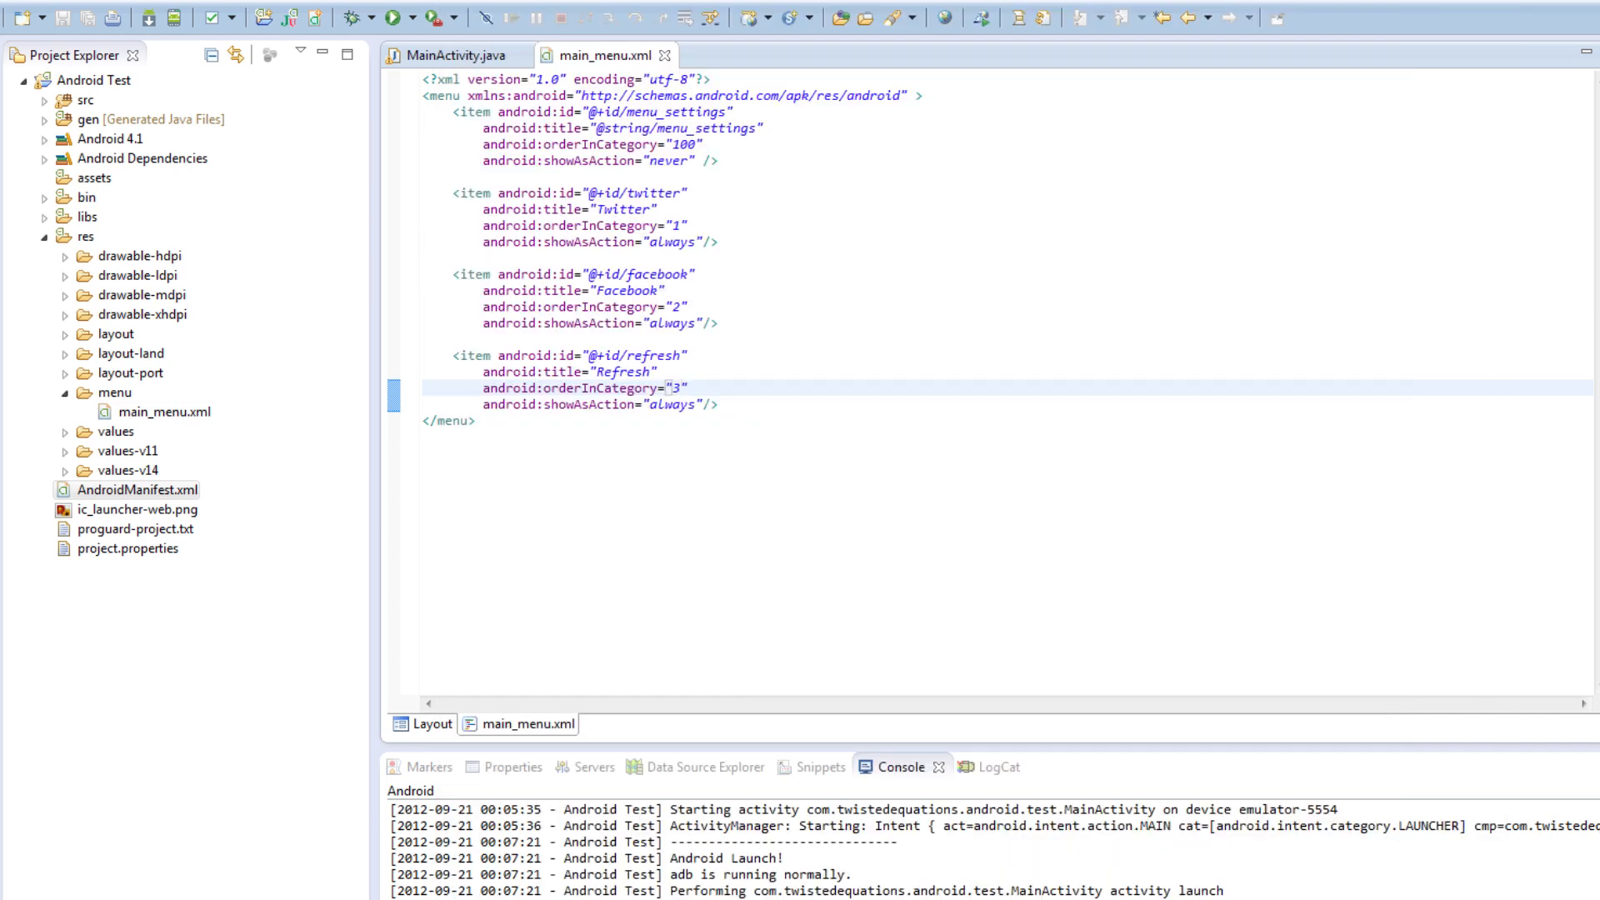
pyautogui.doubleClick(672, 242)
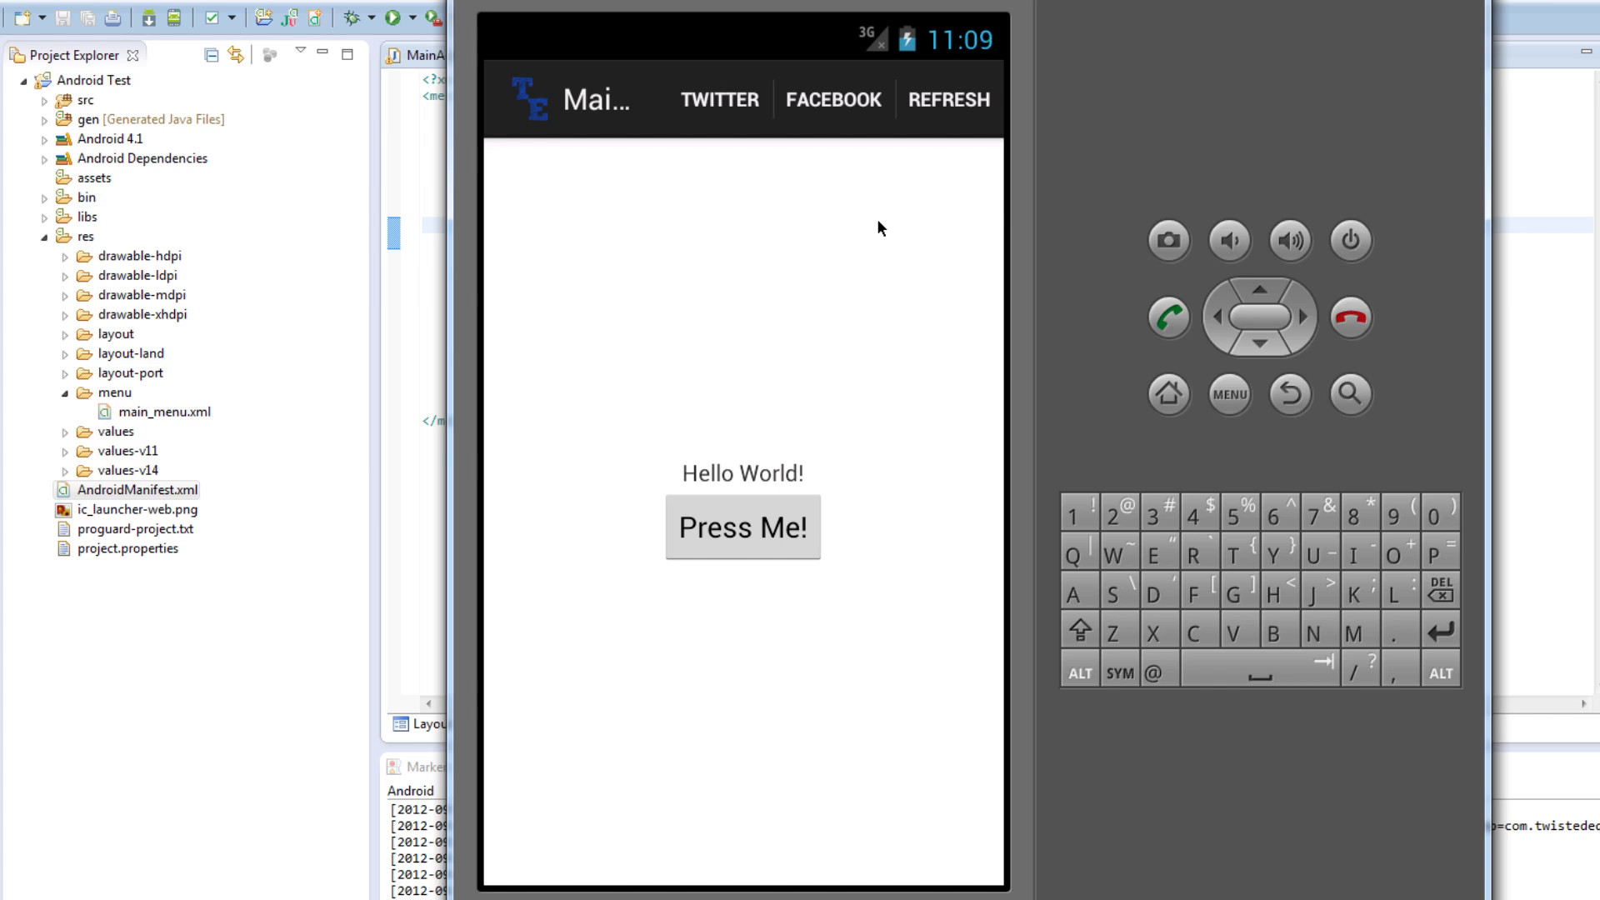
pyautogui.moveTo(487, 835)
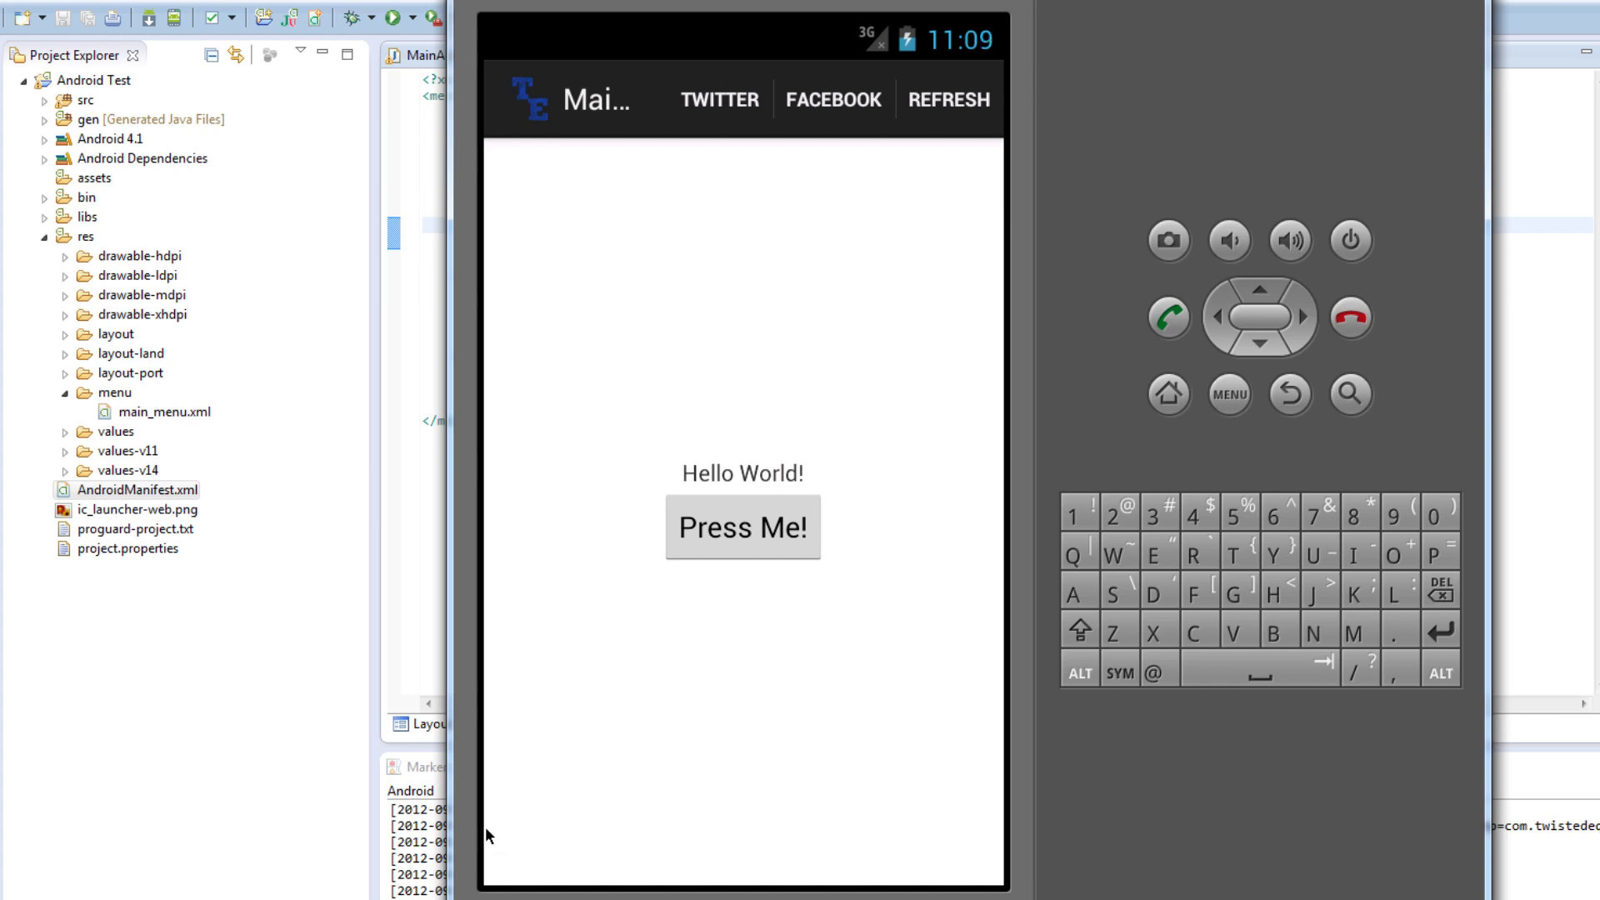
pyautogui.moveTo(962, 821)
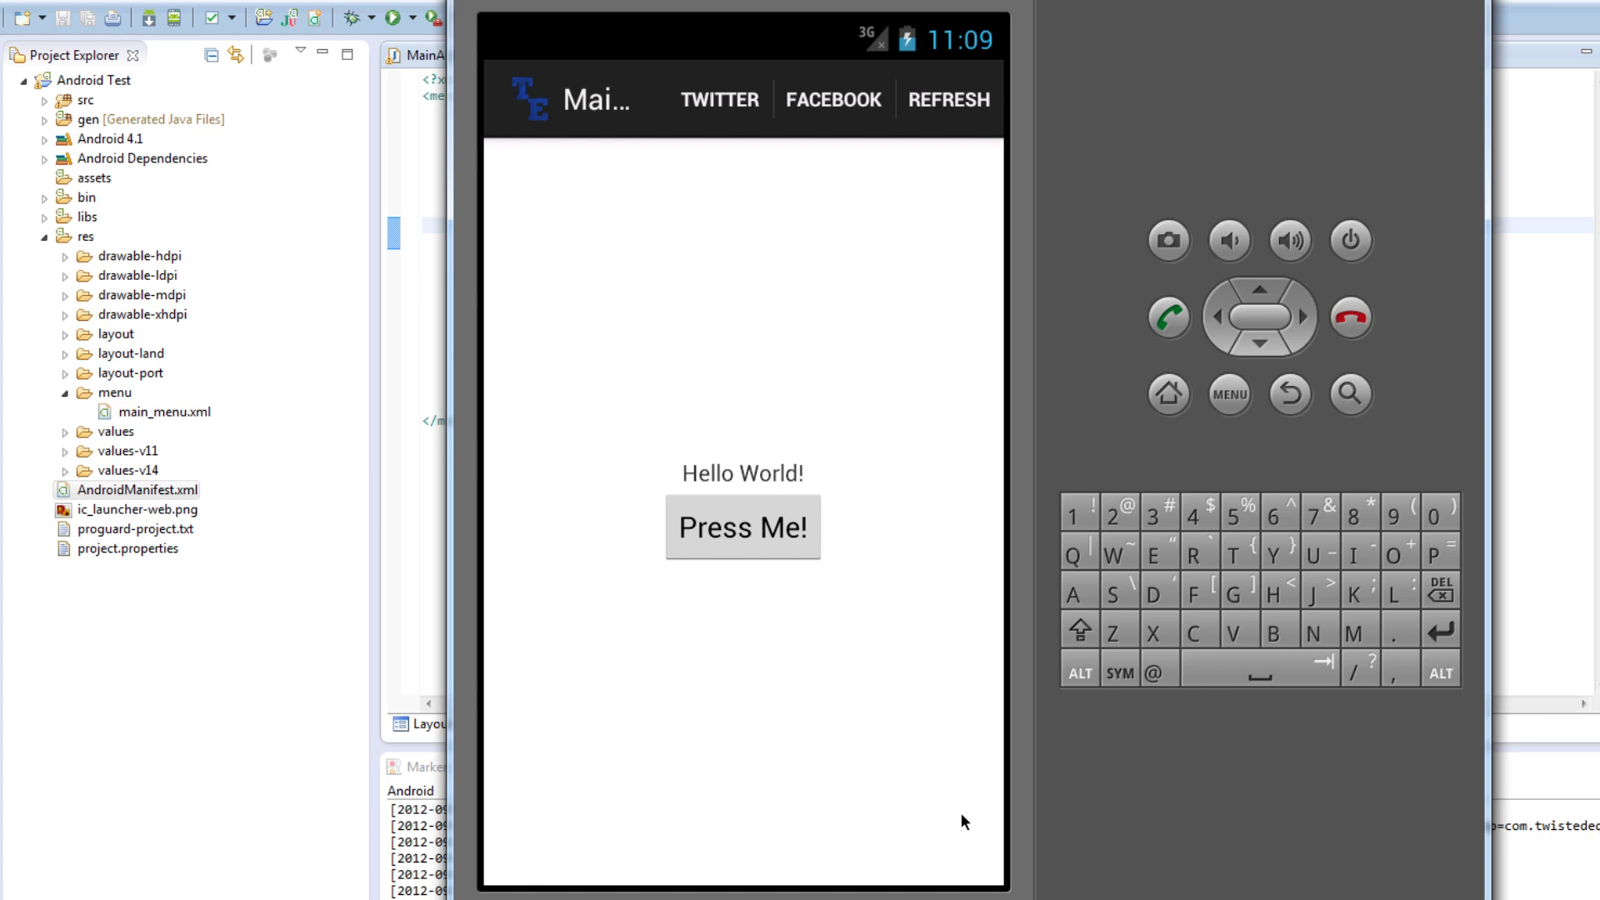
pyautogui.moveTo(920, 836)
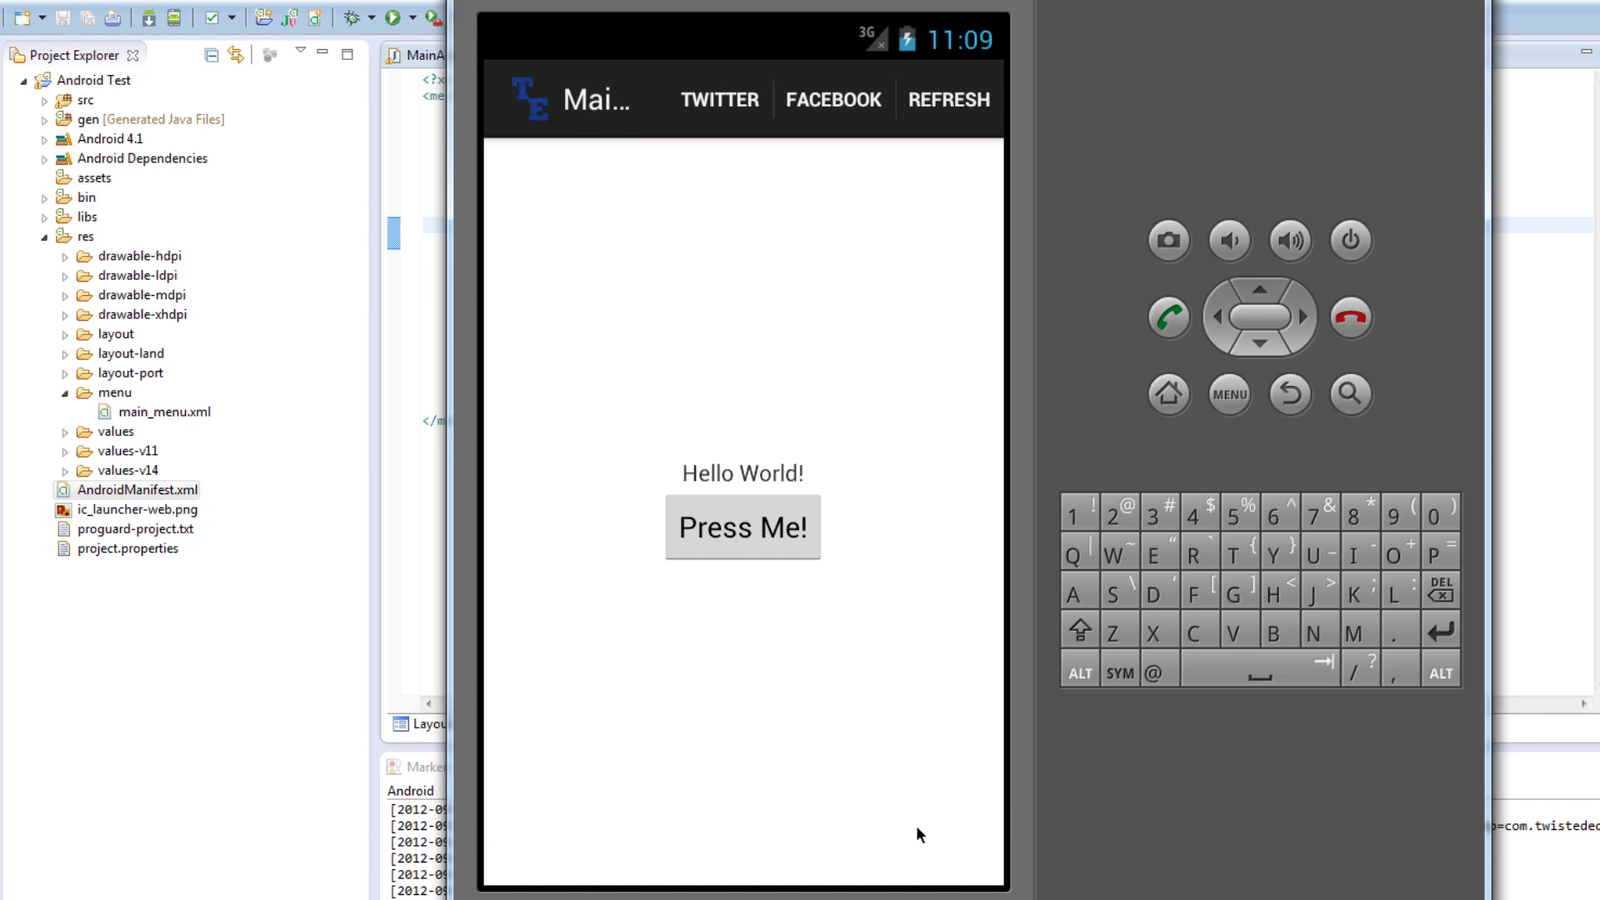
pyautogui.moveTo(1045, 881)
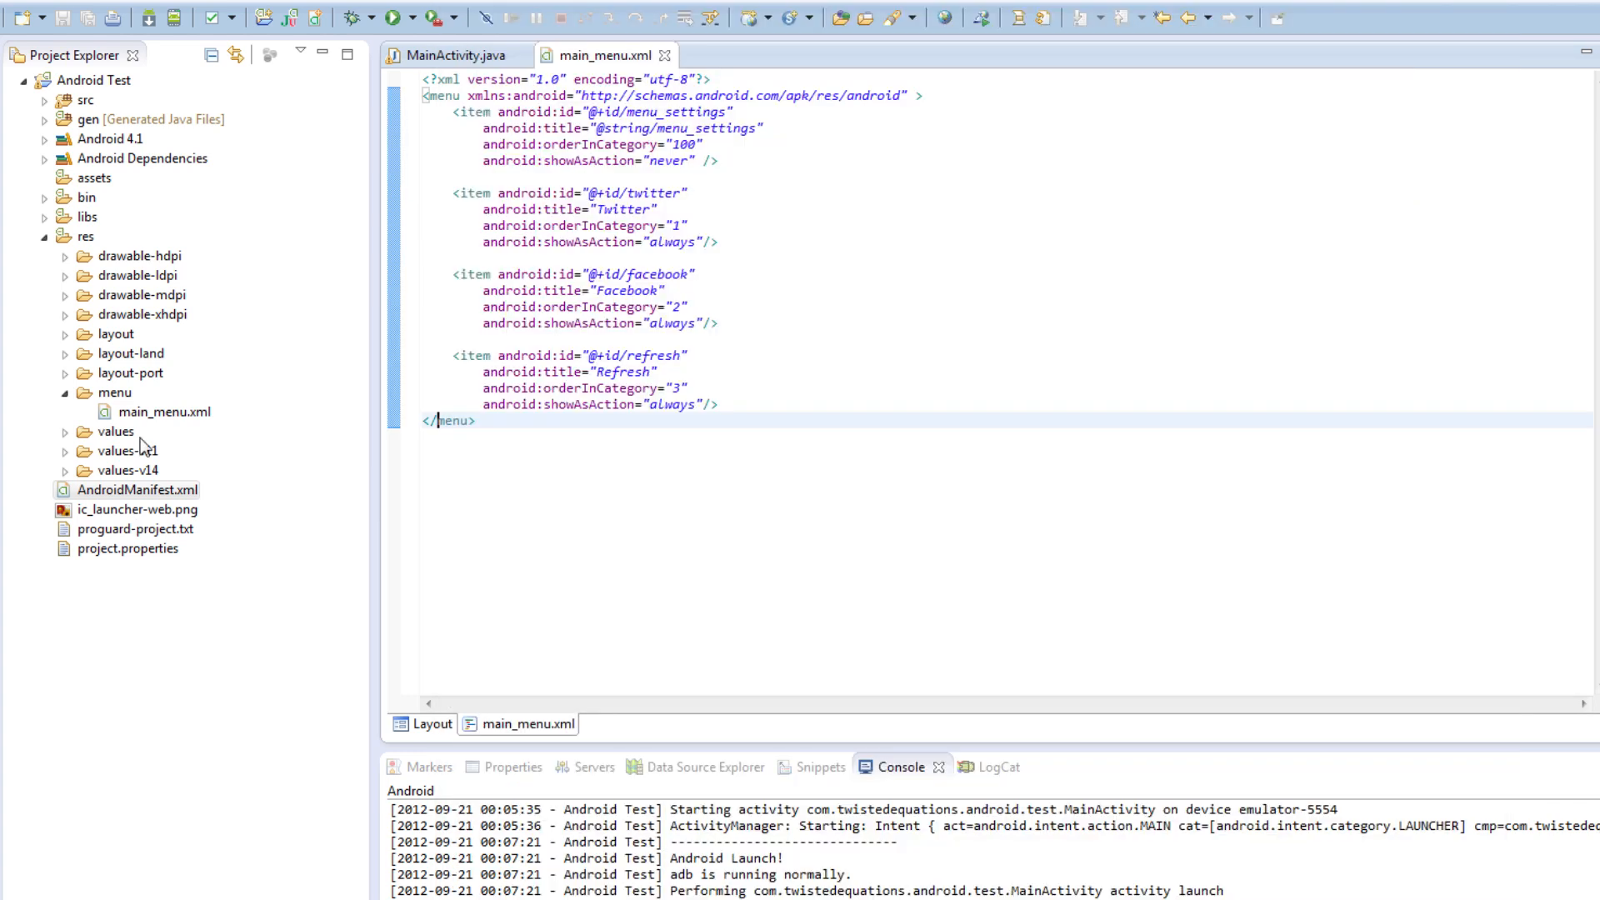
# Add android:uiOptions="splitActionBarWhenNarrow" after android:theme in AndroidManifest.xml's application element
pyautogui.click(136, 490)
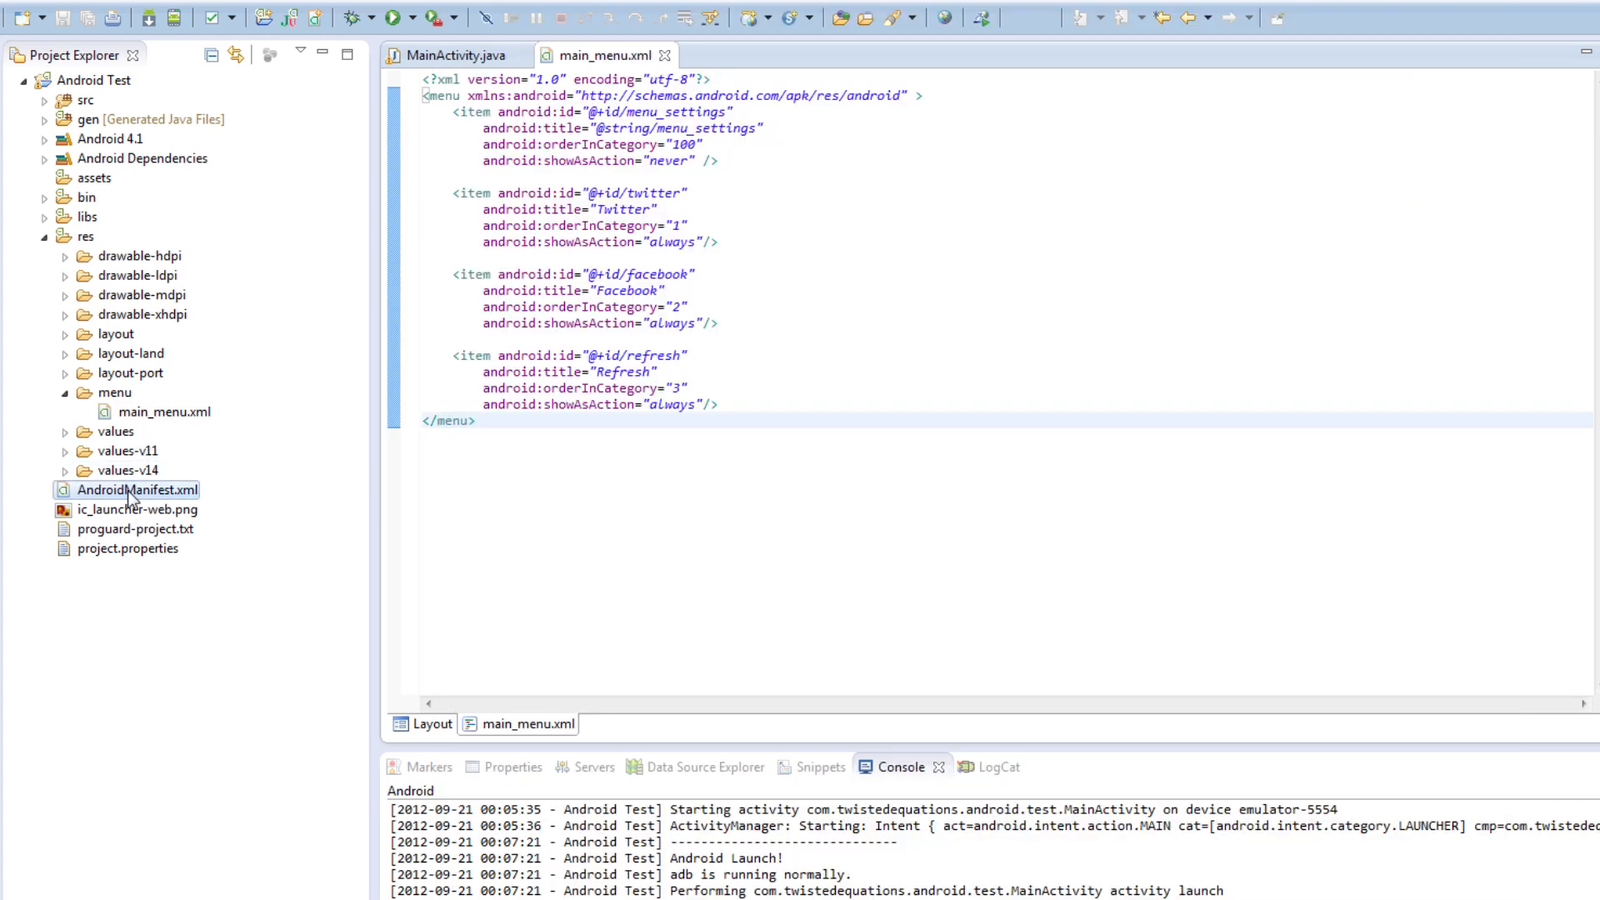
pyautogui.doubleClick(138, 490)
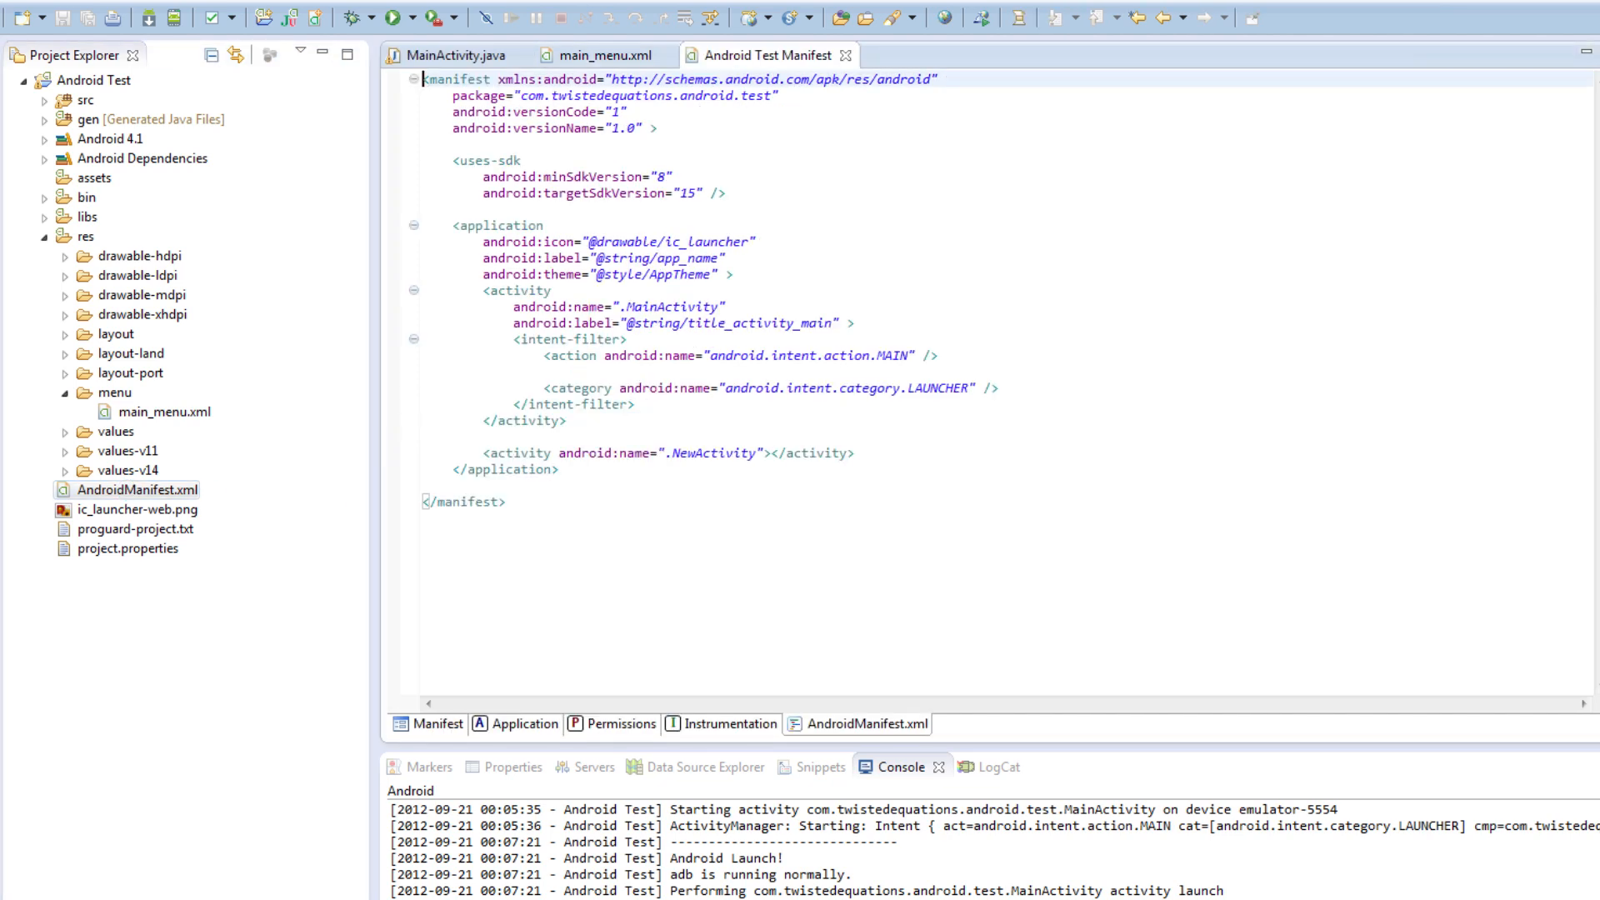
pyautogui.click(633, 273)
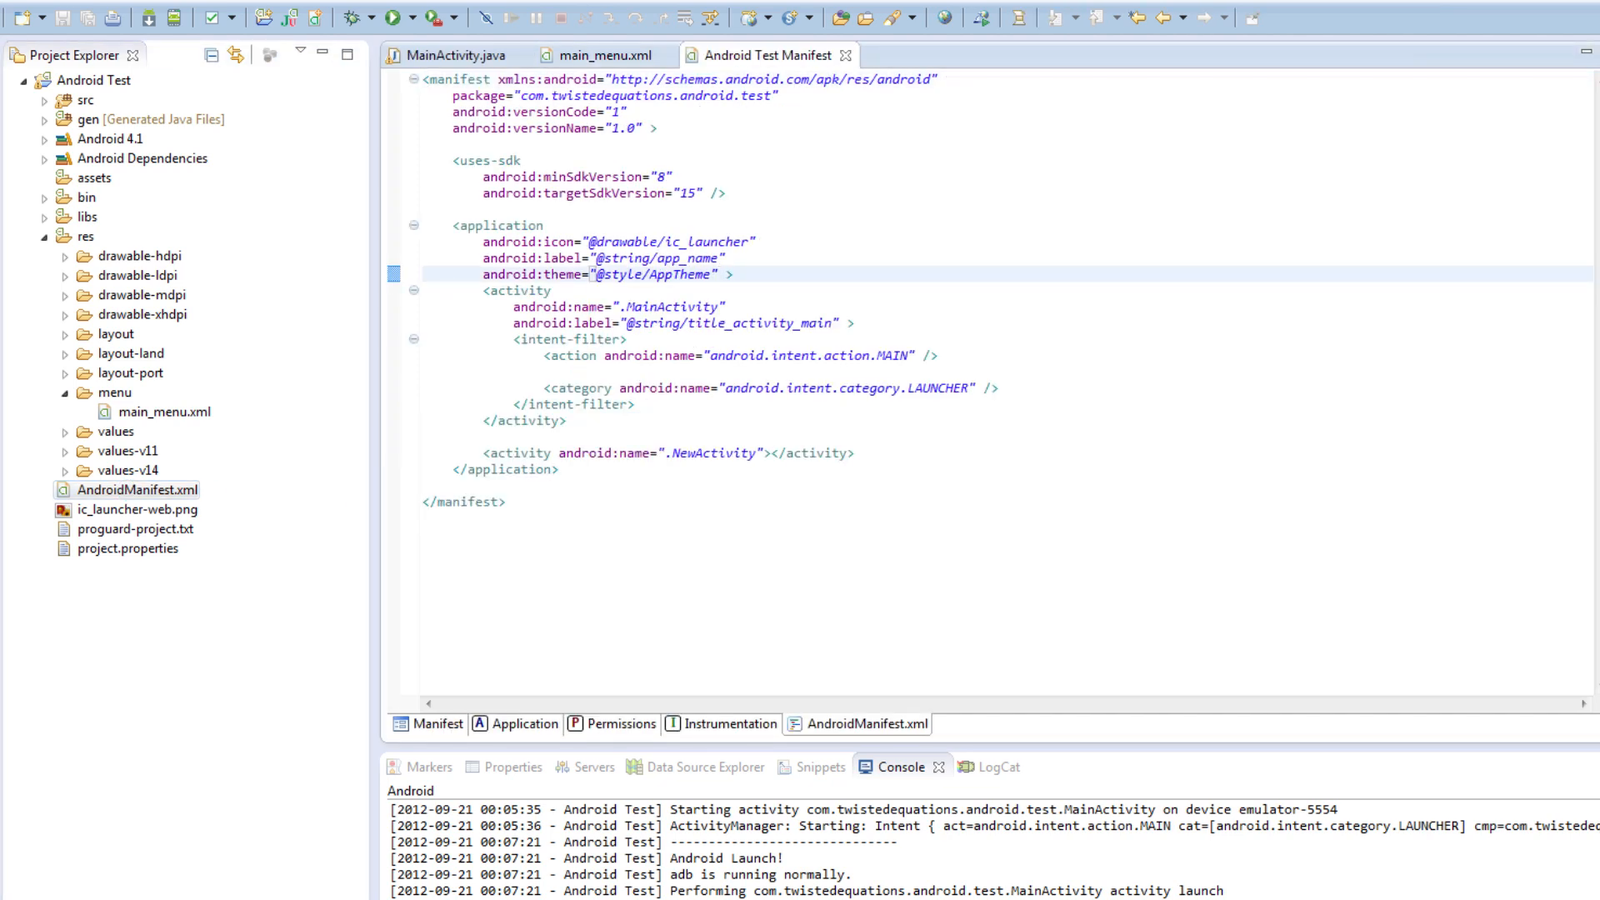
pyautogui.click(719, 274)
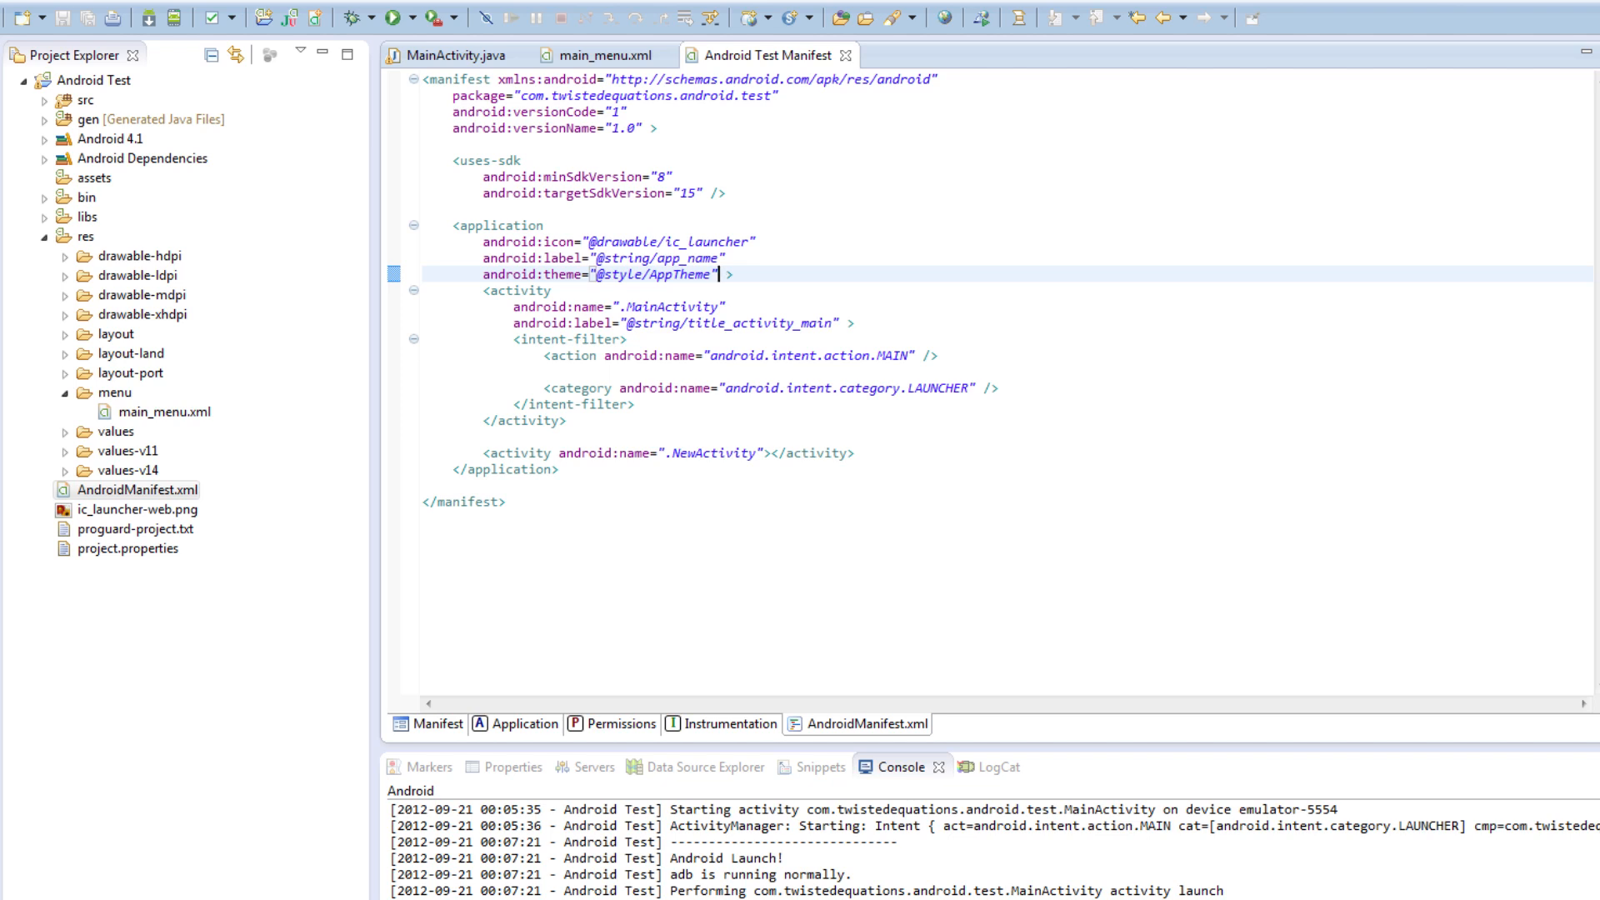
pyautogui.press('Return')
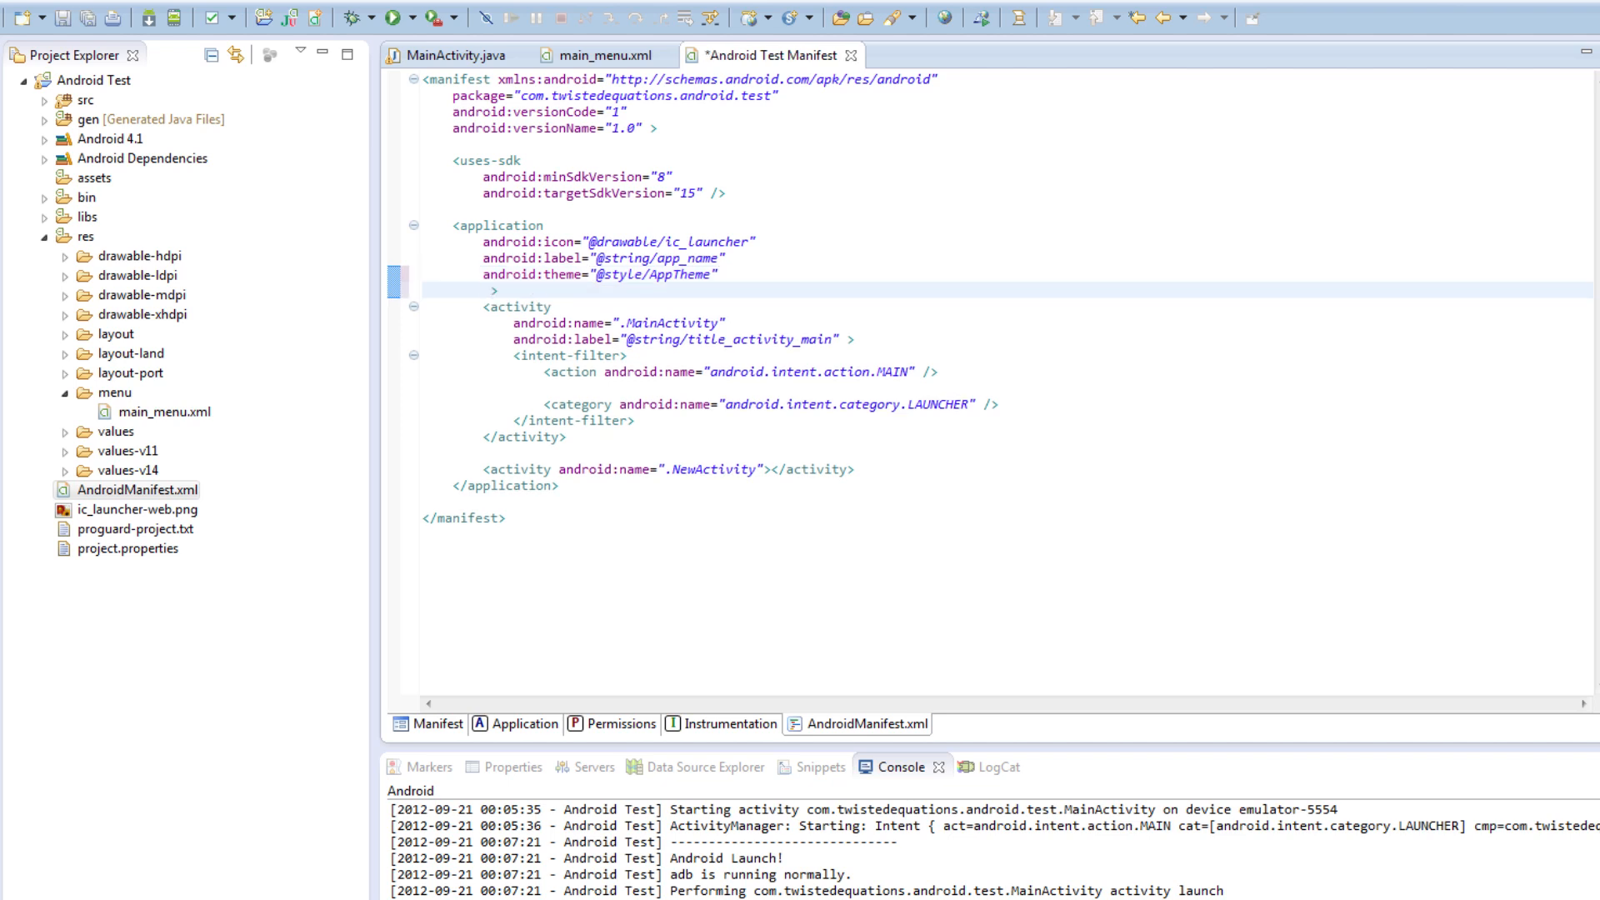
pyautogui.write('android:uiOptions="')
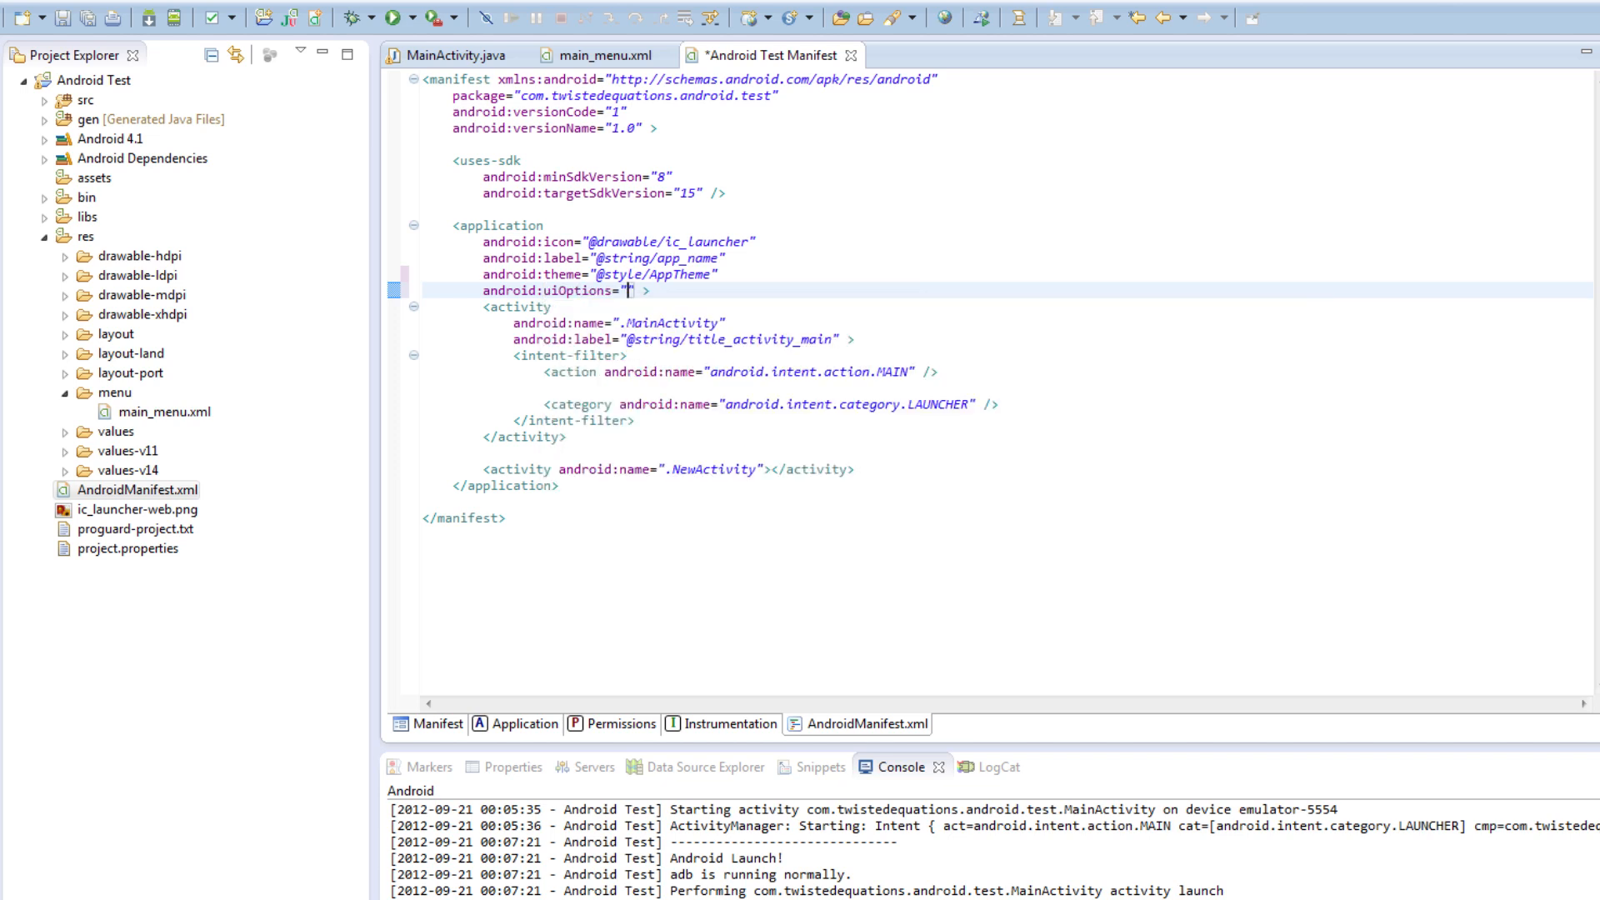
pyautogui.write('splitA')
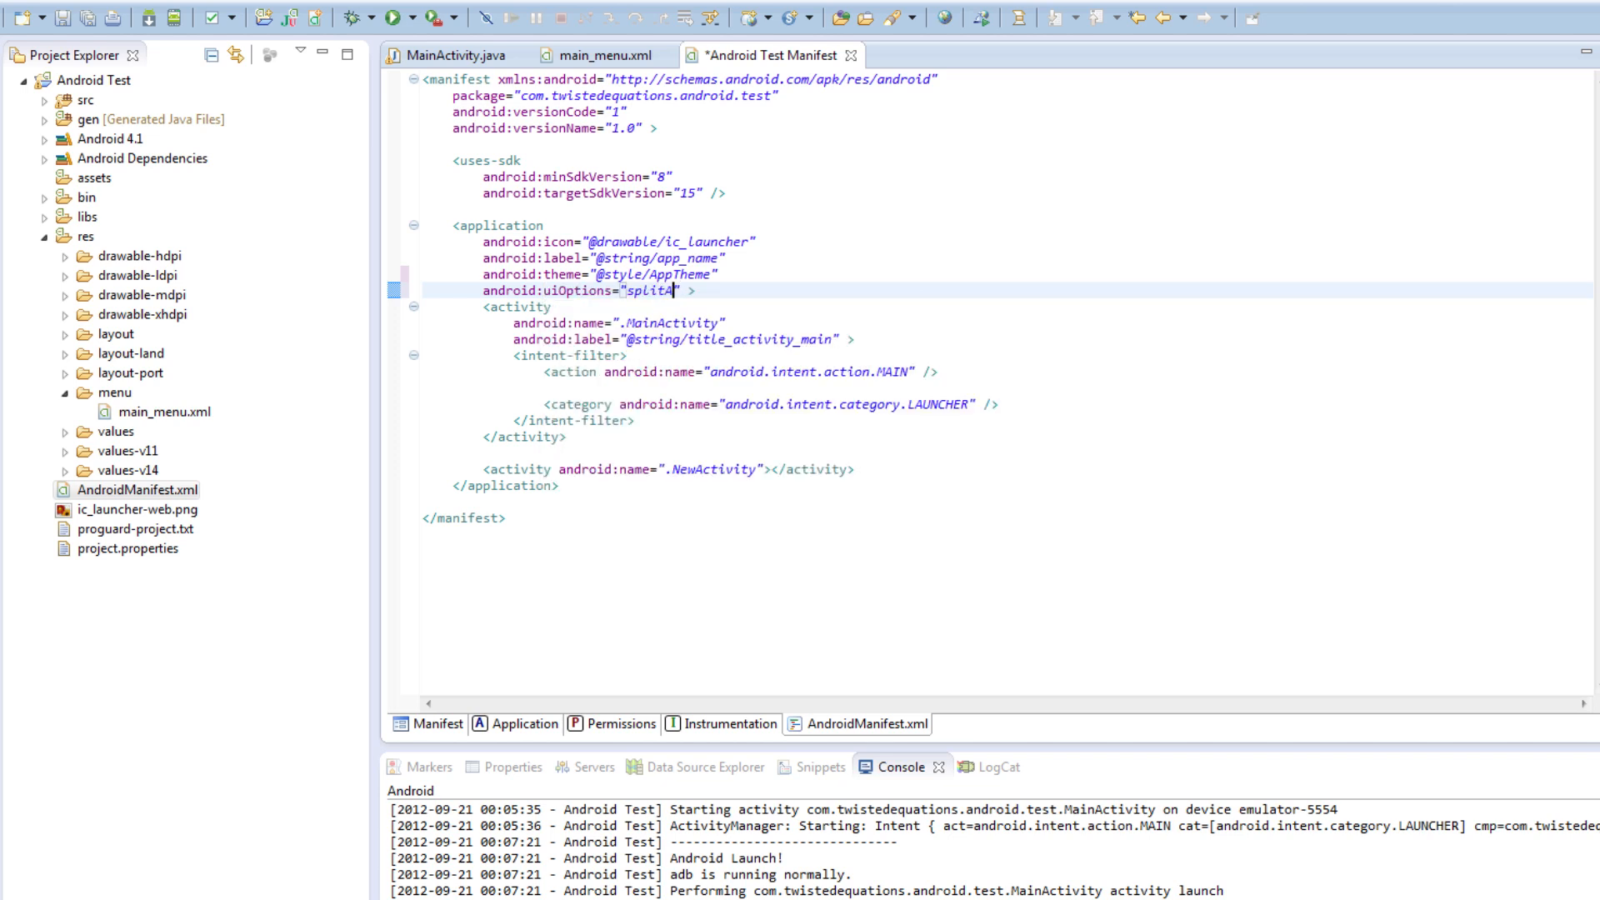
pyautogui.write('ctionB')
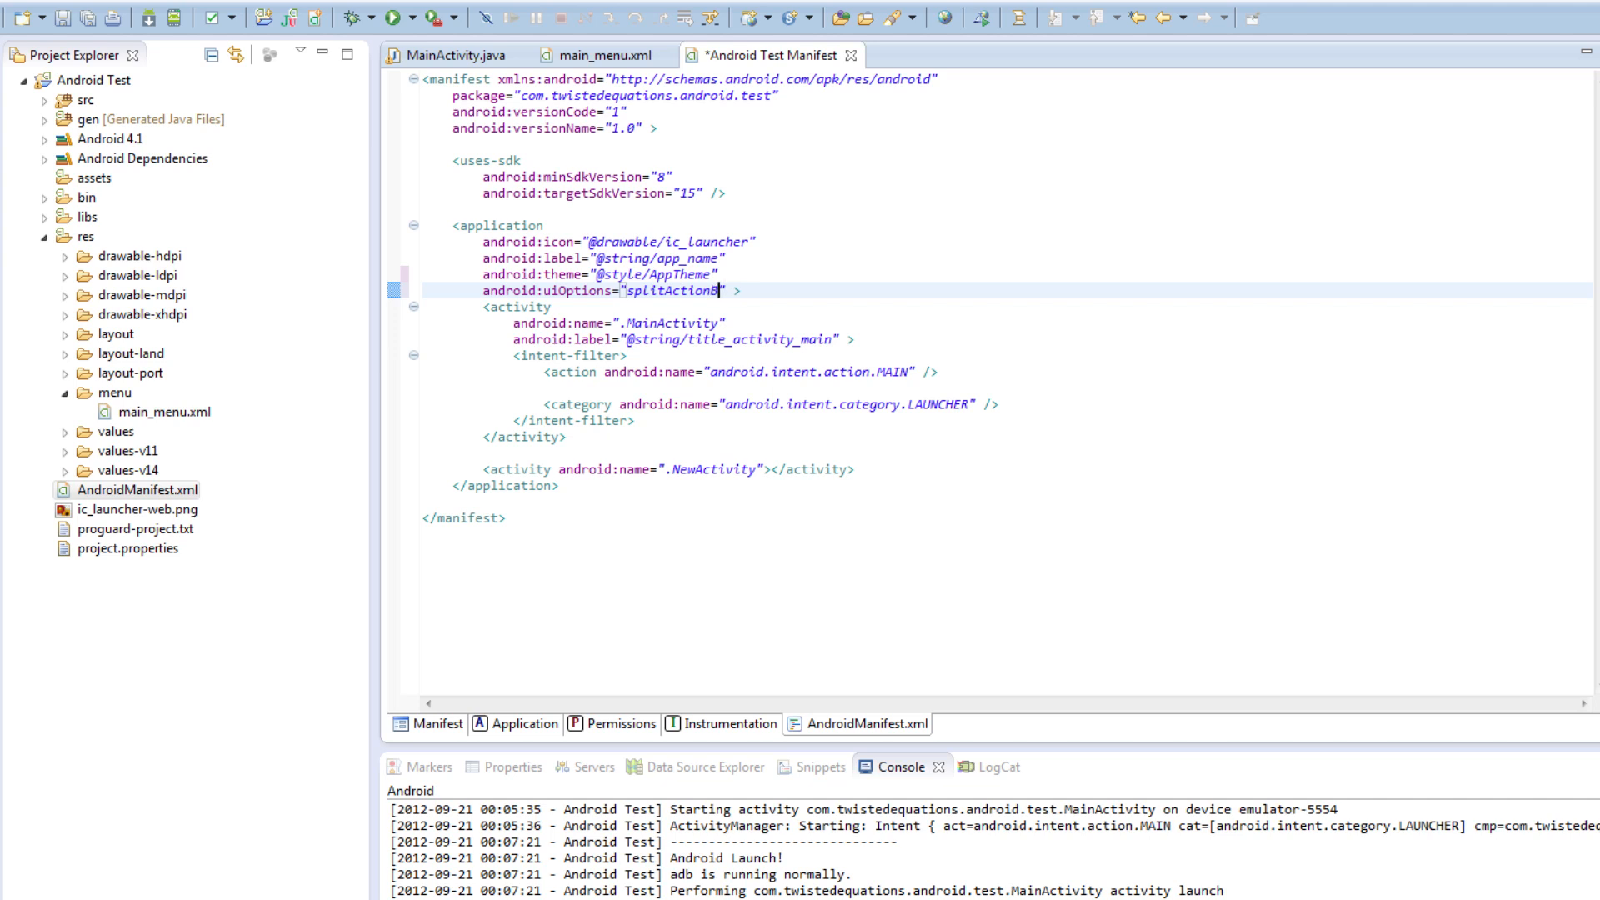
pyautogui.write('arWhen')
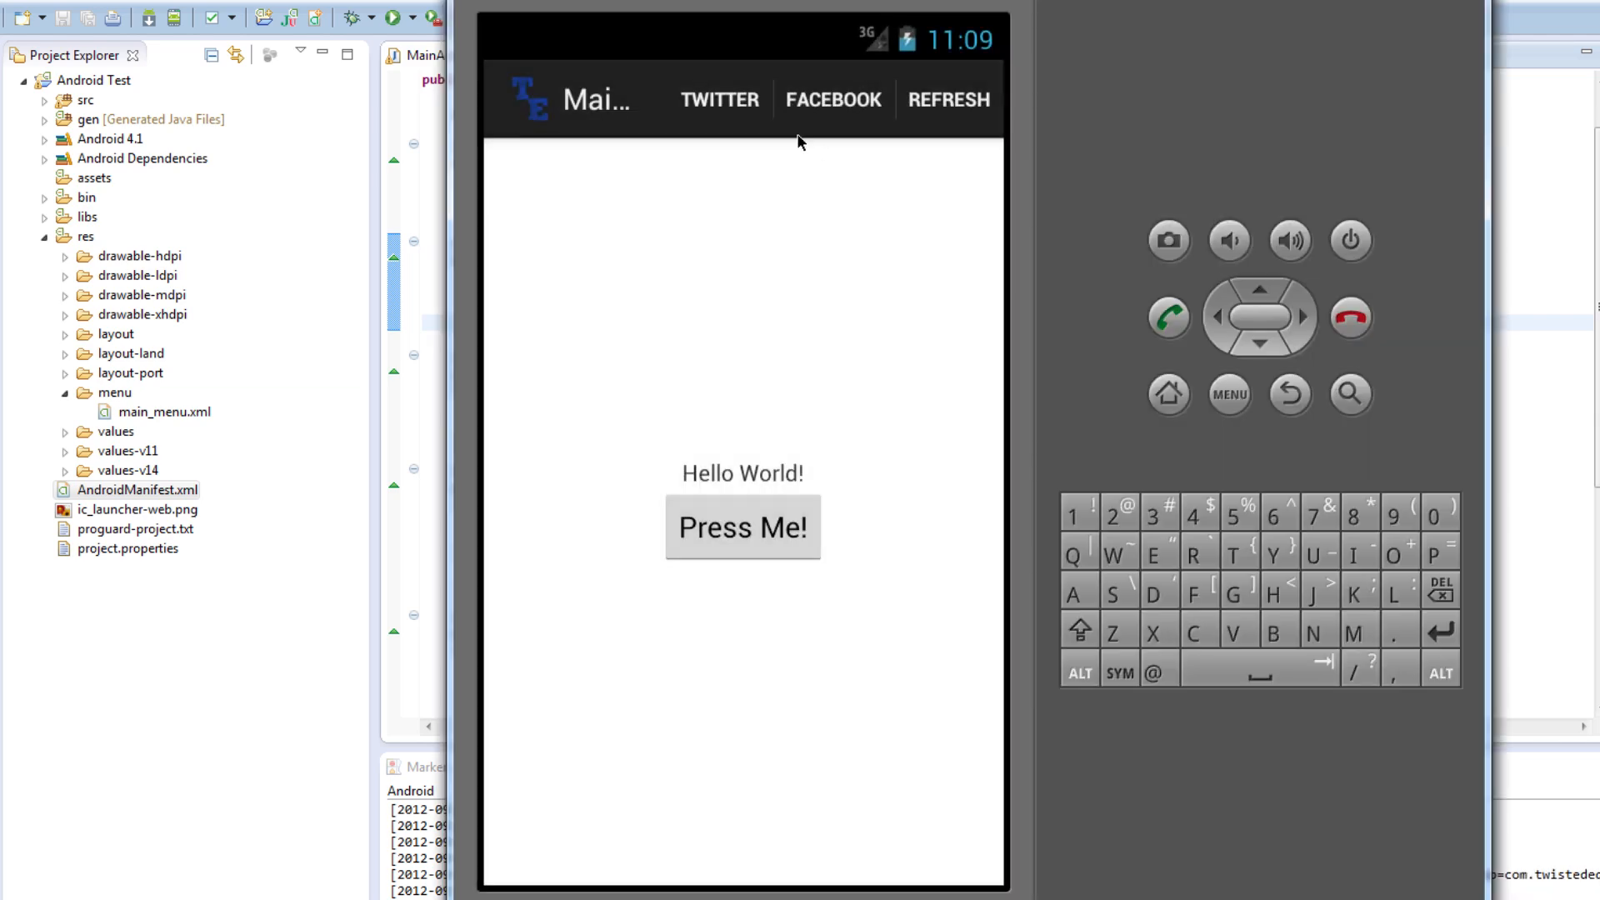
pyautogui.moveTo(828, 730)
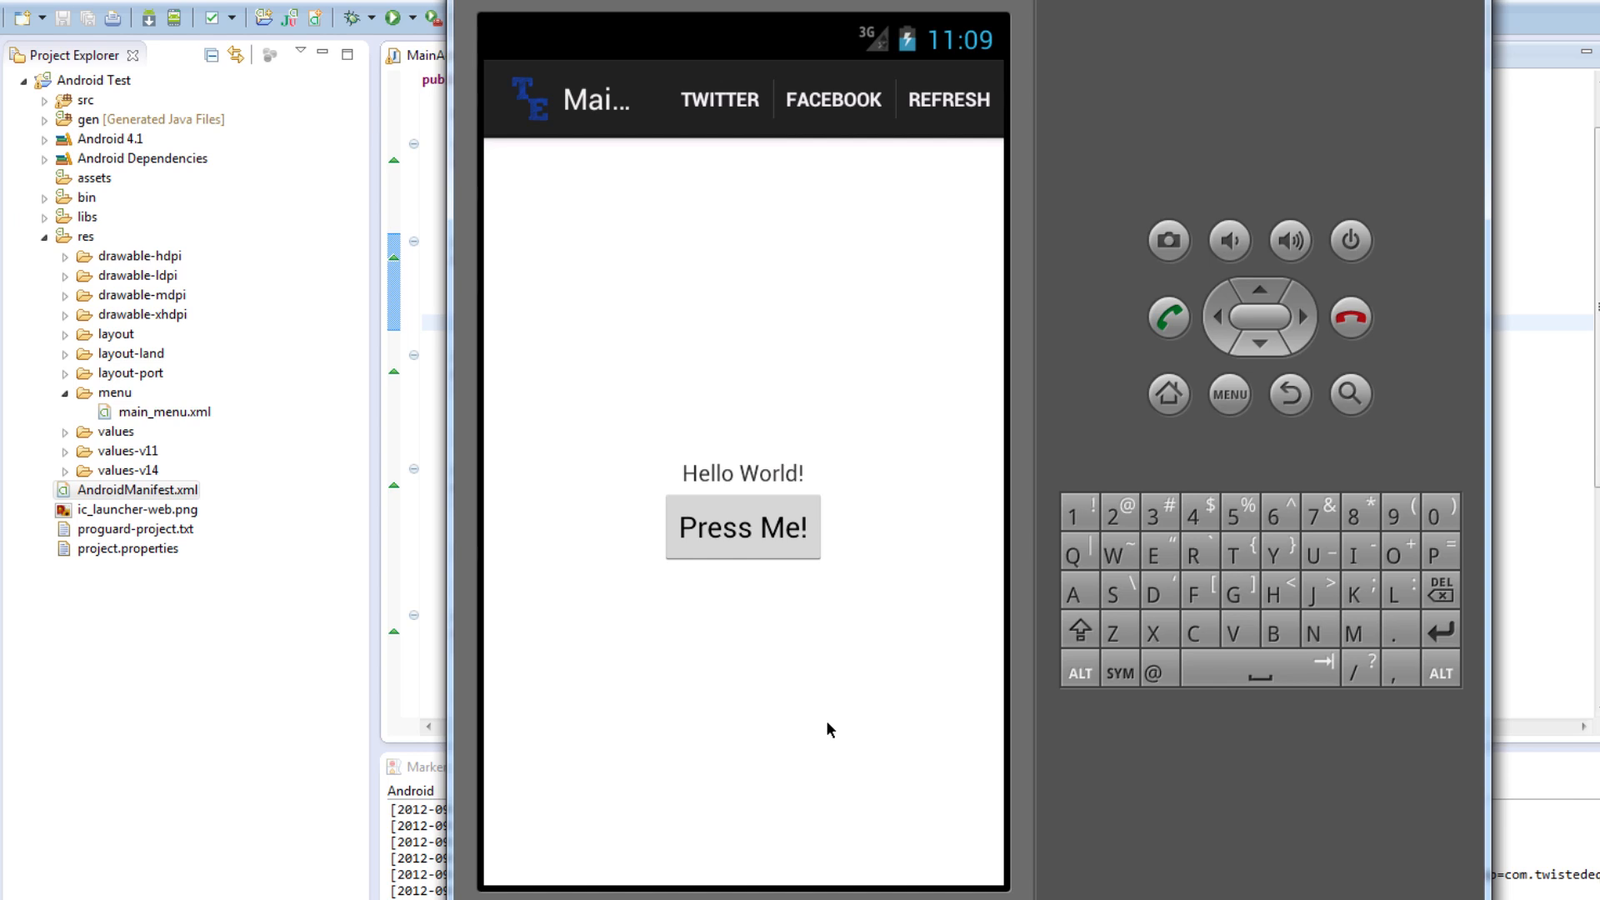
pyautogui.moveTo(698, 732)
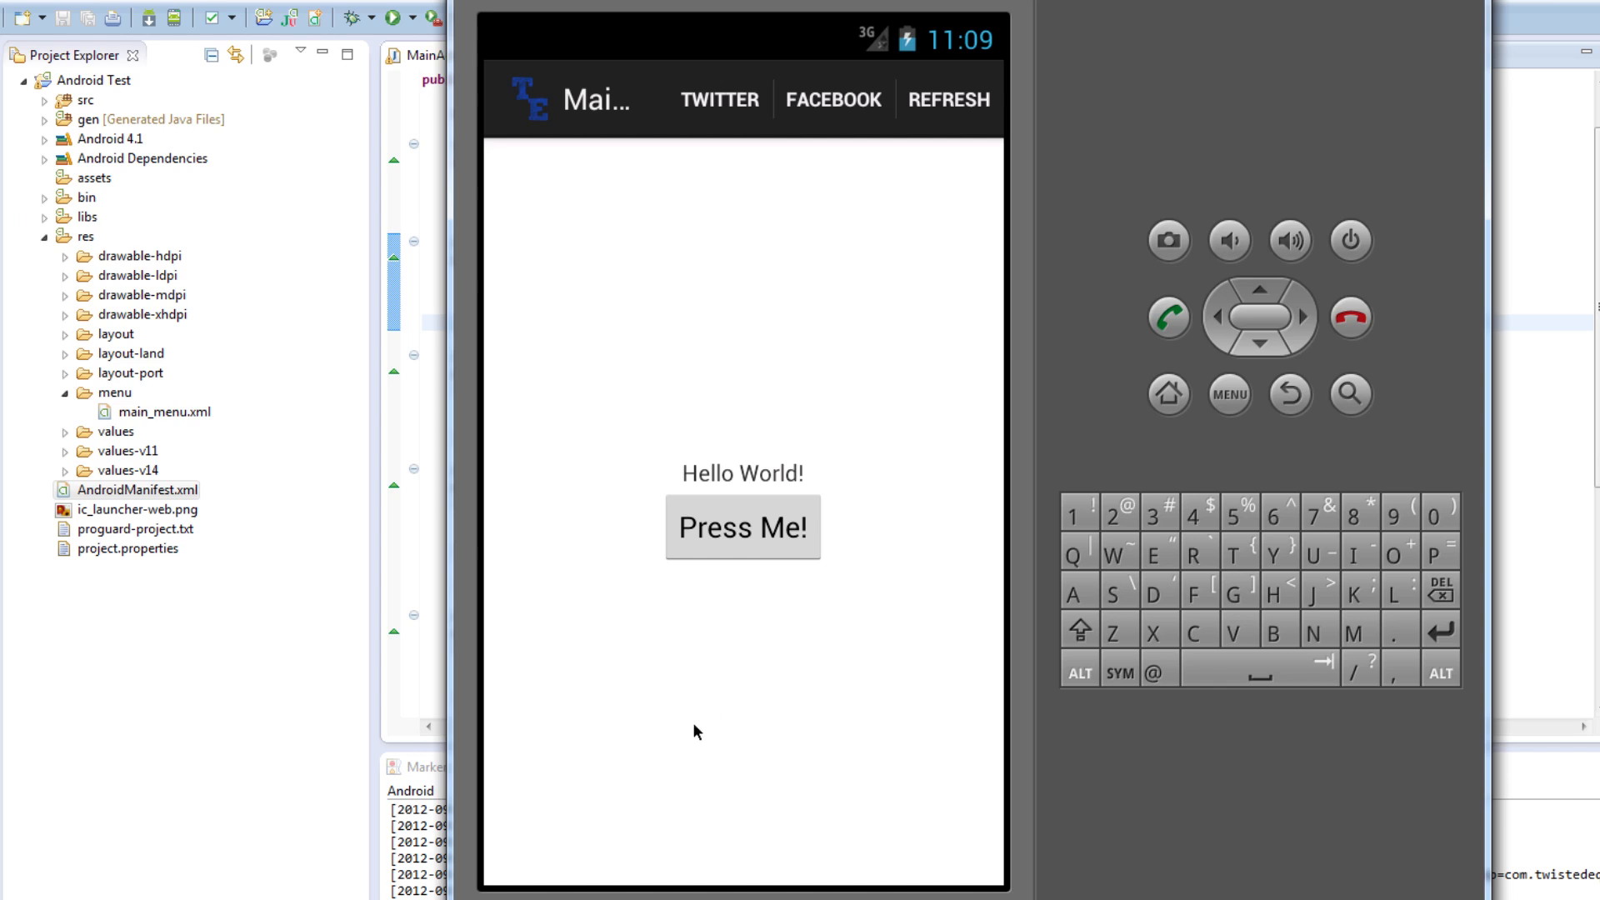
# Leave the test app for the emulator's home screen
pyautogui.click(1167, 394)
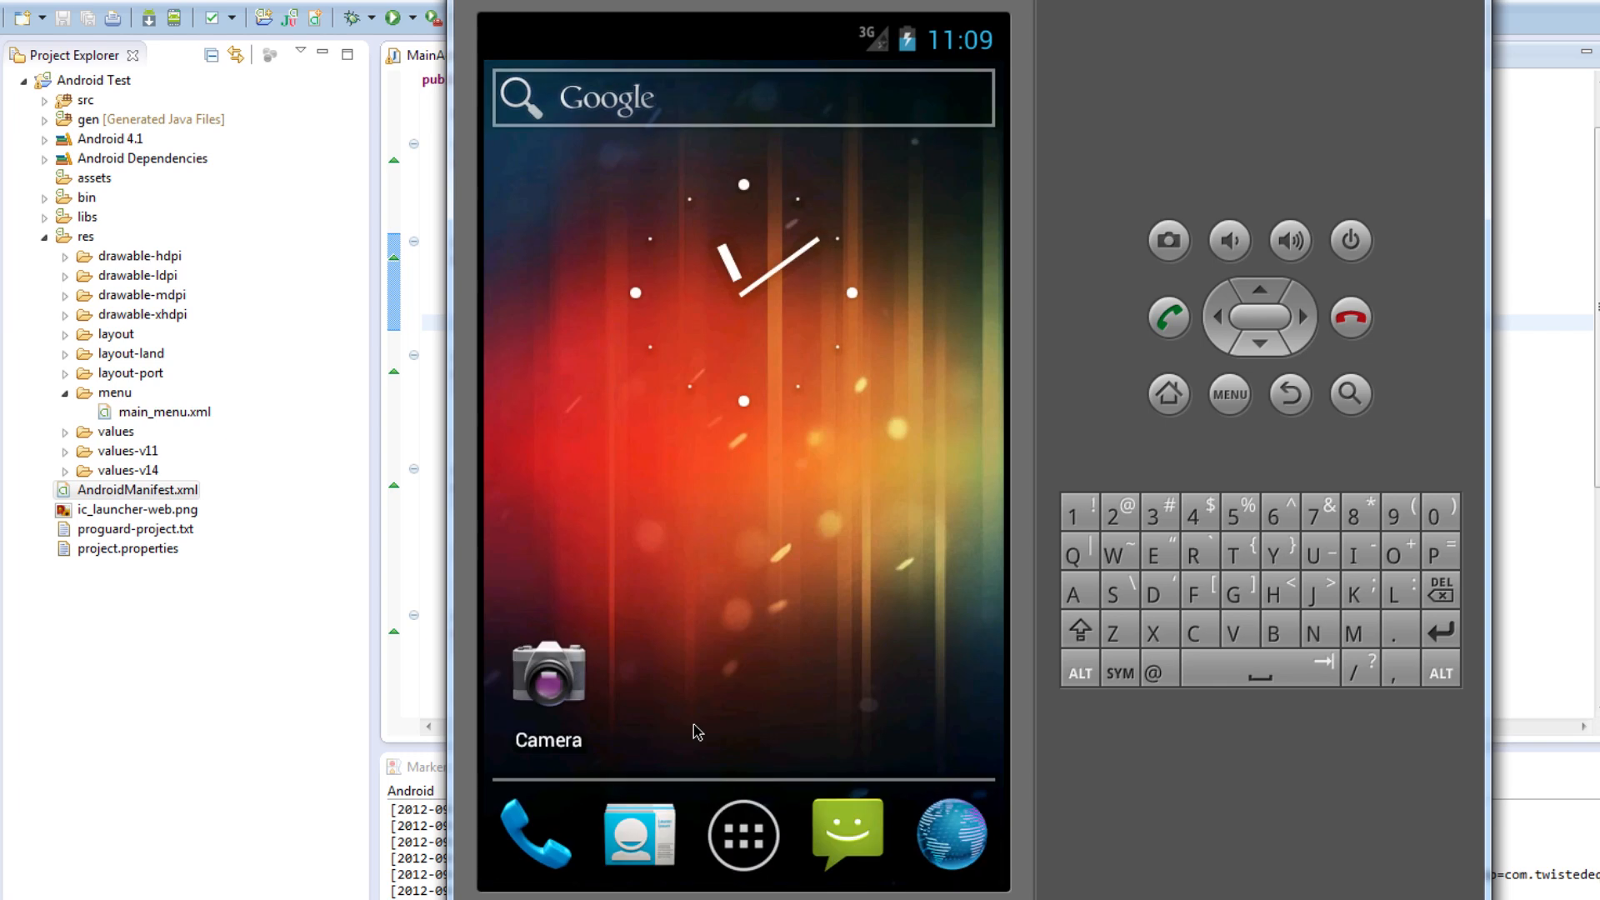
pyautogui.moveTo(705, 718)
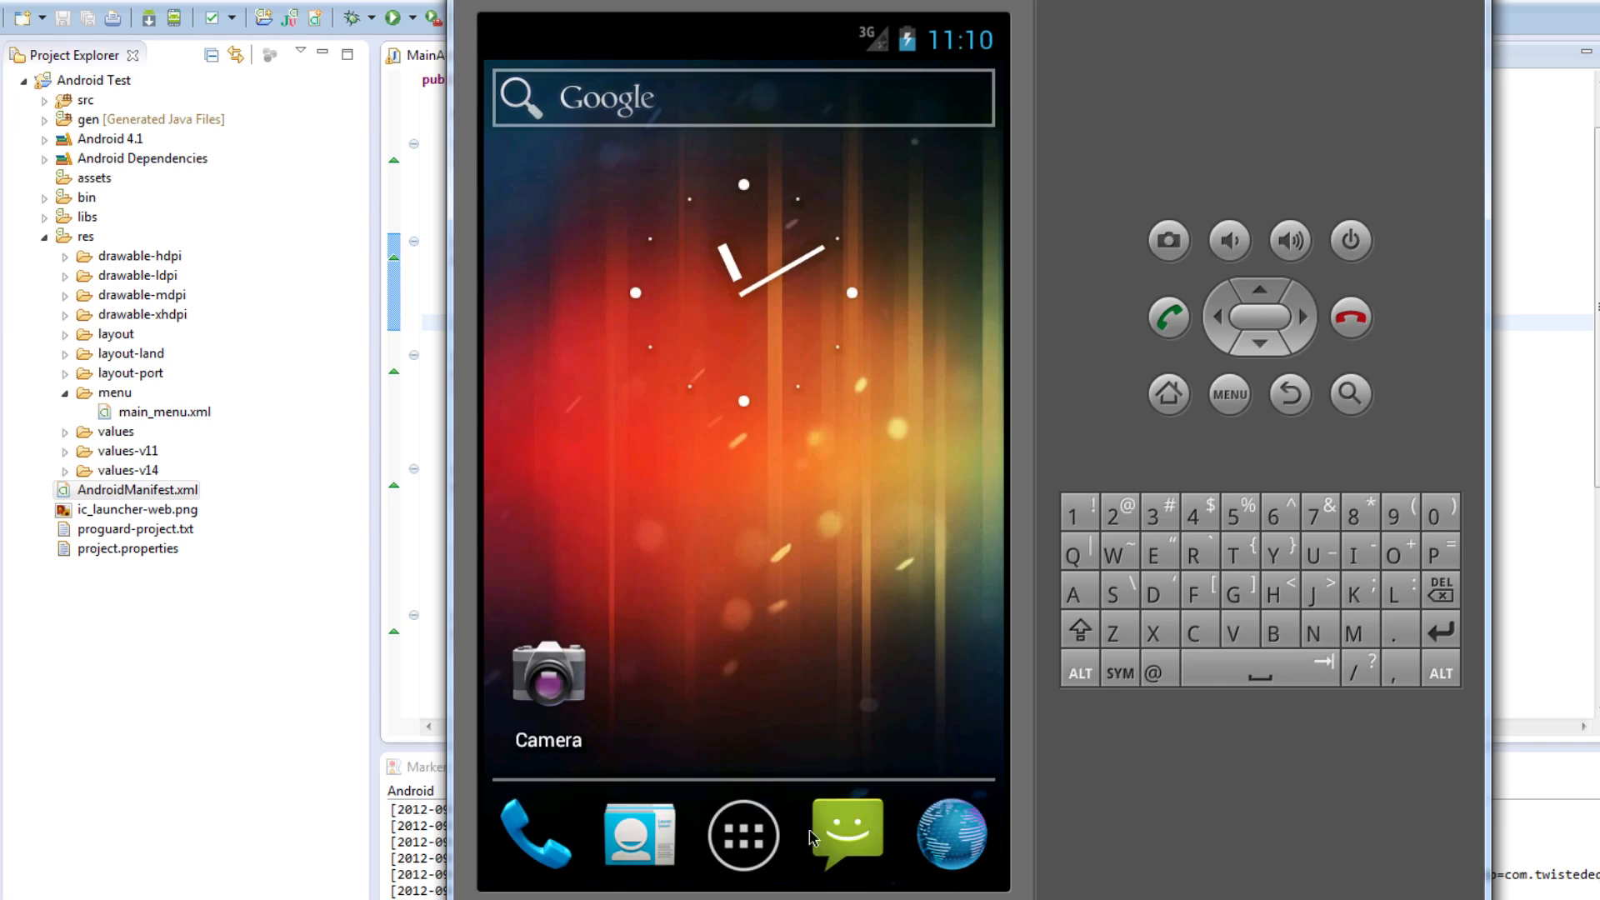
pyautogui.moveTo(813, 581)
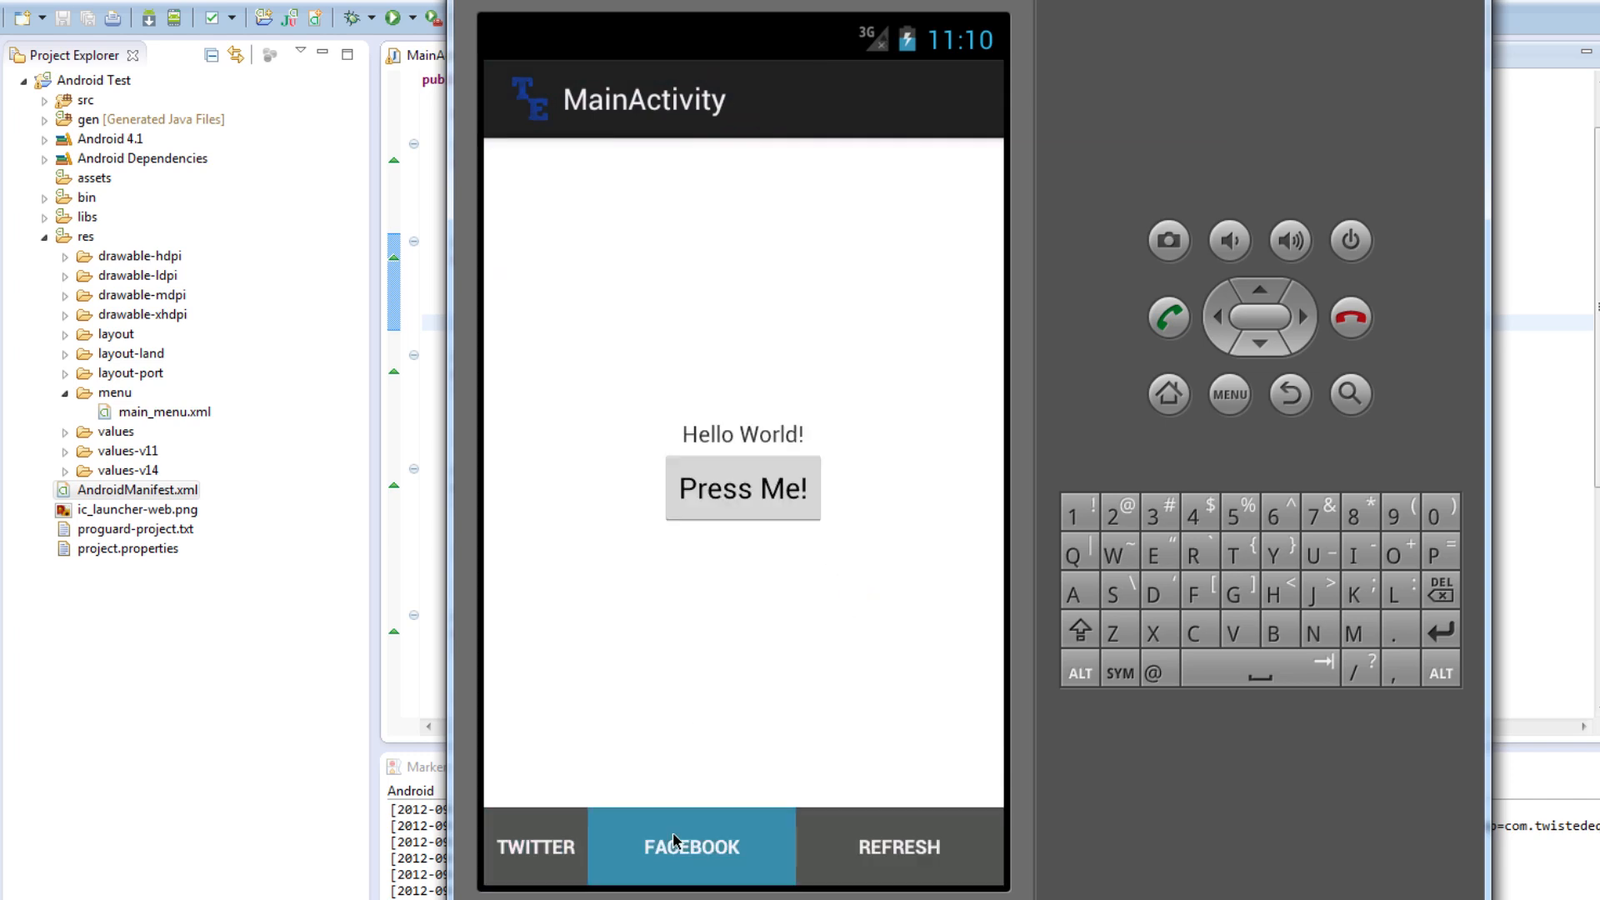
pyautogui.moveTo(794, 855)
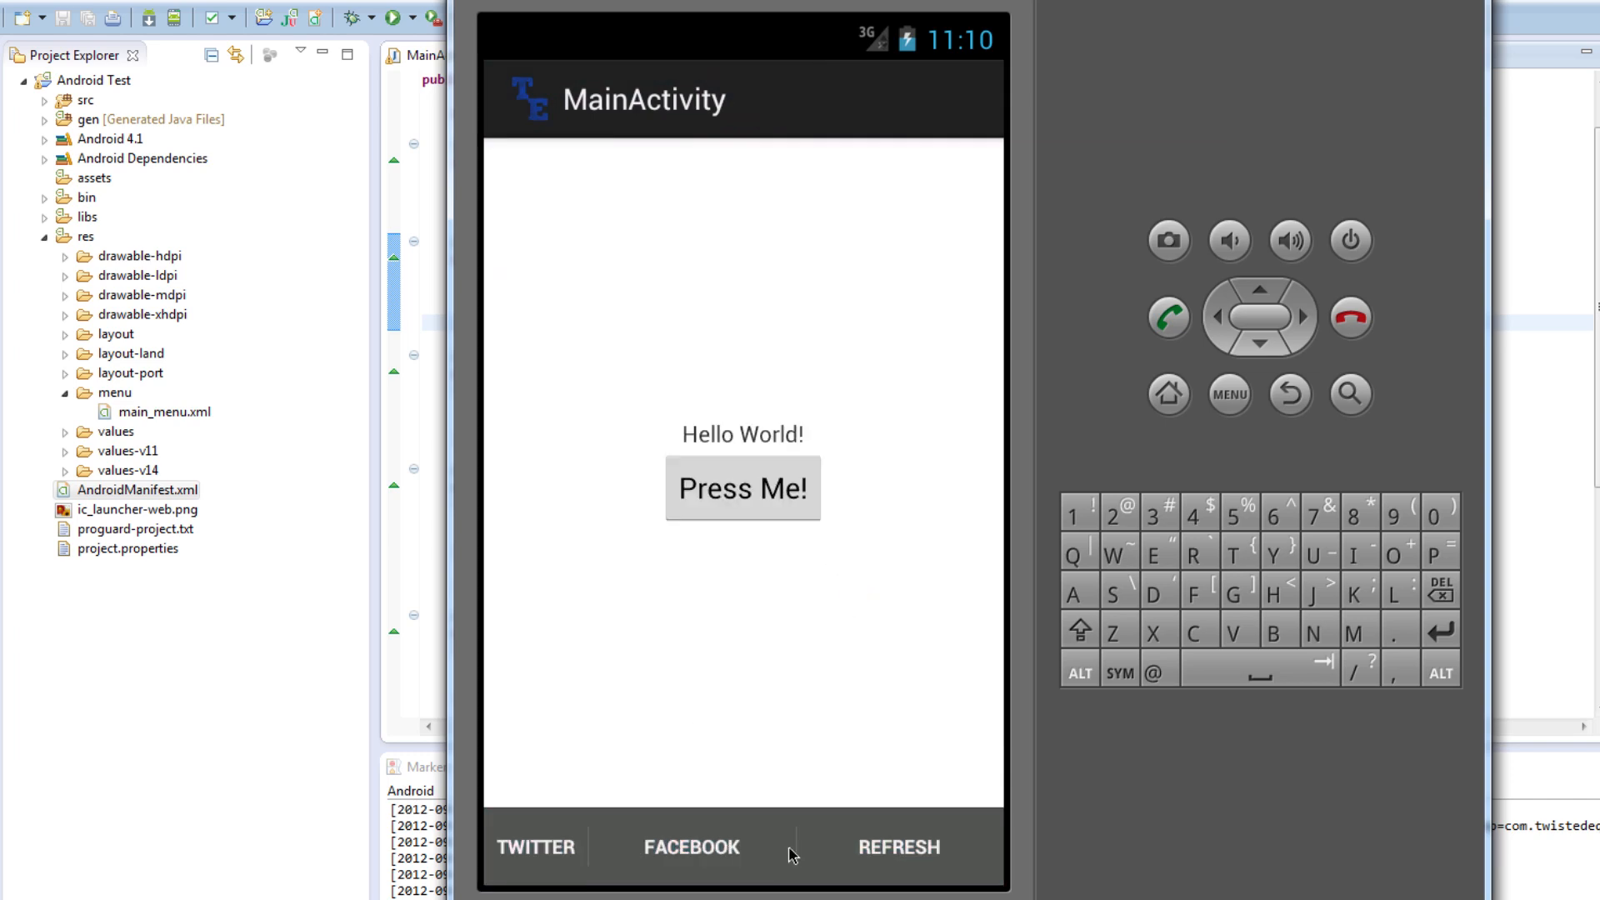
pyautogui.moveTo(834, 620)
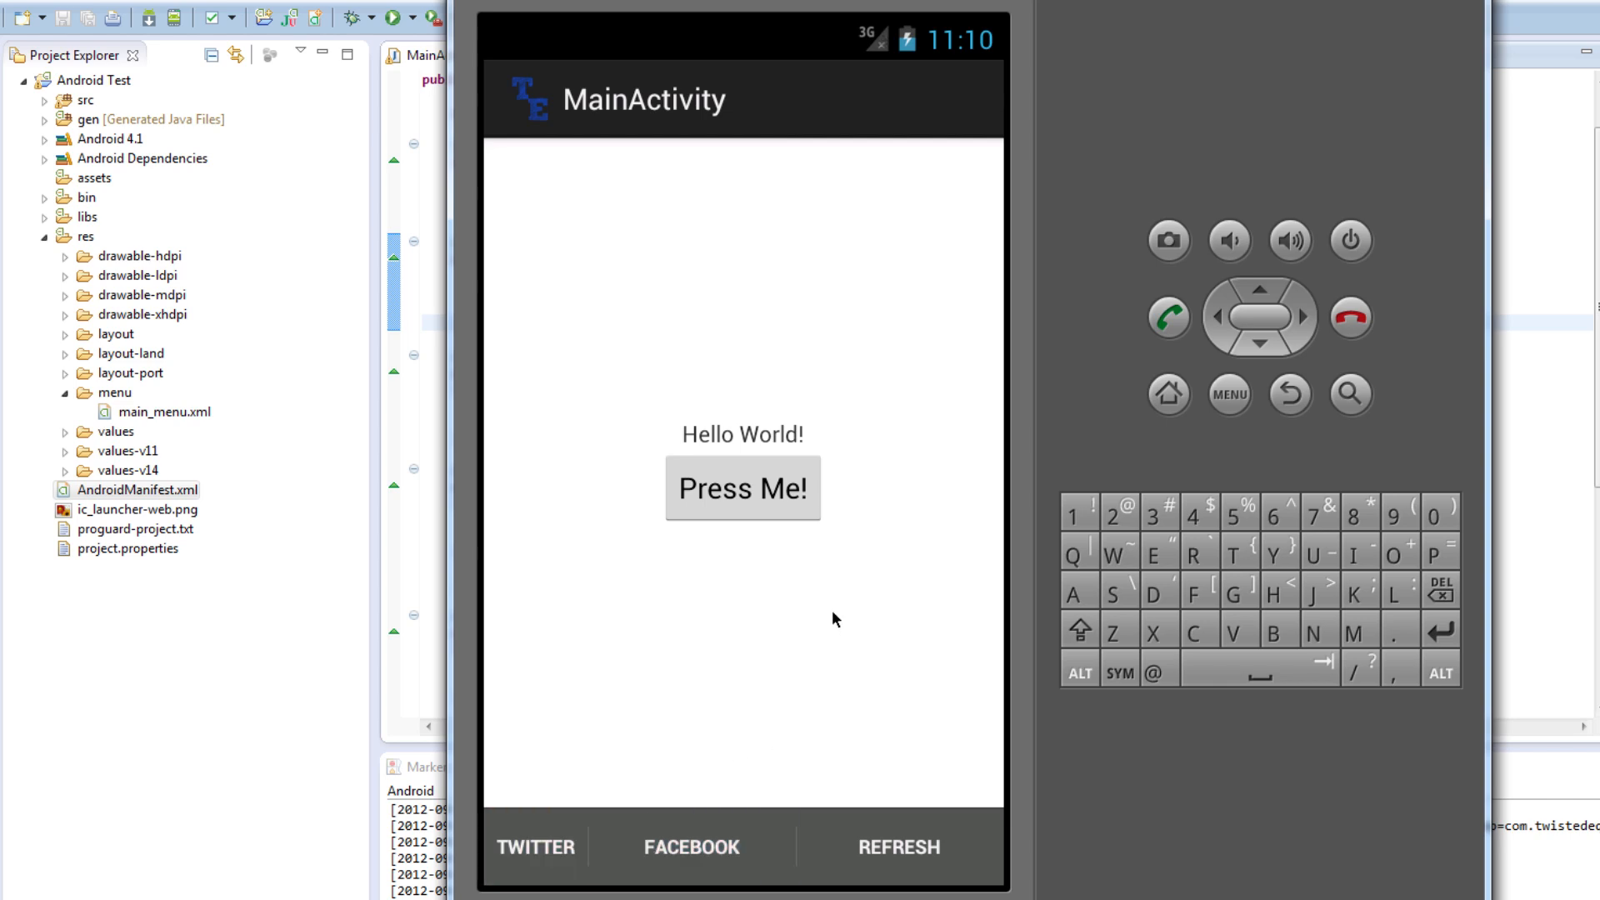
pyautogui.moveTo(482, 437)
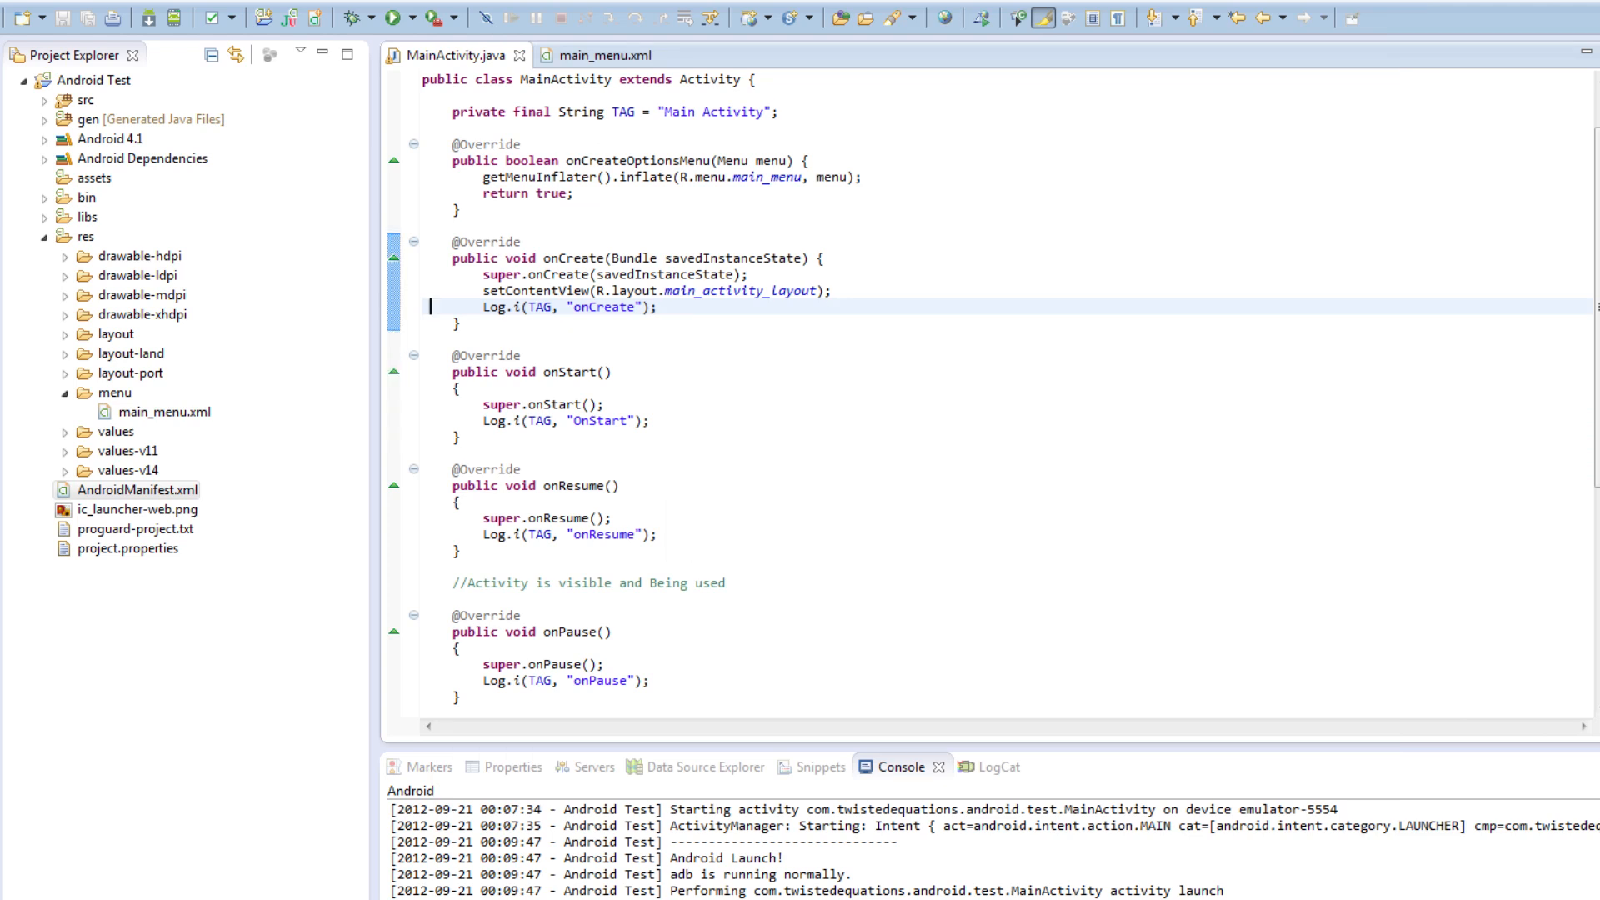
pyautogui.moveTo(689, 176)
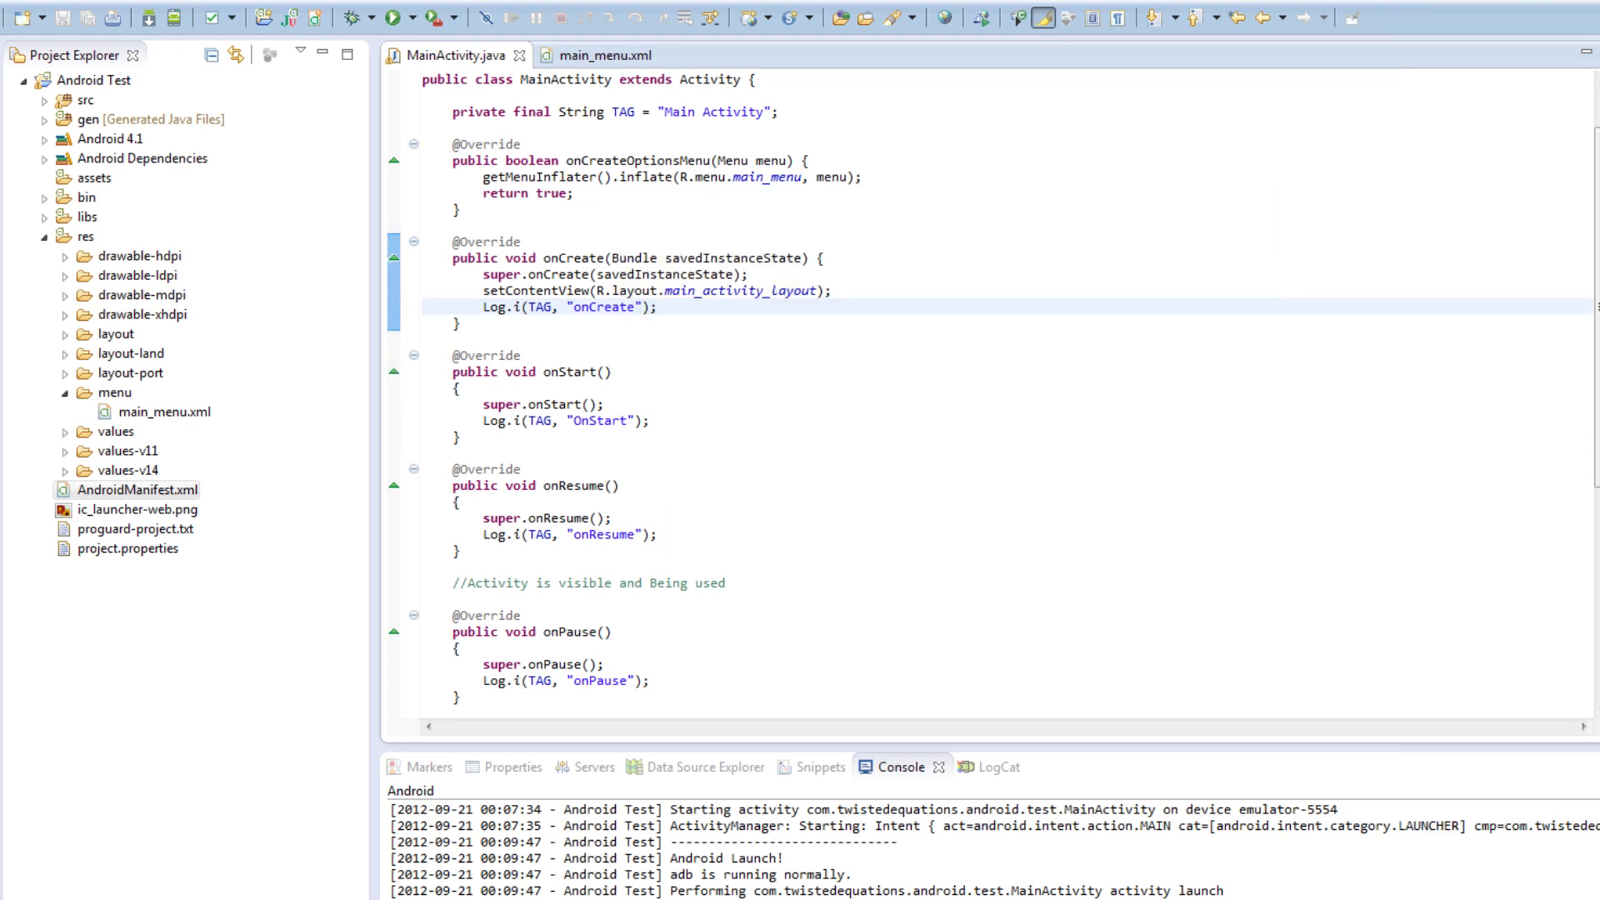
# Place the cursor after onCreateOptionsMenu's closing brace in MainActivity.java
pyautogui.click(472, 210)
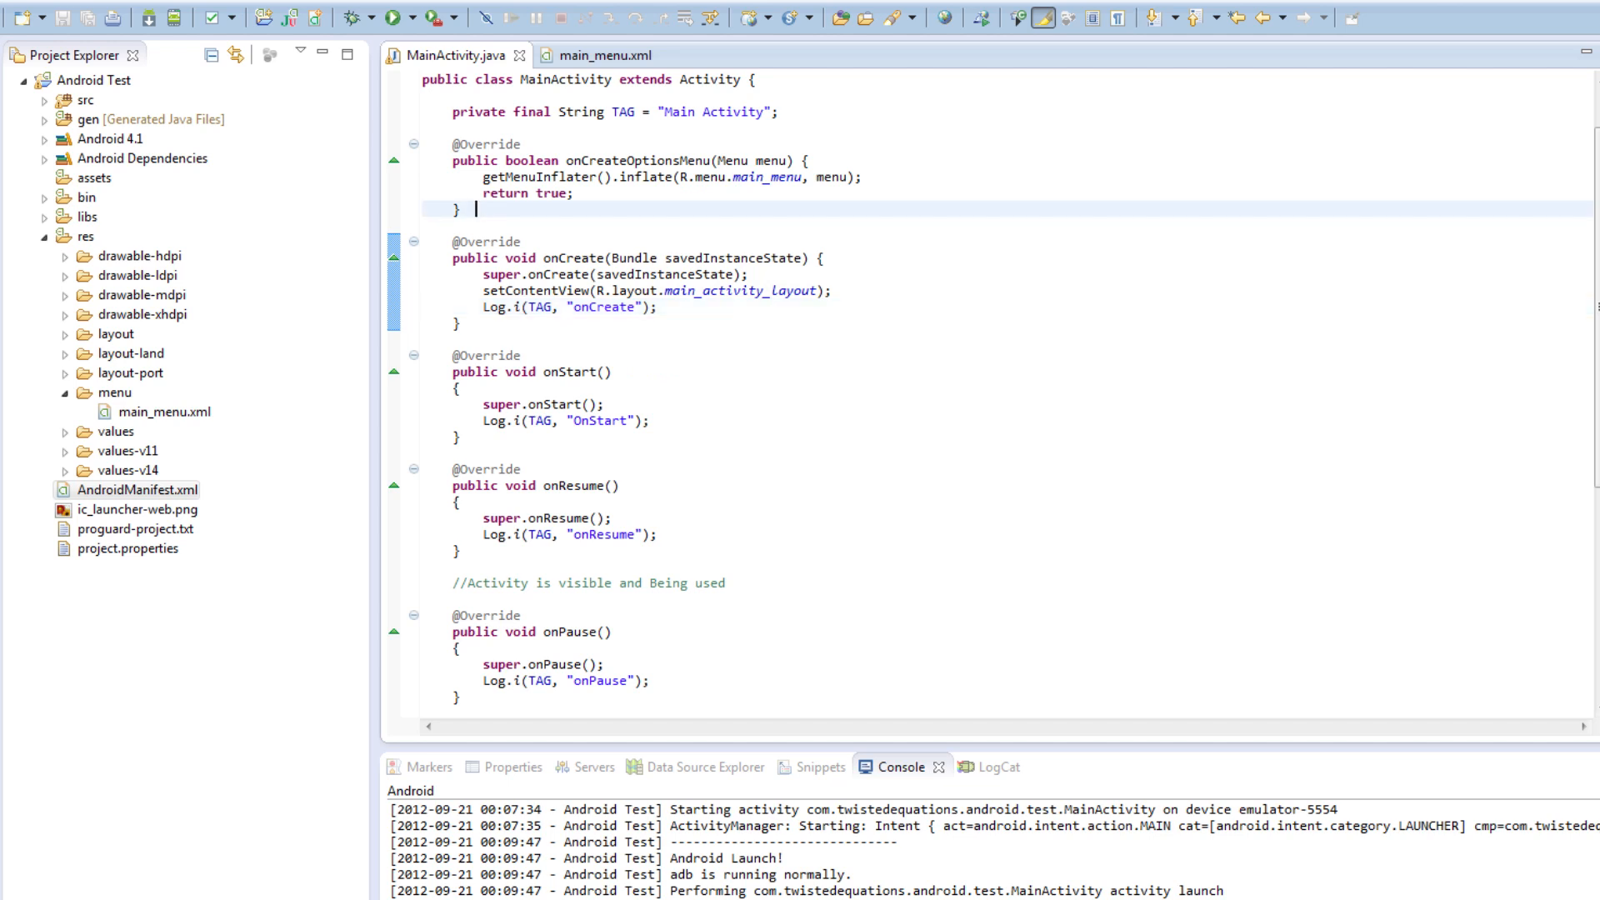